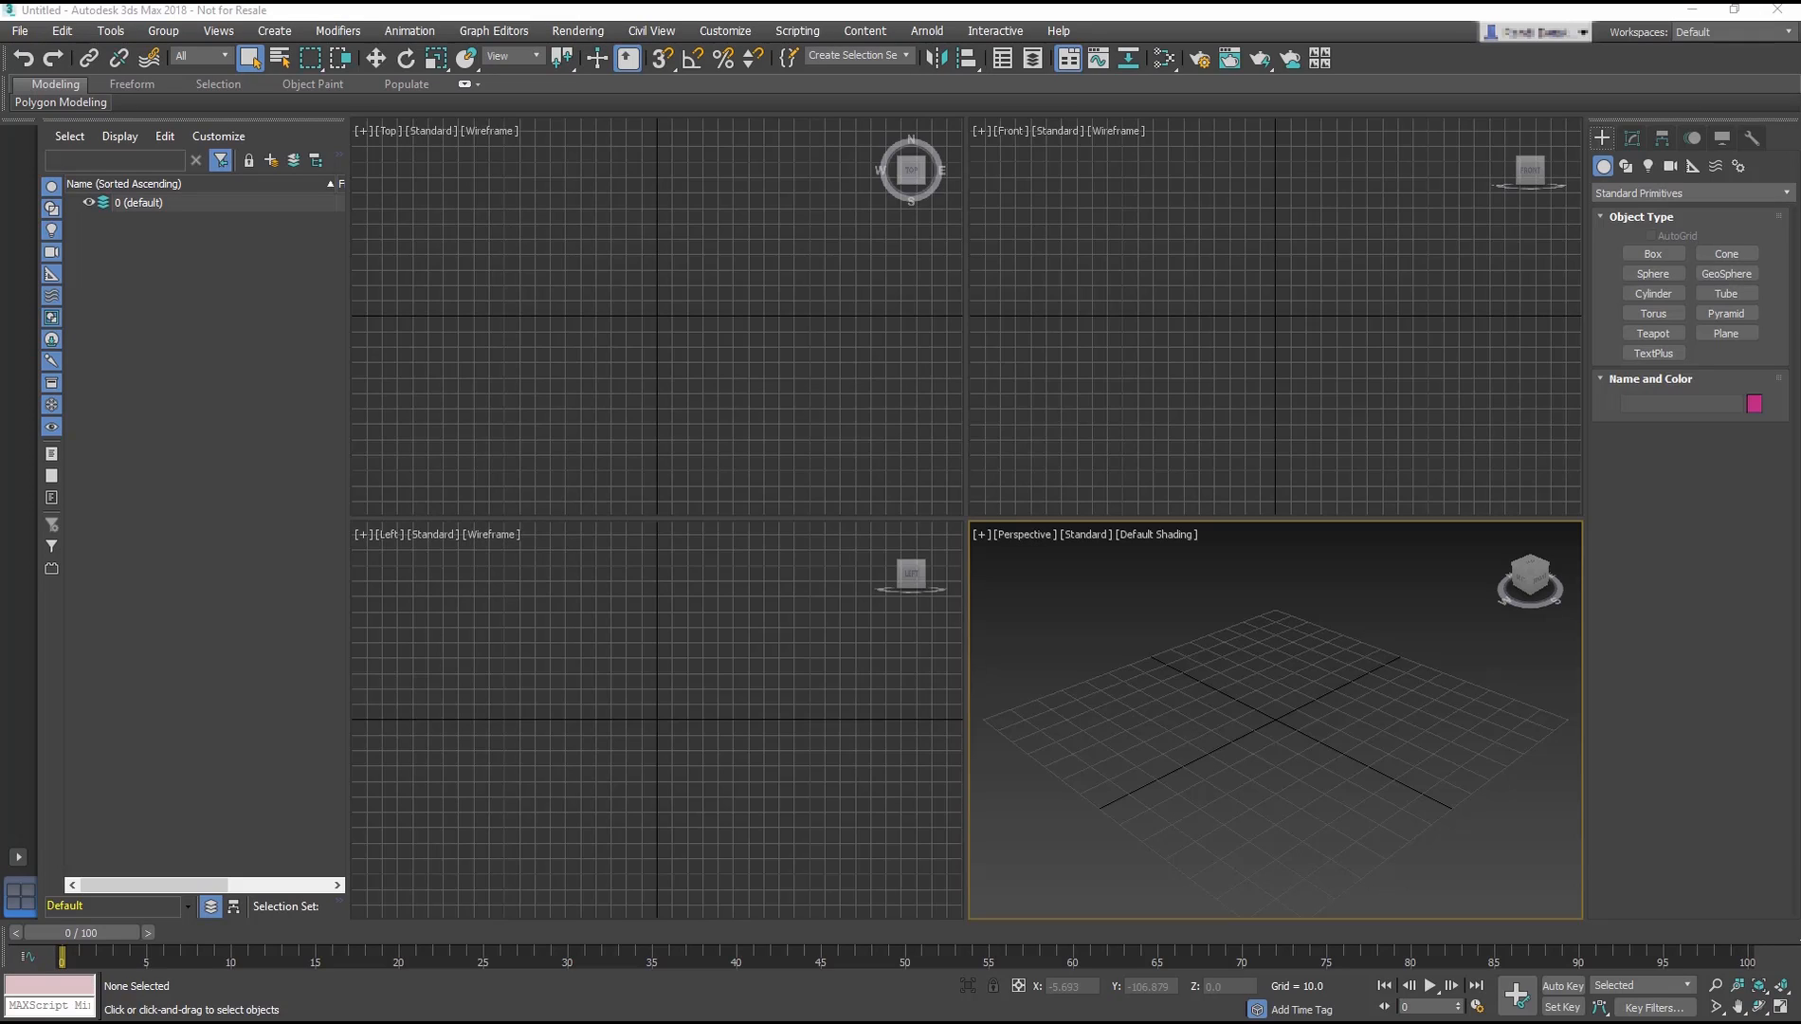
- Open Animation_Start.max from the 08_Animation folder
left_click(1562, 985)
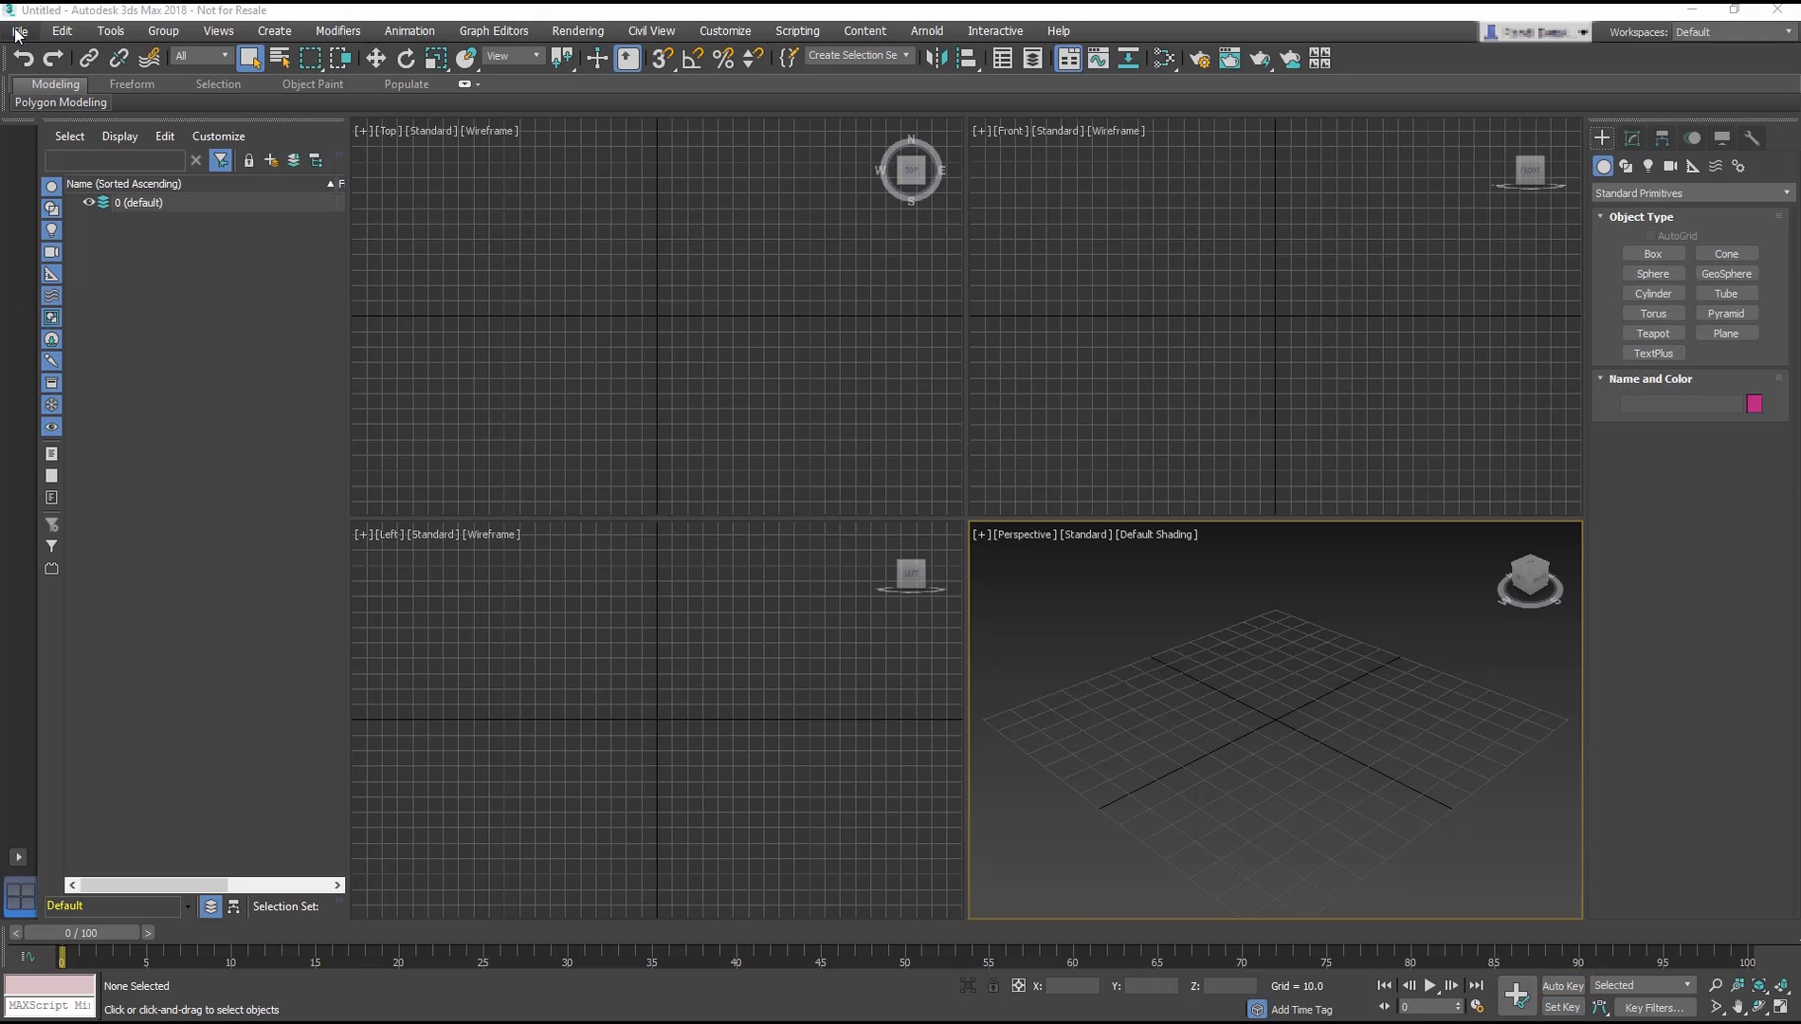
left_click(18, 31)
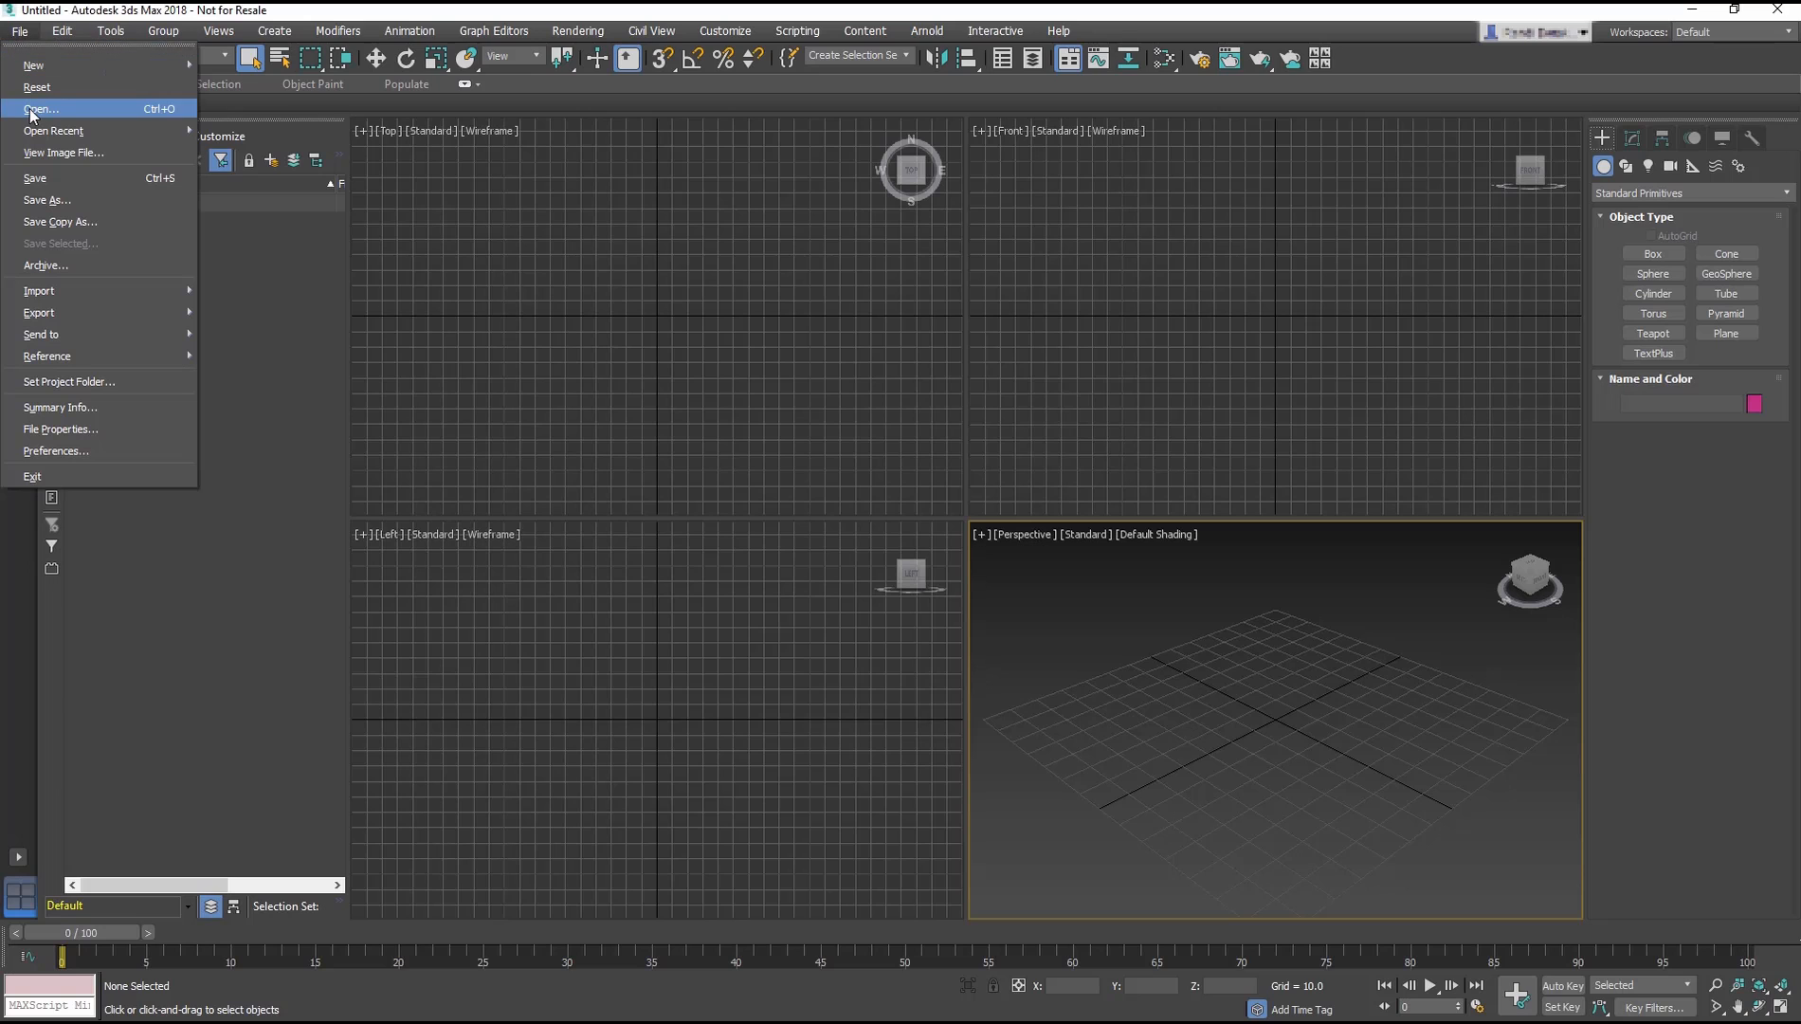
left_click(40, 108)
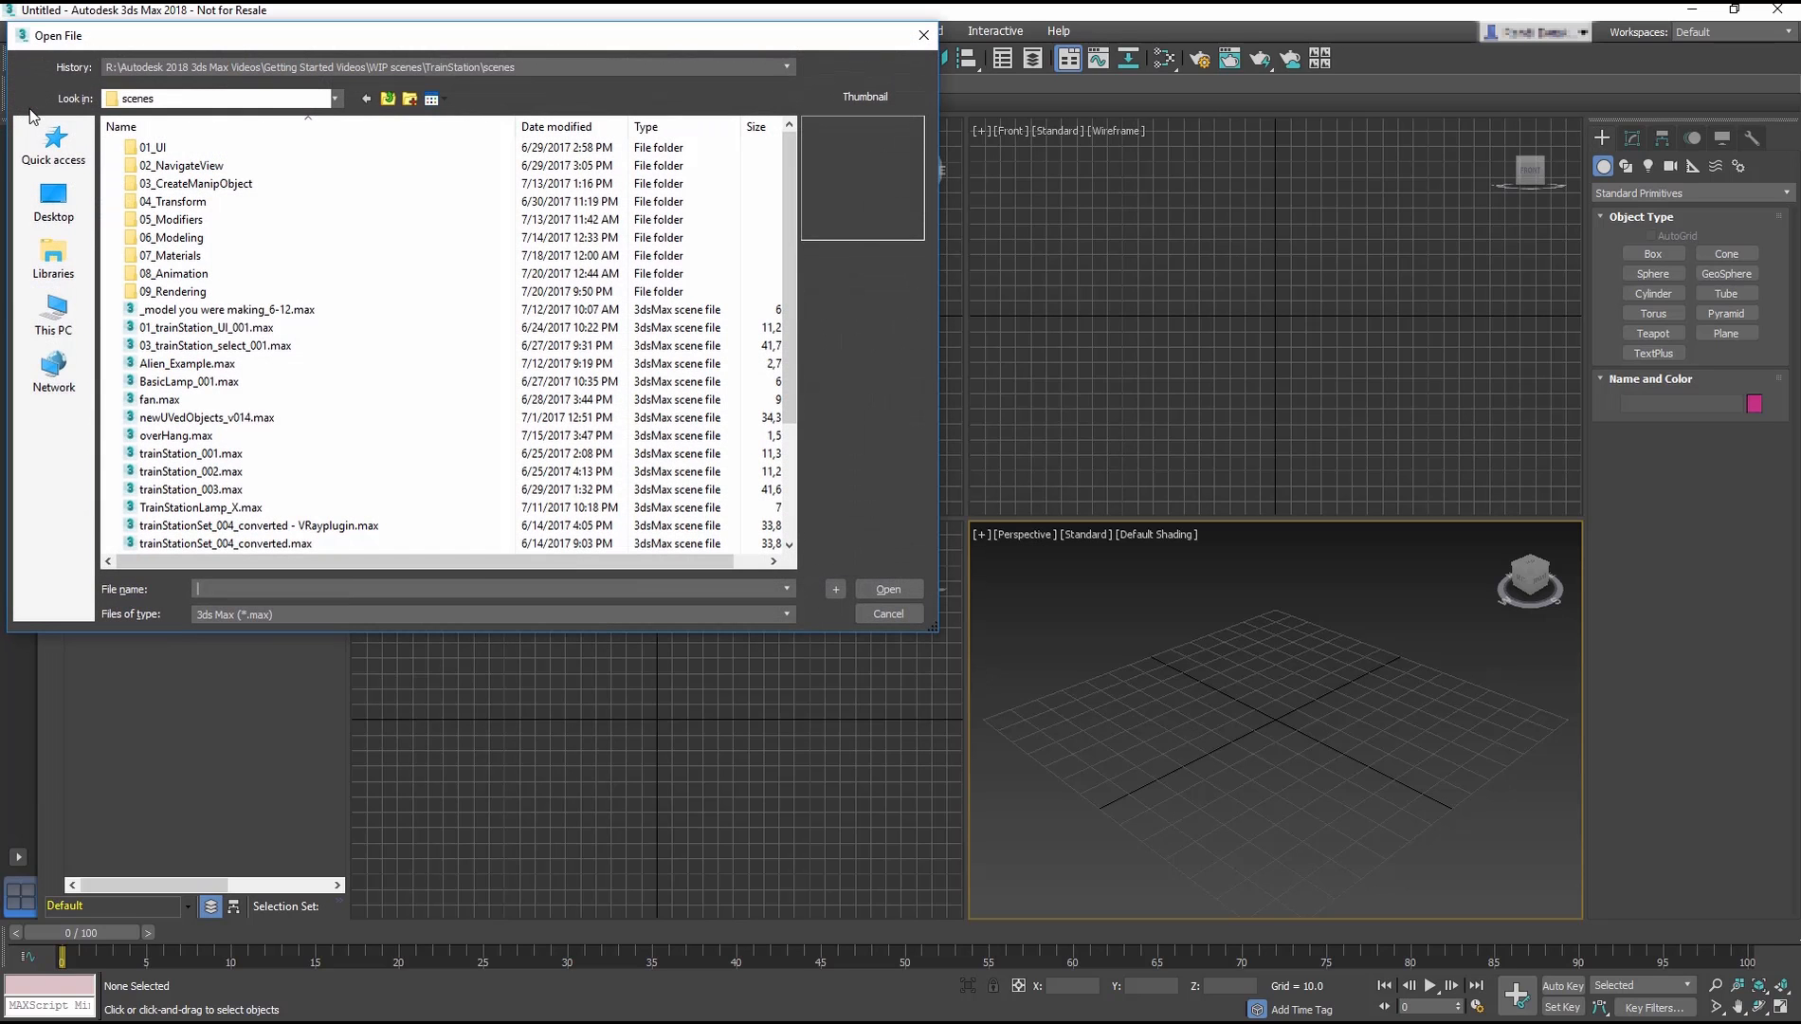
double_click(176, 272)
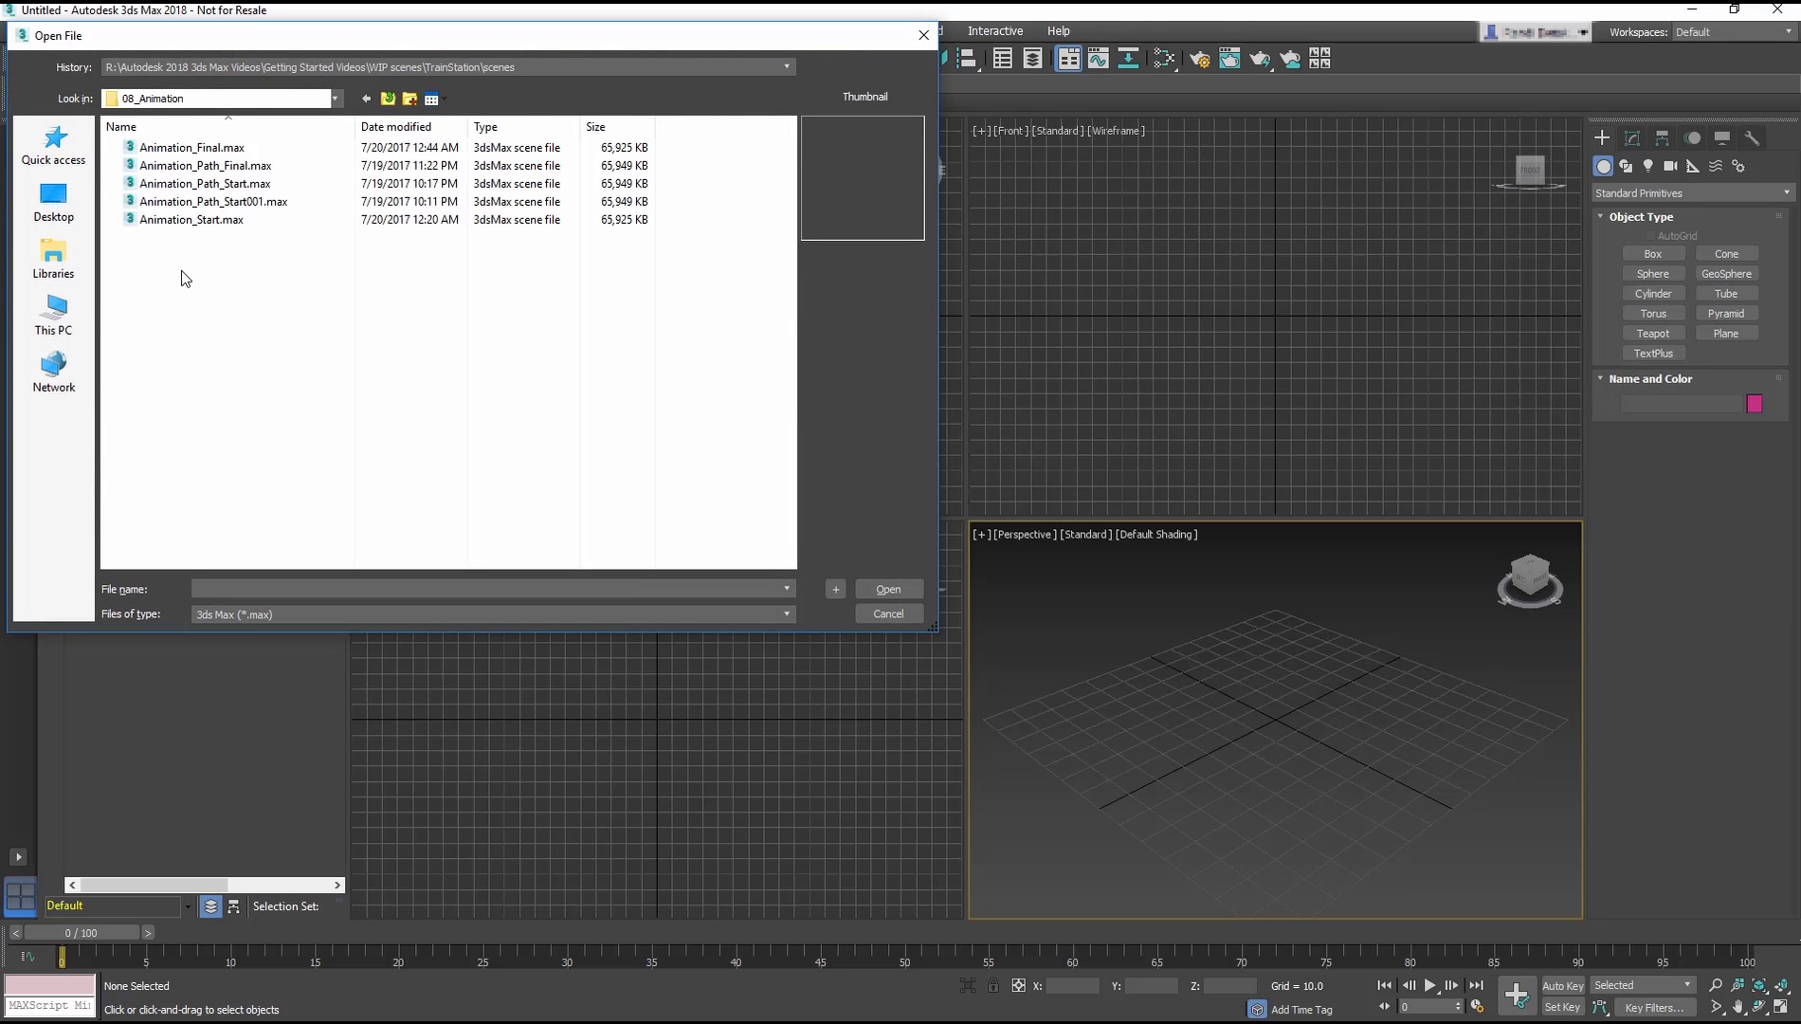
left_click(190, 220)
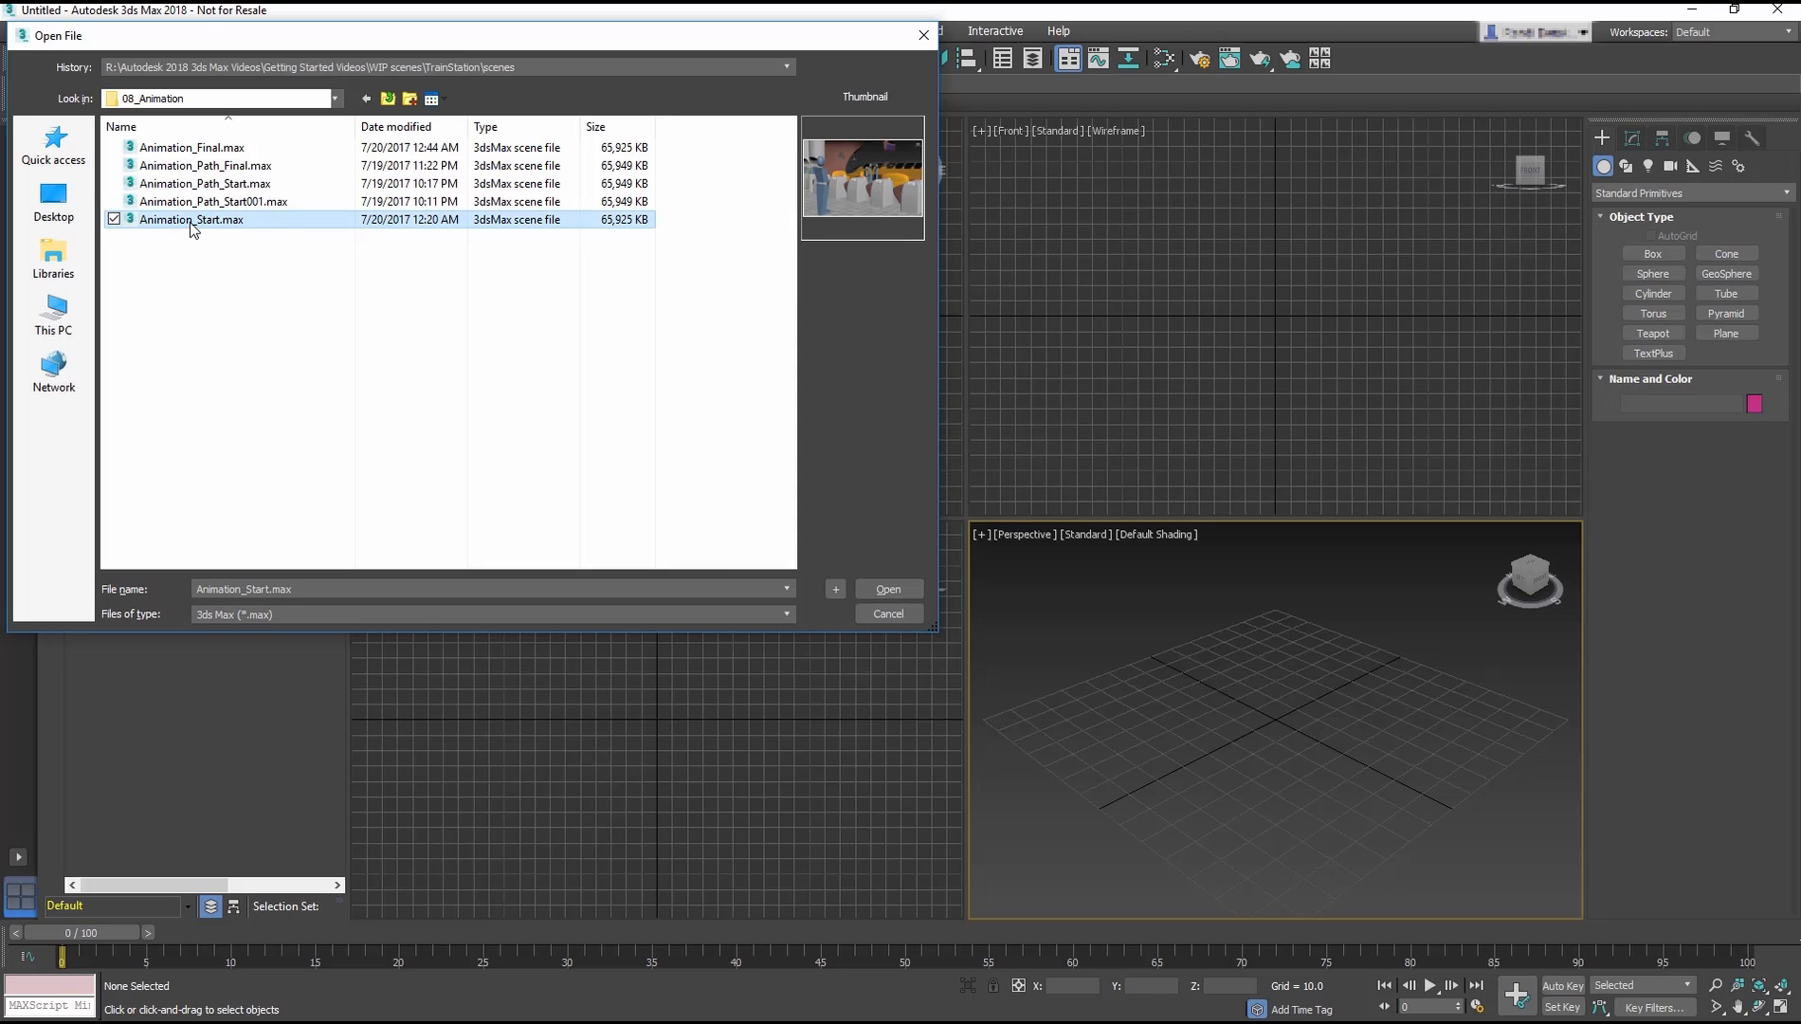
left_click(886, 588)
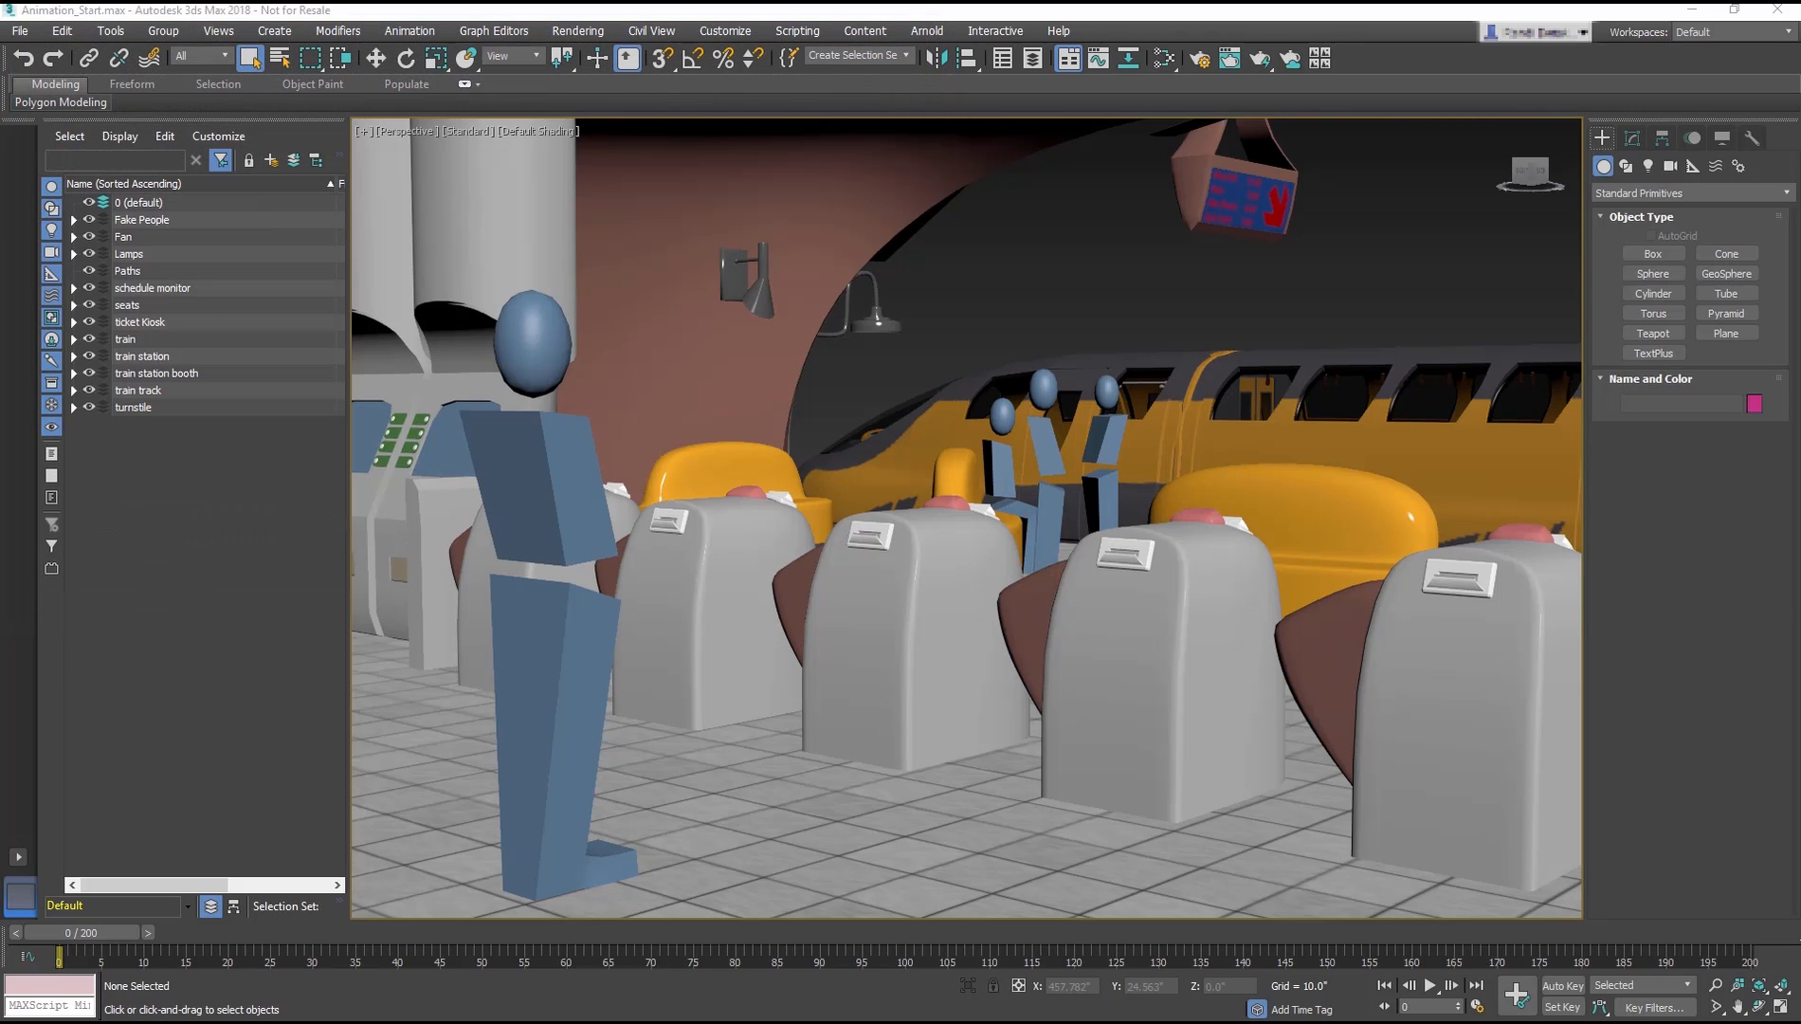
left_click(907, 632)
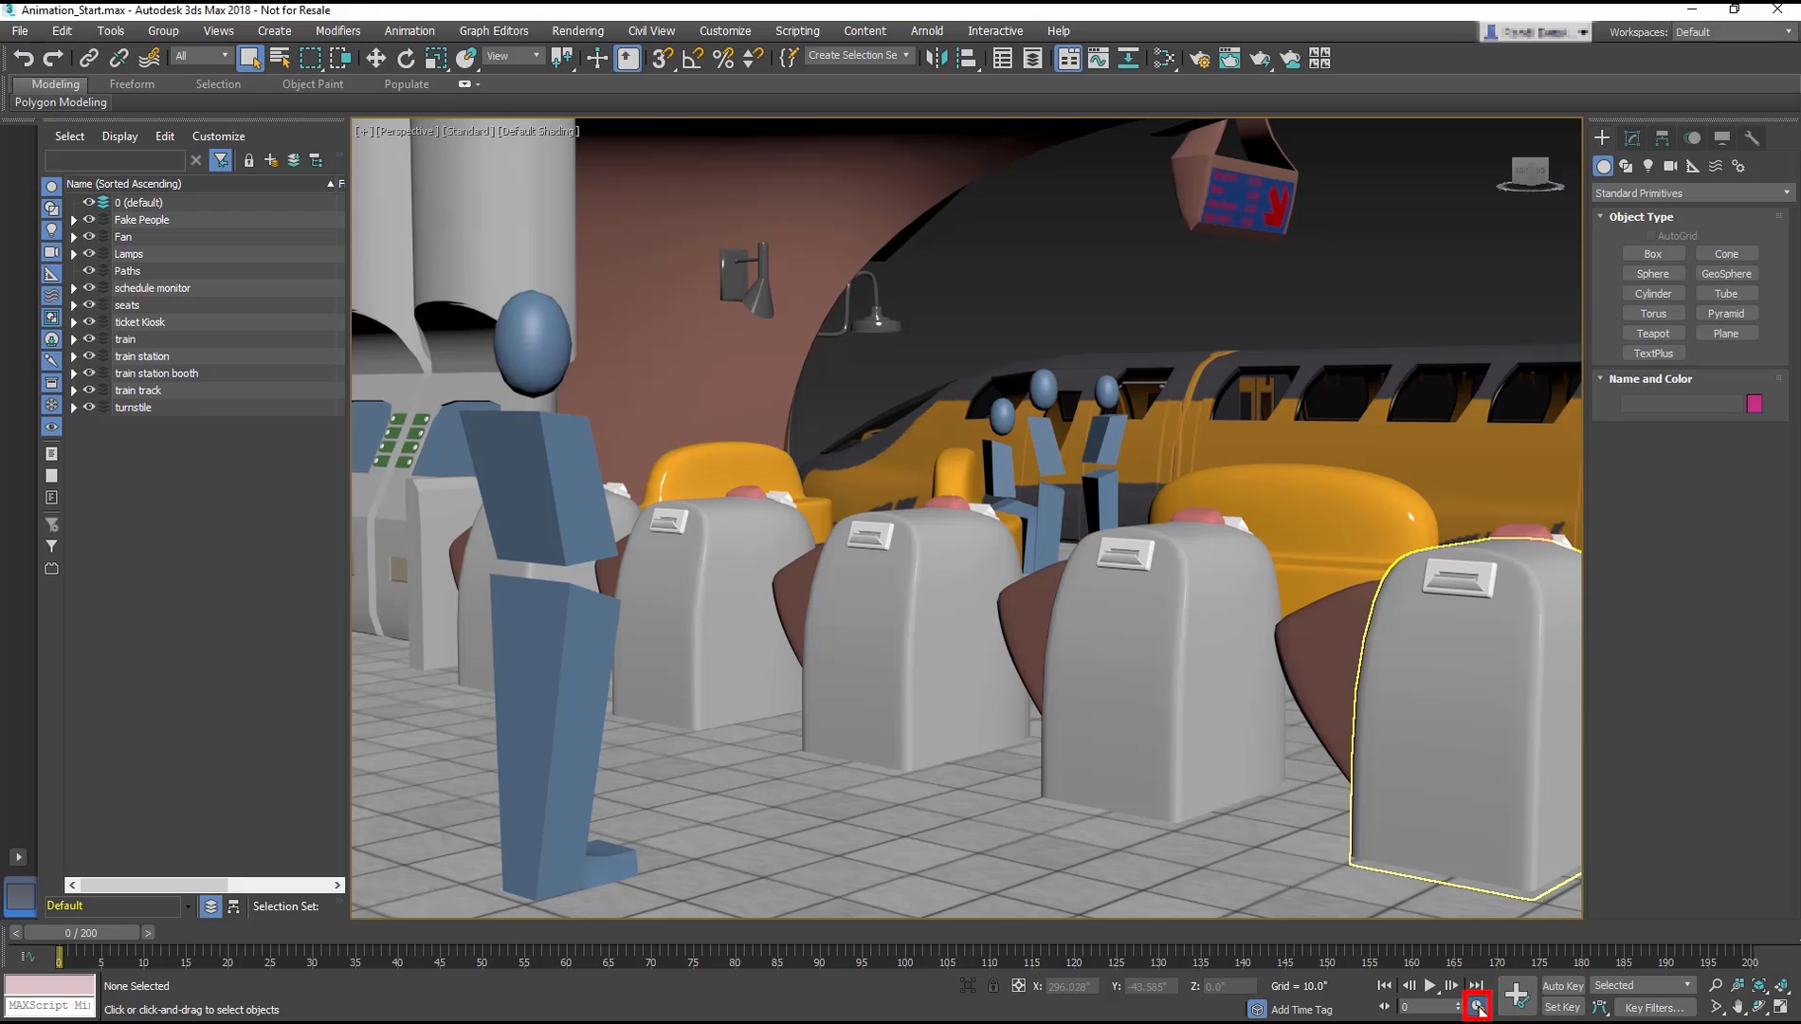
- Change the animation End Time from 250 to 200 in Time Configuration
left_click(1479, 985)
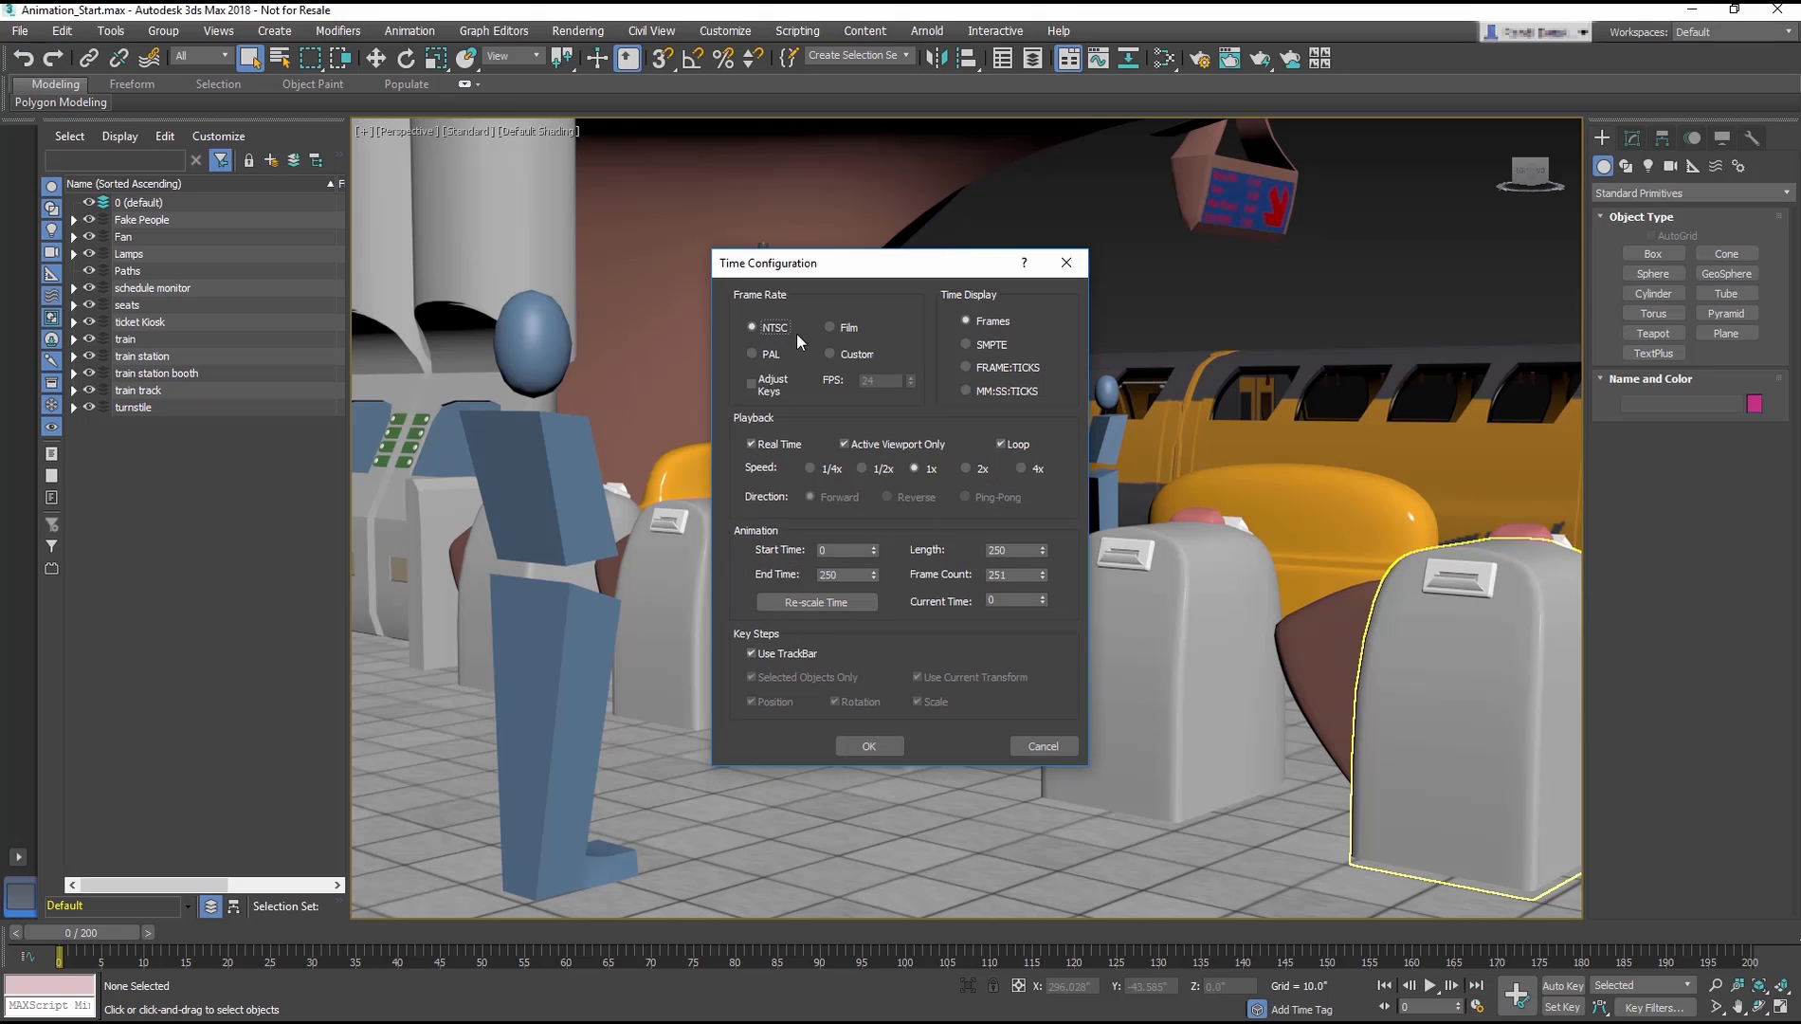
left_click(753, 327)
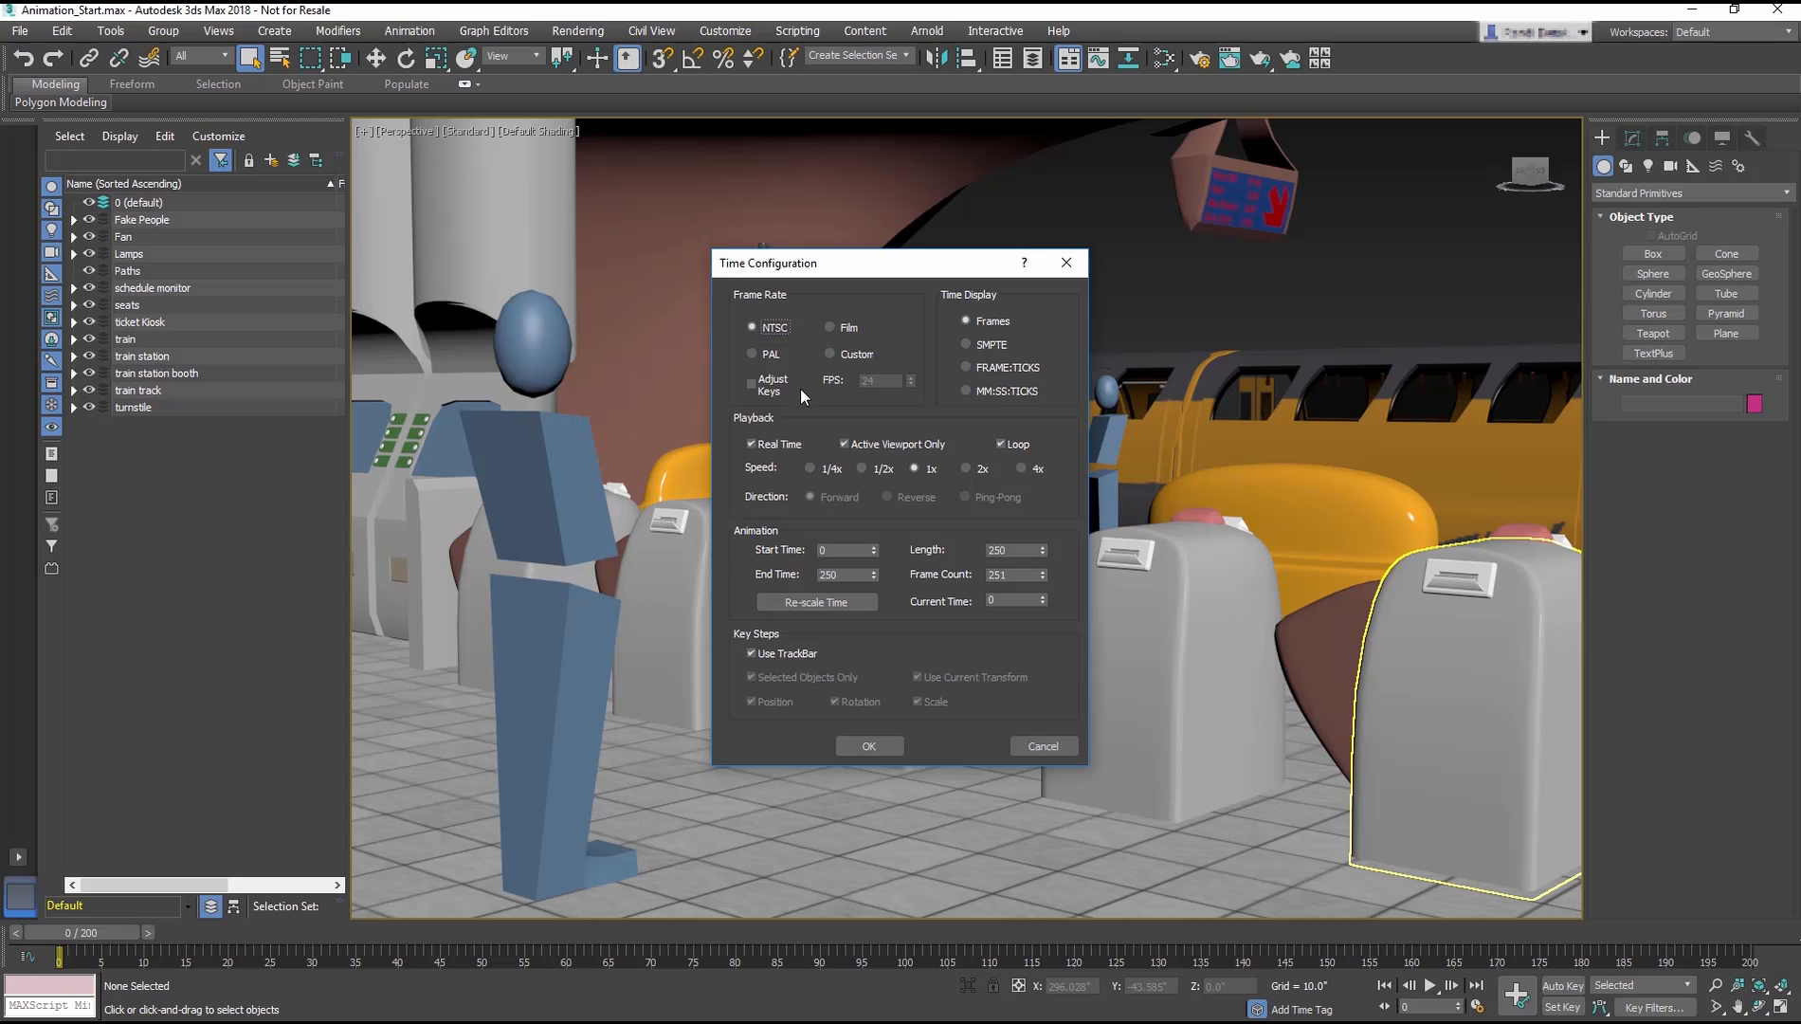
mouse_move(801, 405)
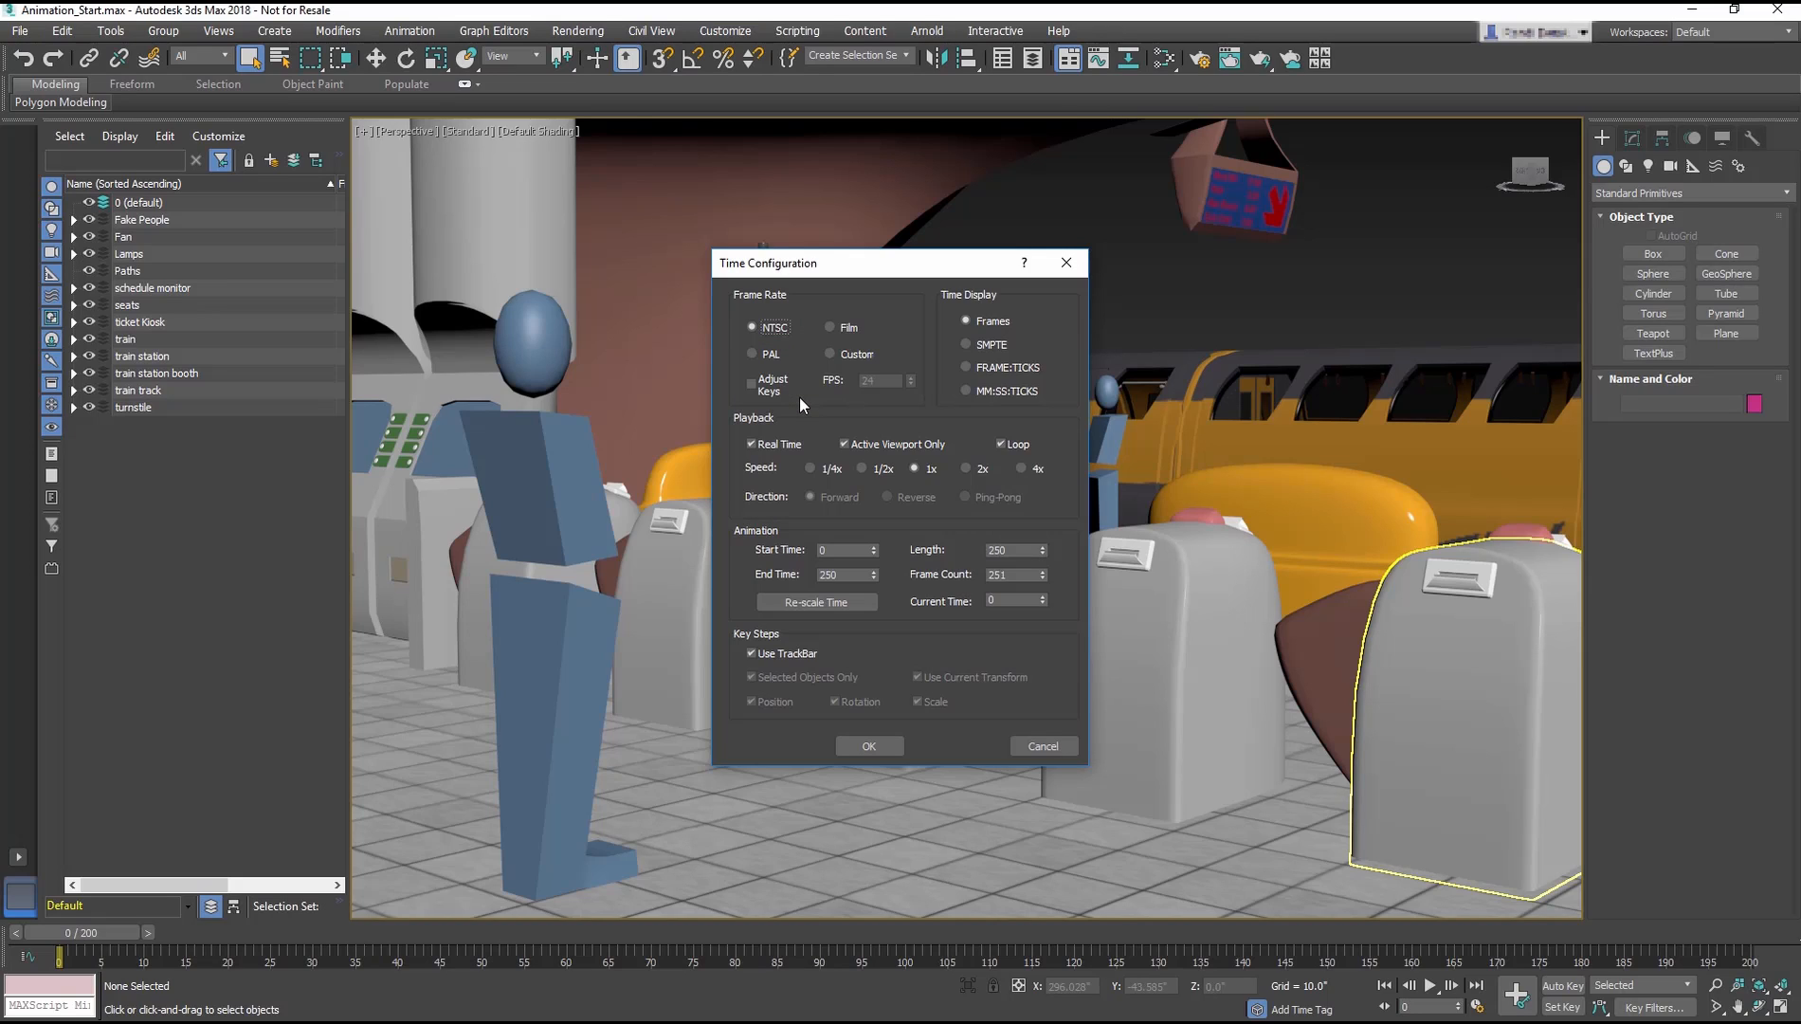
mouse_move(715, 502)
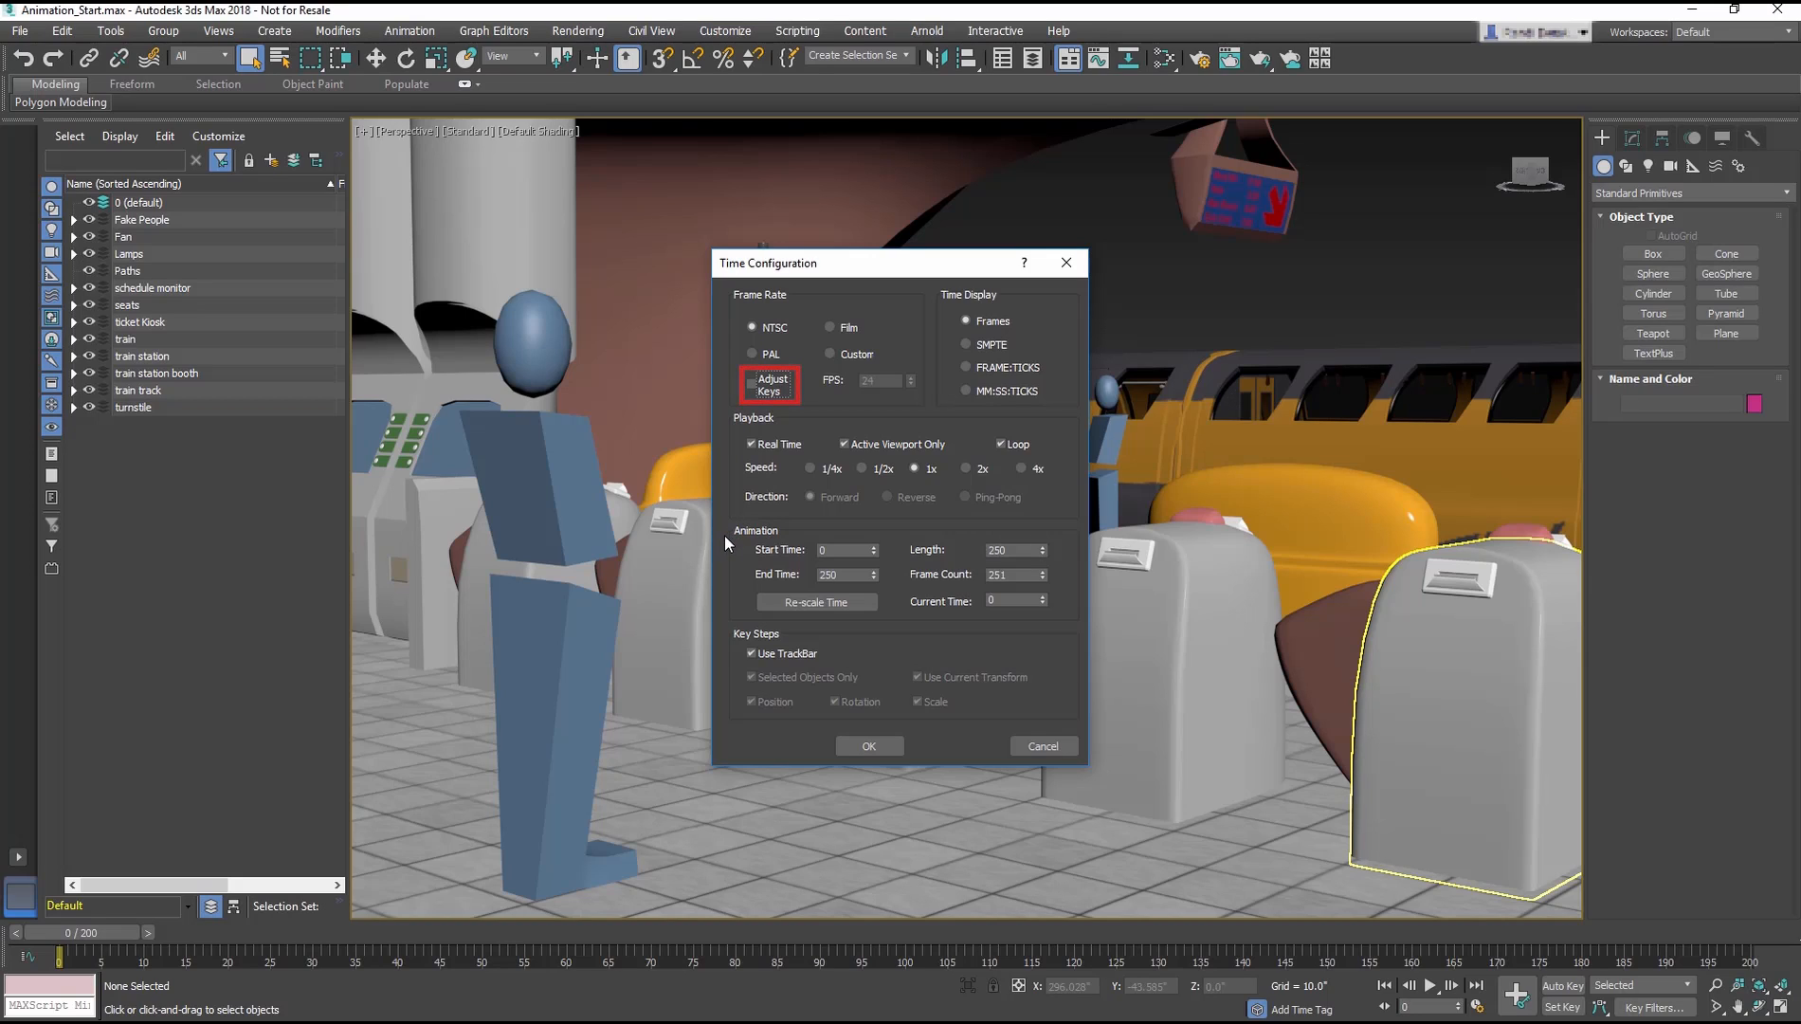
left_click(750, 380)
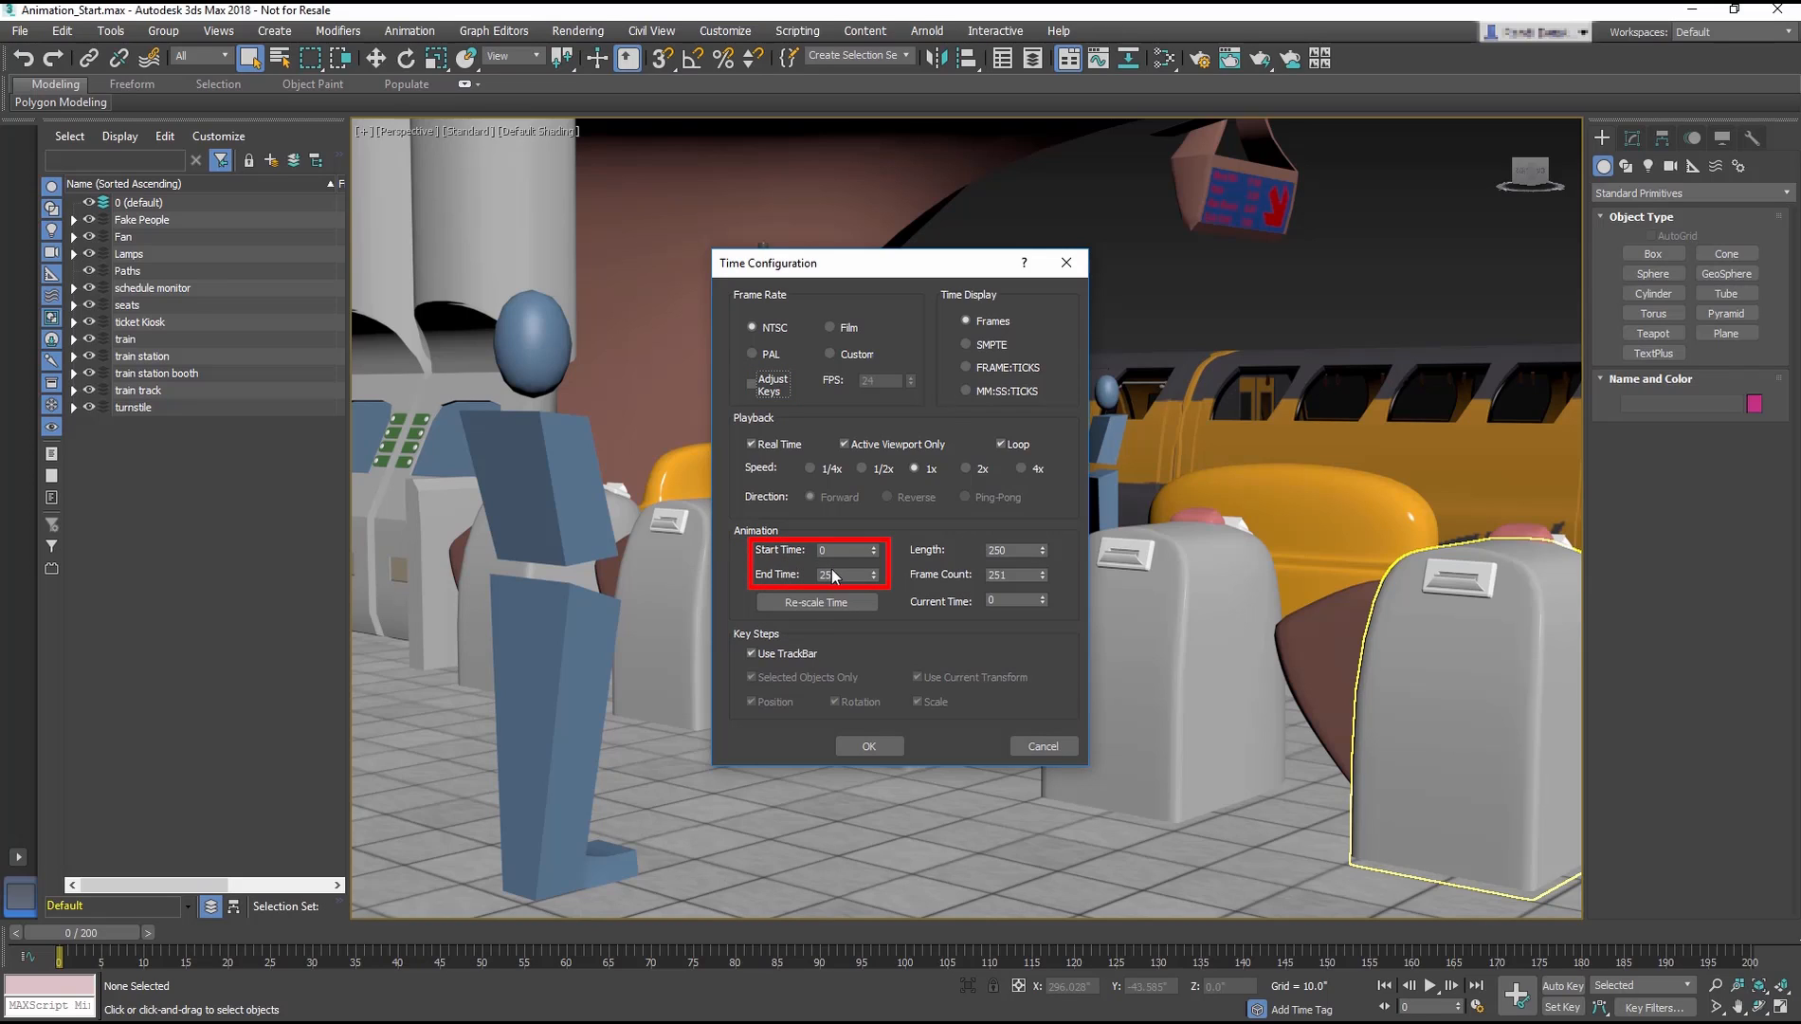
type("250")
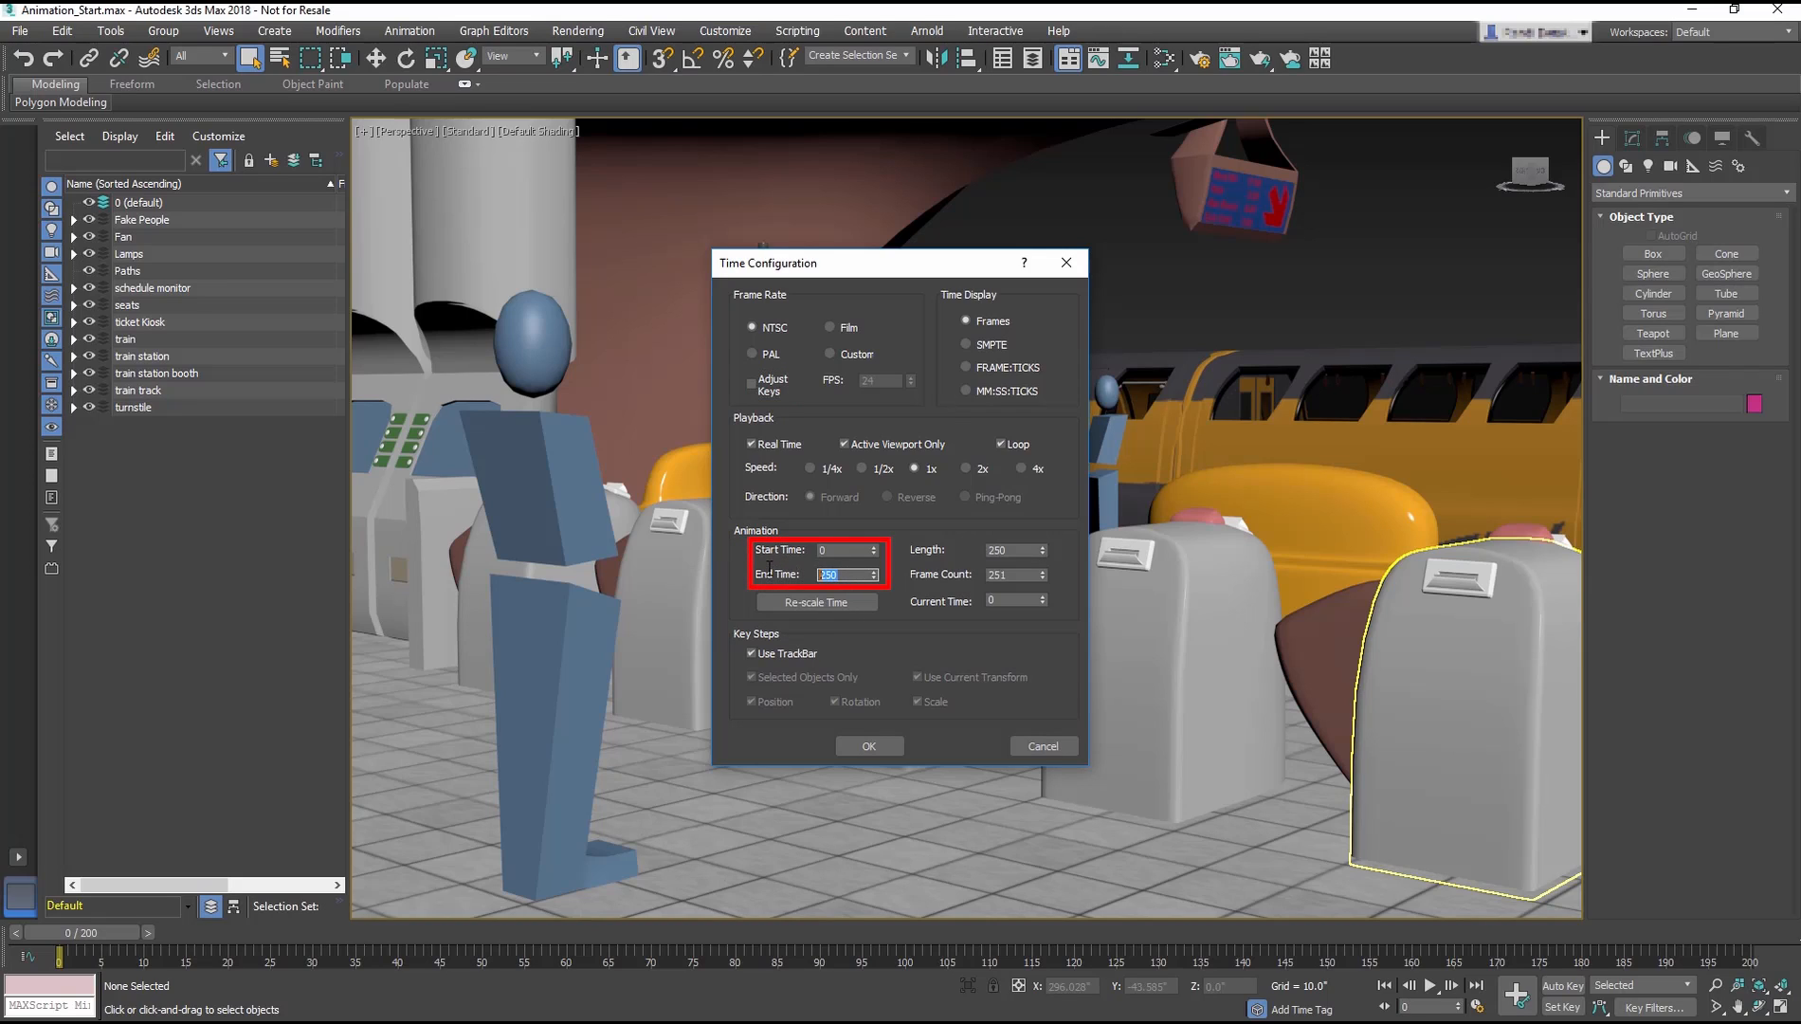
type("200")
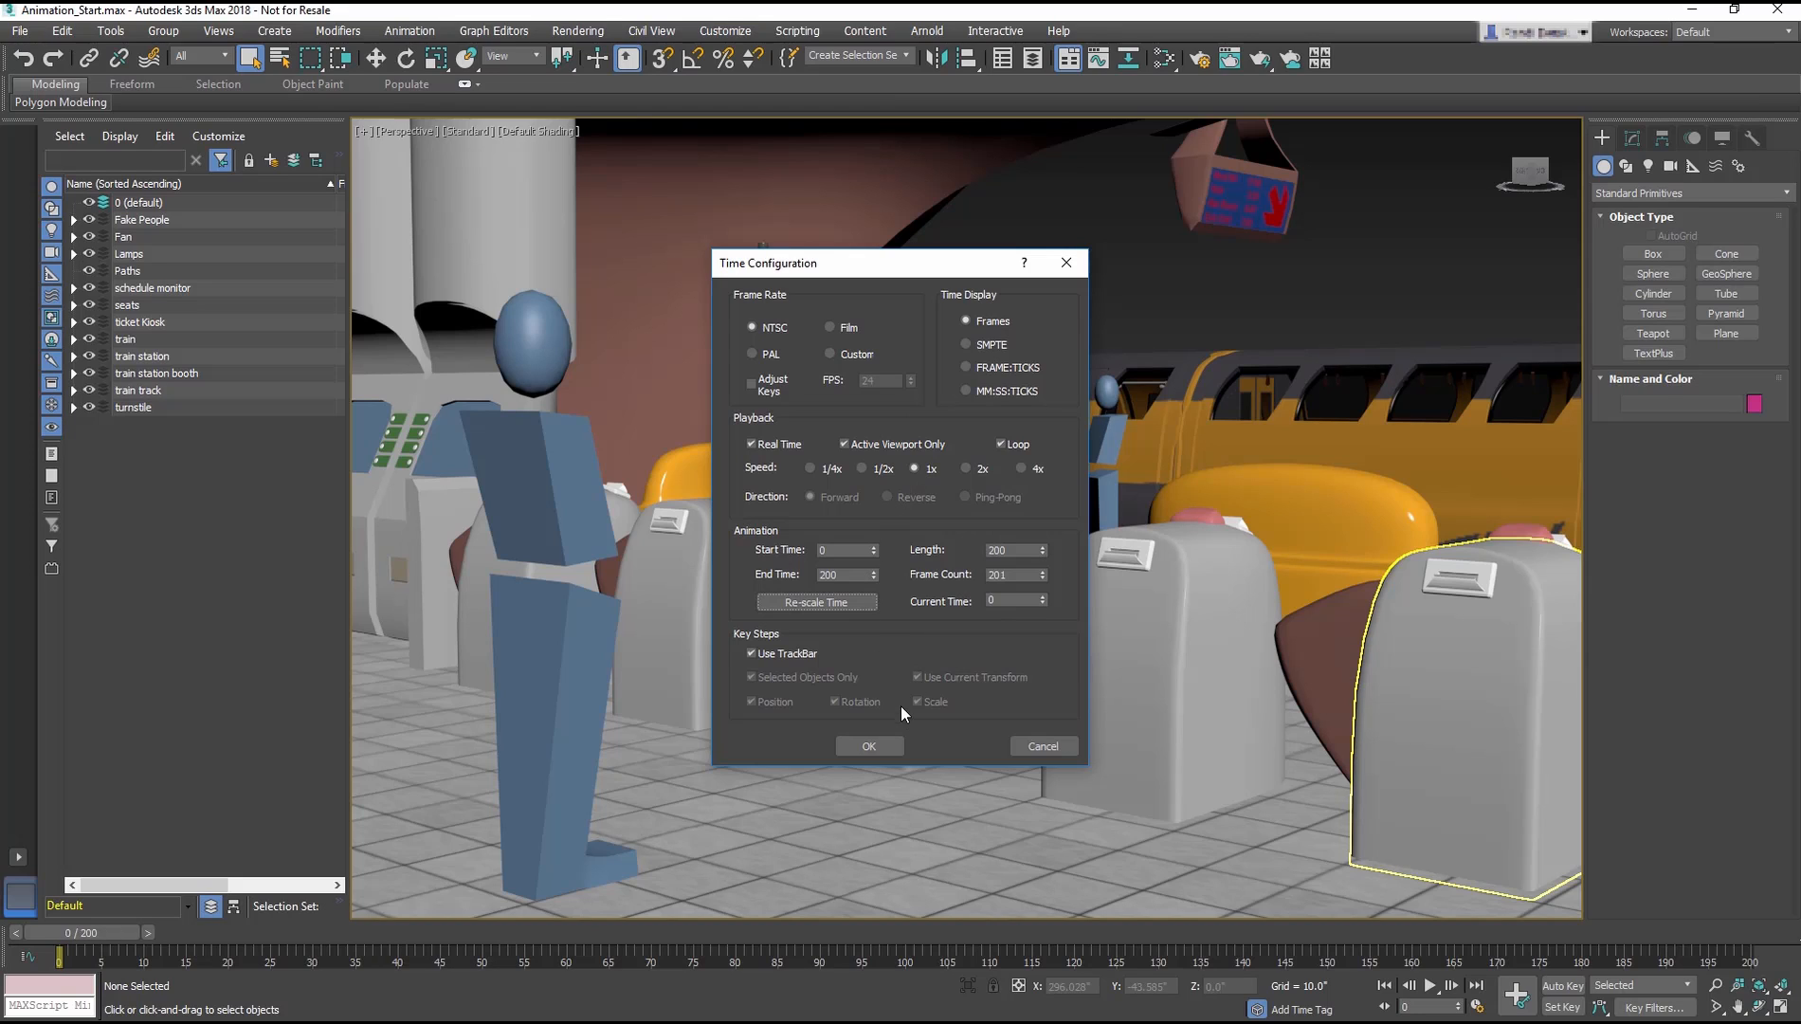
- Apply the 0–200 timing, select standPerson001 with Move active, and enable Auto Key
left_click(868, 746)
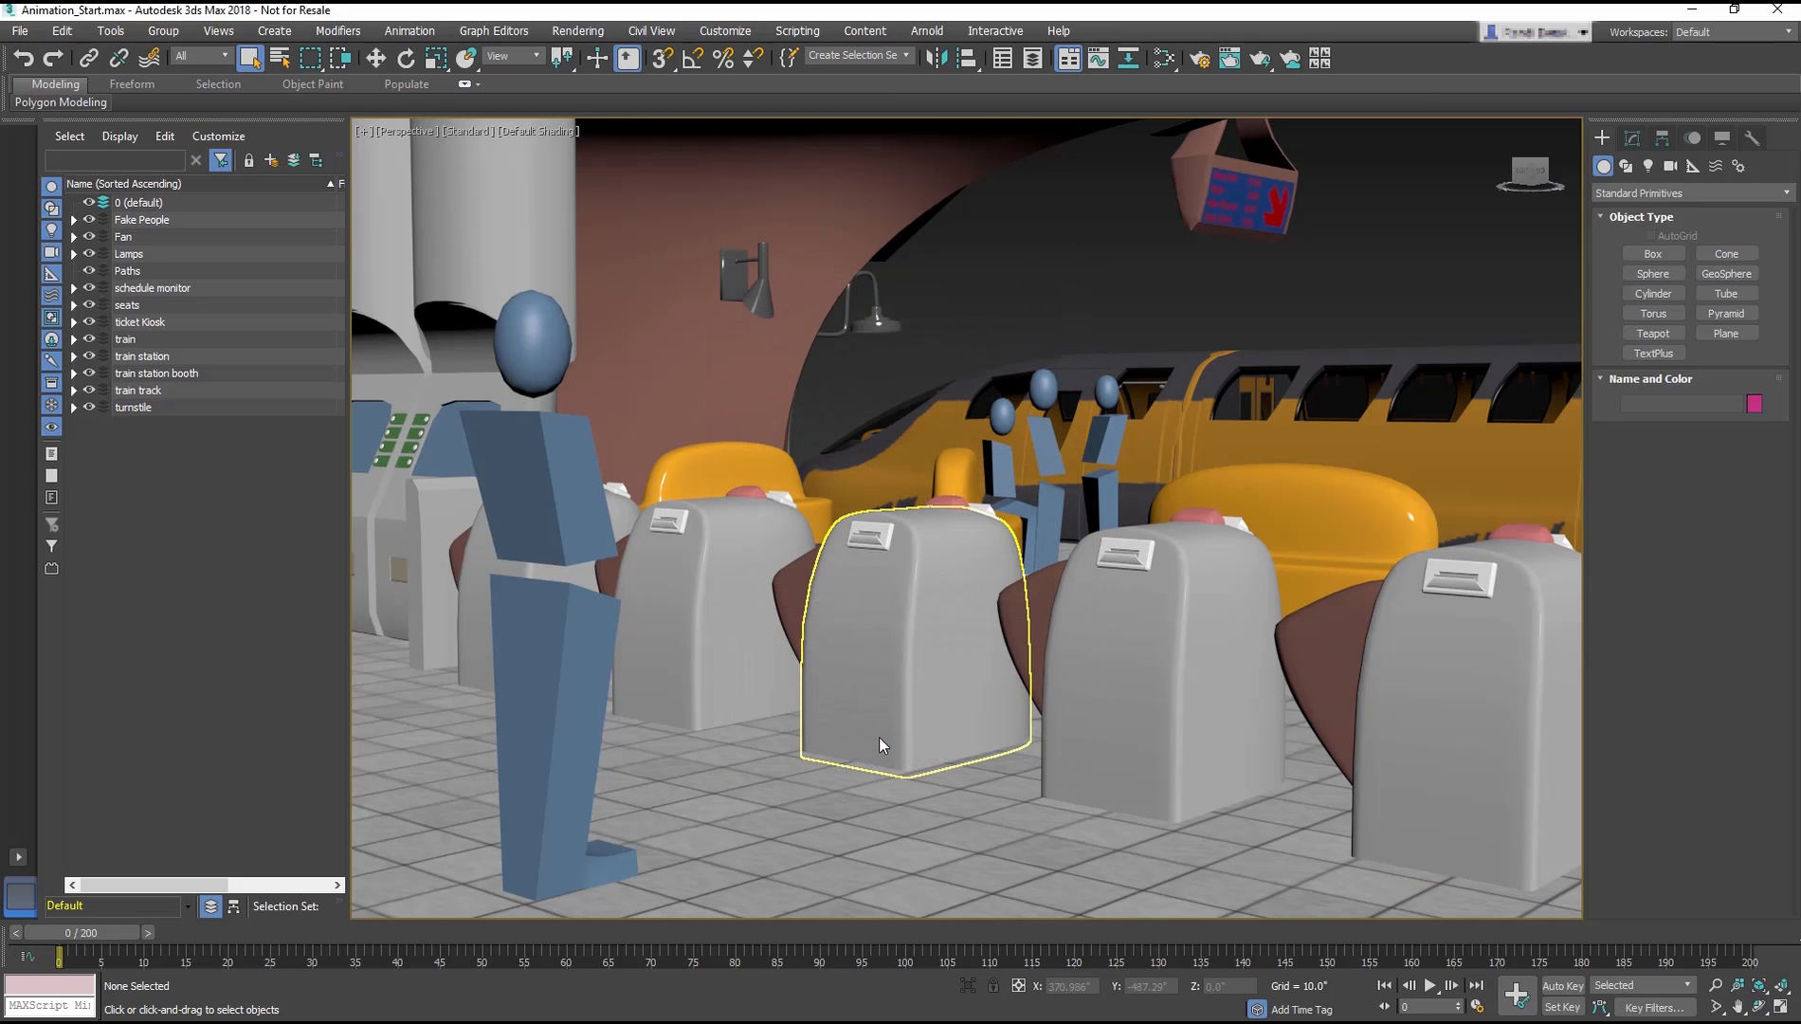
left_click(167, 253)
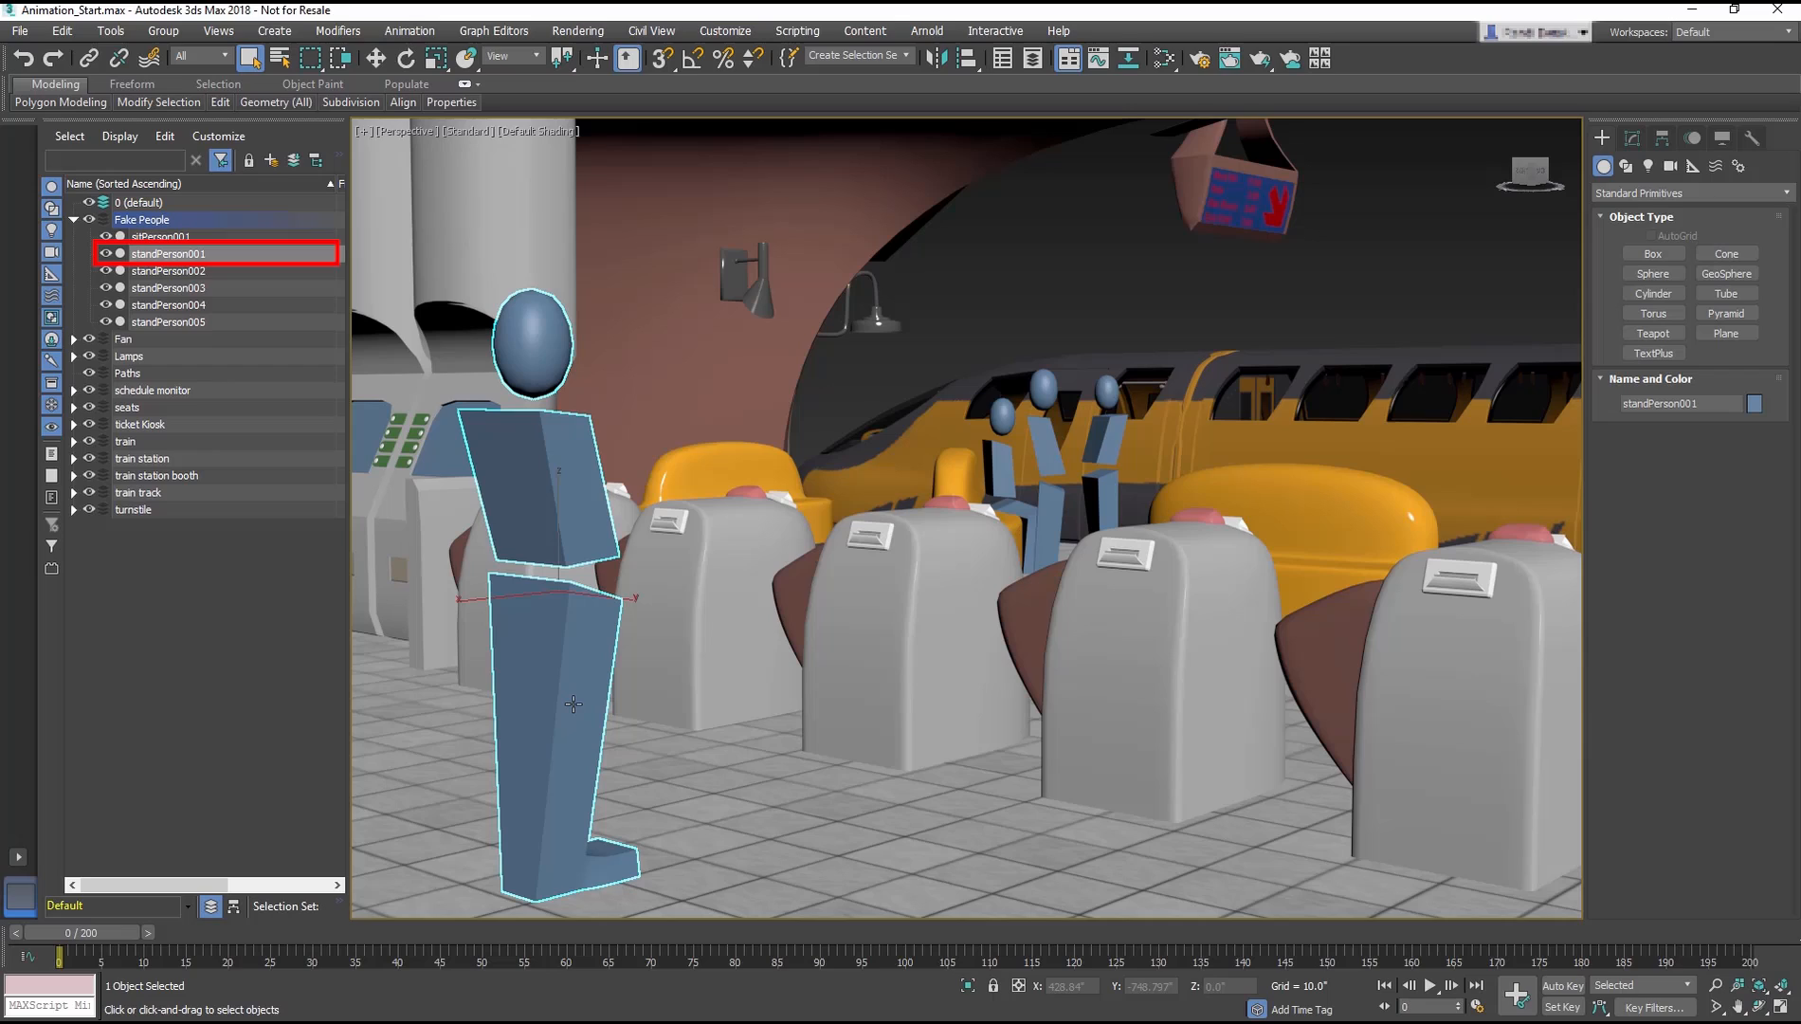
key("w")
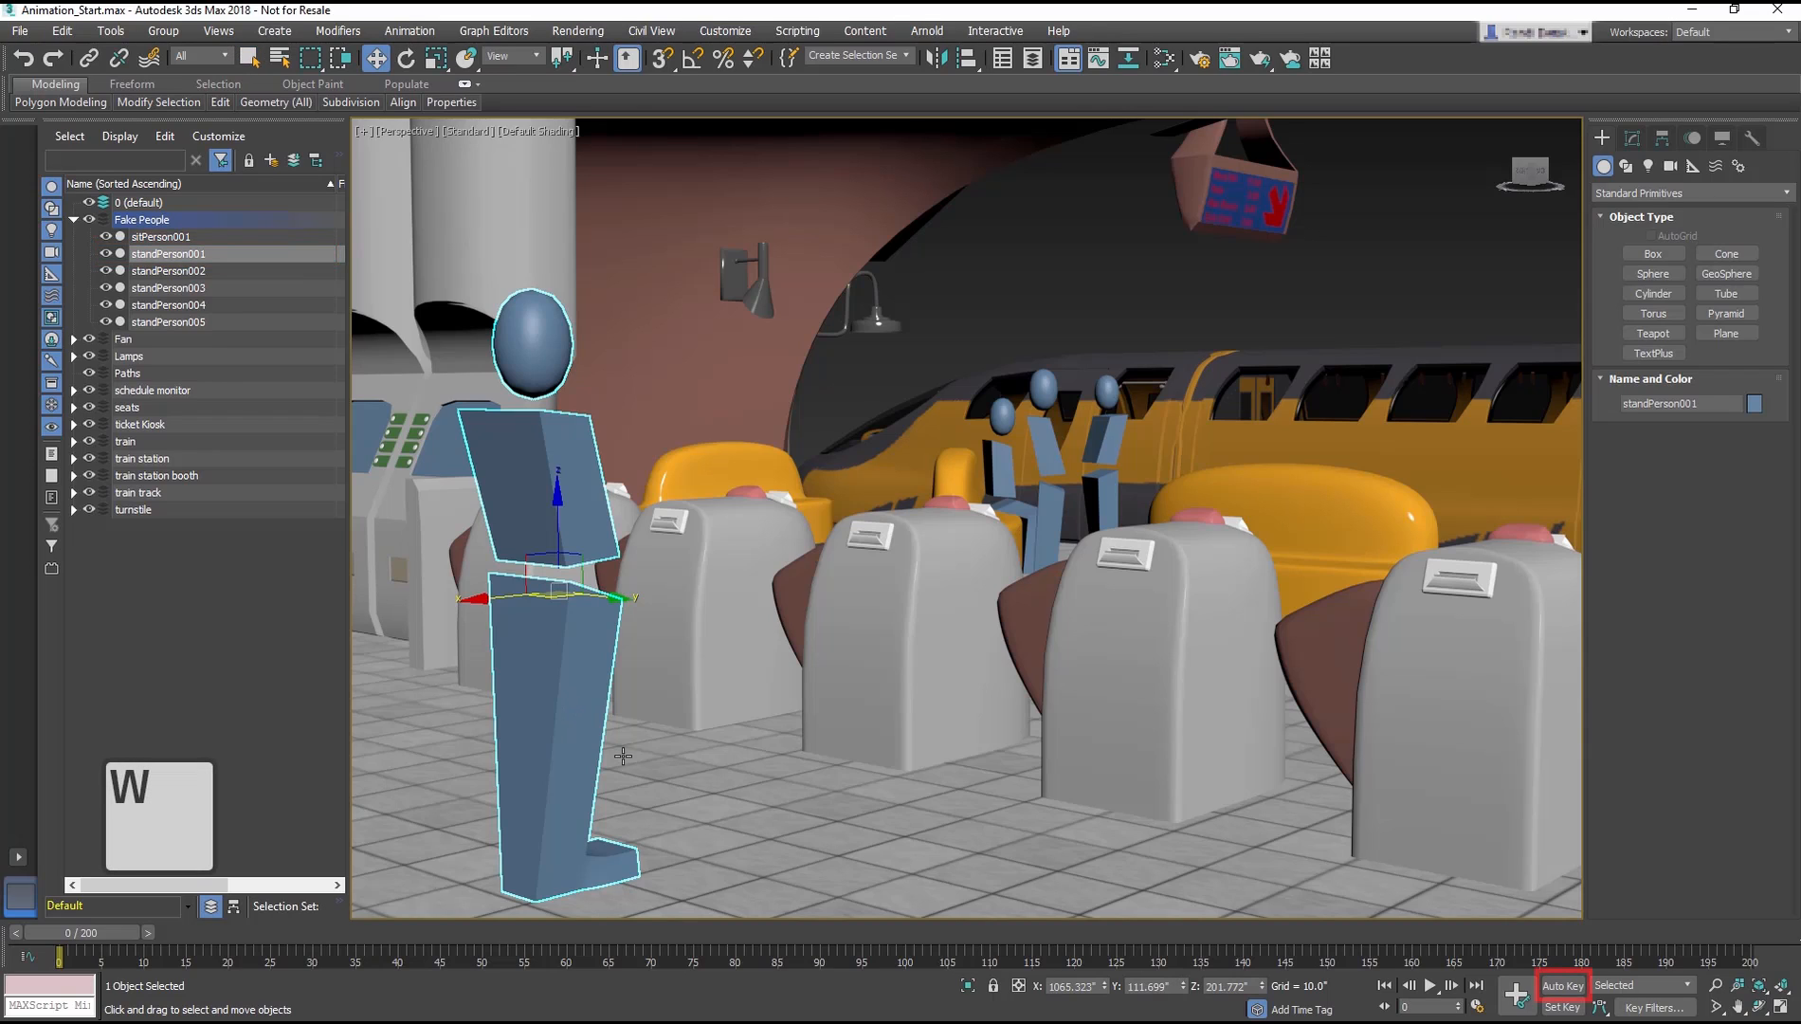
left_click(1561, 986)
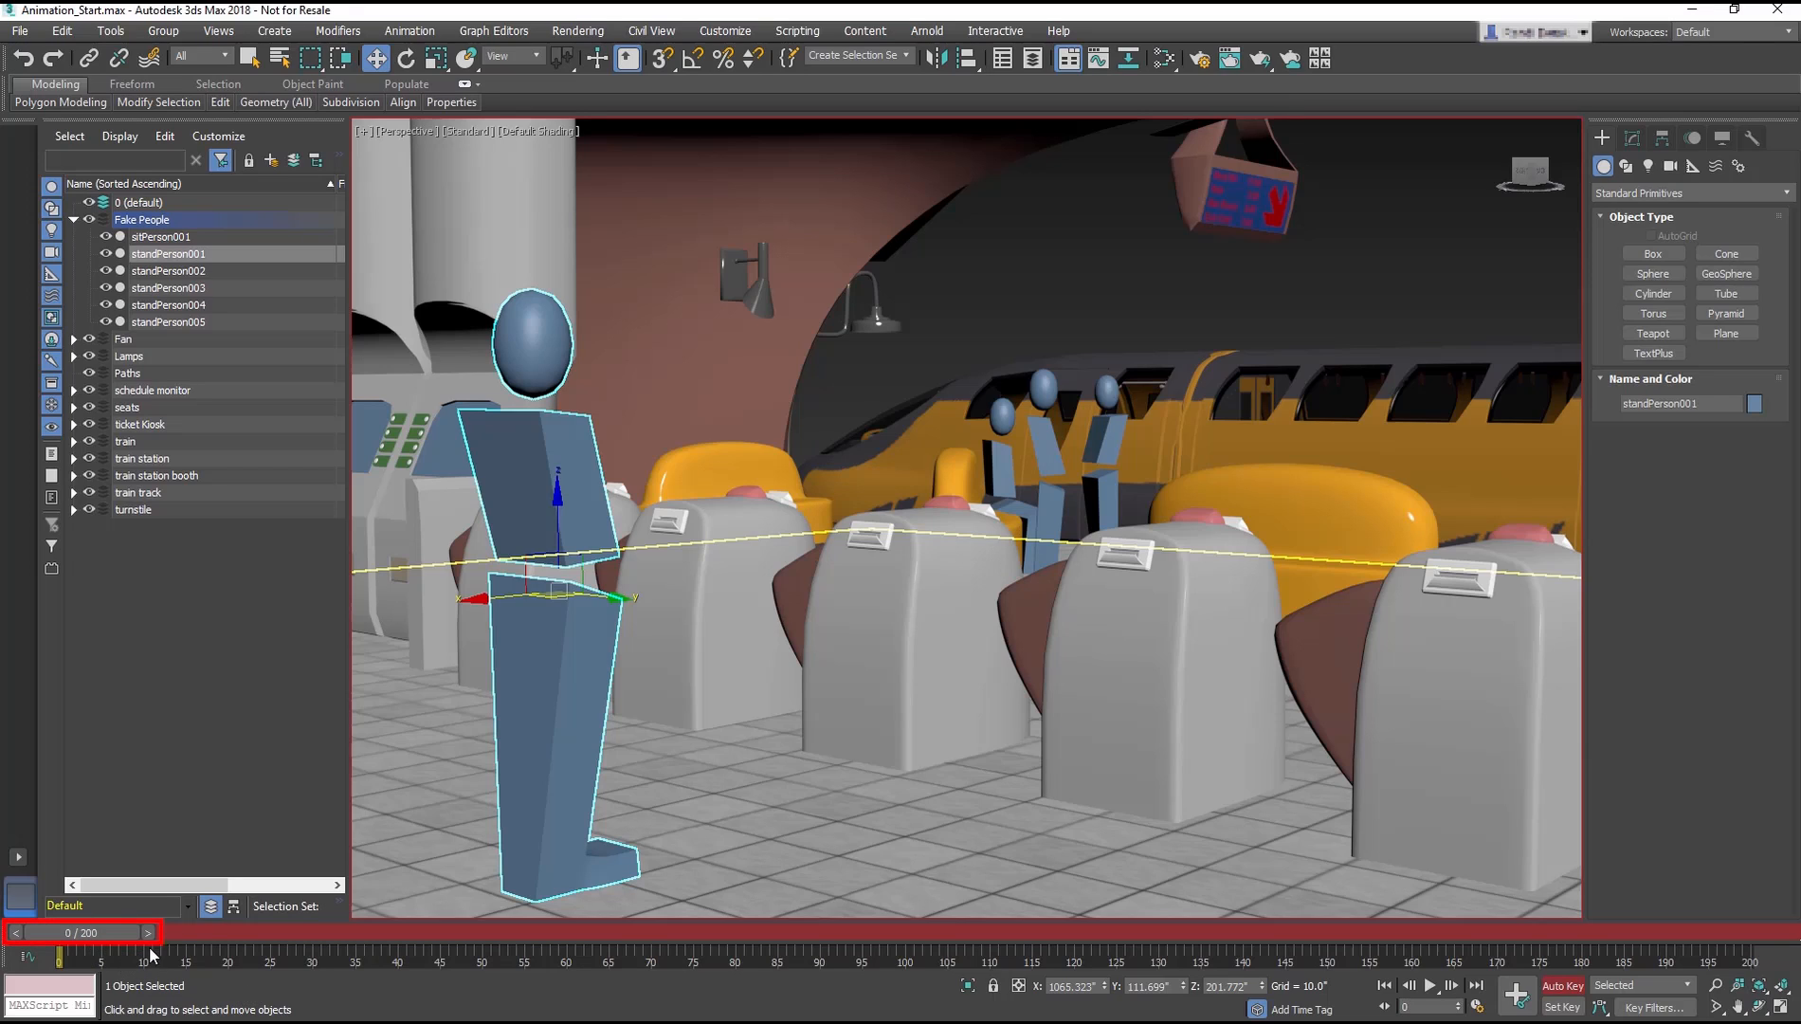
- At frame 30, move standPerson001 forward to the turnstile
left_click_drag(55, 954, 144, 954)
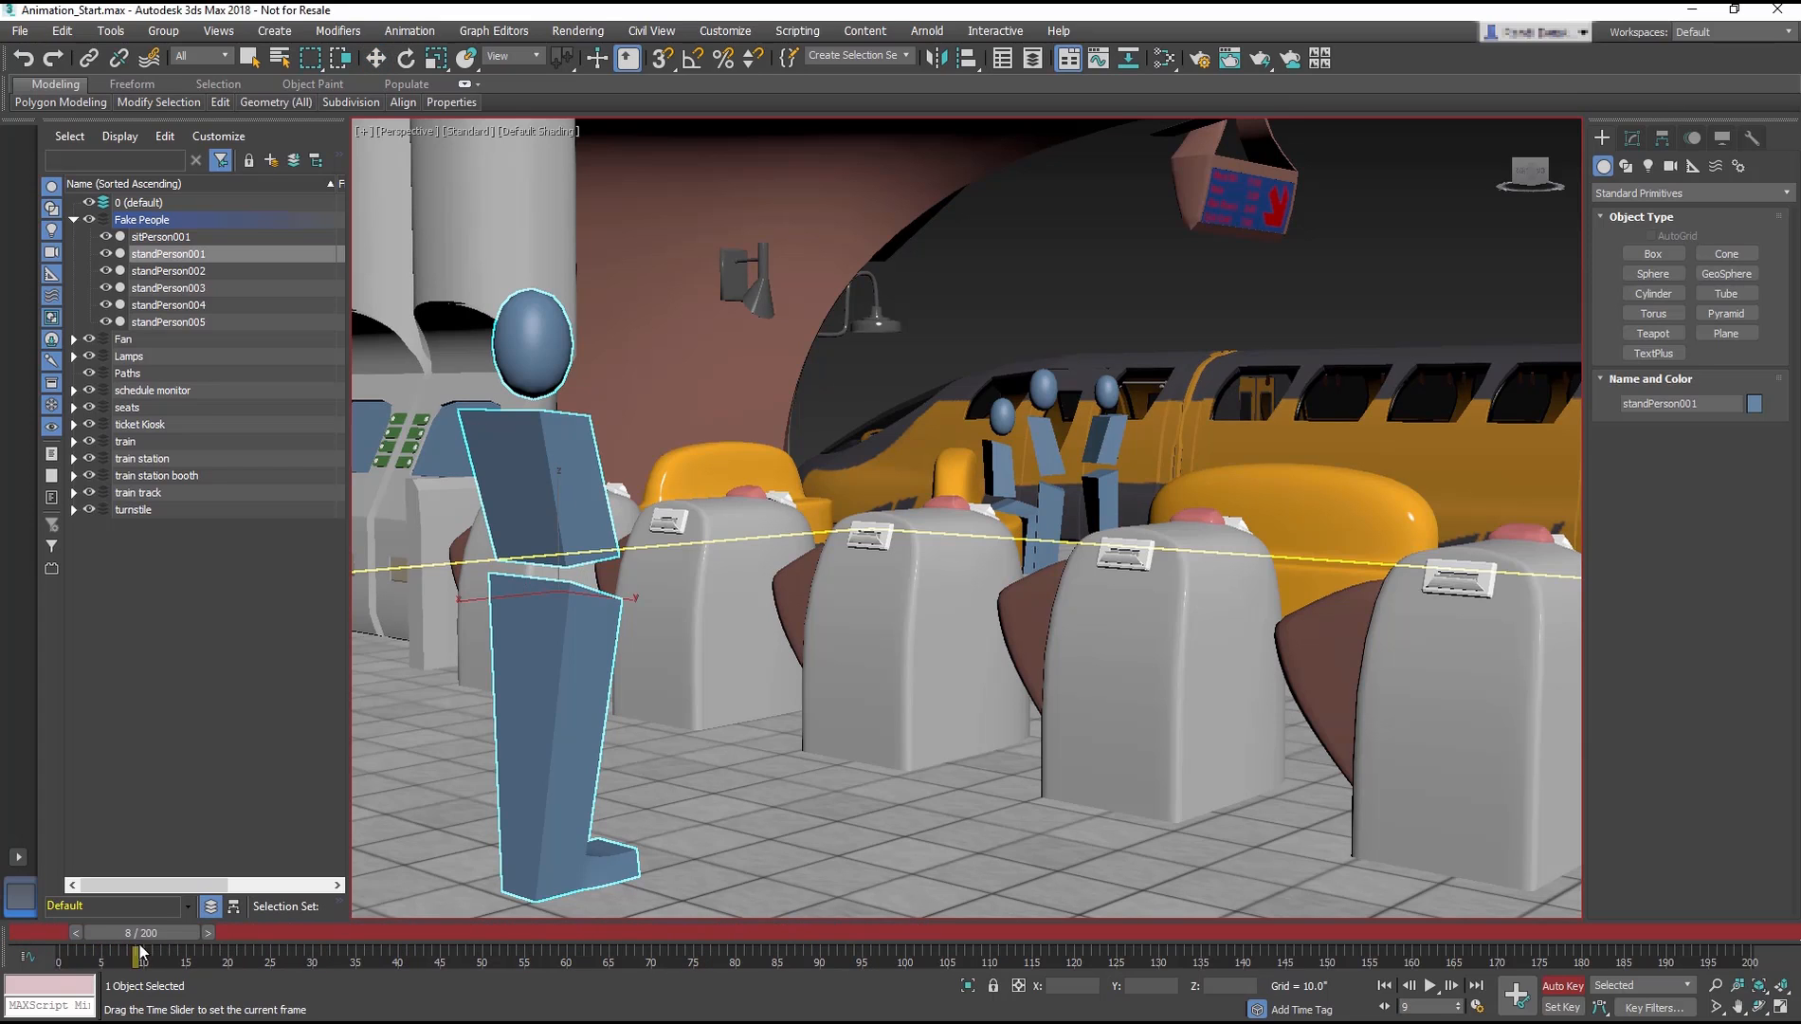
left_click_drag(141, 954, 586, 954)
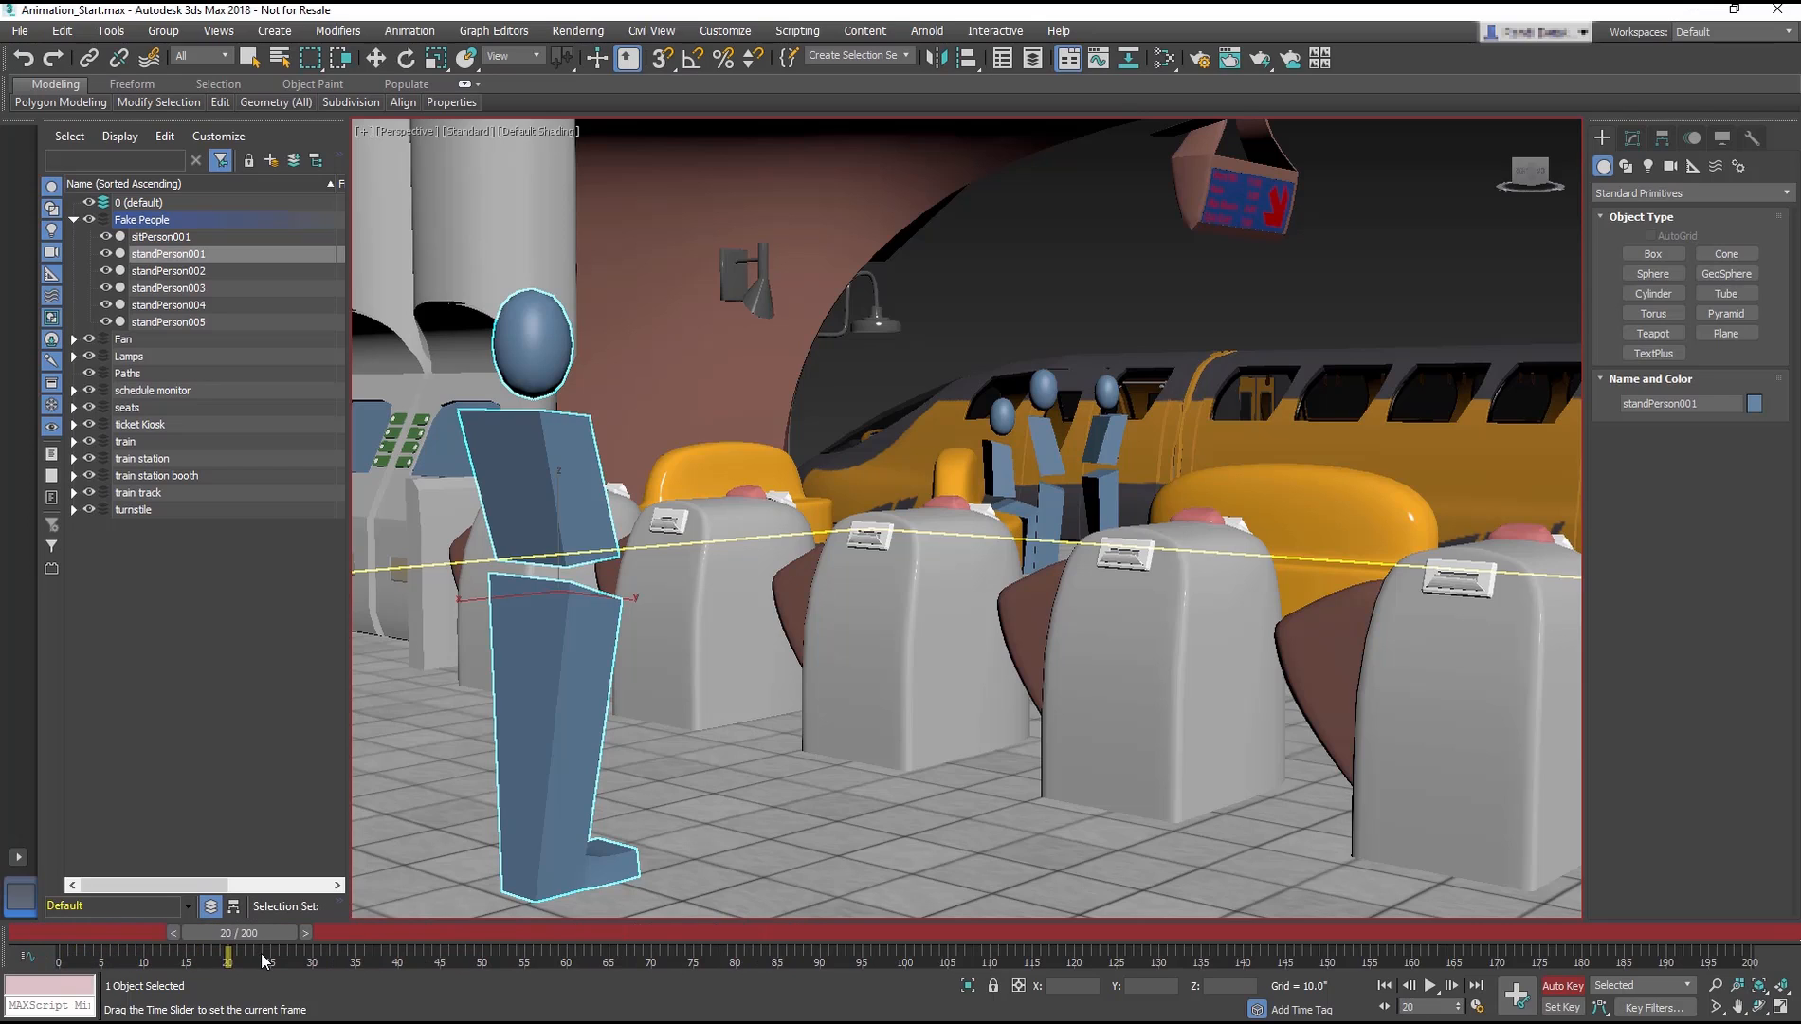
left_click_drag(230, 932, 316, 932)
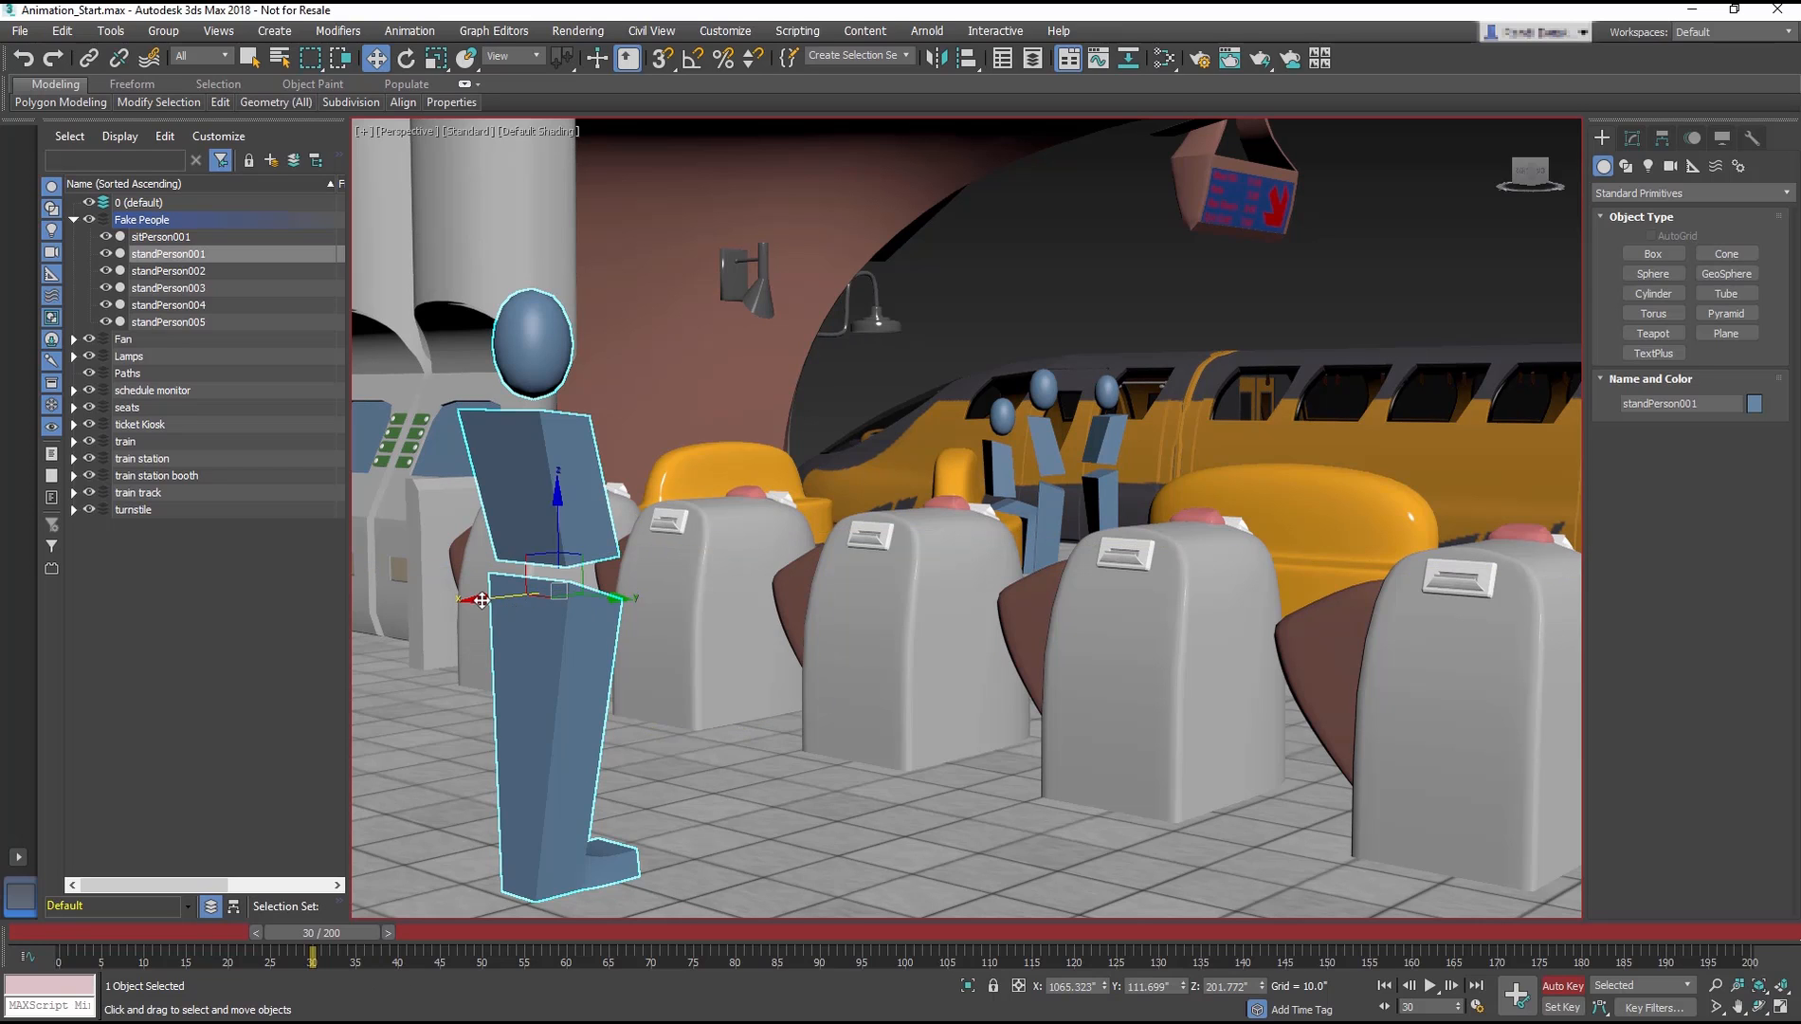
left_click_drag(534, 597, 901, 557)
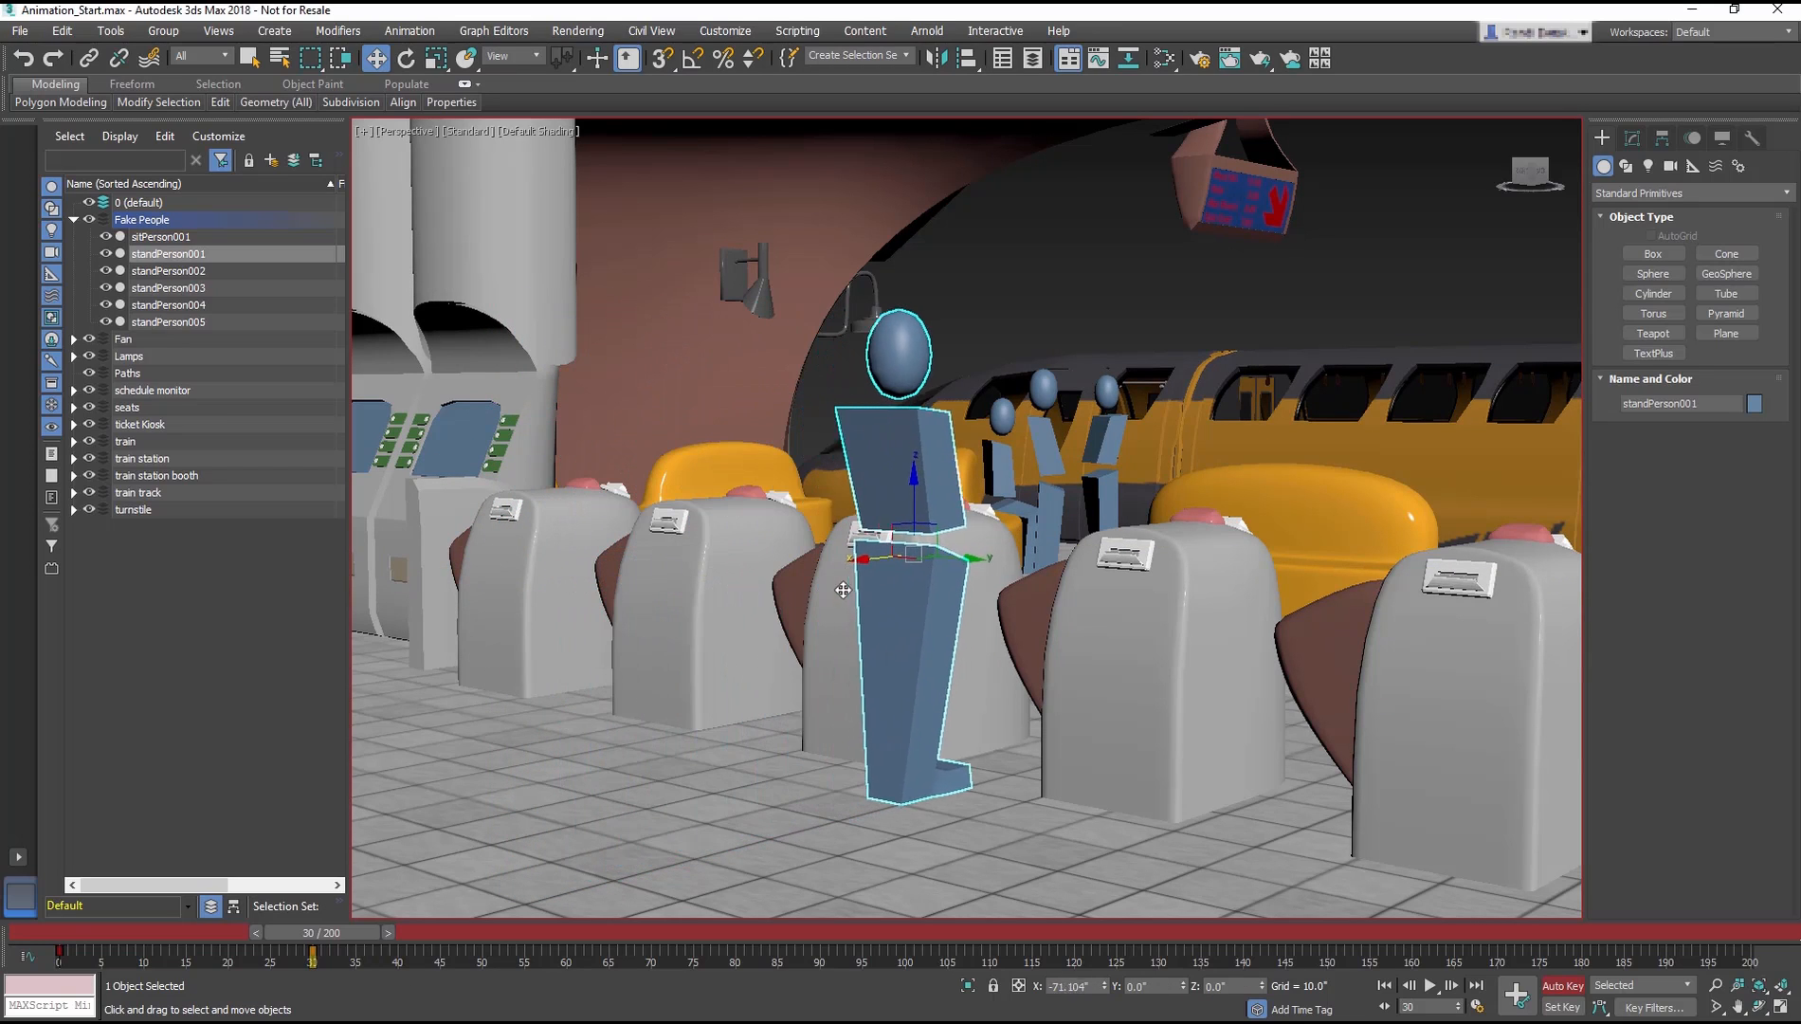
left_click_drag(846, 558, 965, 557)
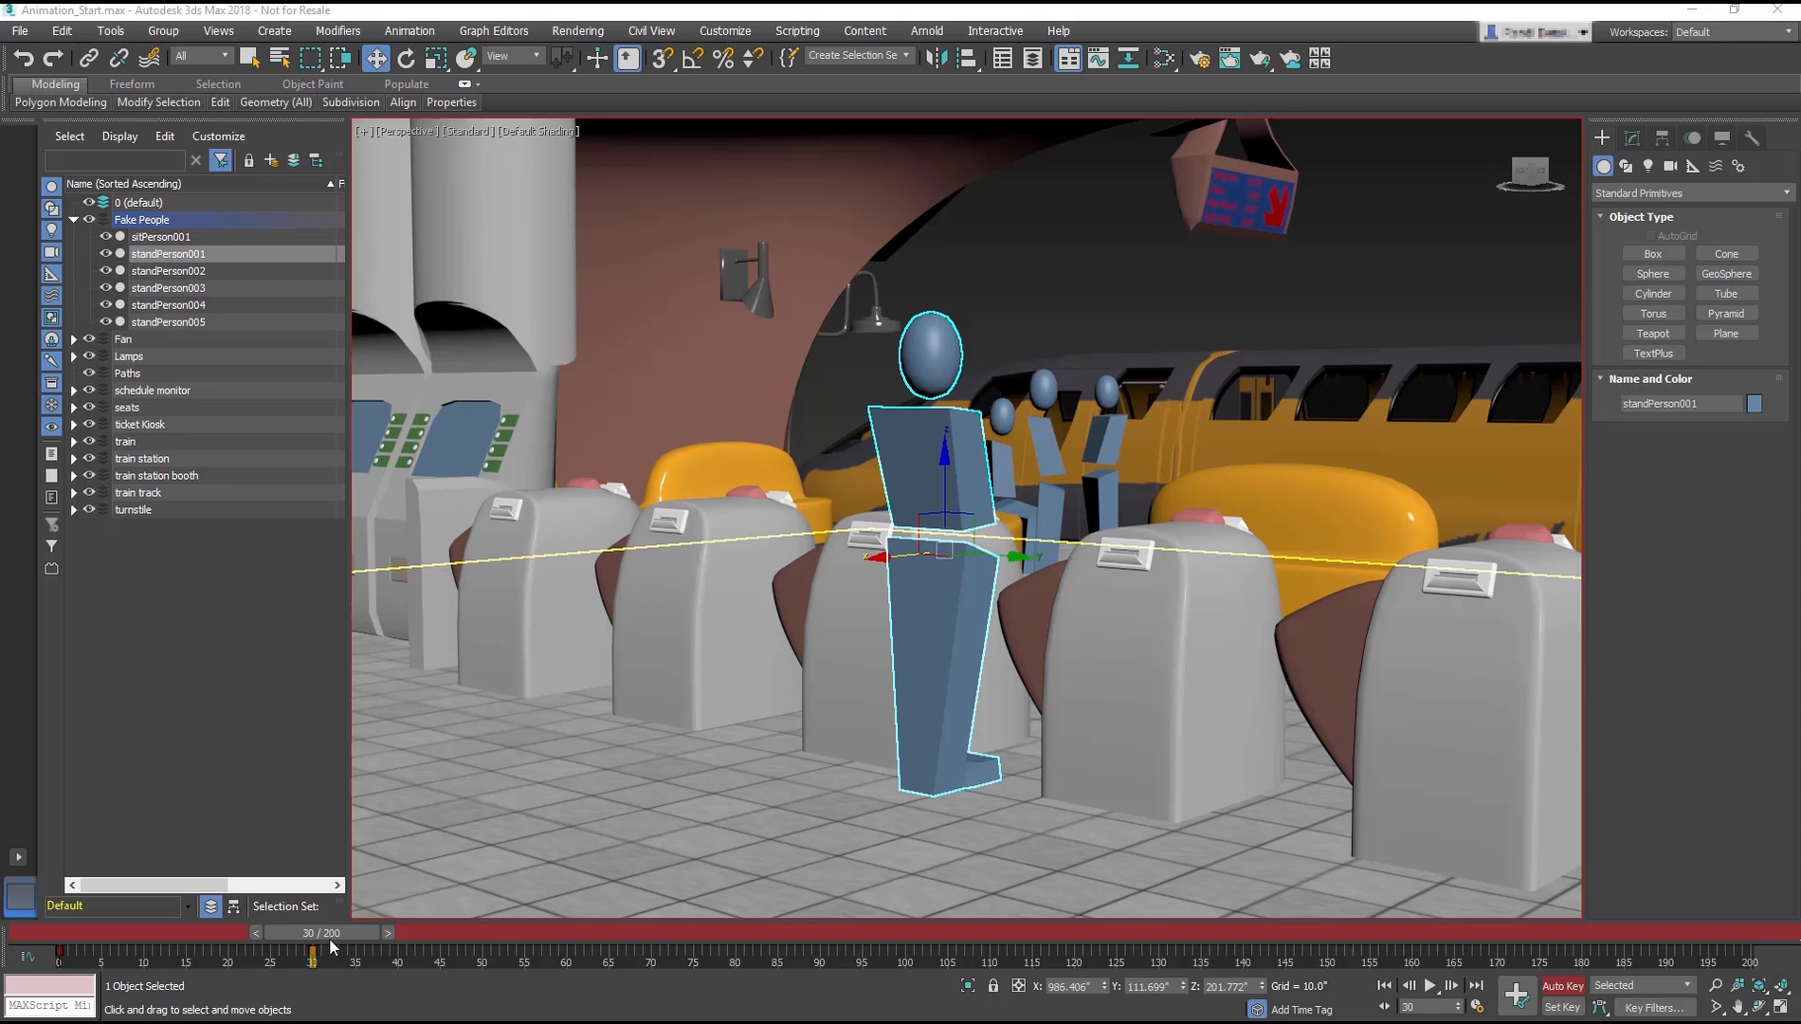
- Scrub the timeline from frame 1 to frame 40 to review the walk
left_click_drag(313, 955, 66, 955)
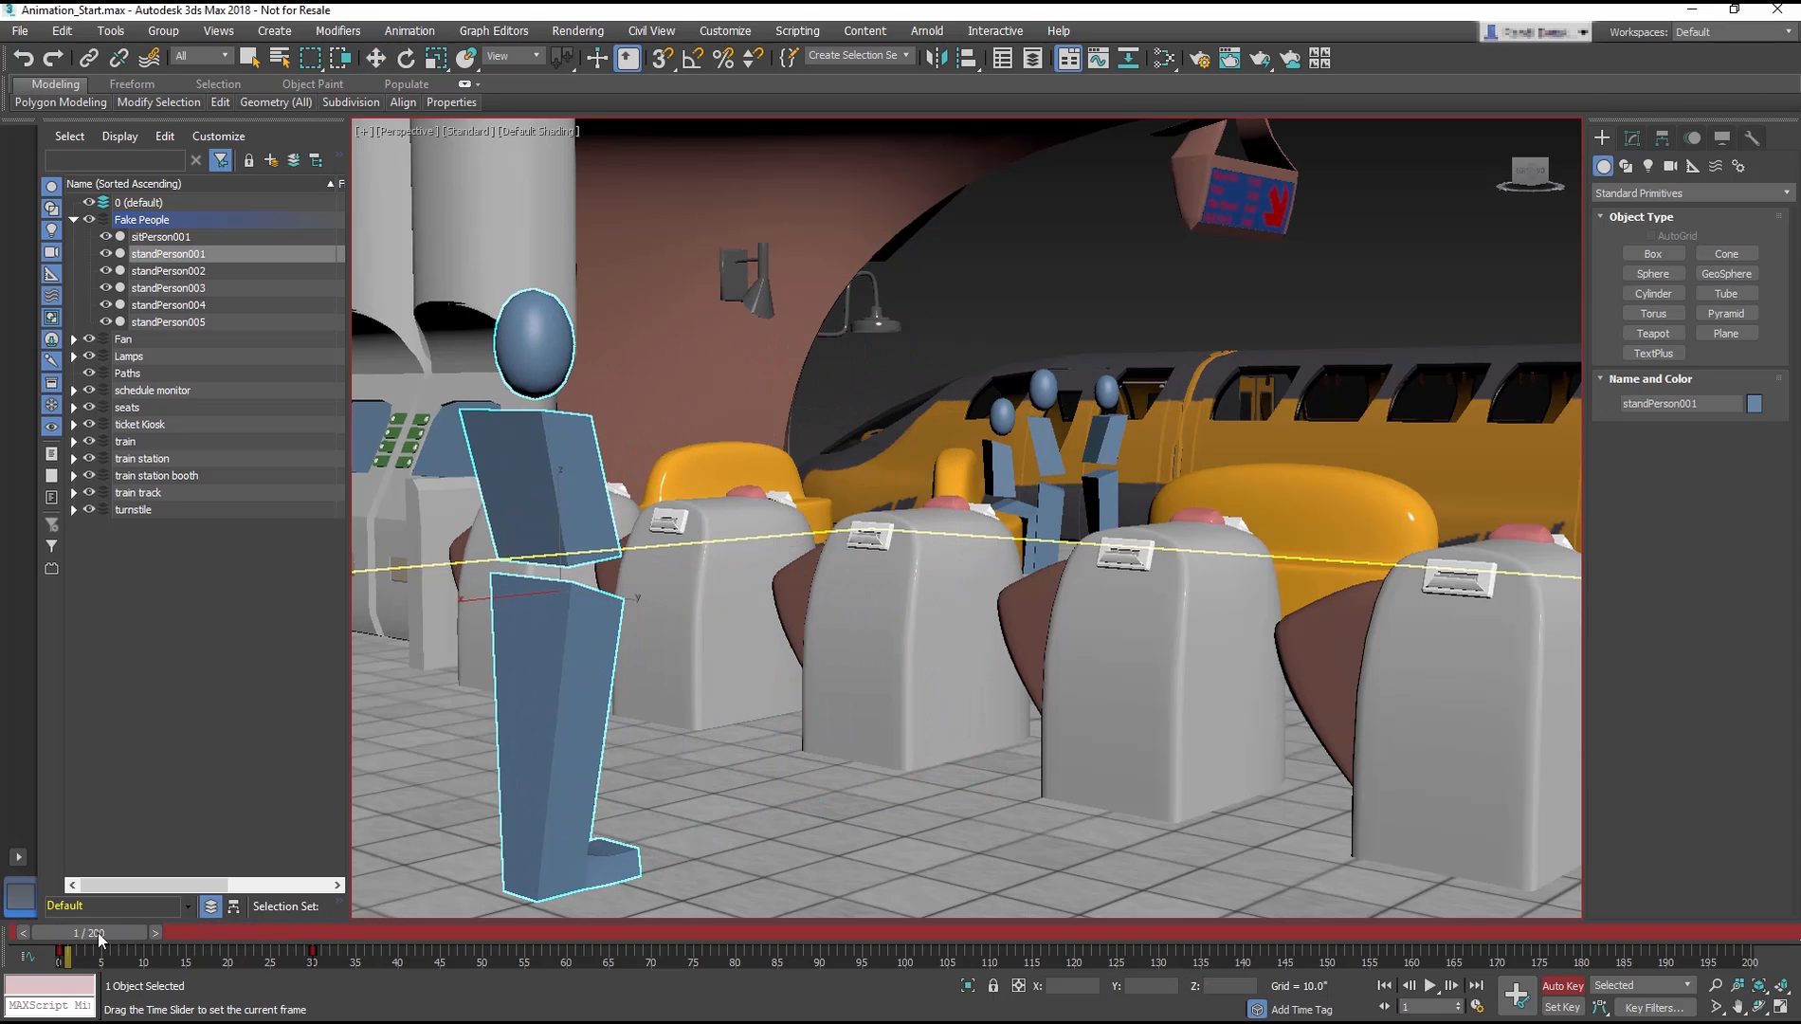
left_click_drag(63, 953, 114, 954)
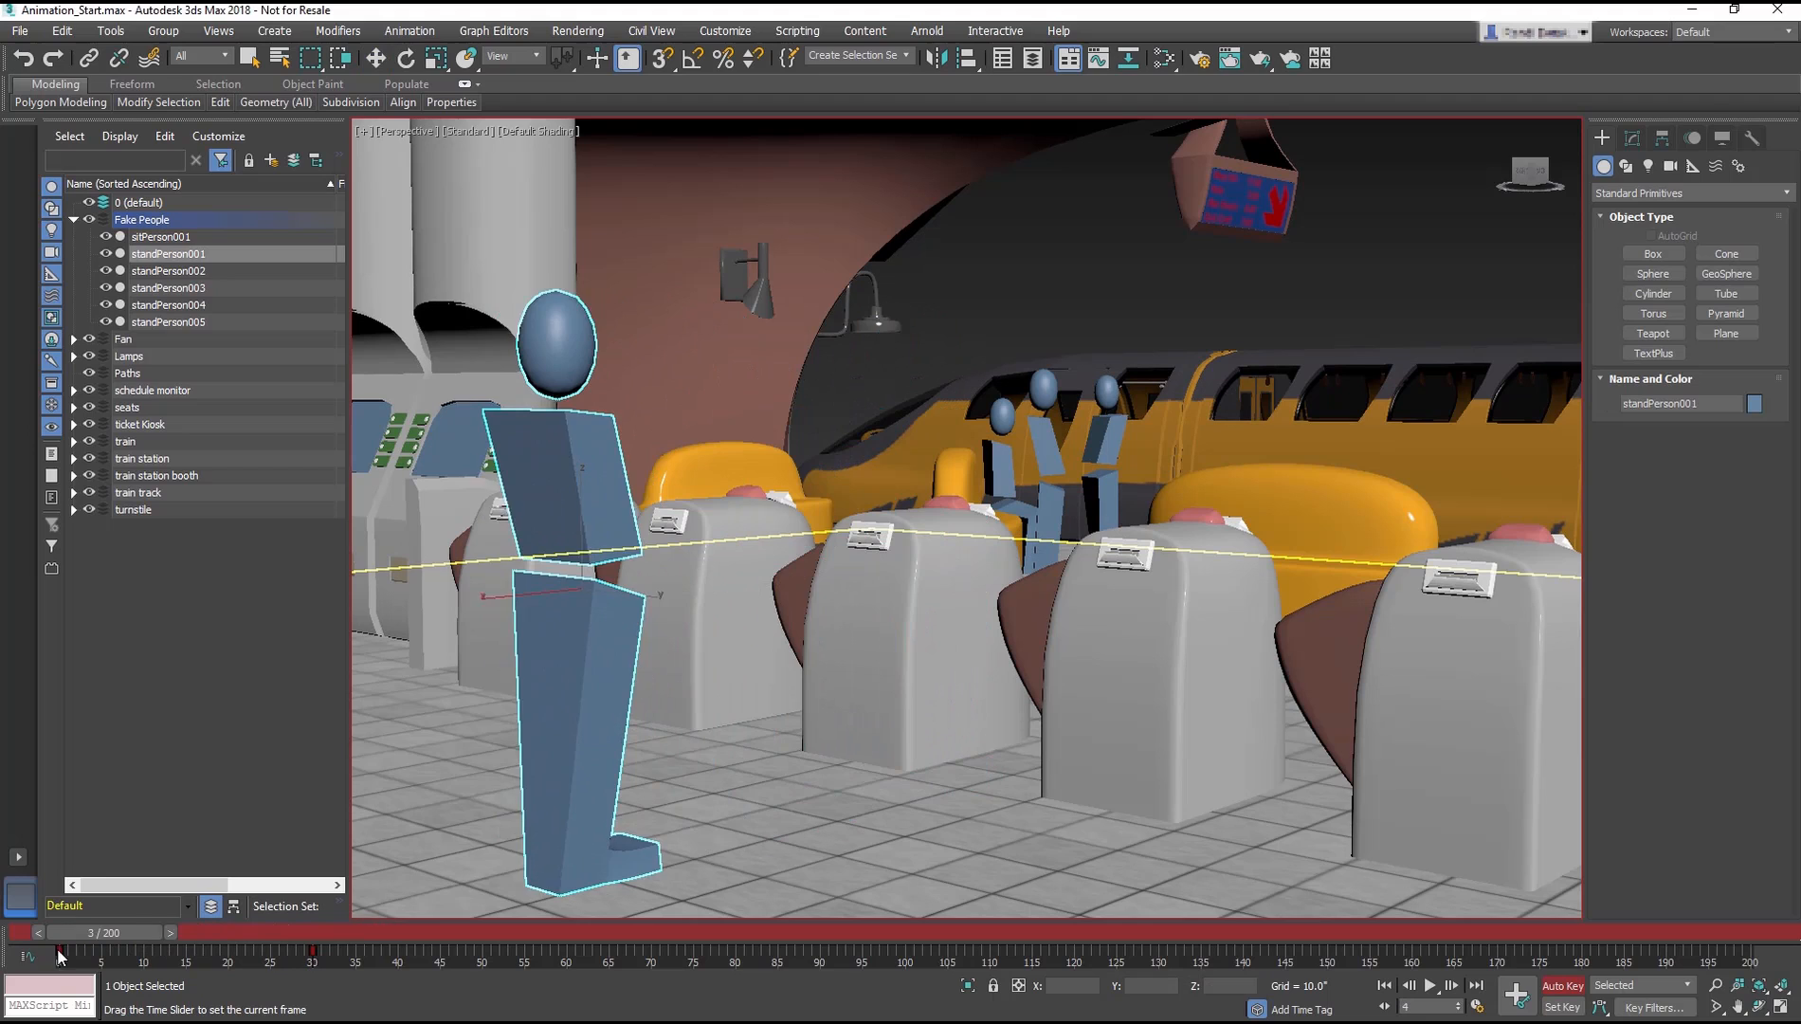
left_click_drag(60, 952, 69, 951)
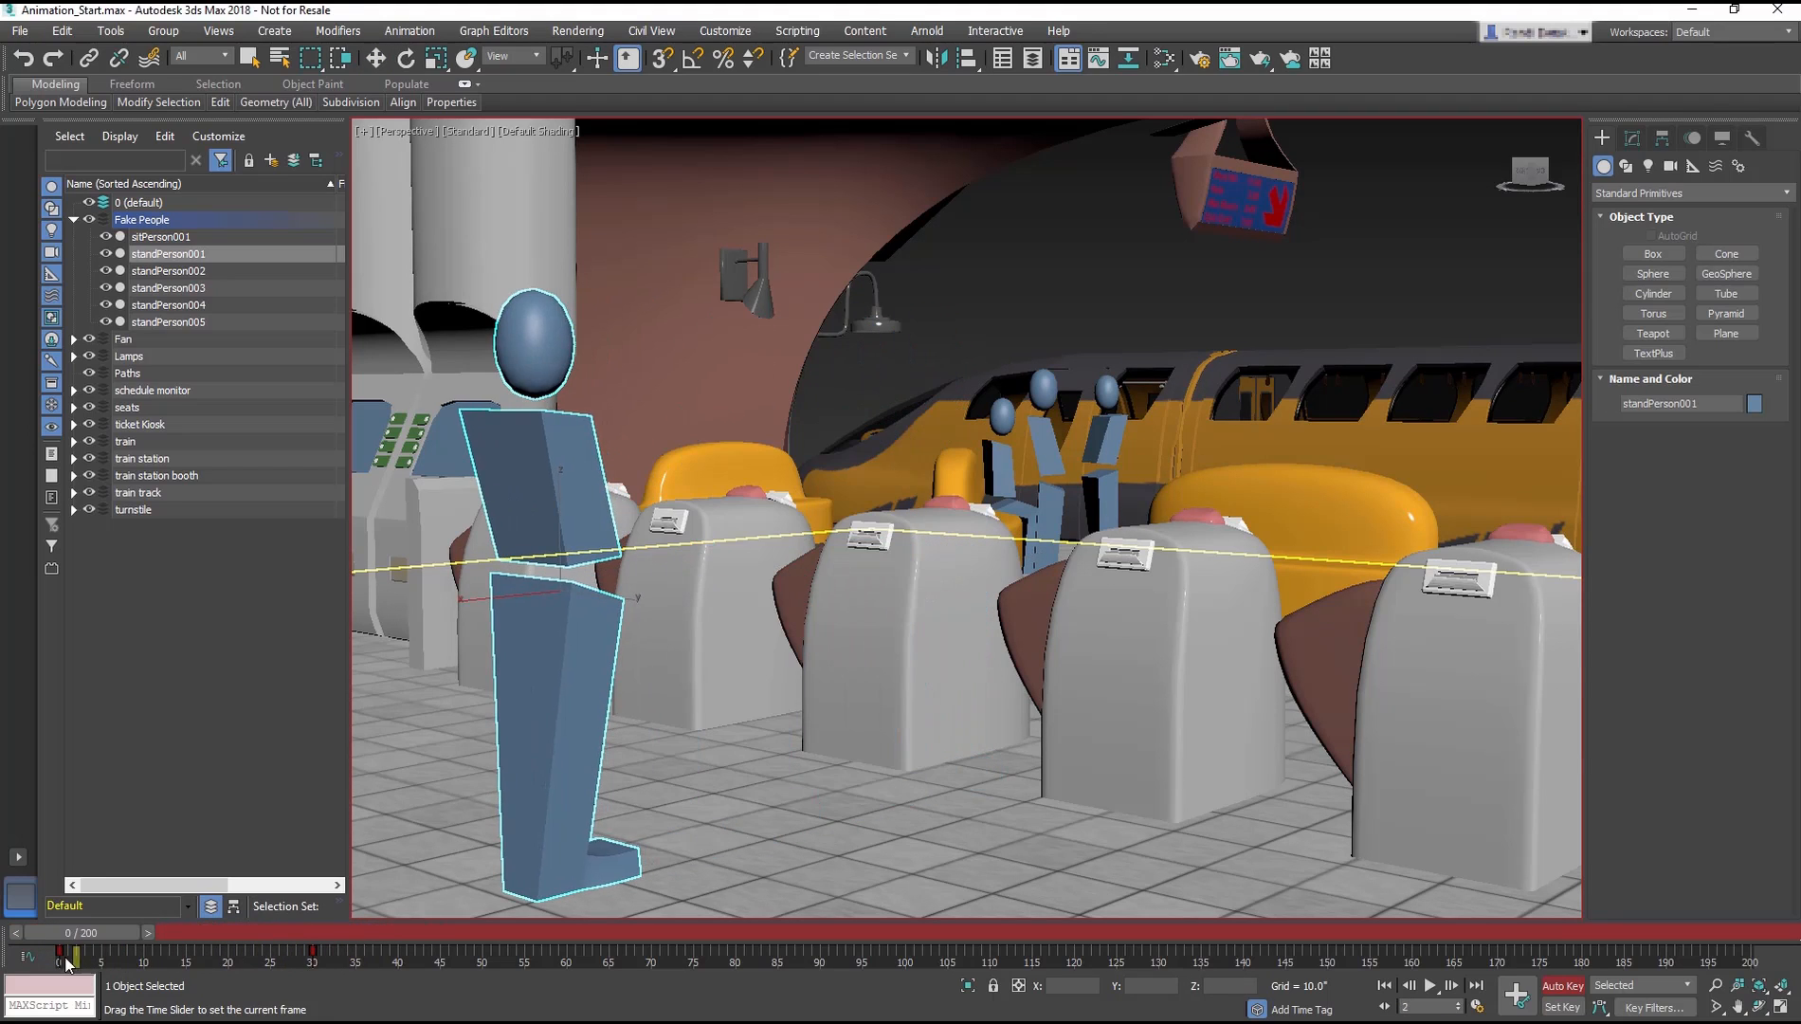
left_click_drag(66, 954, 396, 954)
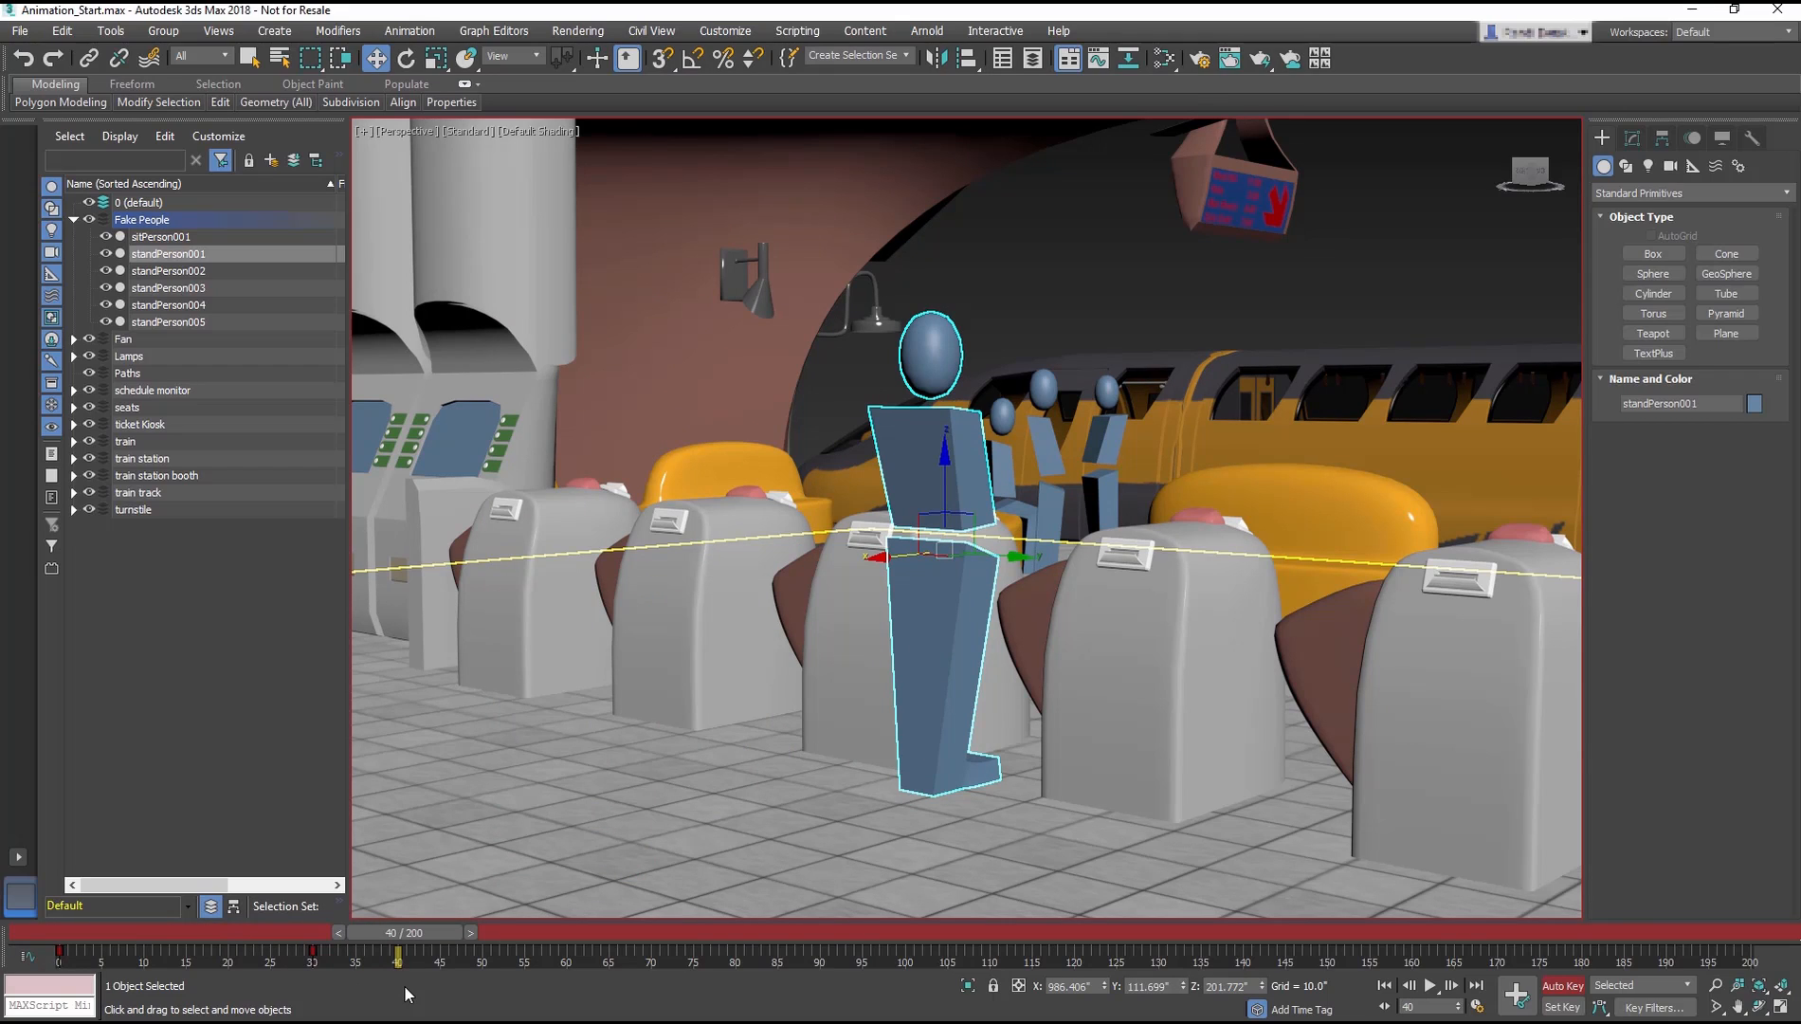
- Key standPerson001 in place at frame 69, then move it past the turnstile at frame 90
left_click_drag(310, 954, 586, 955)
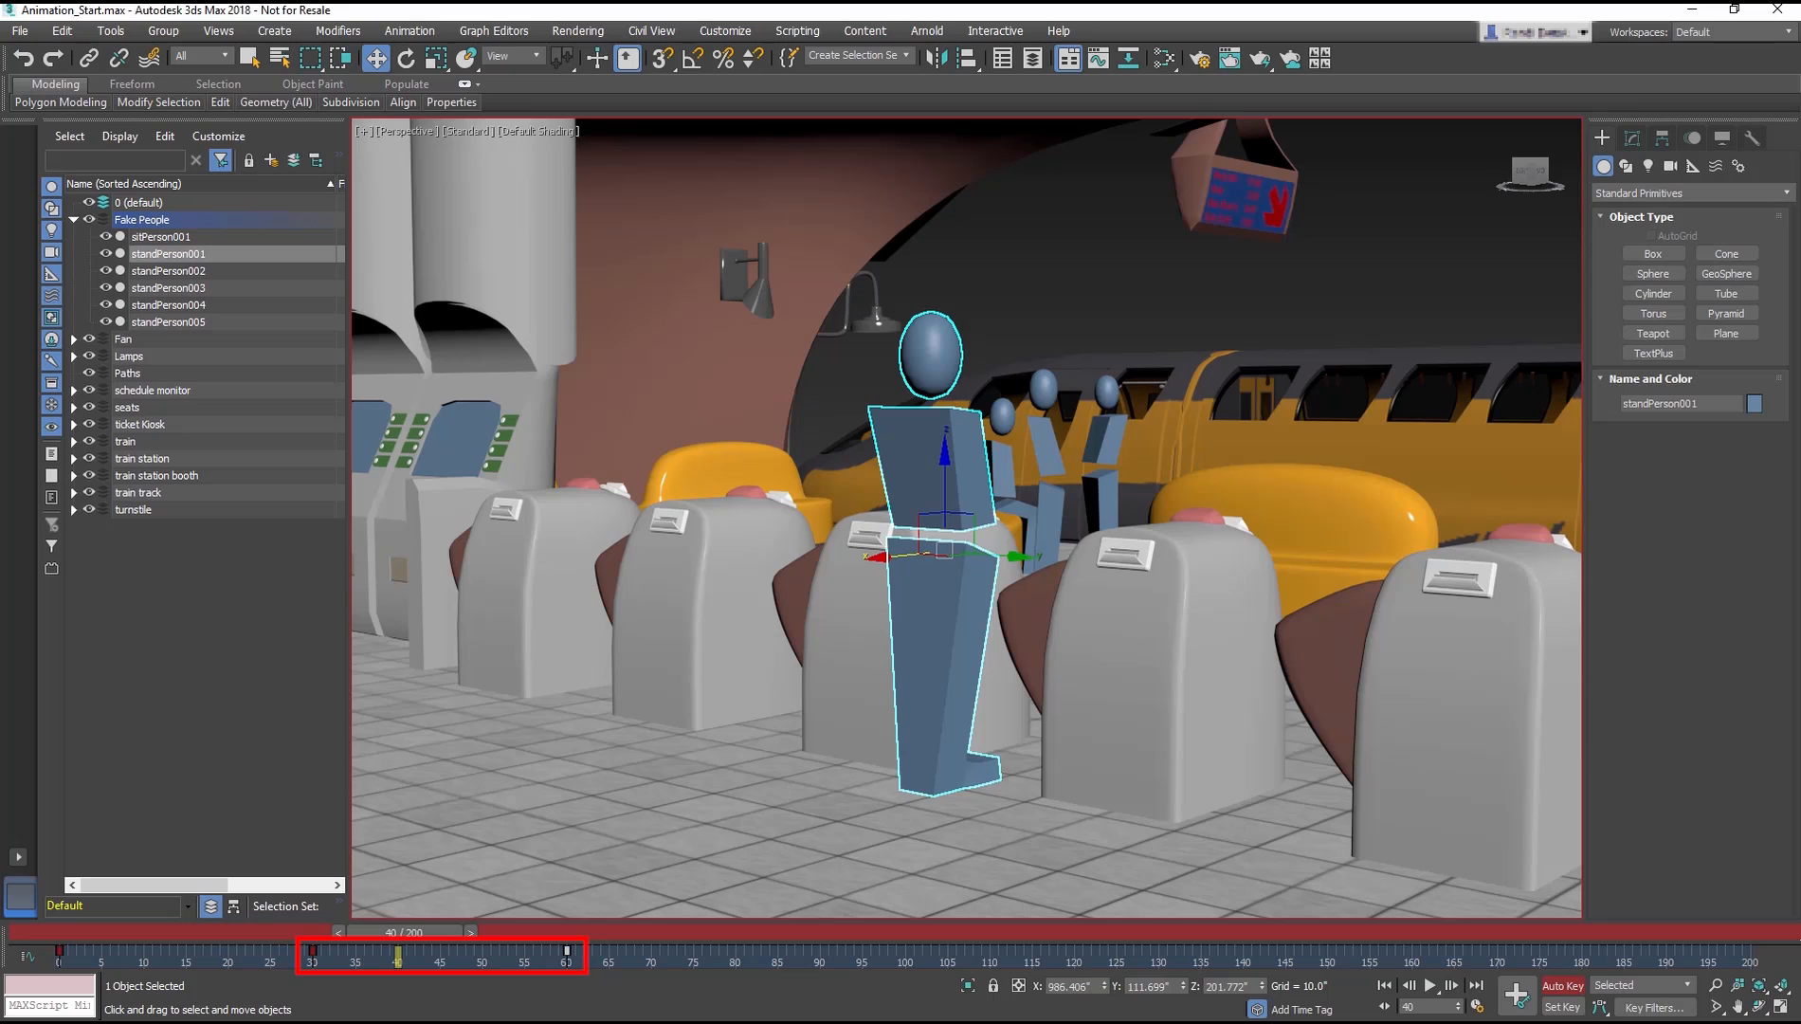
mouse_move(647, 1011)
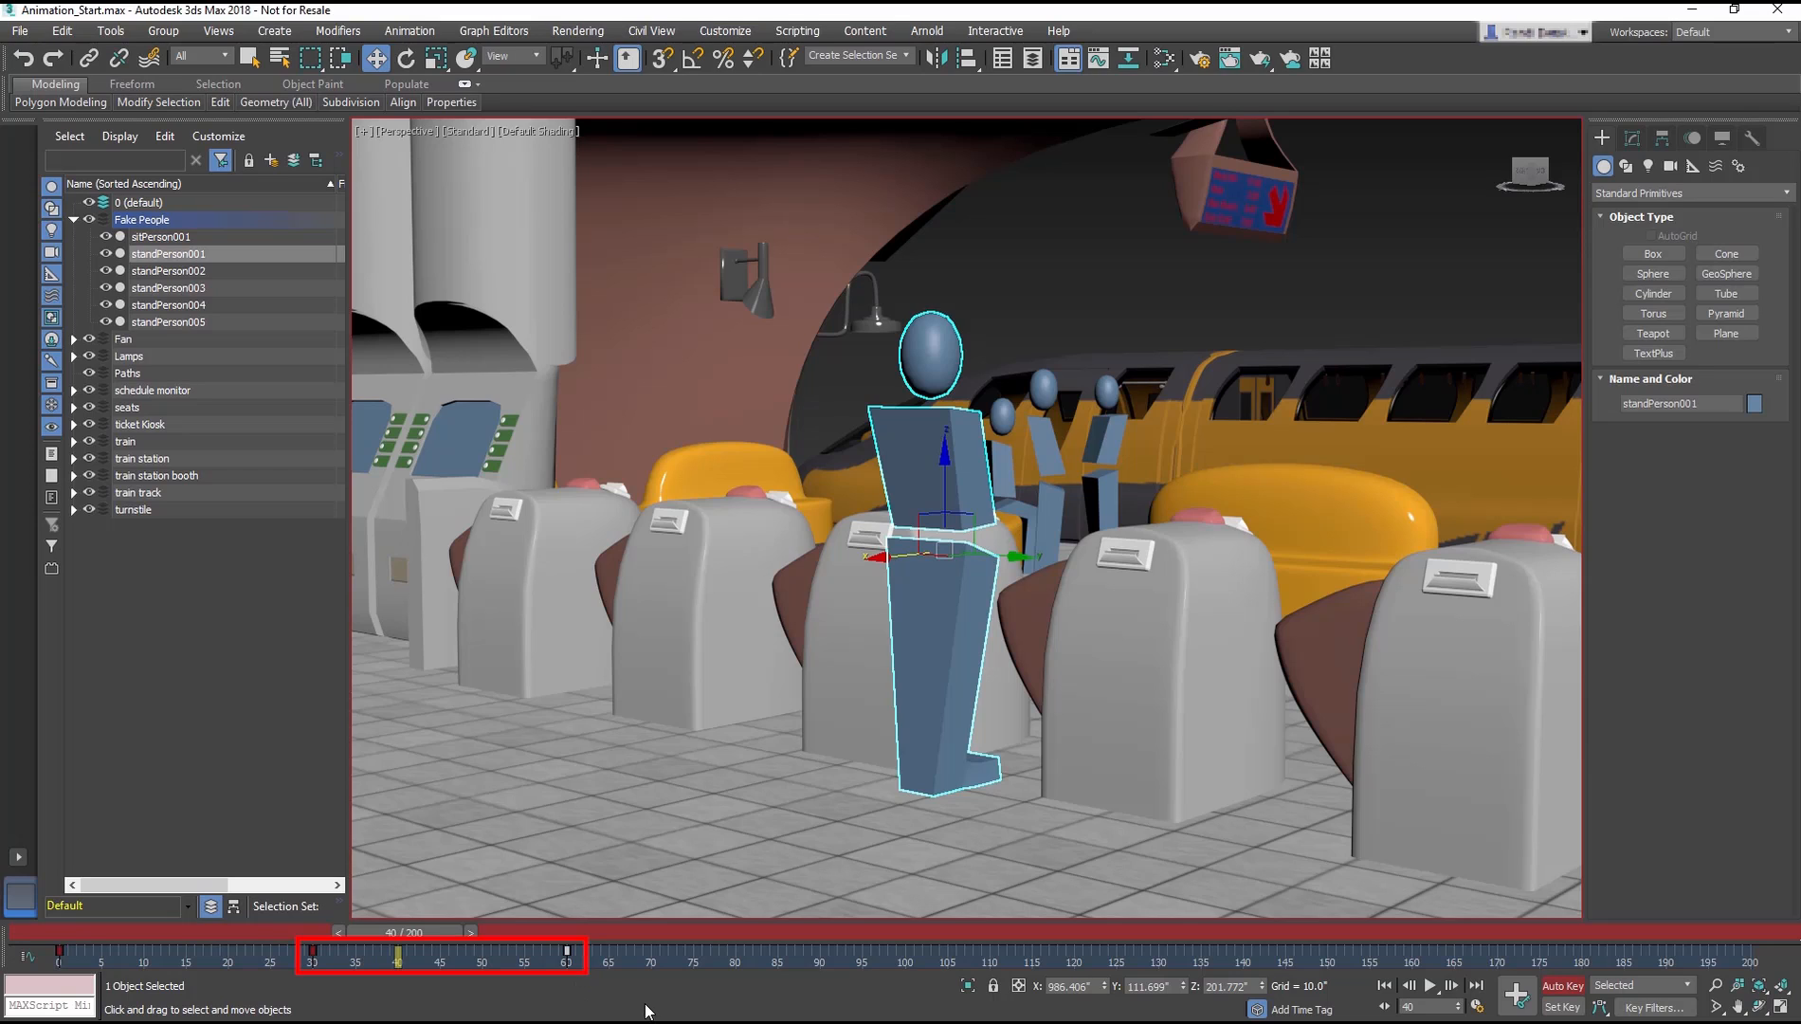
left_click_drag(396, 931, 460, 932)
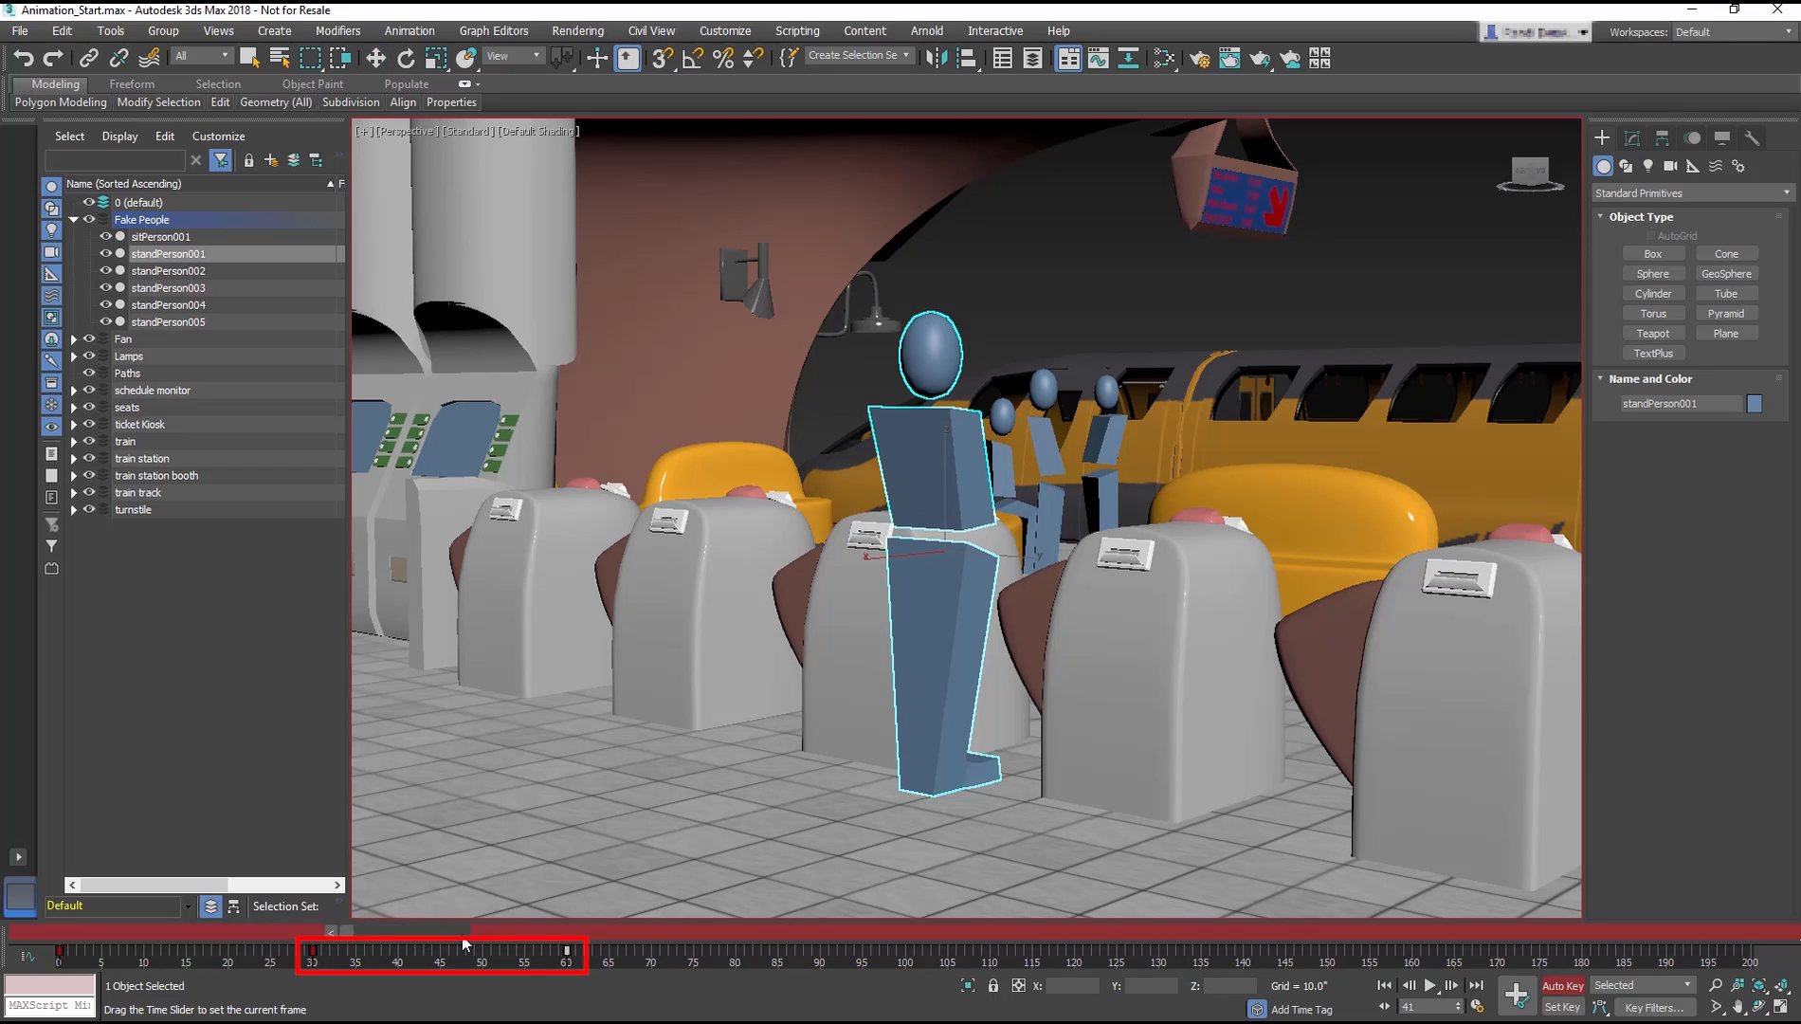
left_click_drag(465, 932, 603, 931)
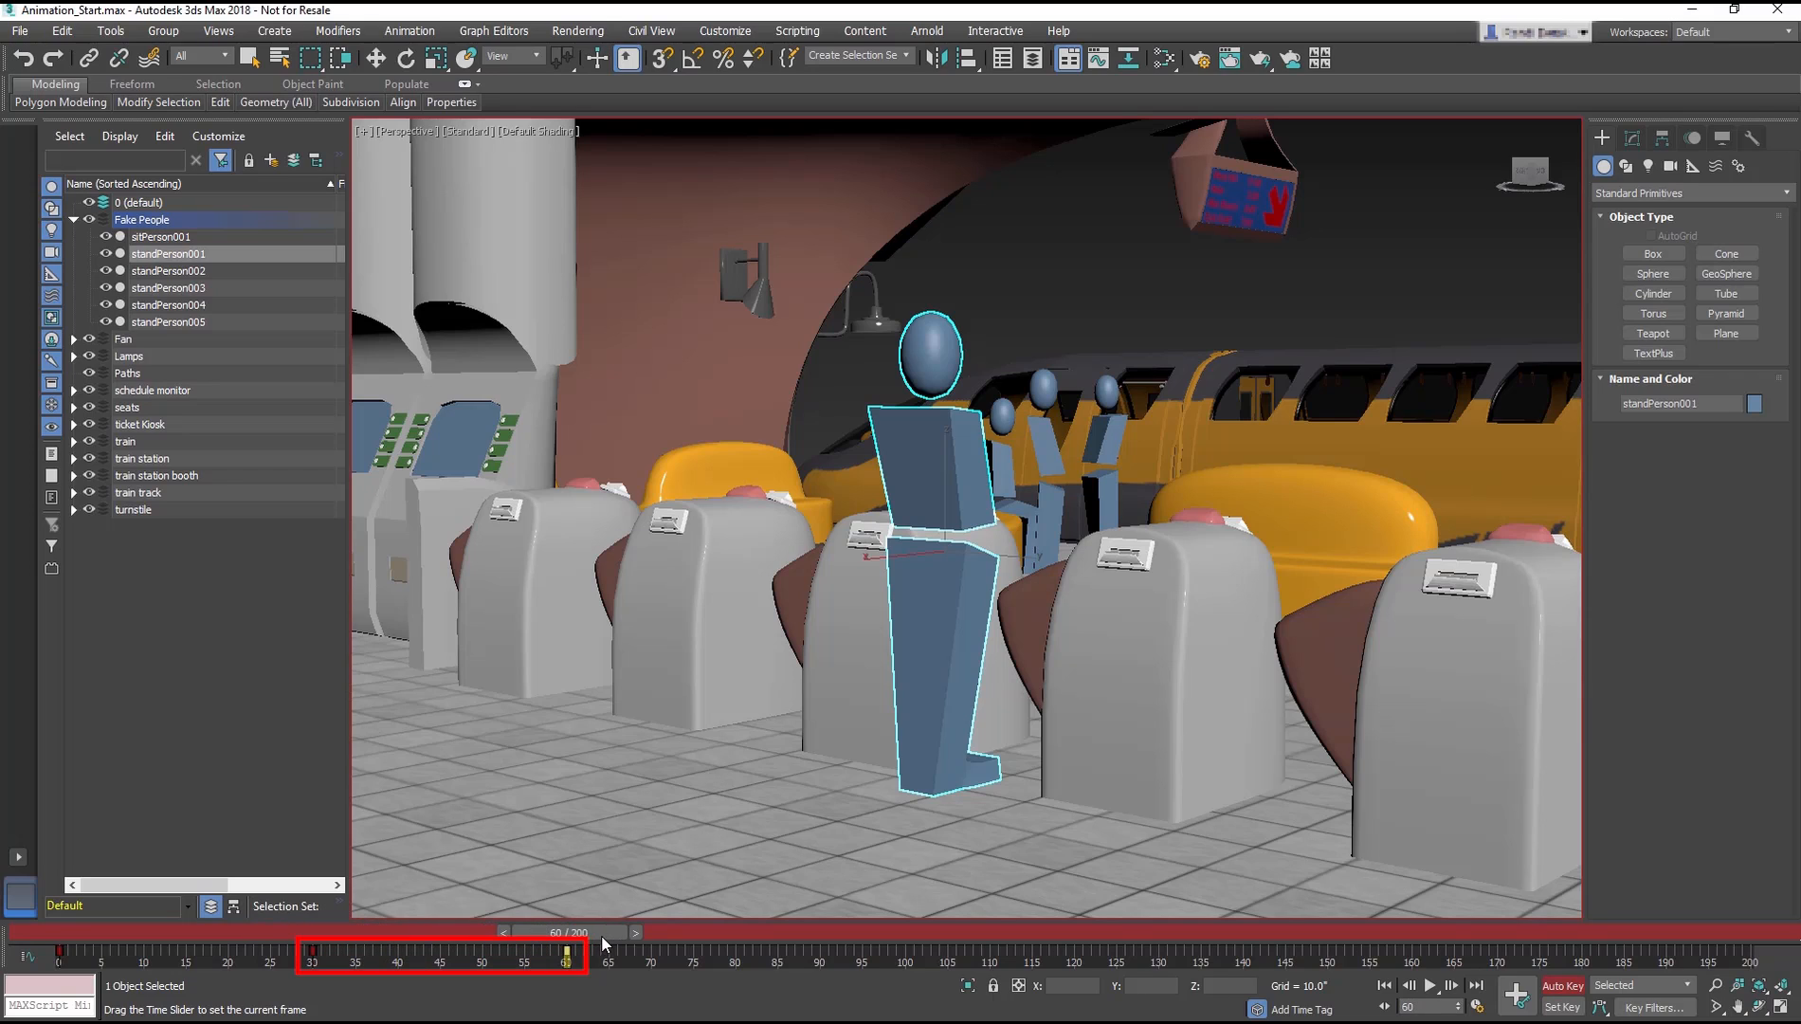
left_click_drag(566, 932, 647, 932)
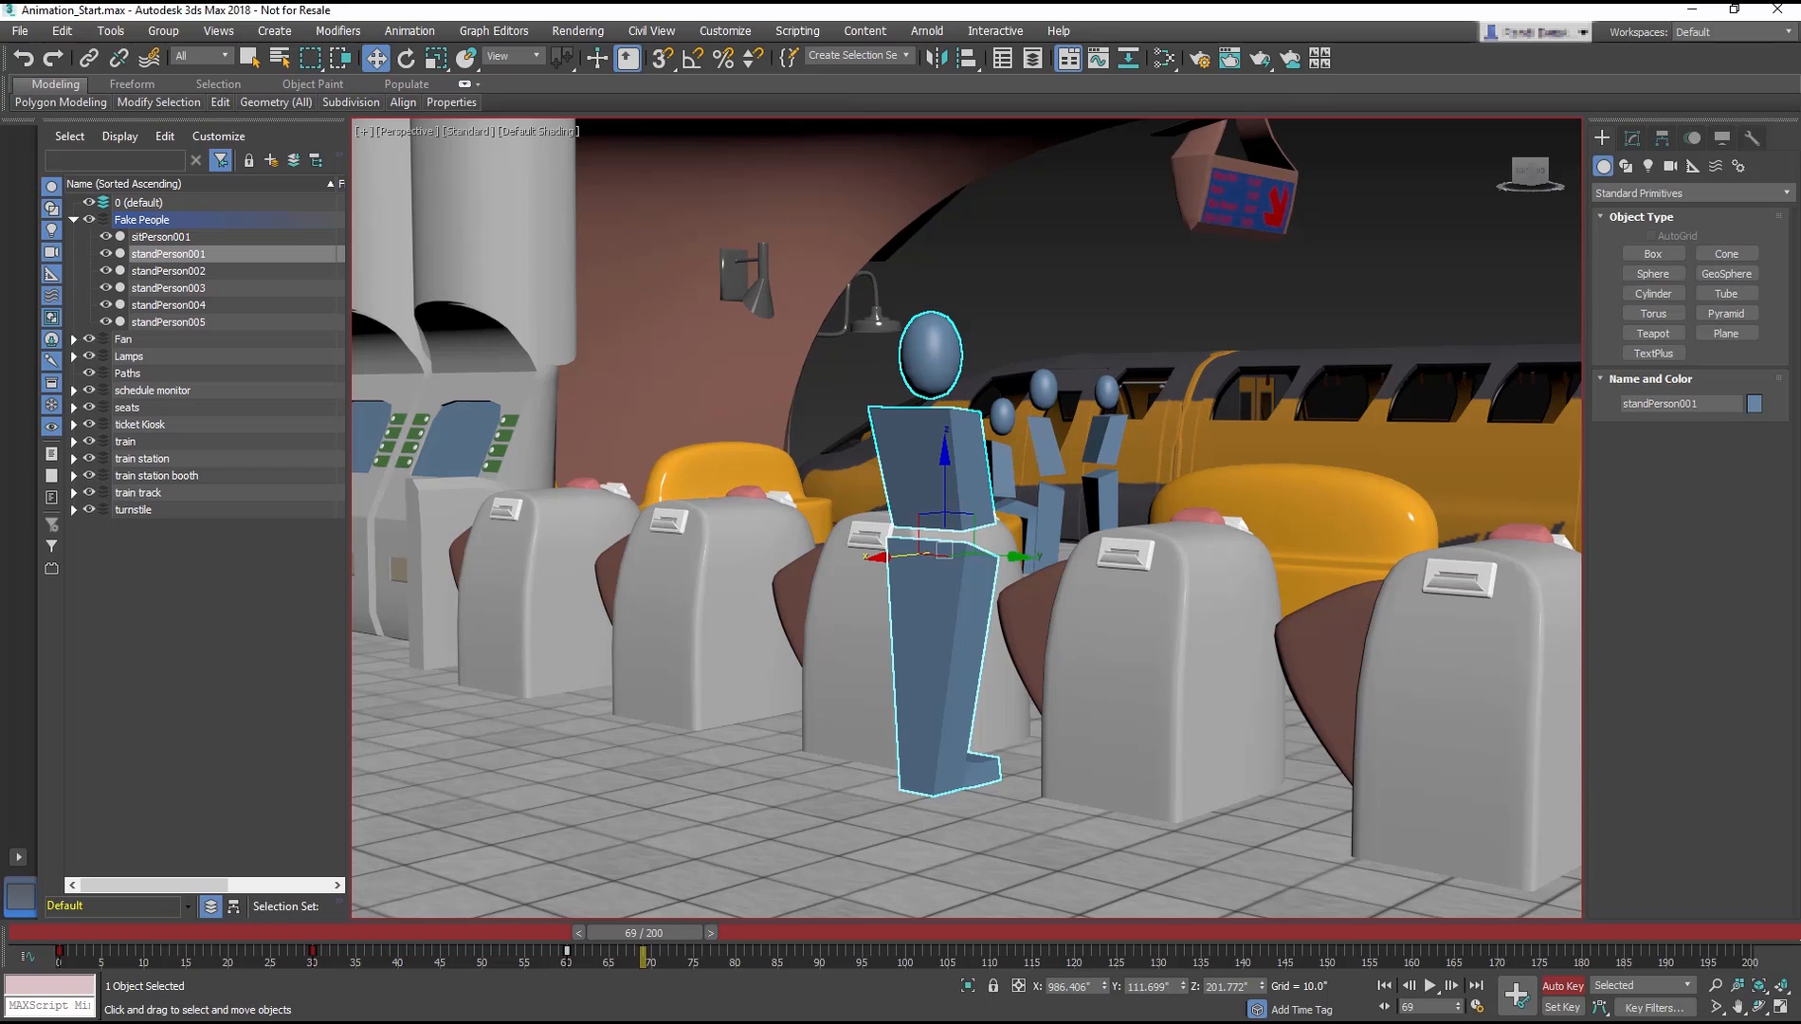
left_click(1241, 201)
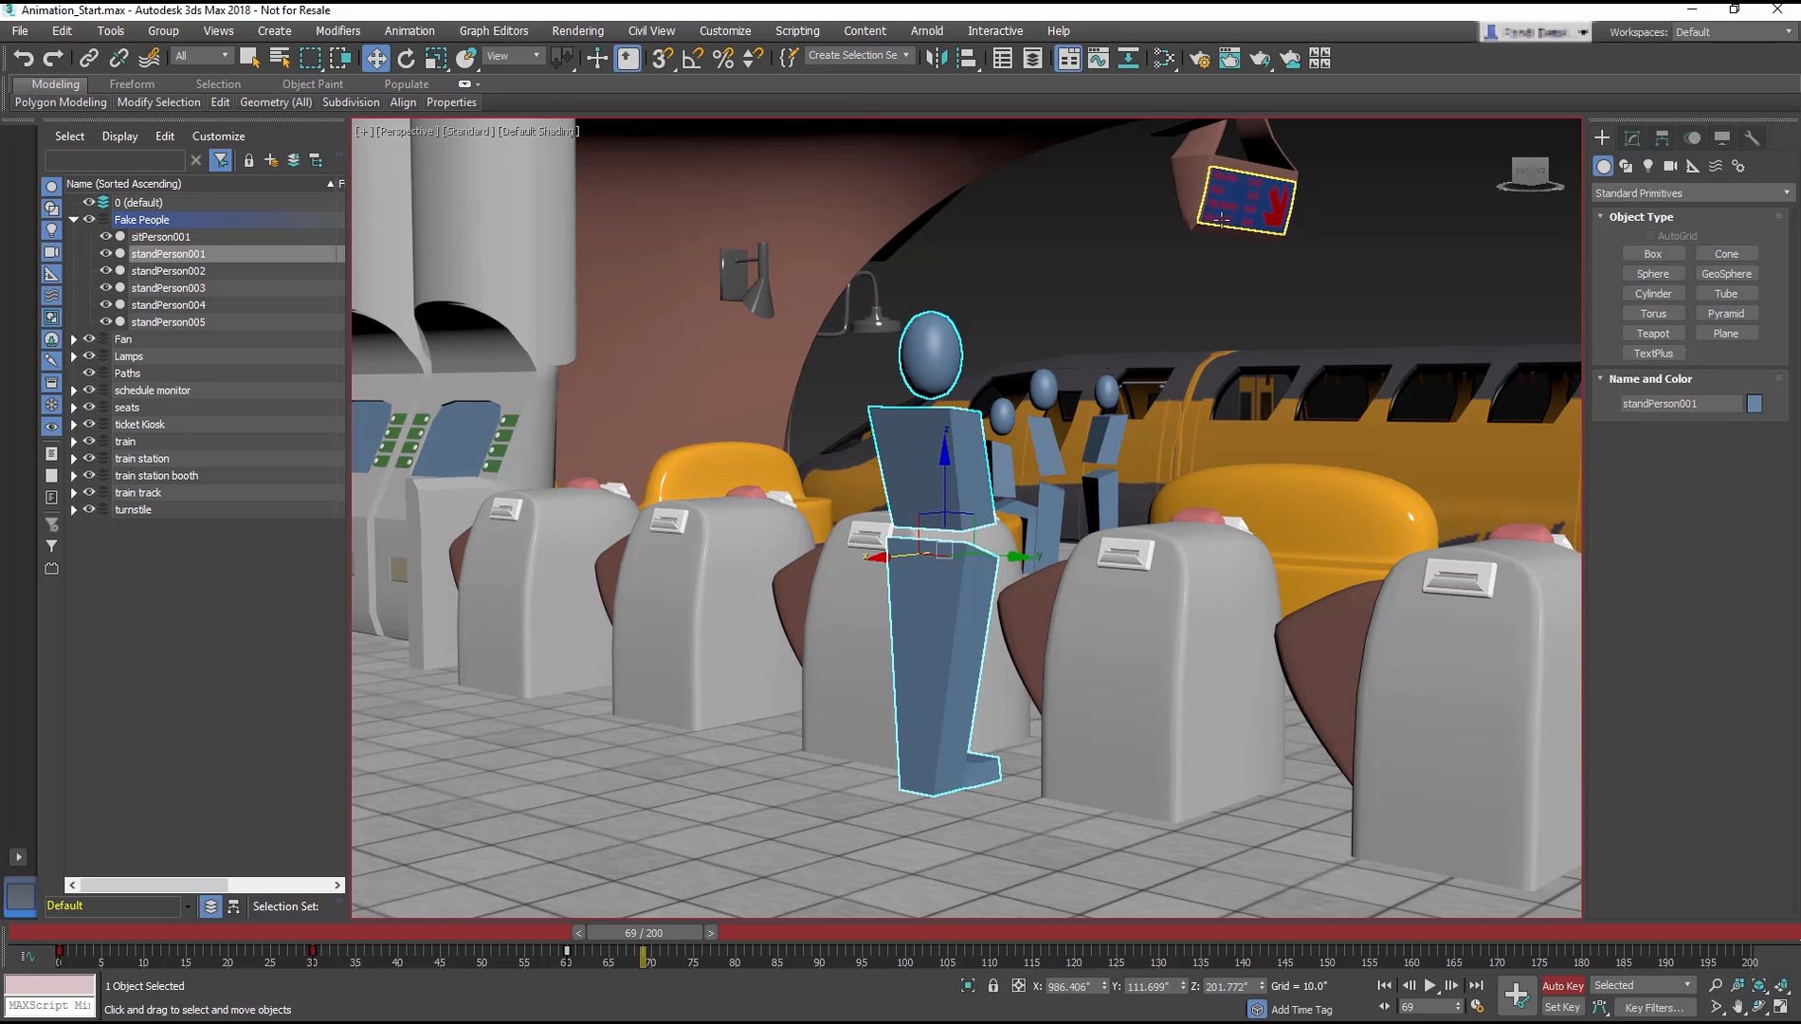
left_click_drag(643, 931, 795, 931)
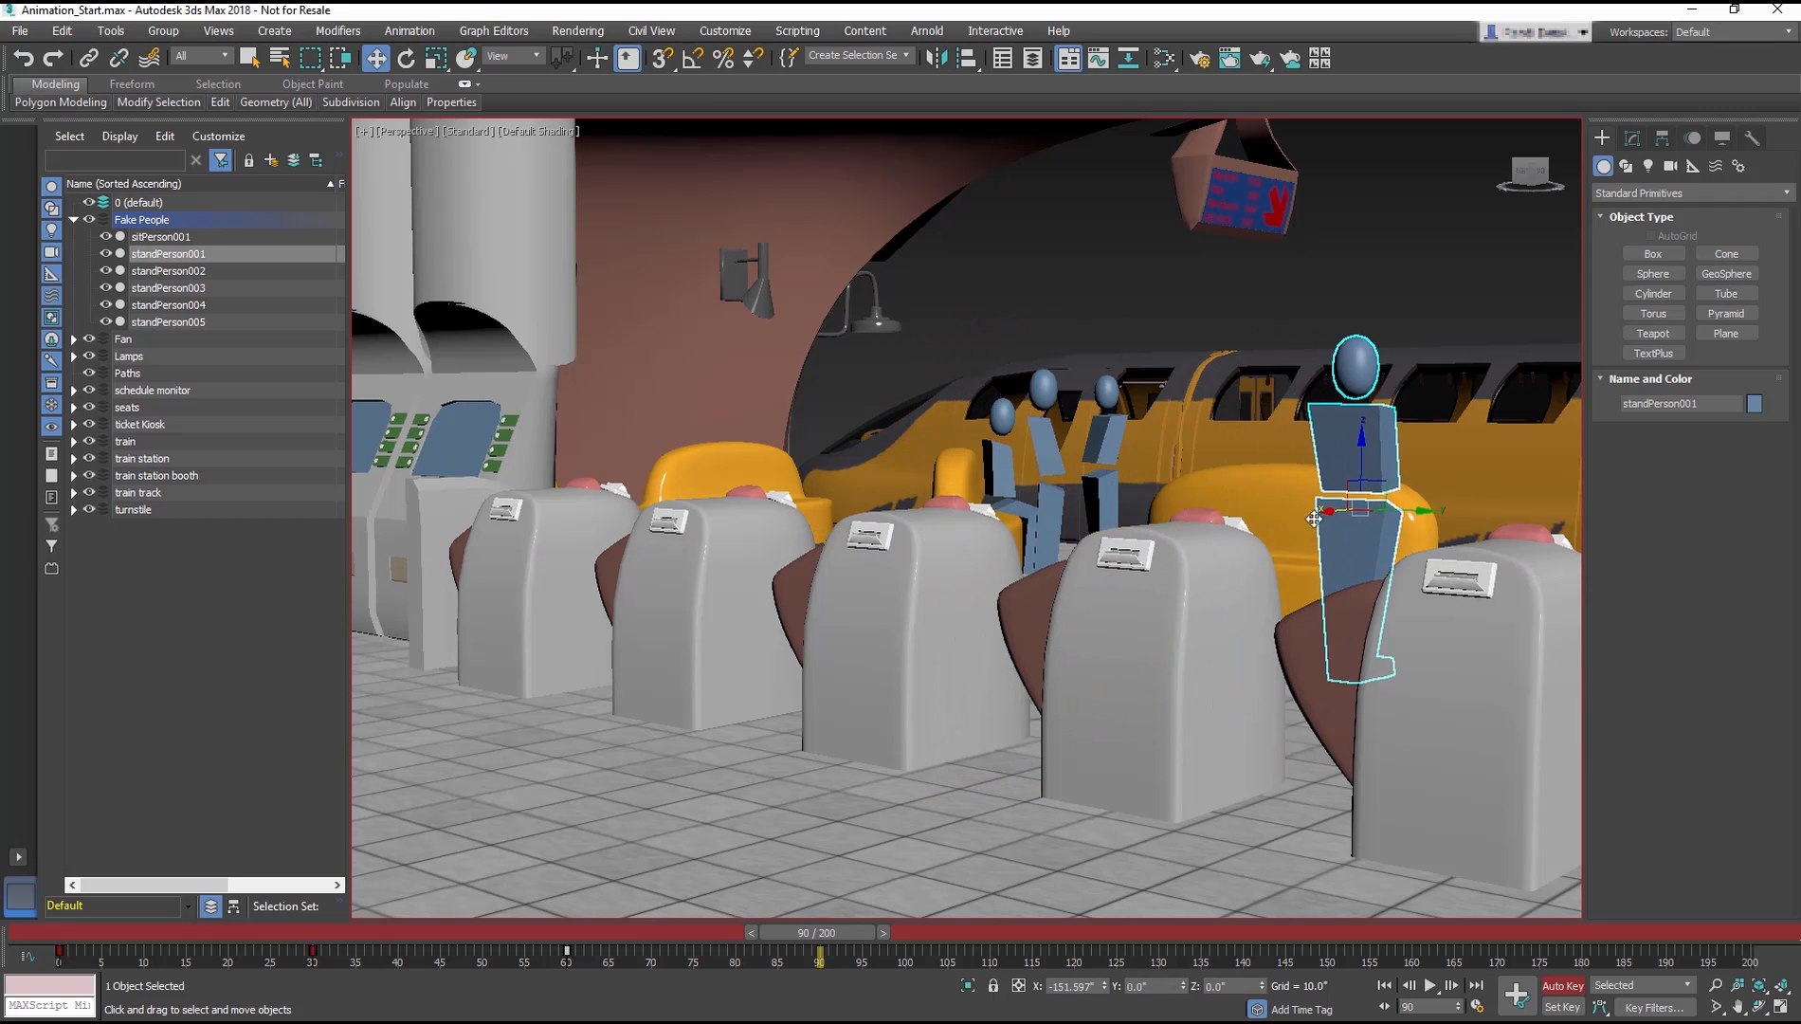
left_click_drag(1313, 517, 1307, 483)
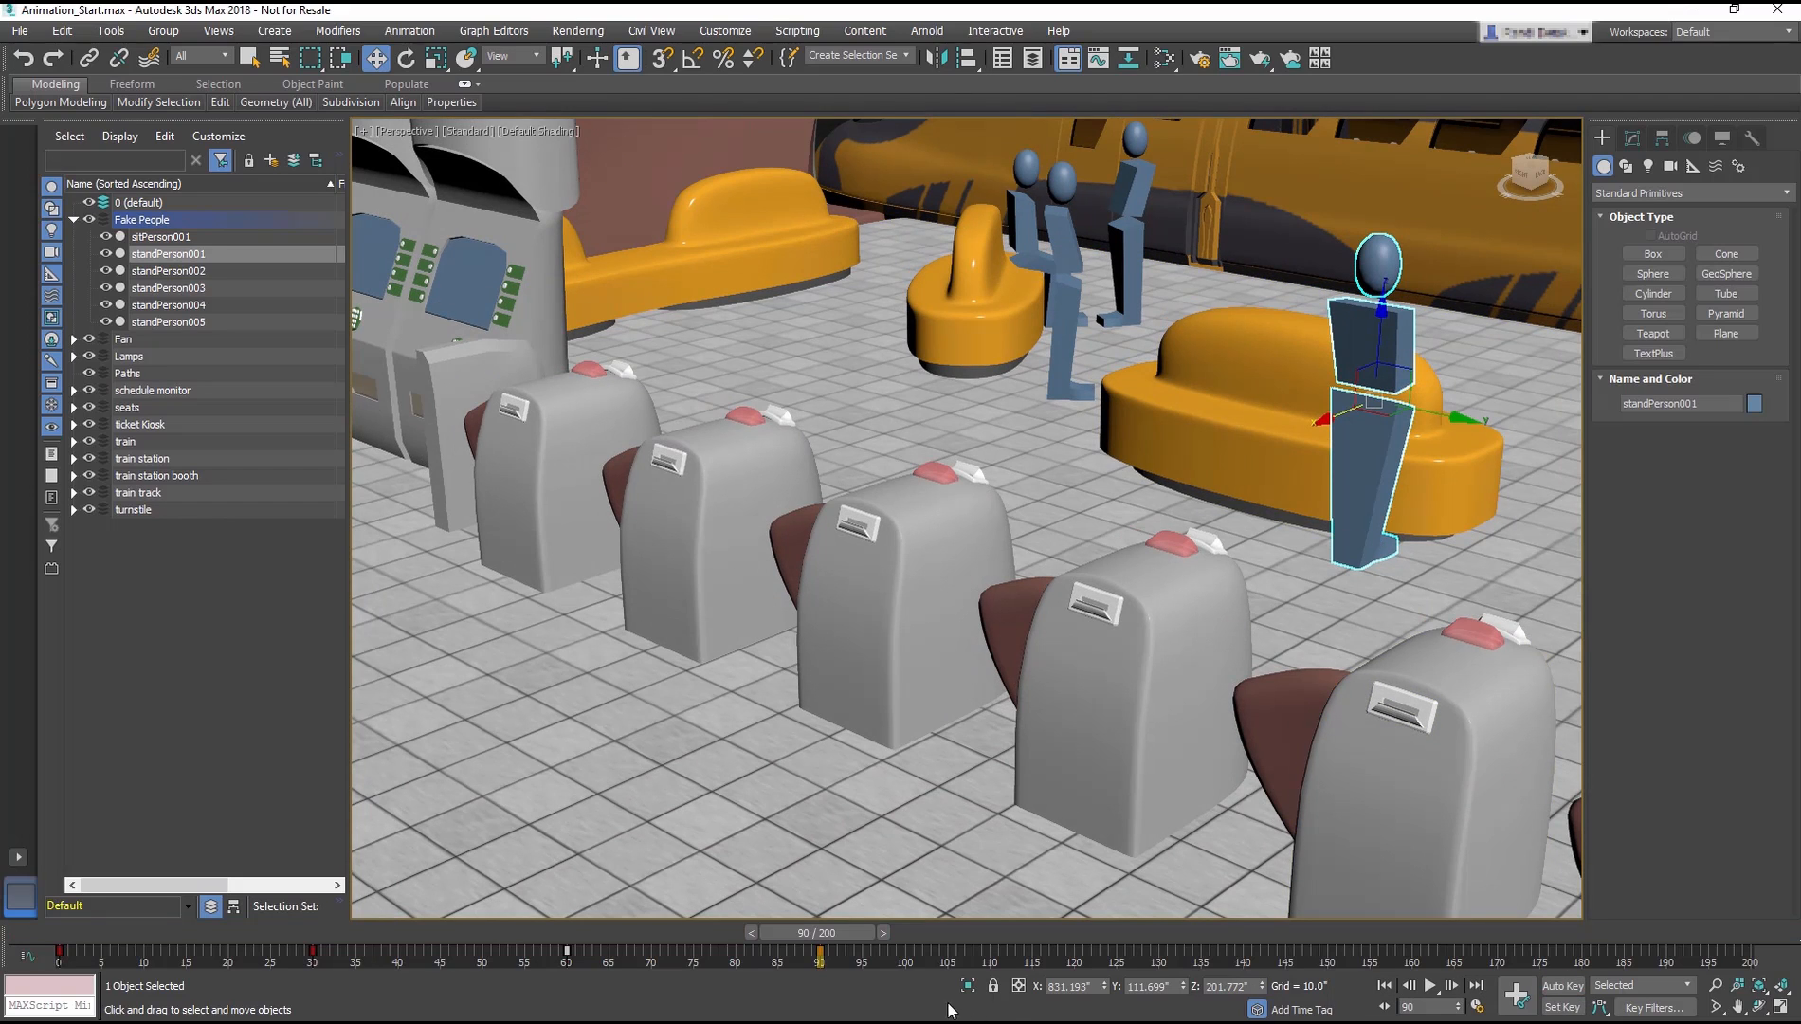
left_click_drag(815, 932, 305, 932)
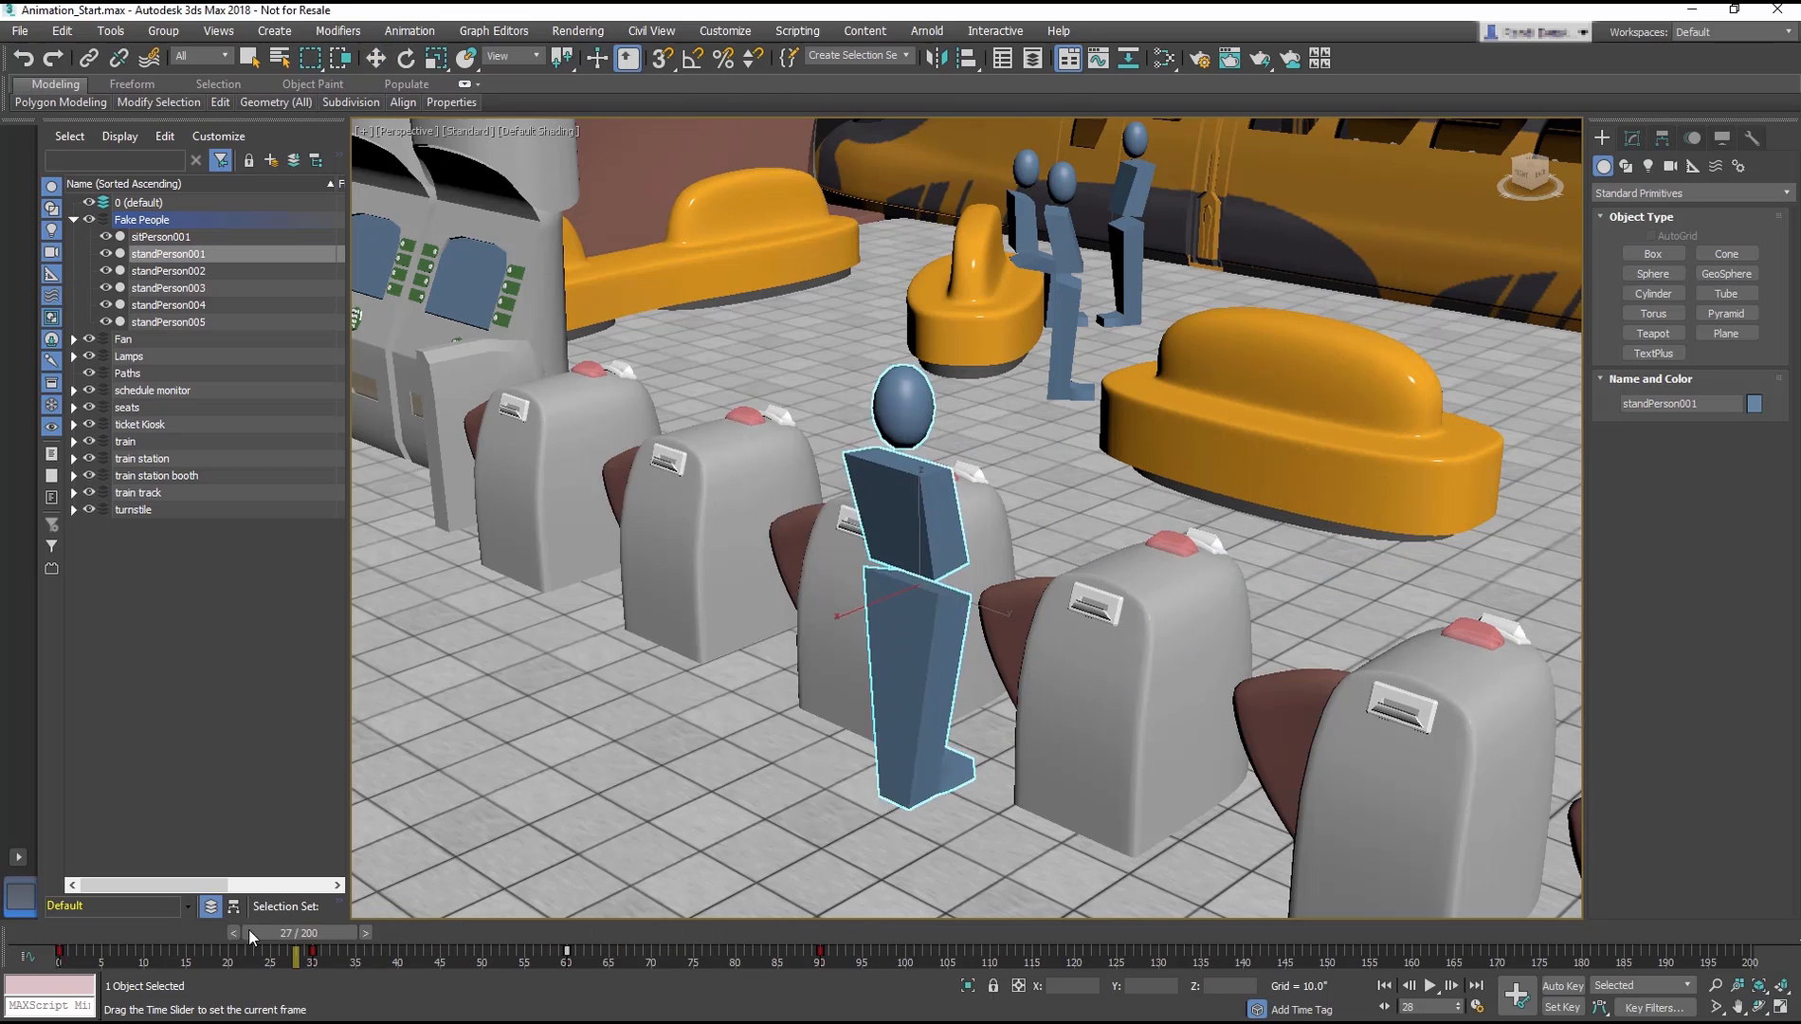
left_click_drag(255, 932, 351, 932)
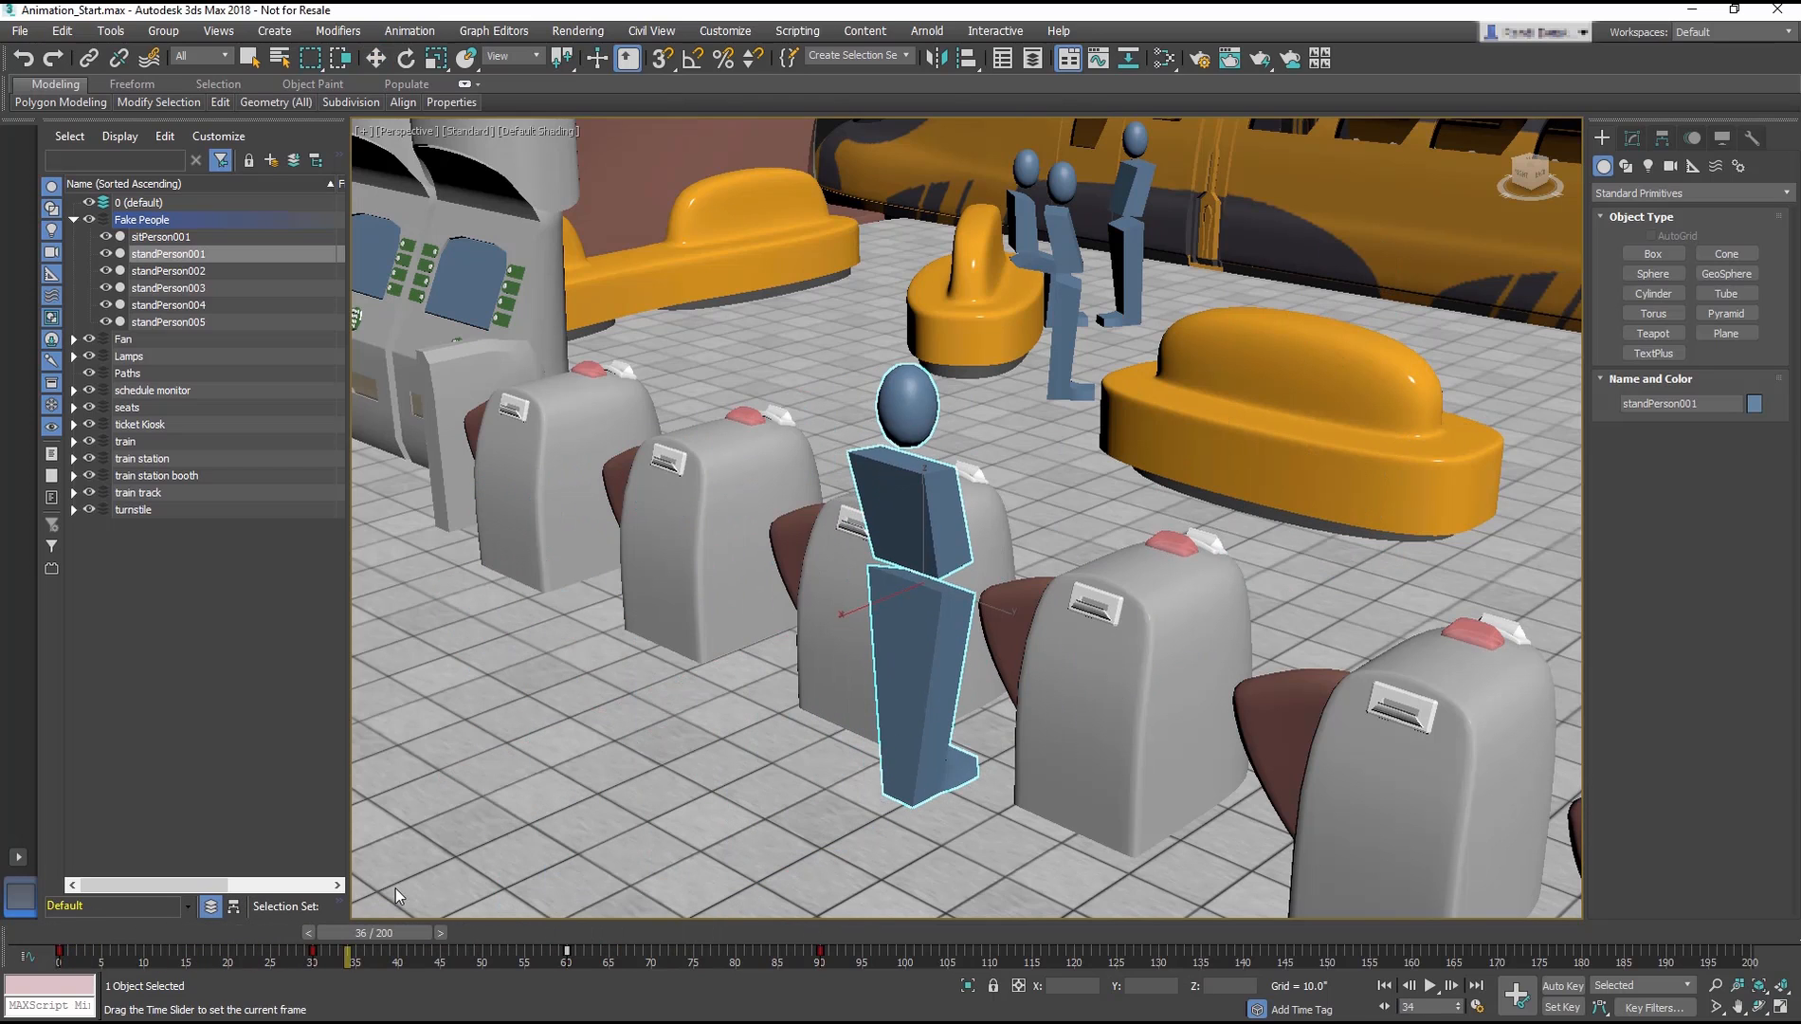
left_click_drag(350, 931, 810, 930)
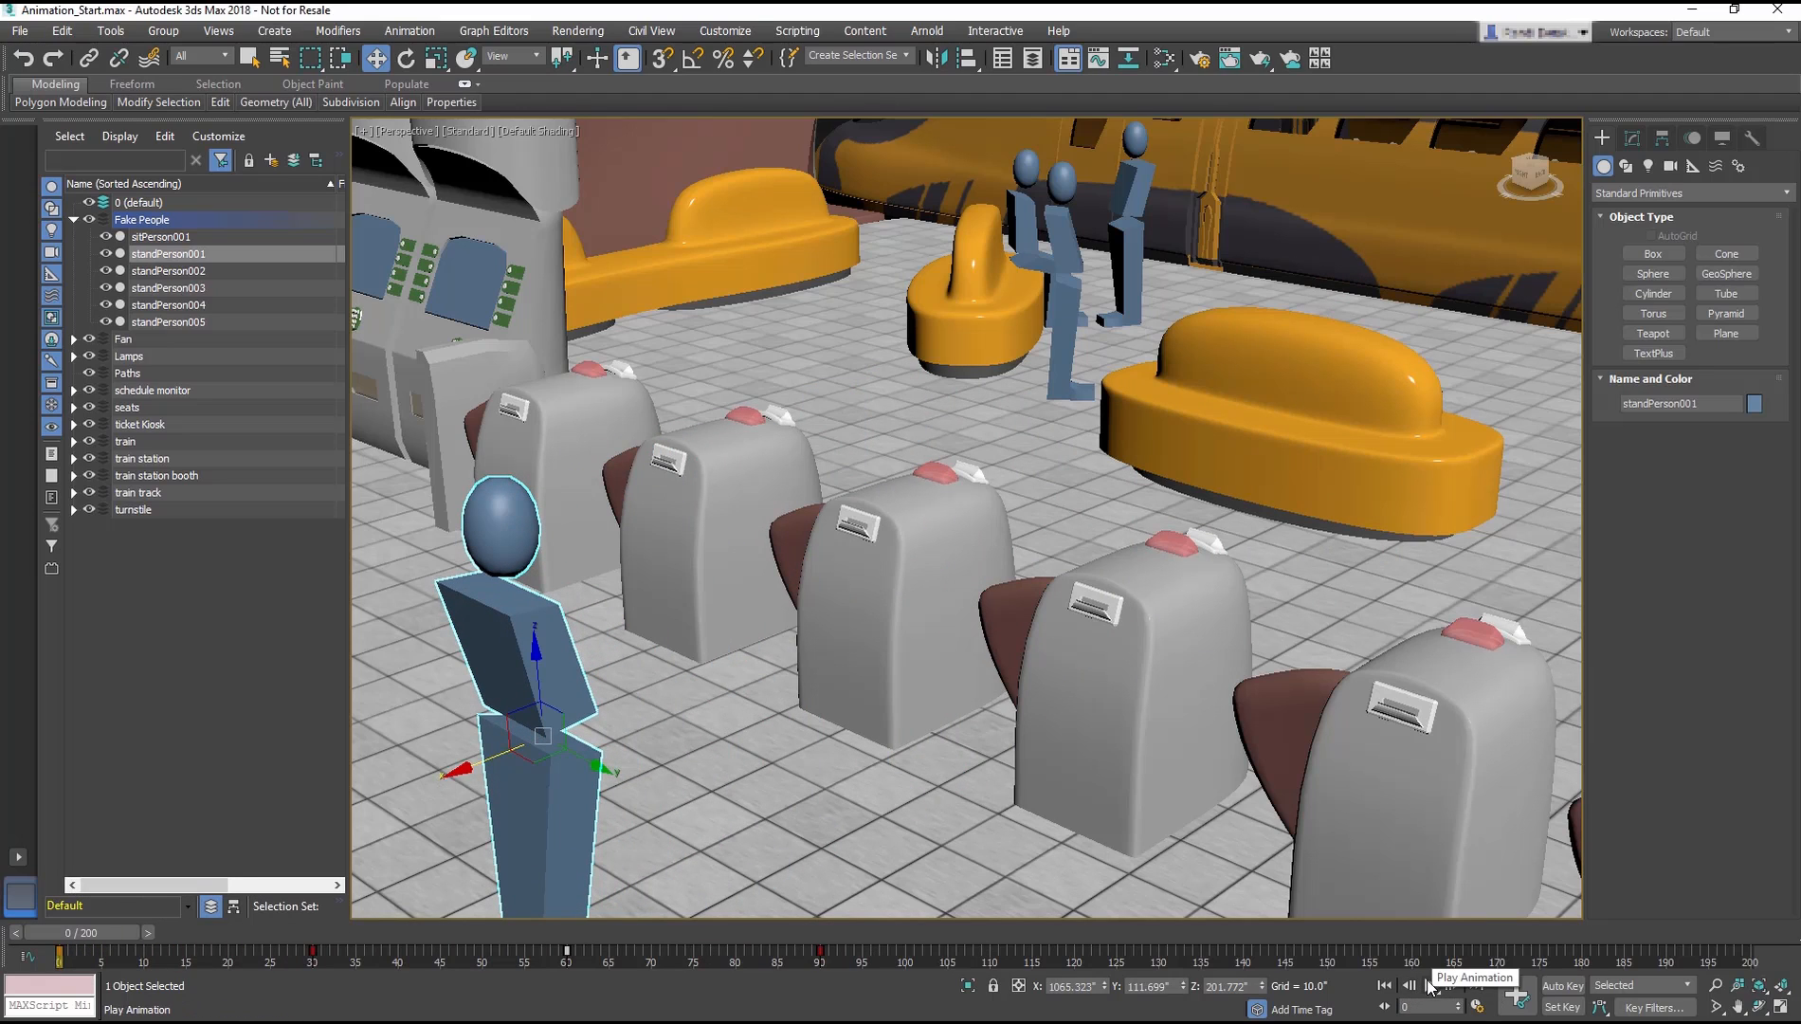
left_click(1429, 985)
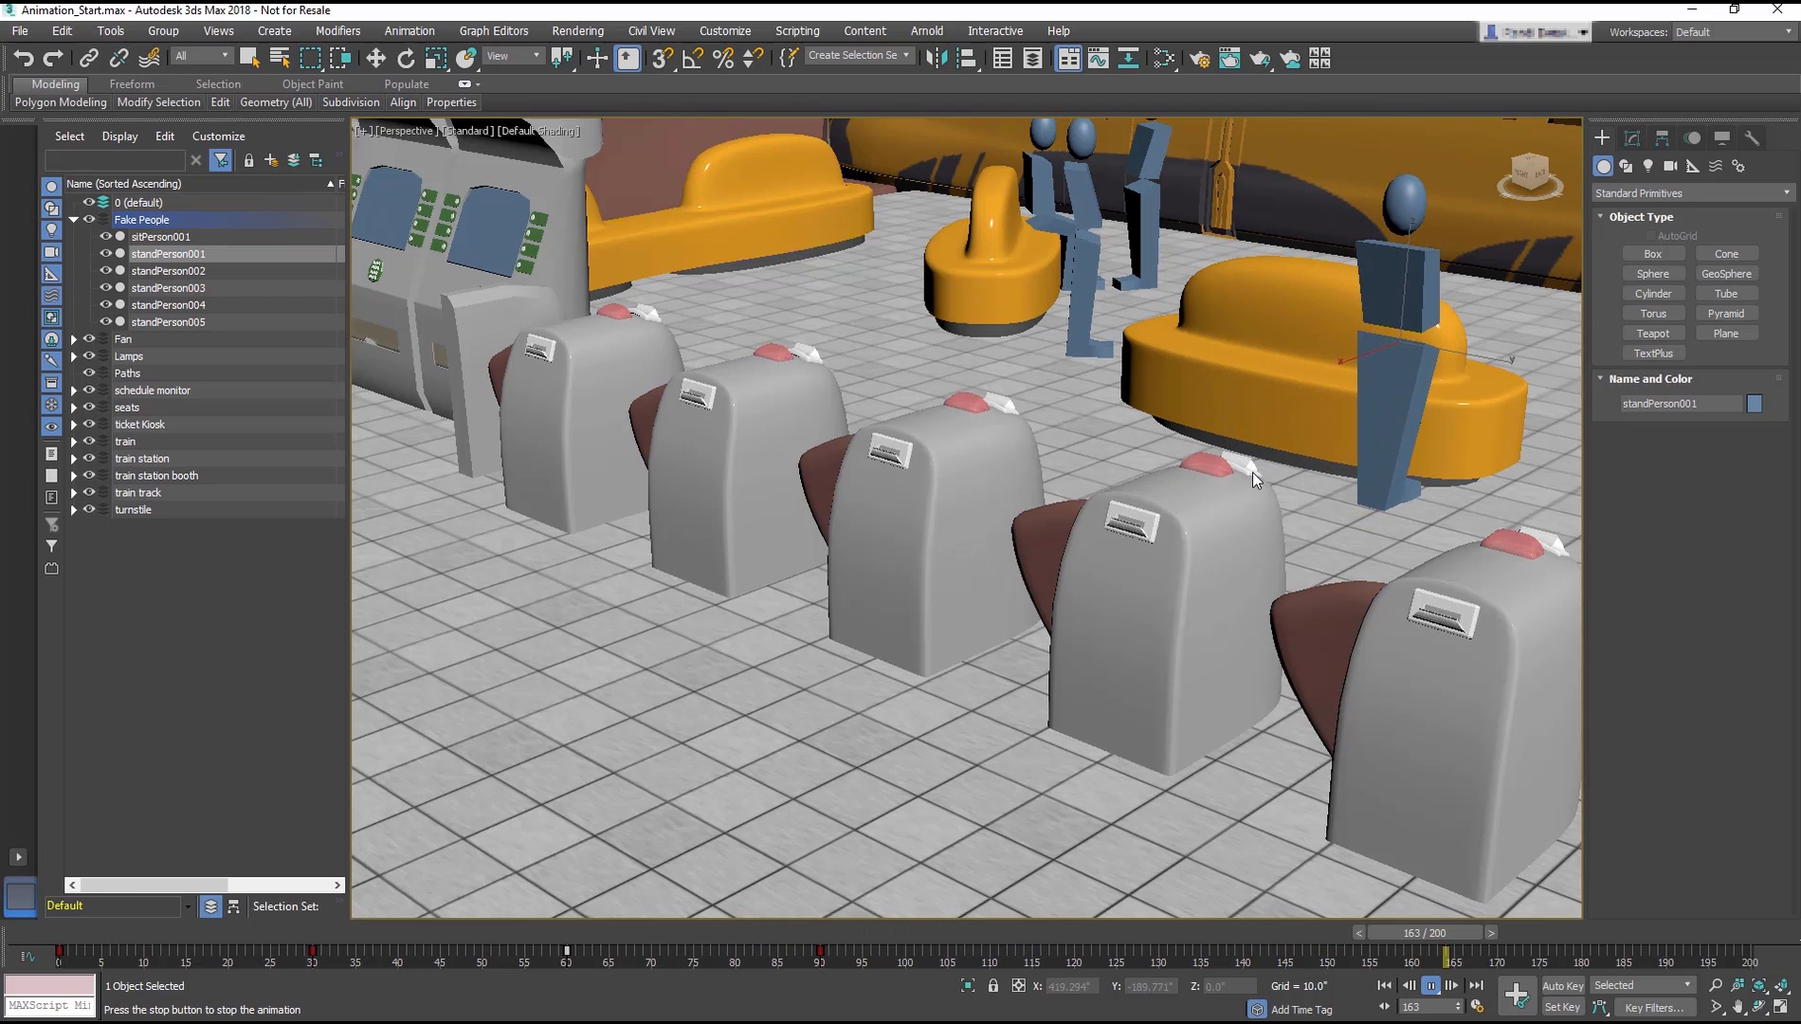
left_click_drag(1450, 931, 264, 931)
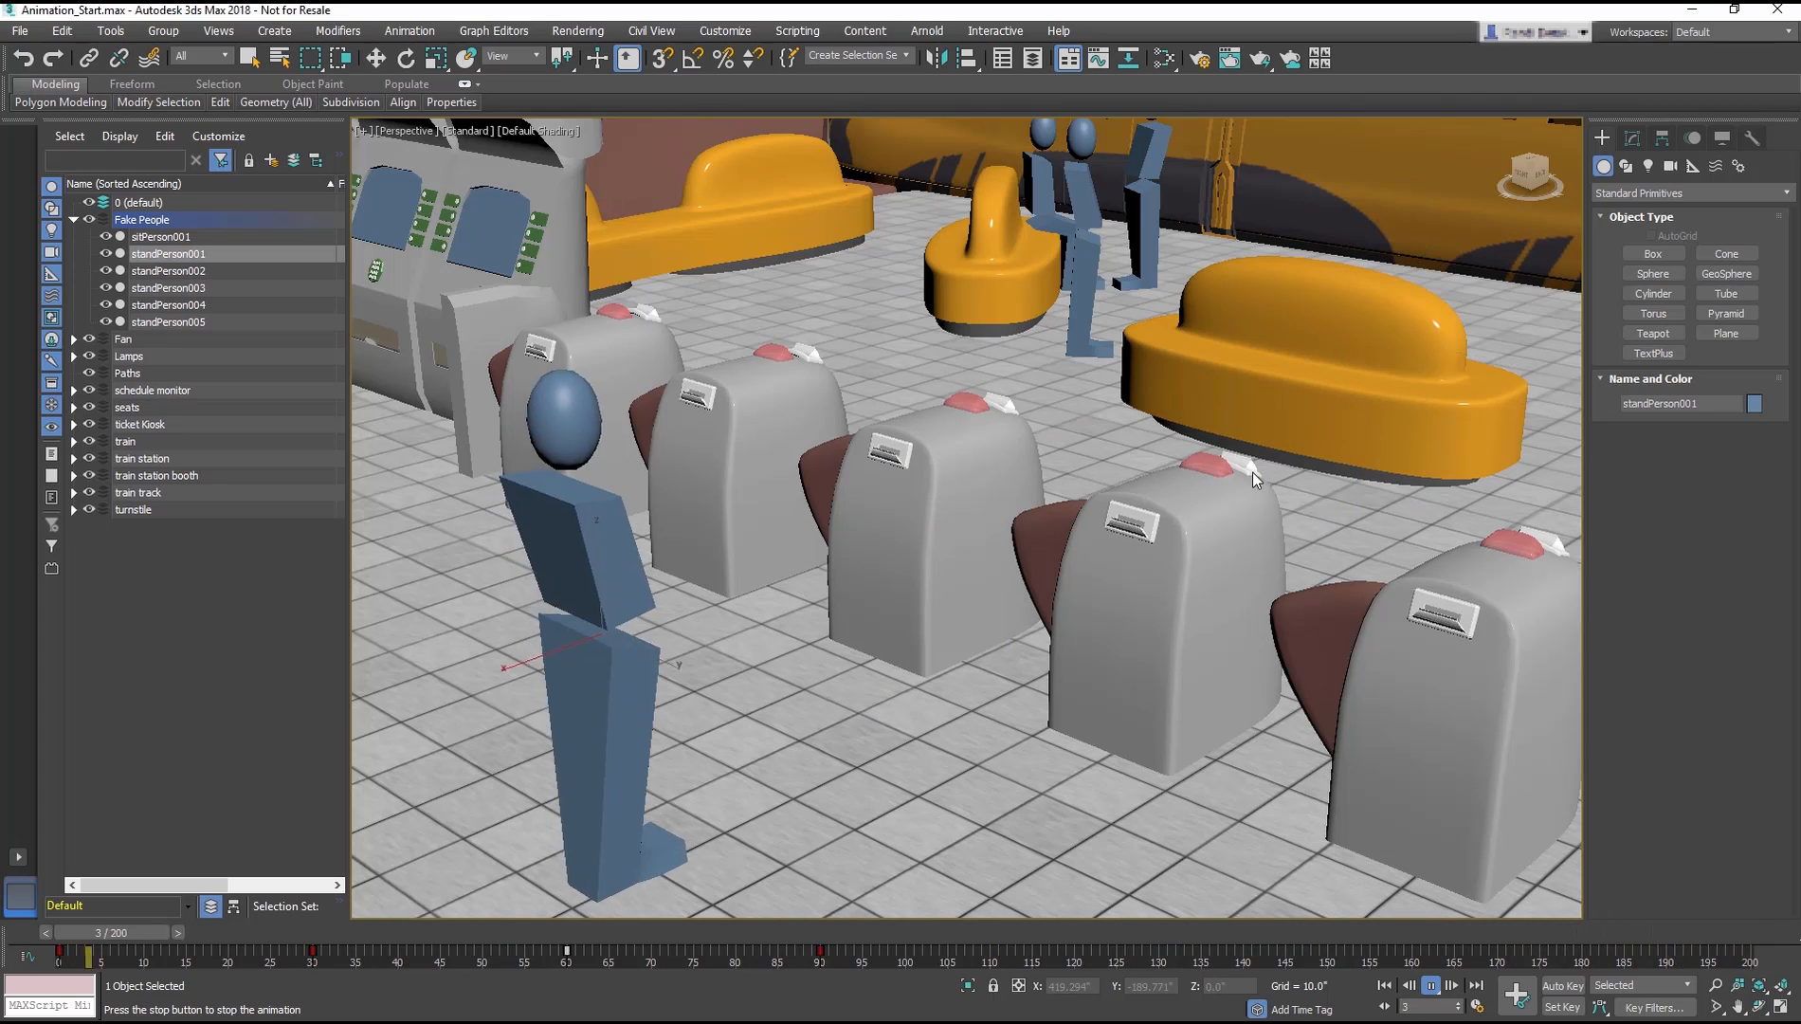
left_click_drag(113, 954, 605, 954)
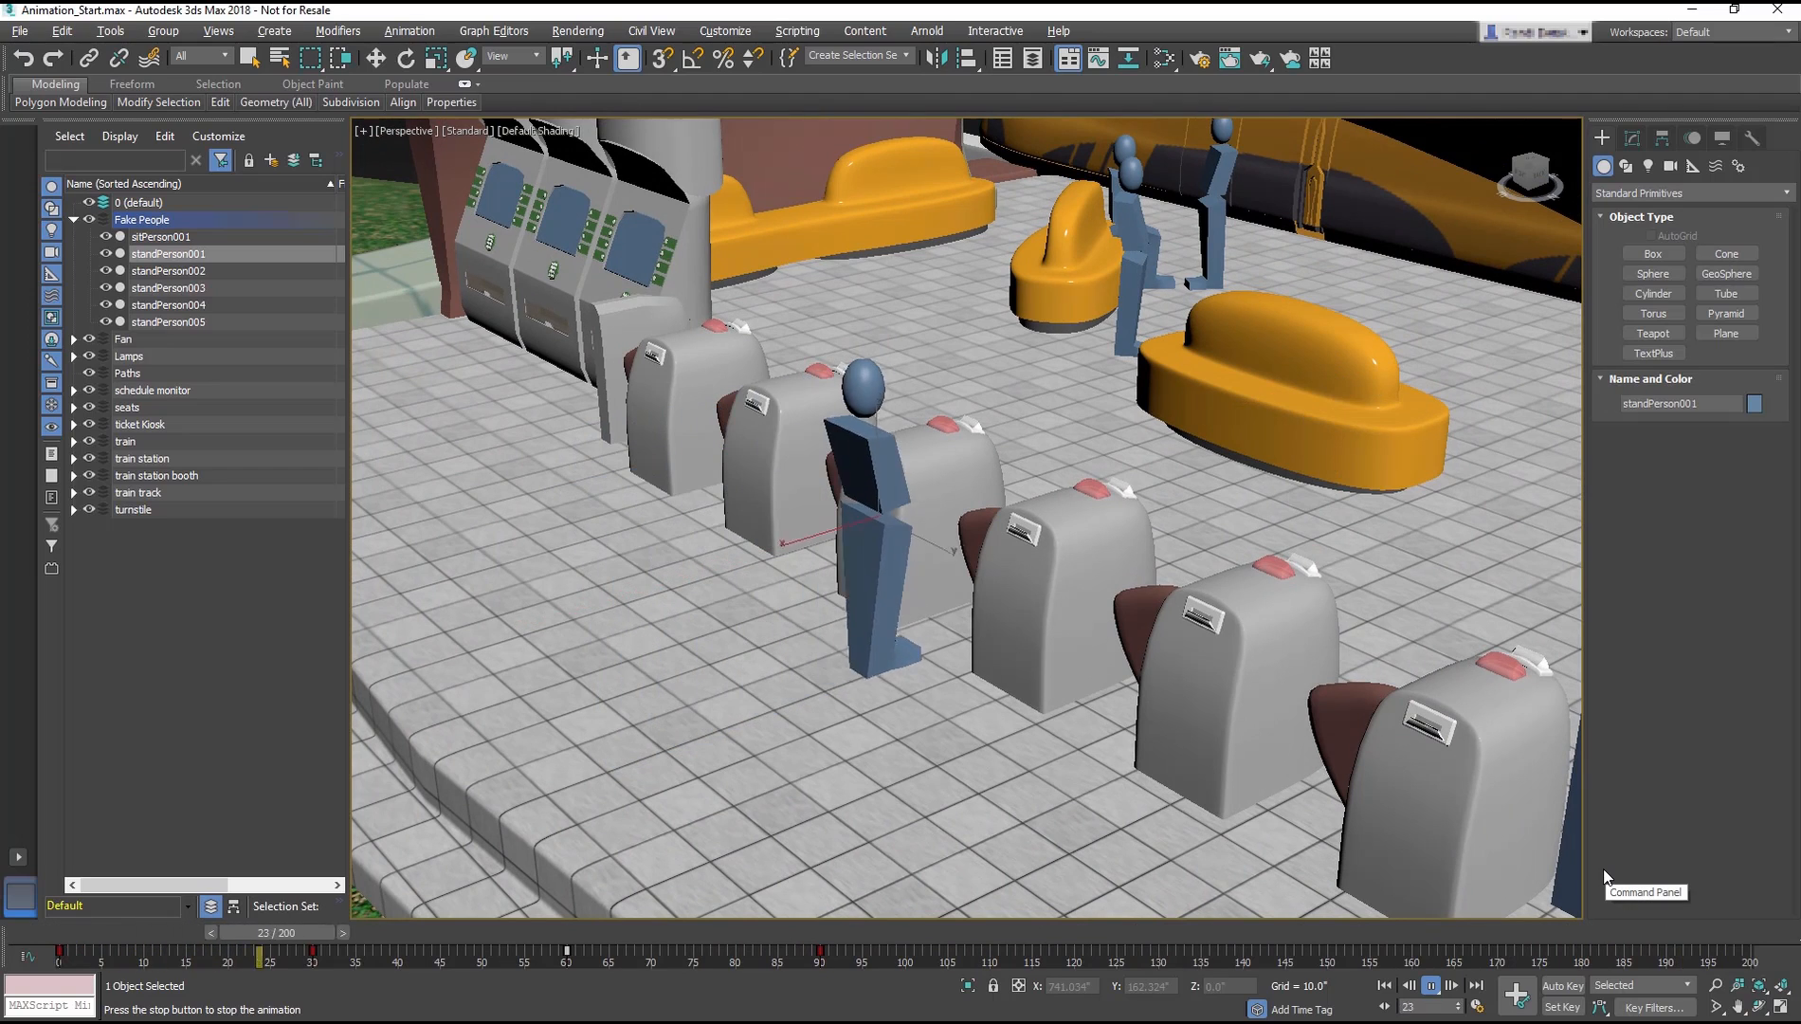
left_click_drag(276, 932, 770, 931)
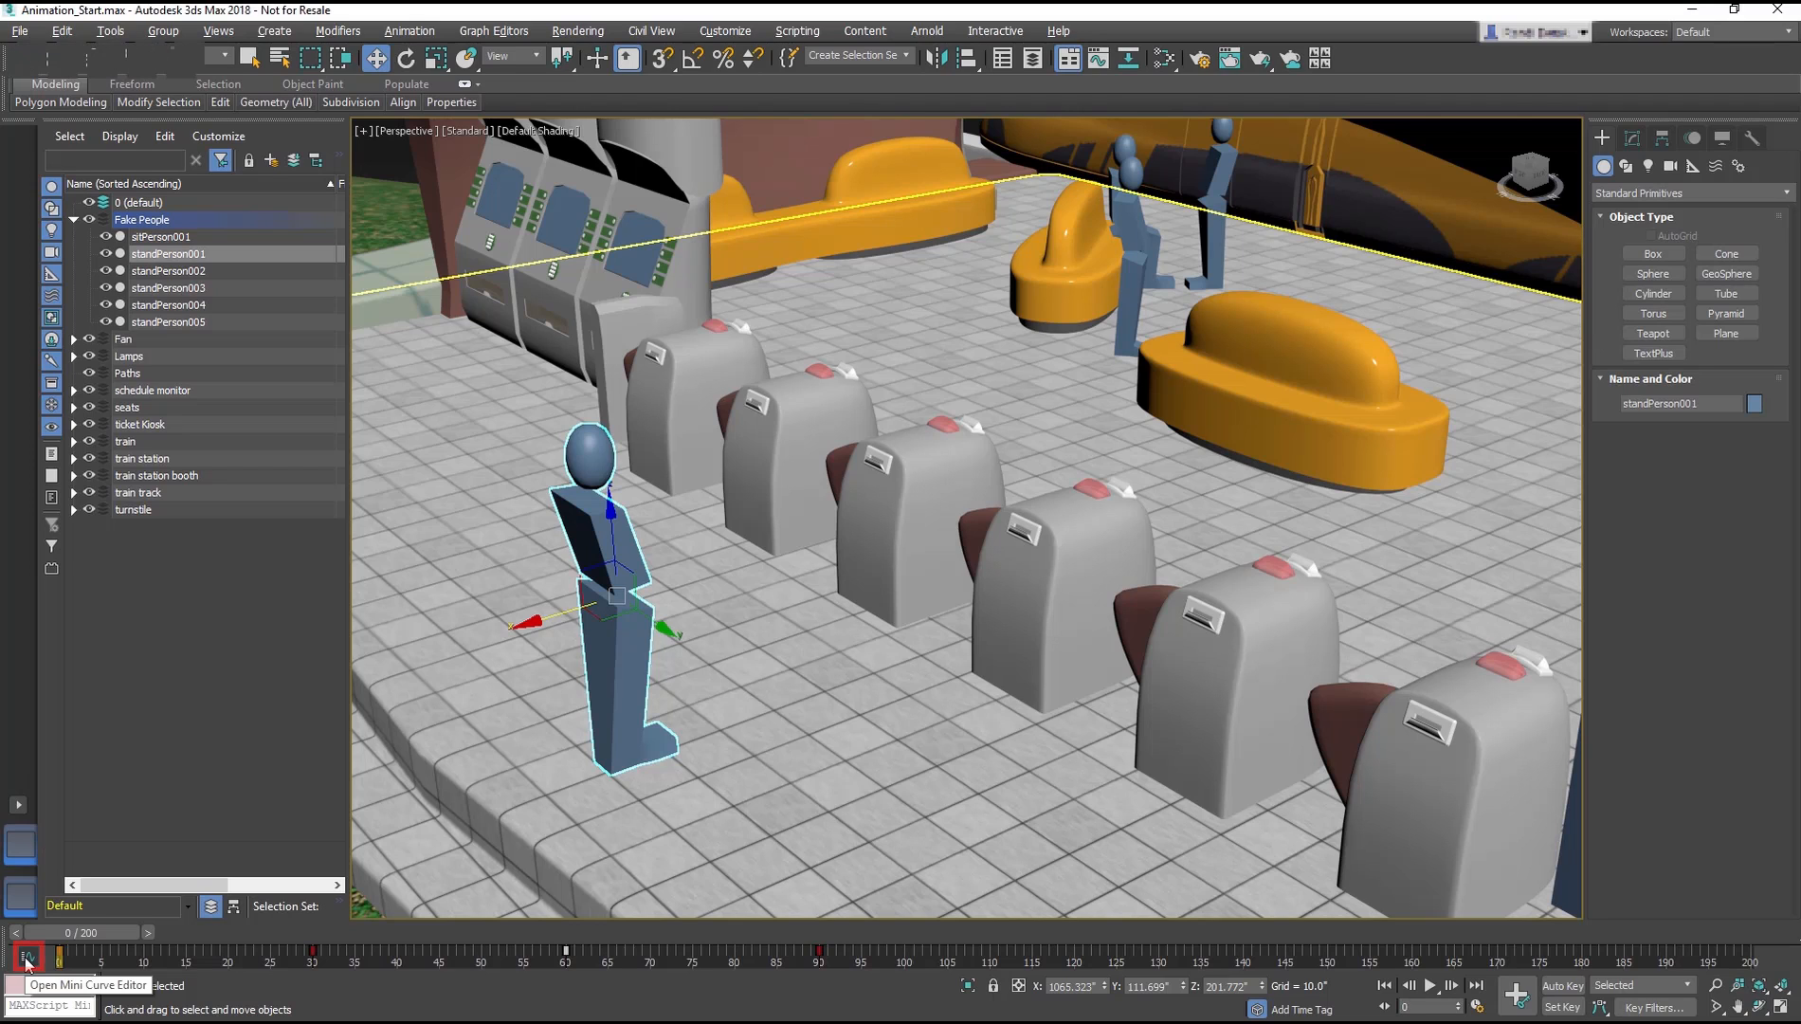
- Filter the Mini Curve Editor to list only standPerson001's X, Y, Z position tracks
left_click(26, 955)
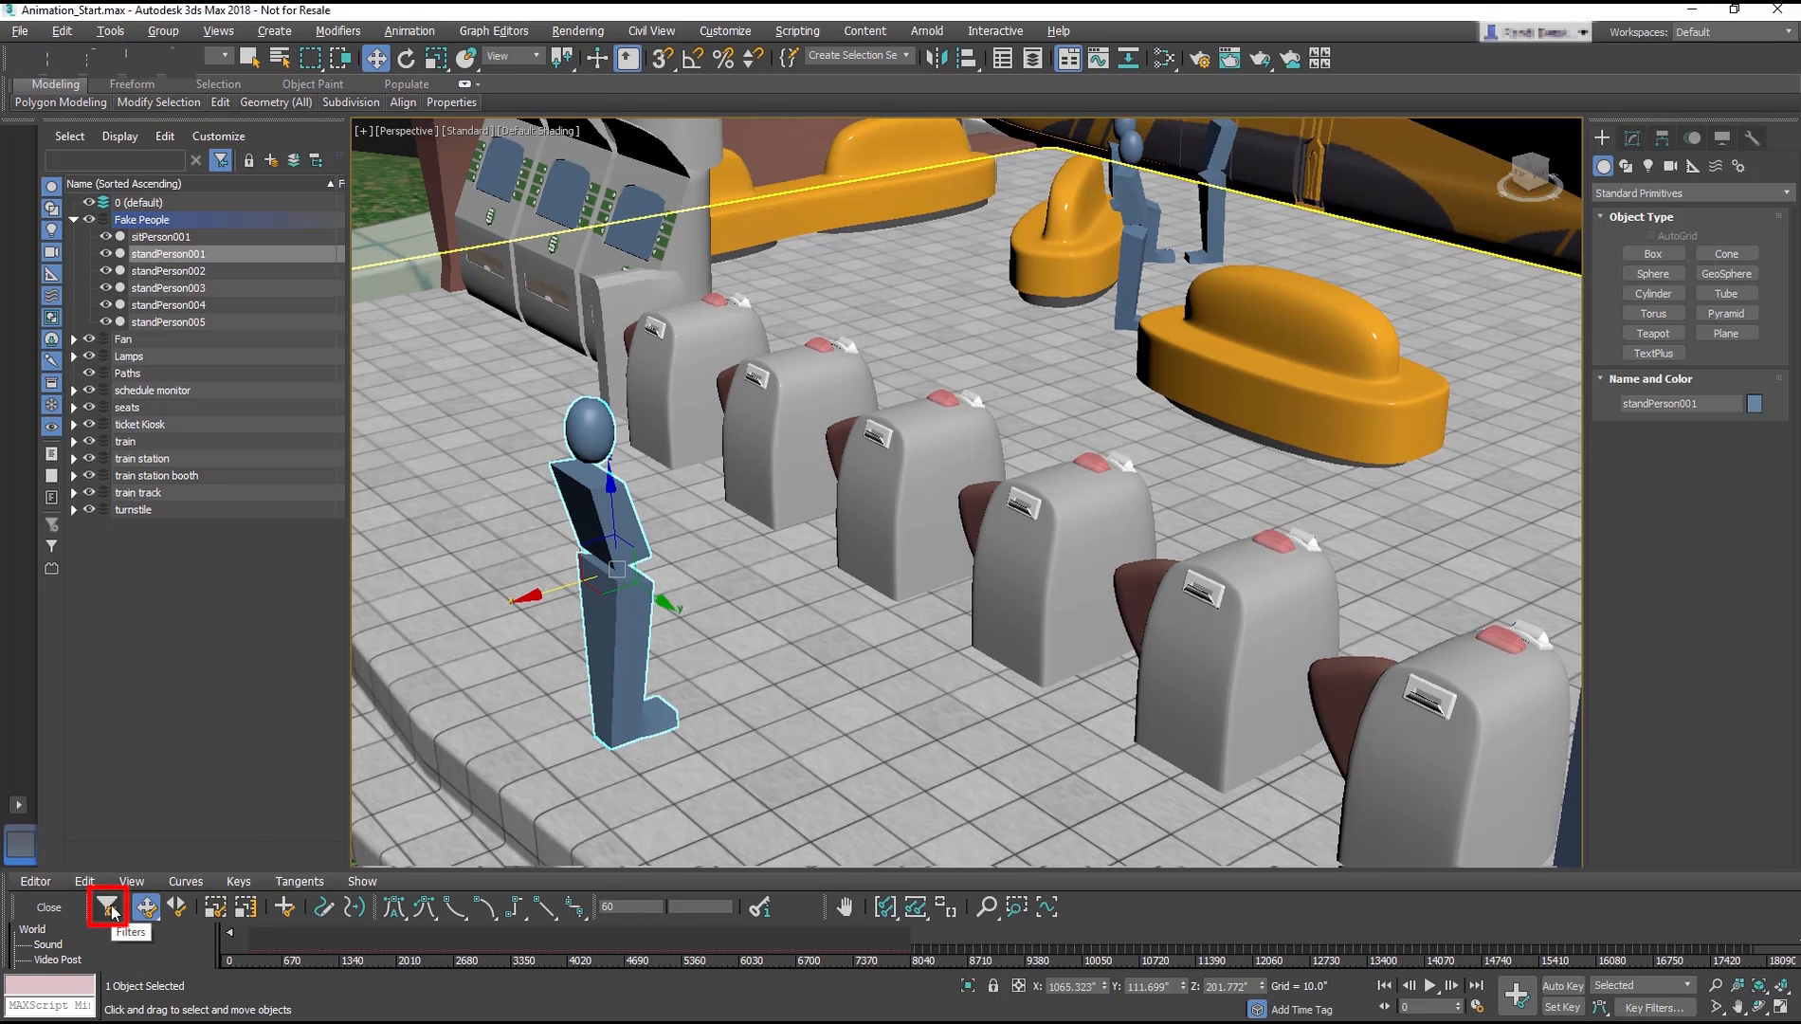
left_click(107, 906)
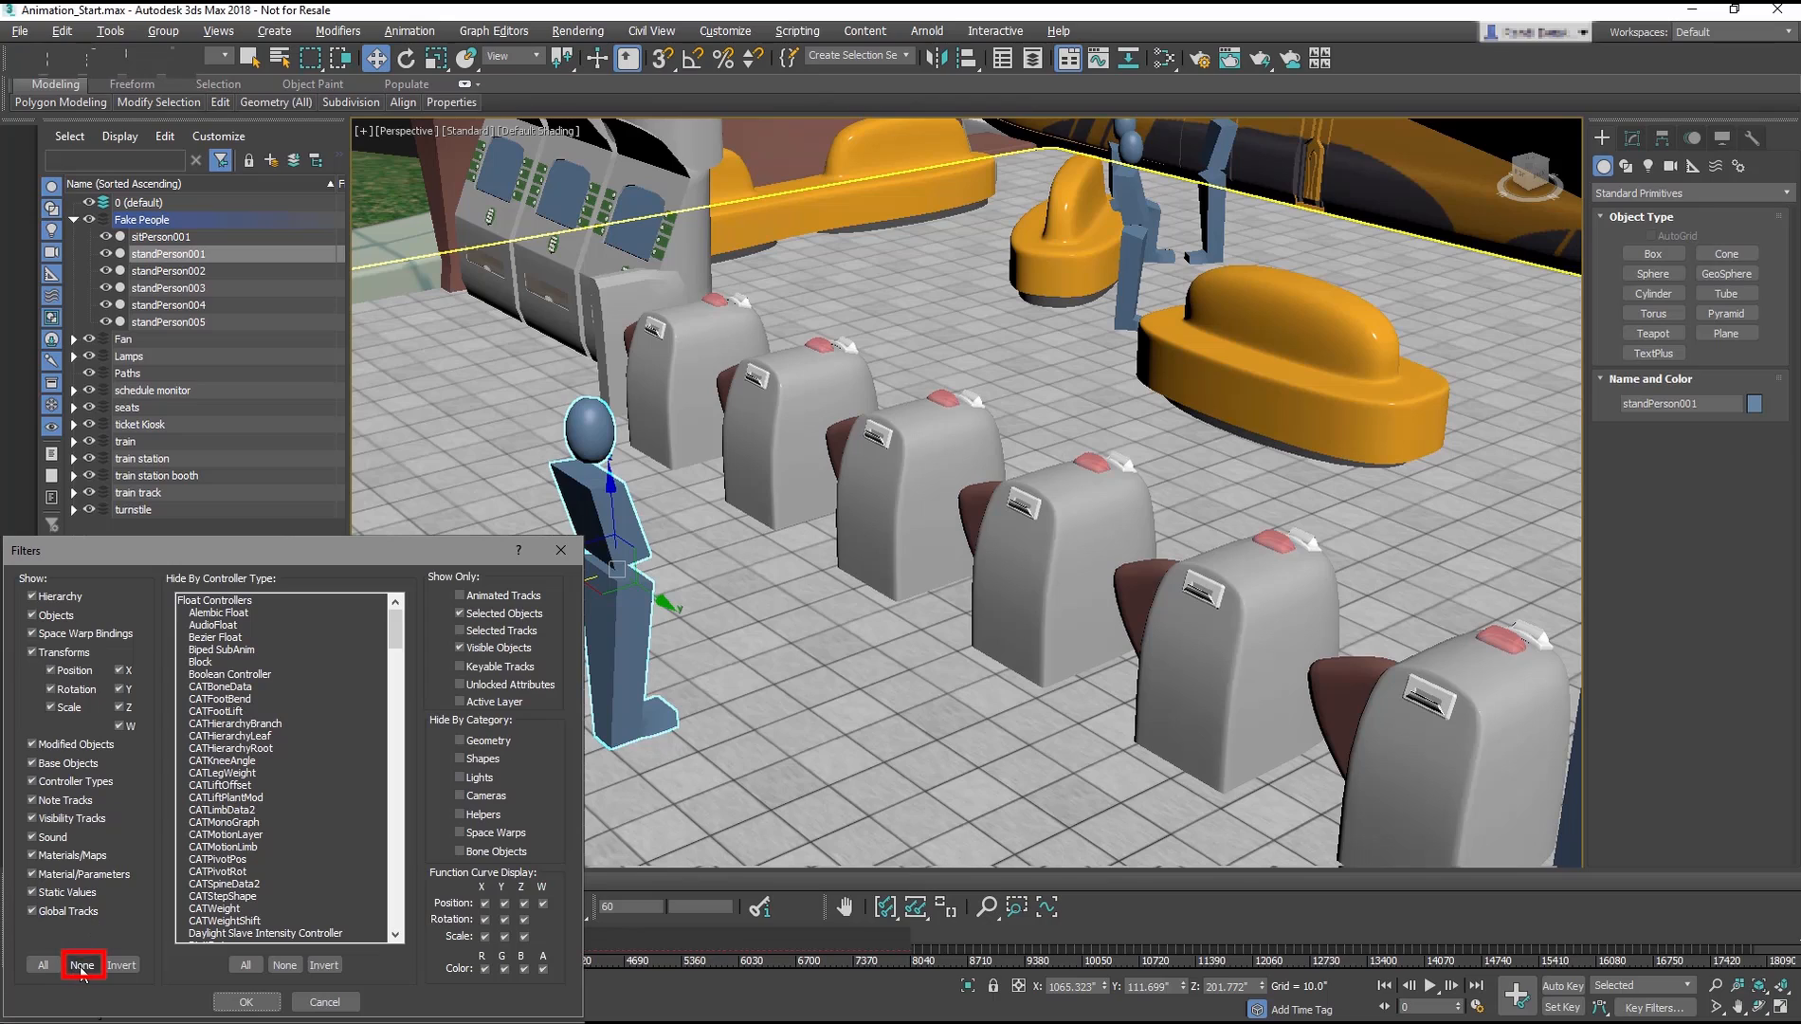
left_click(81, 966)
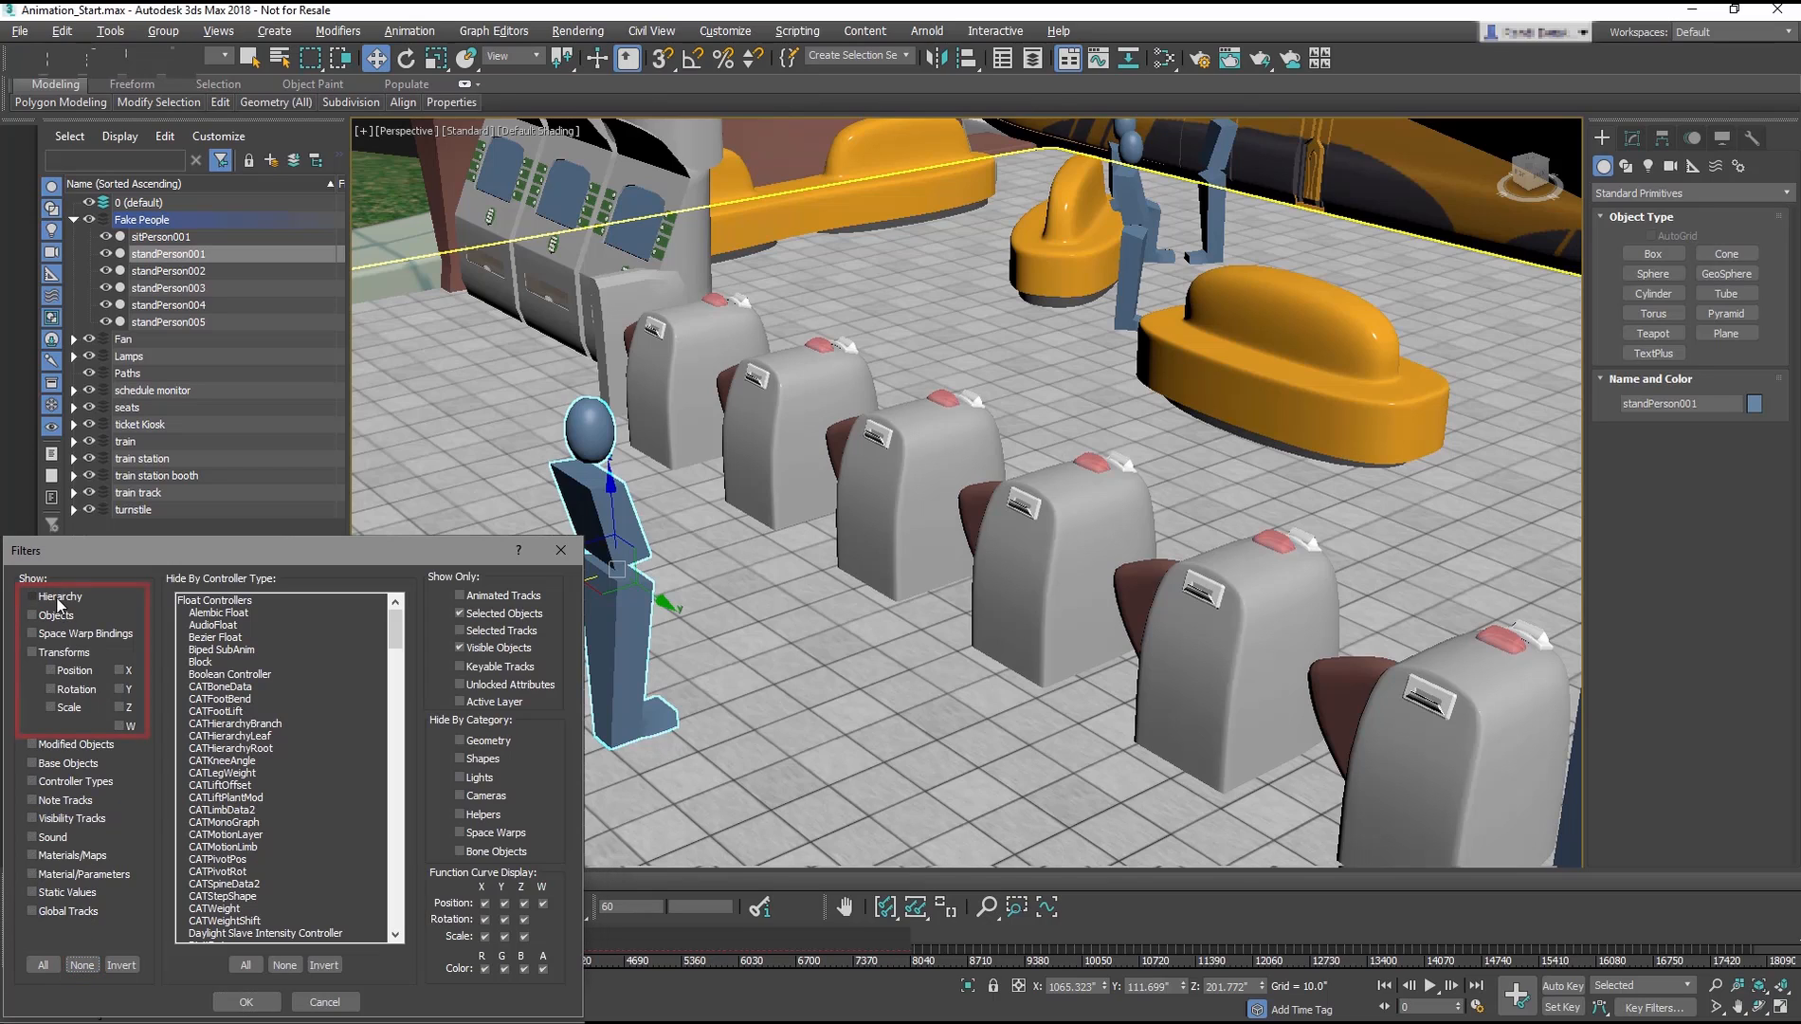
left_click(34, 595)
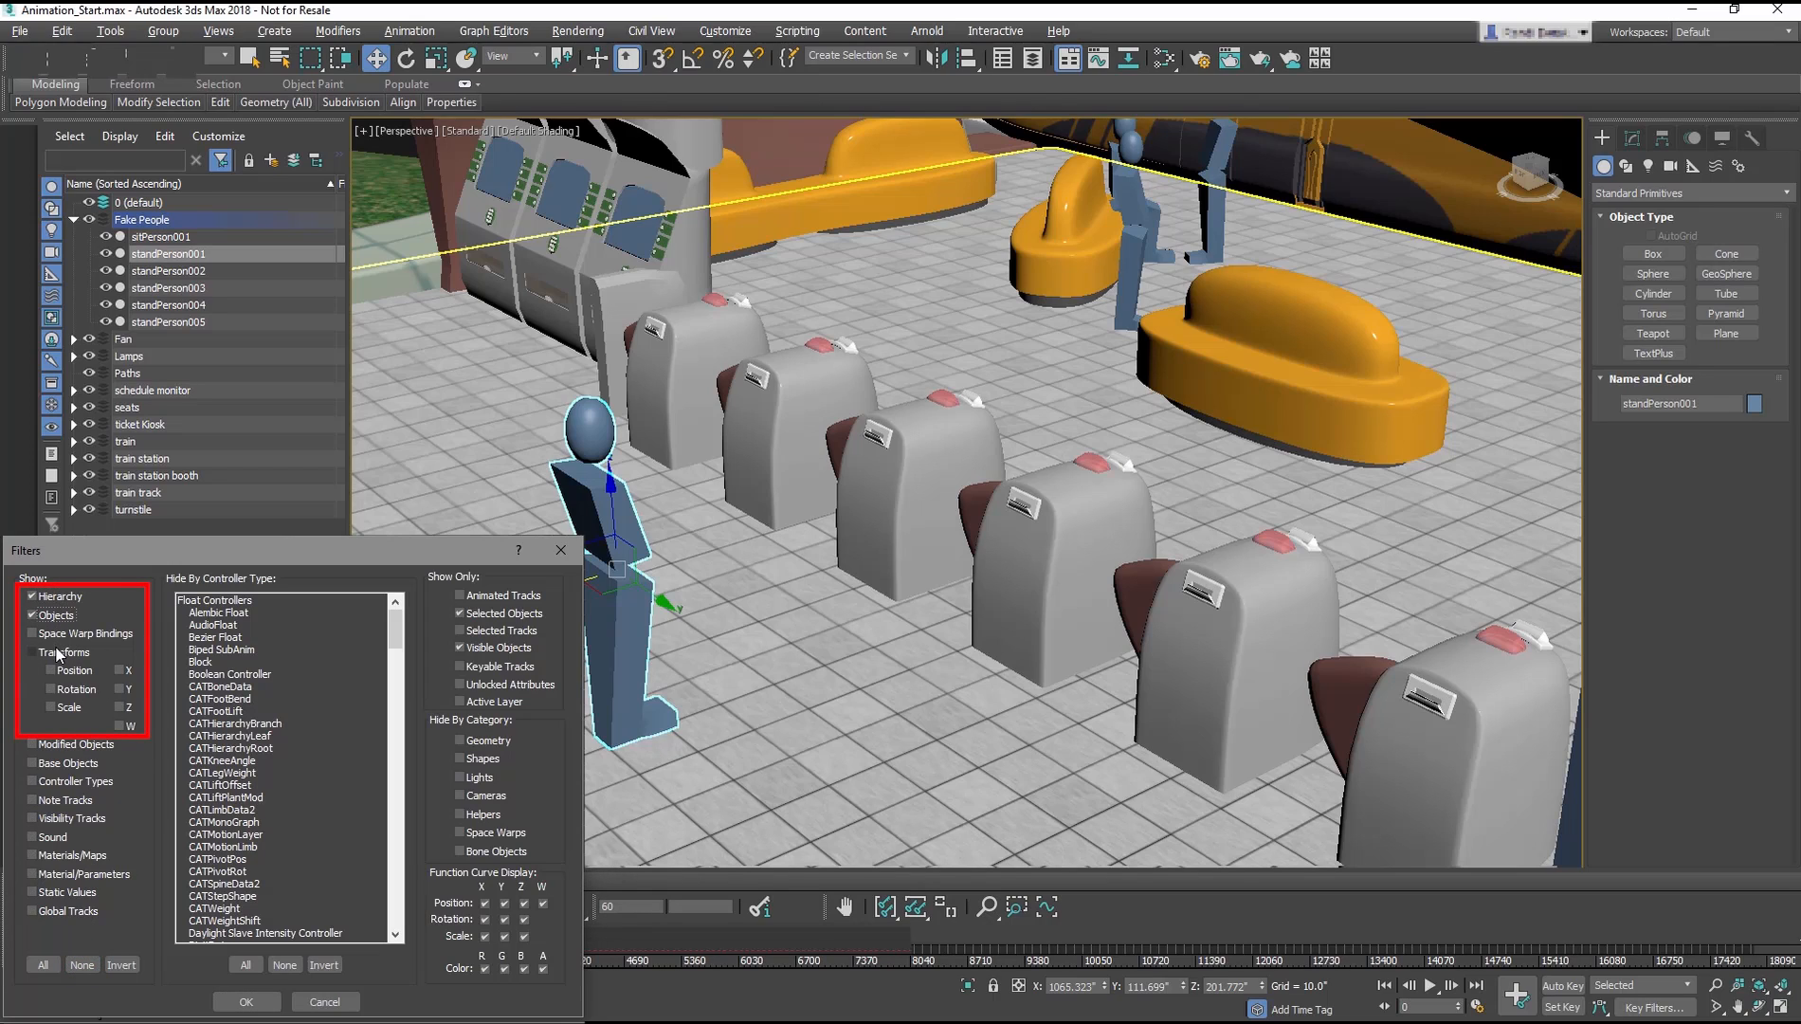
left_click(33, 652)
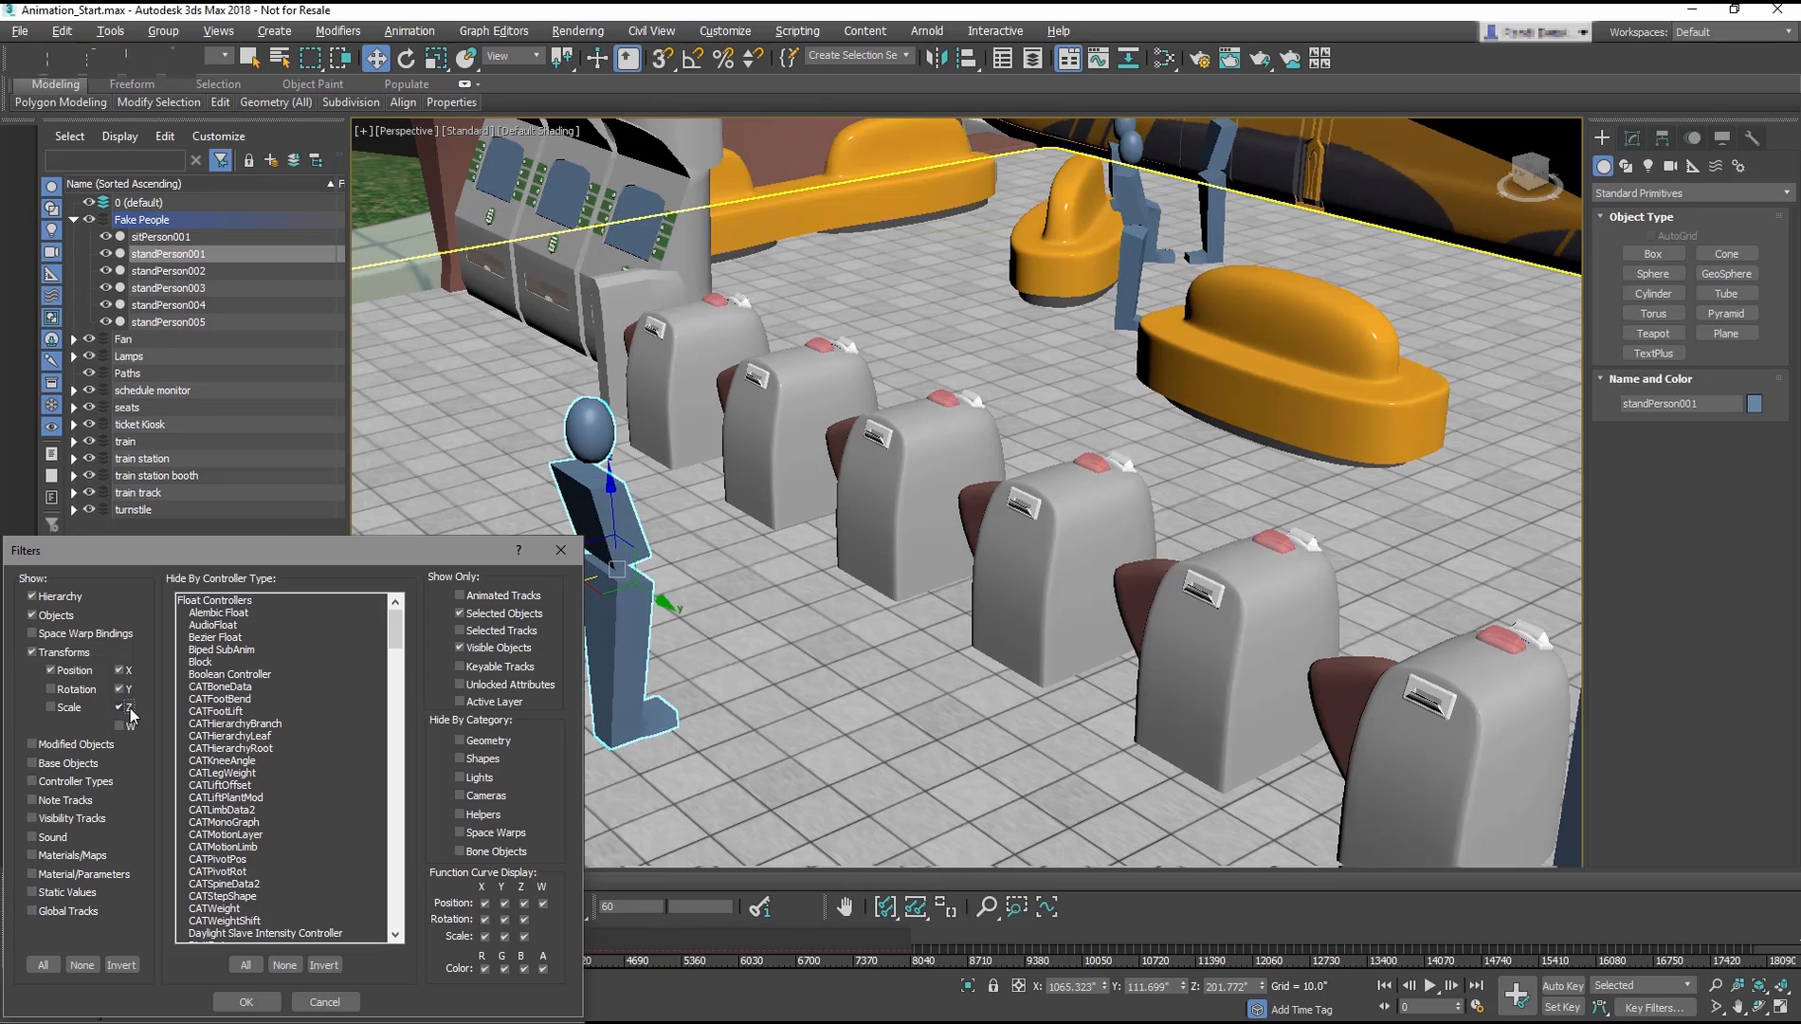
left_click(130, 706)
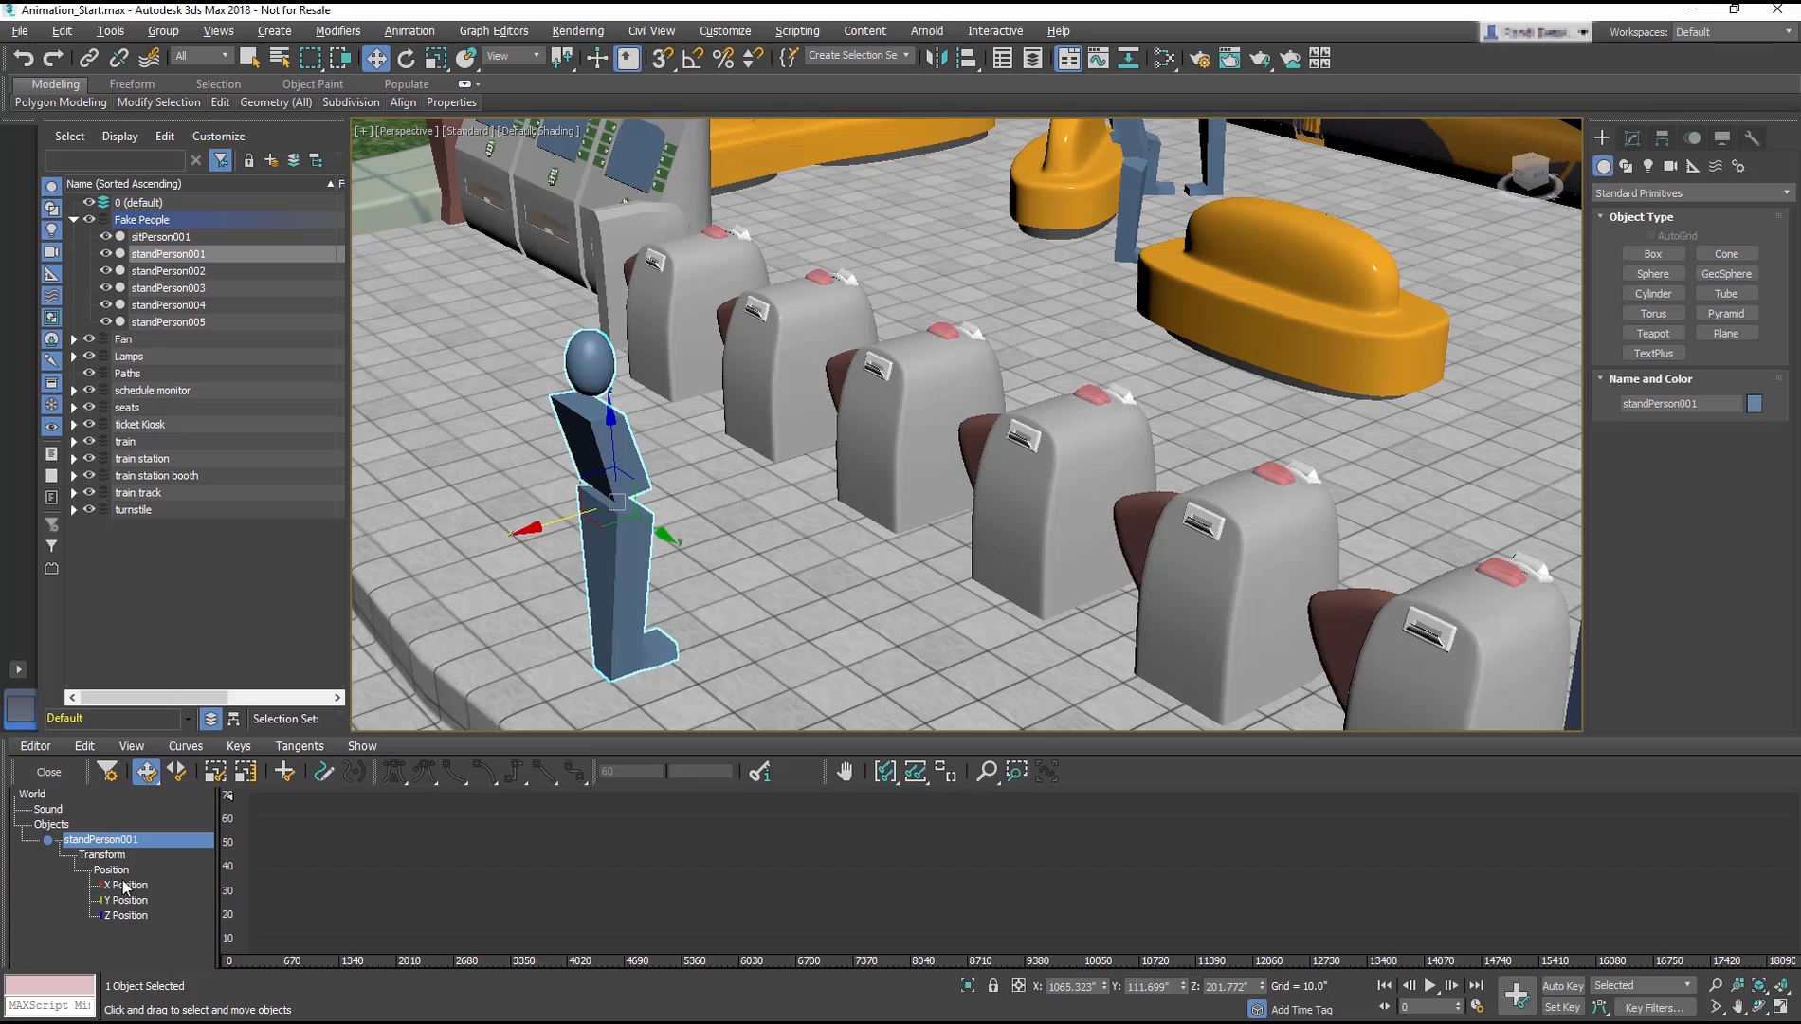
left_click(126, 899)
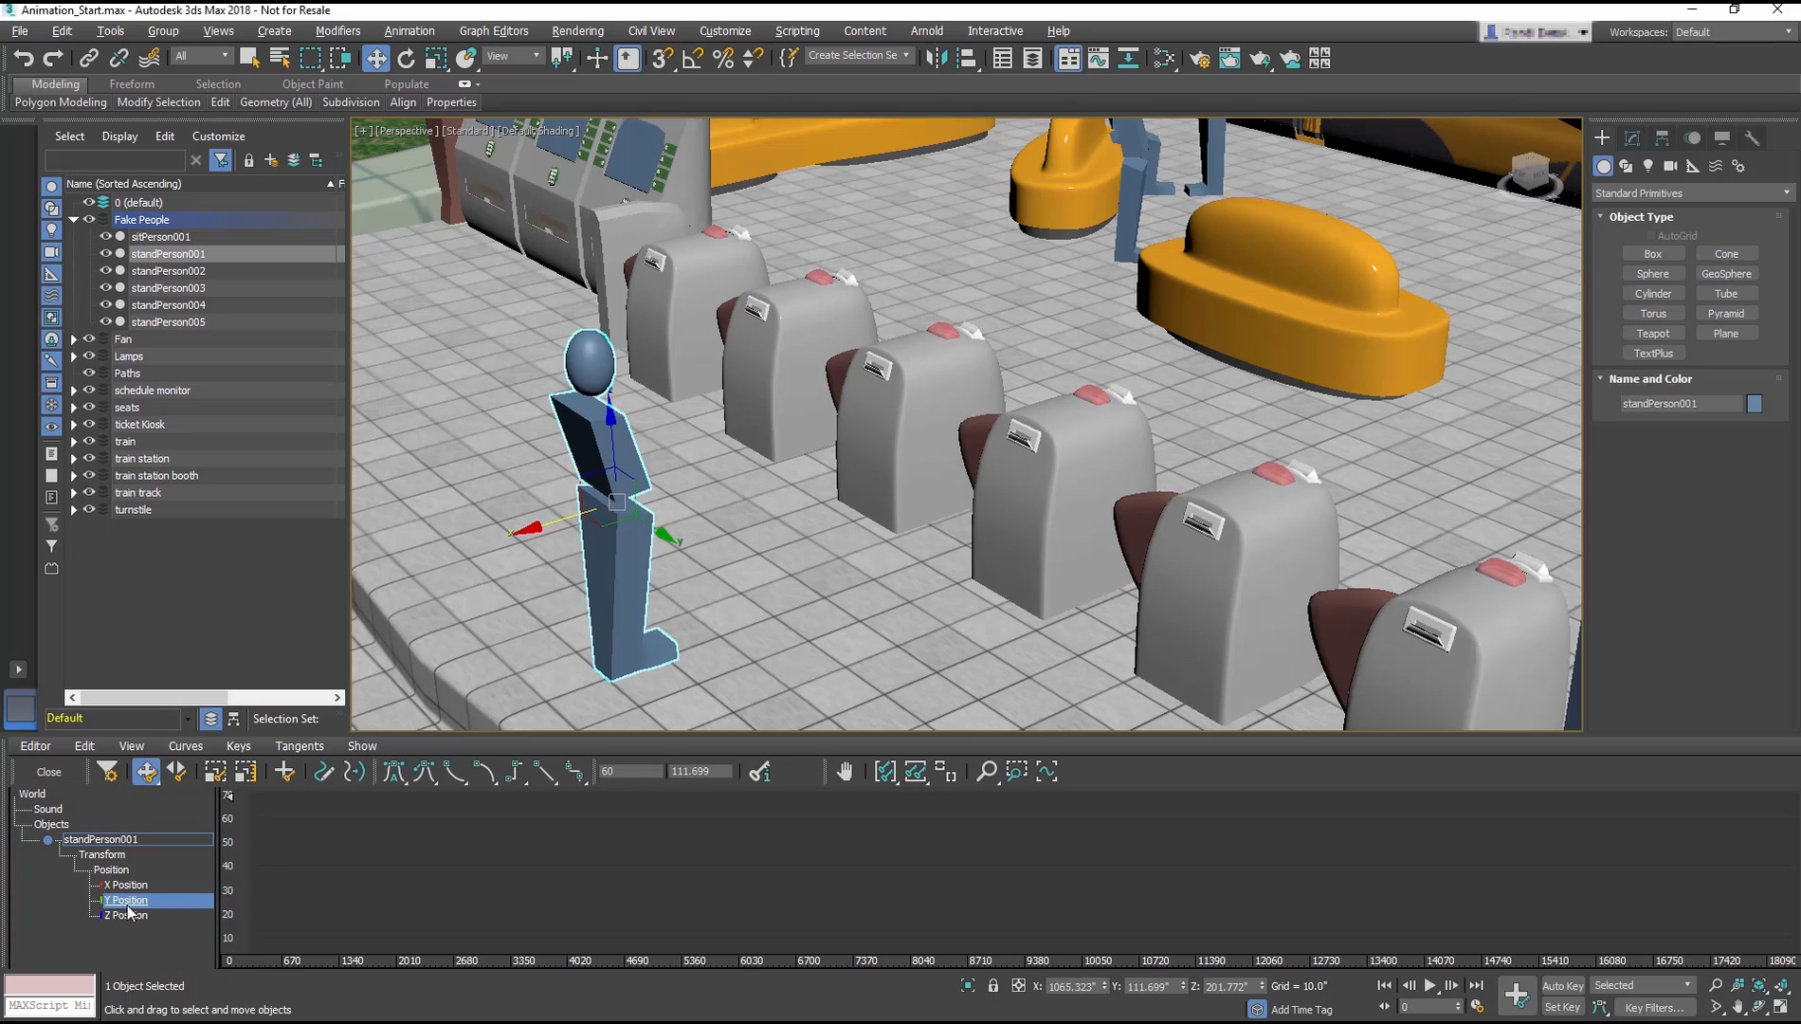
left_click(126, 915)
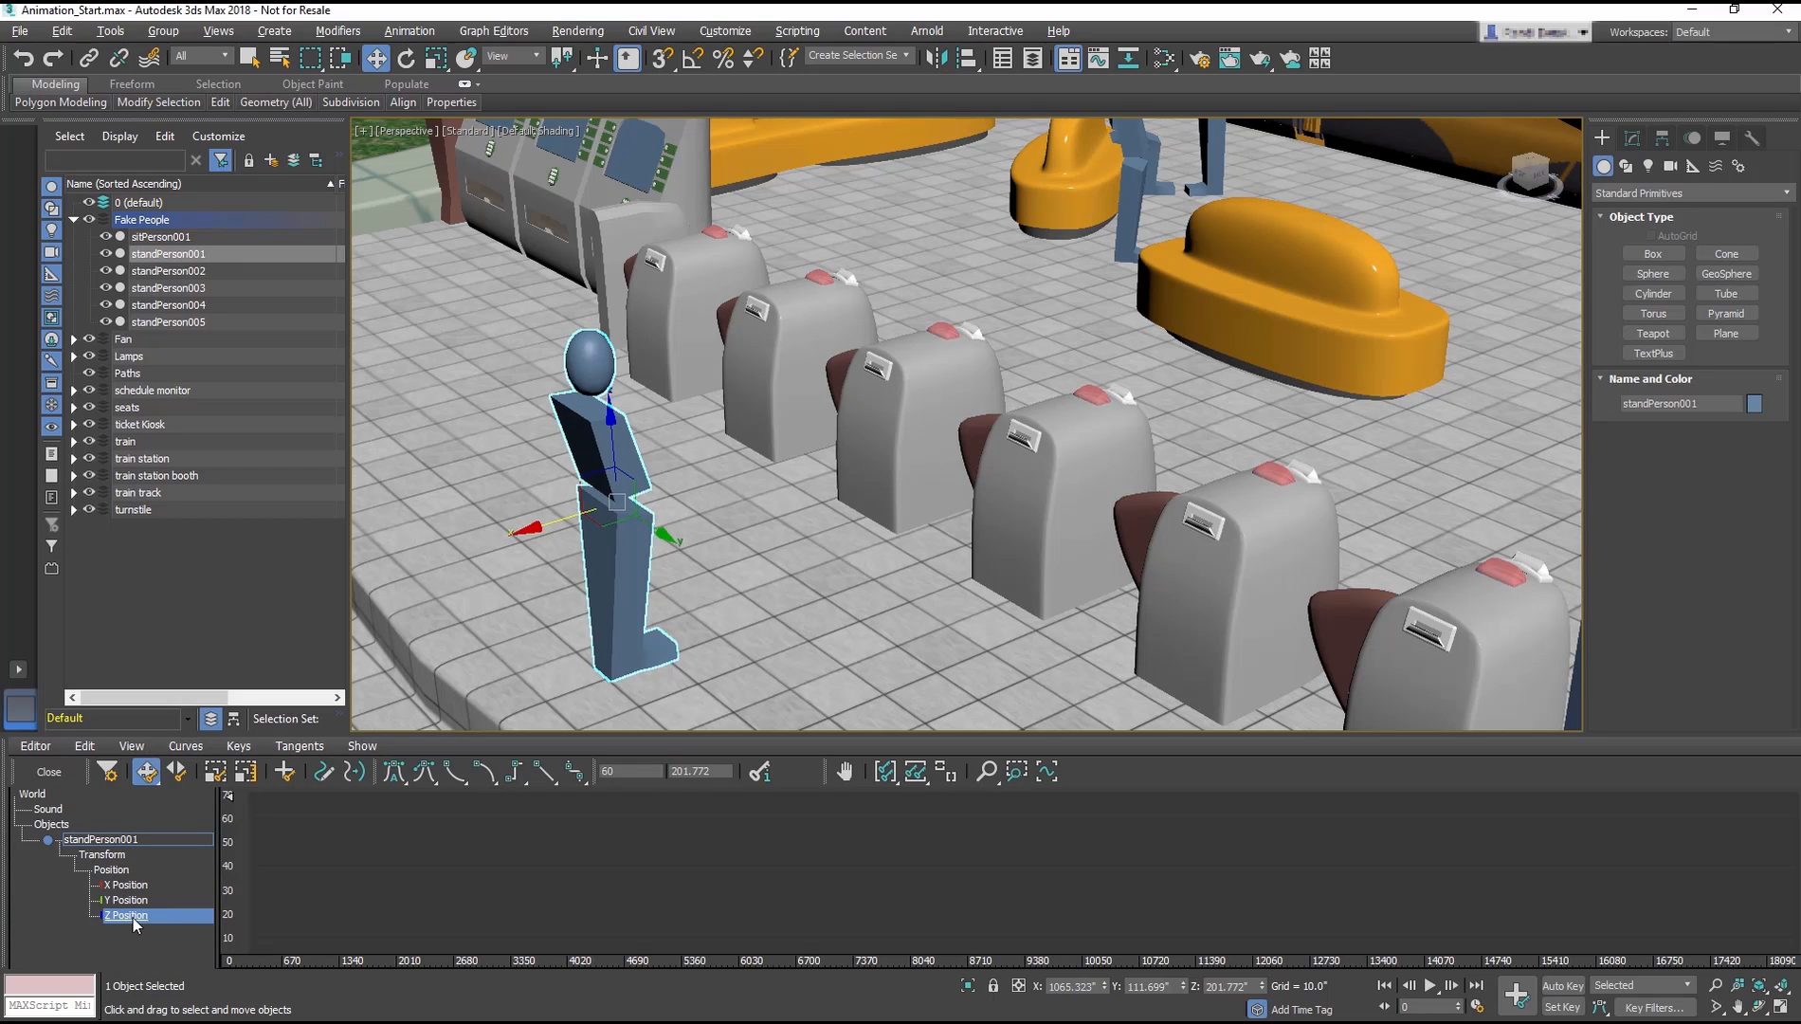
left_click(124, 883)
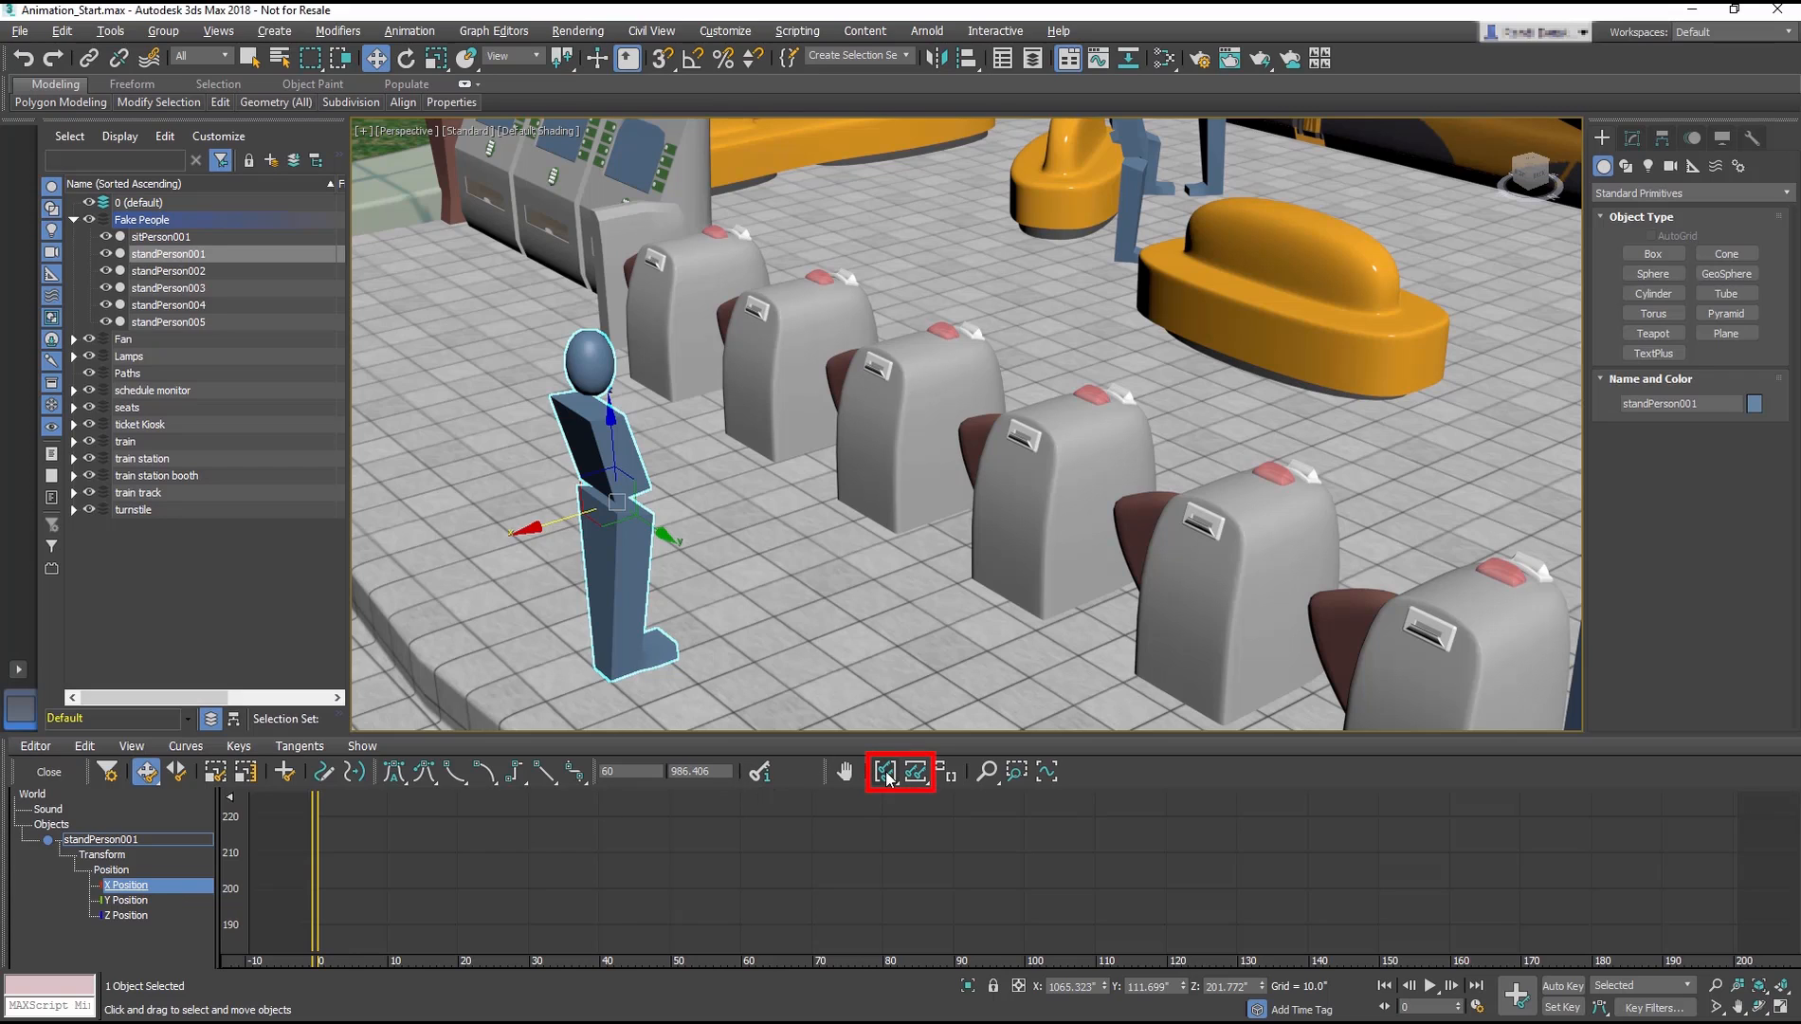
left_click(885, 770)
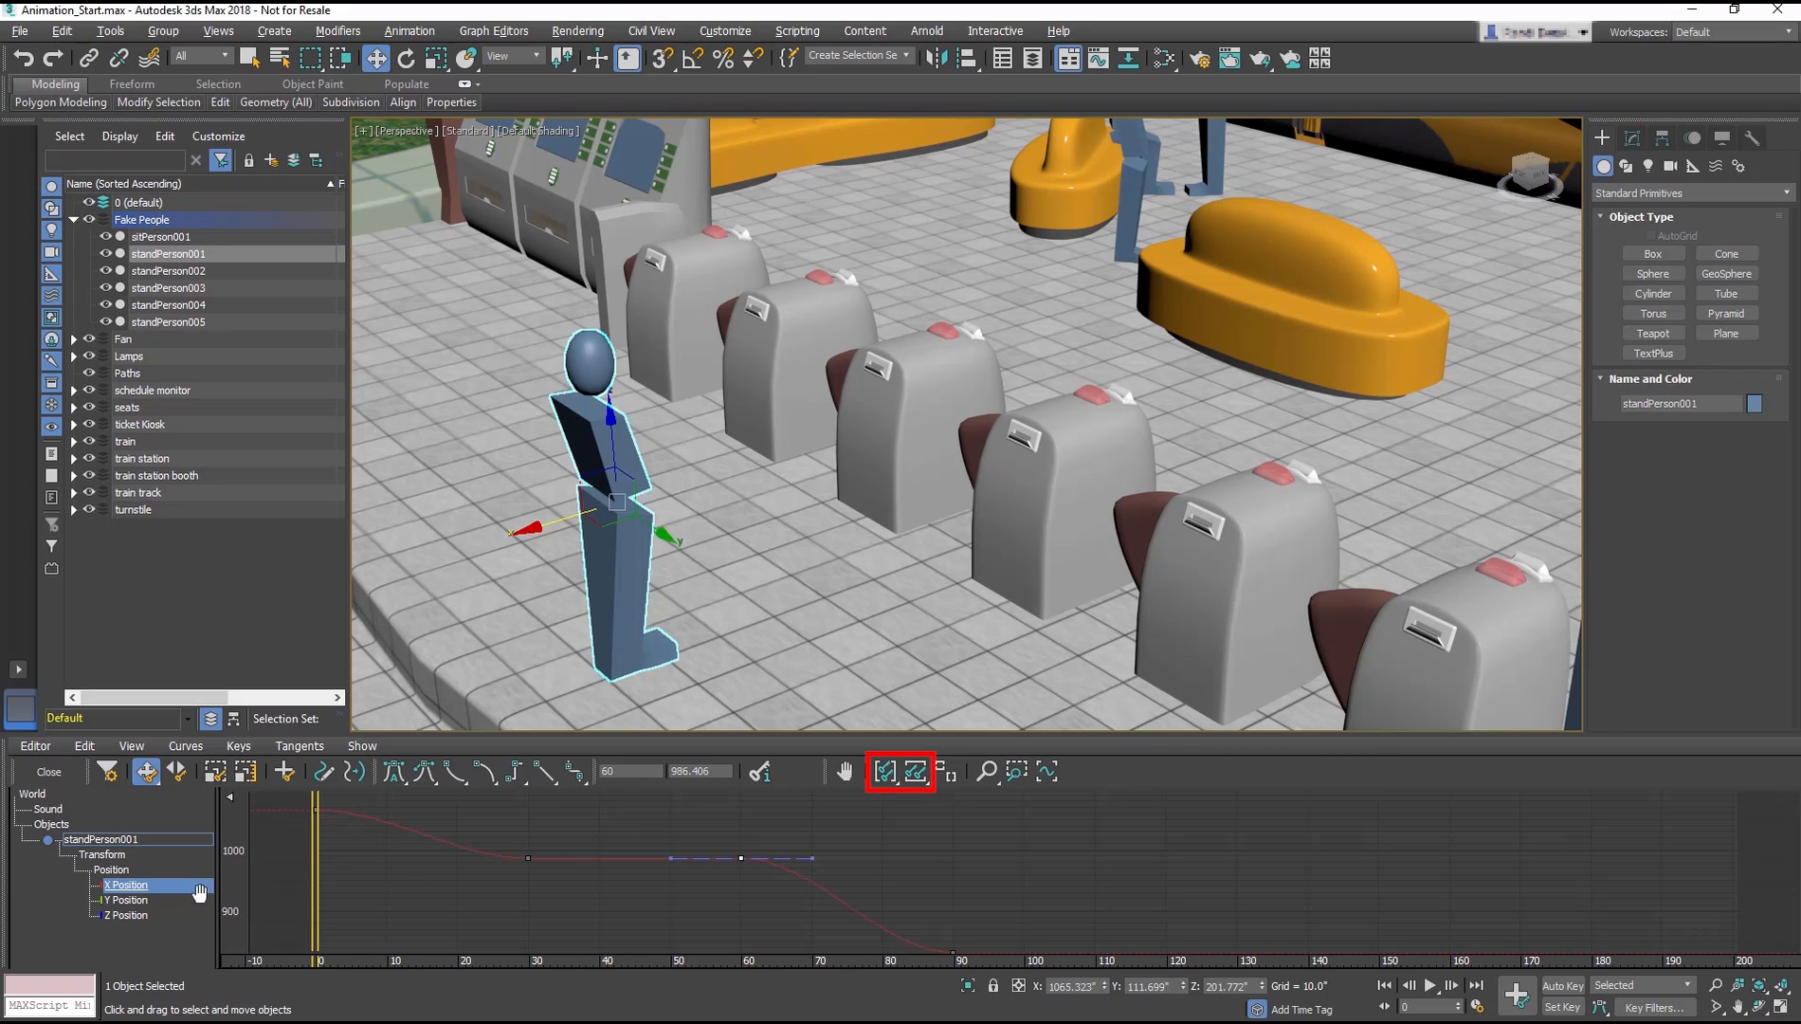
left_click(126, 900)
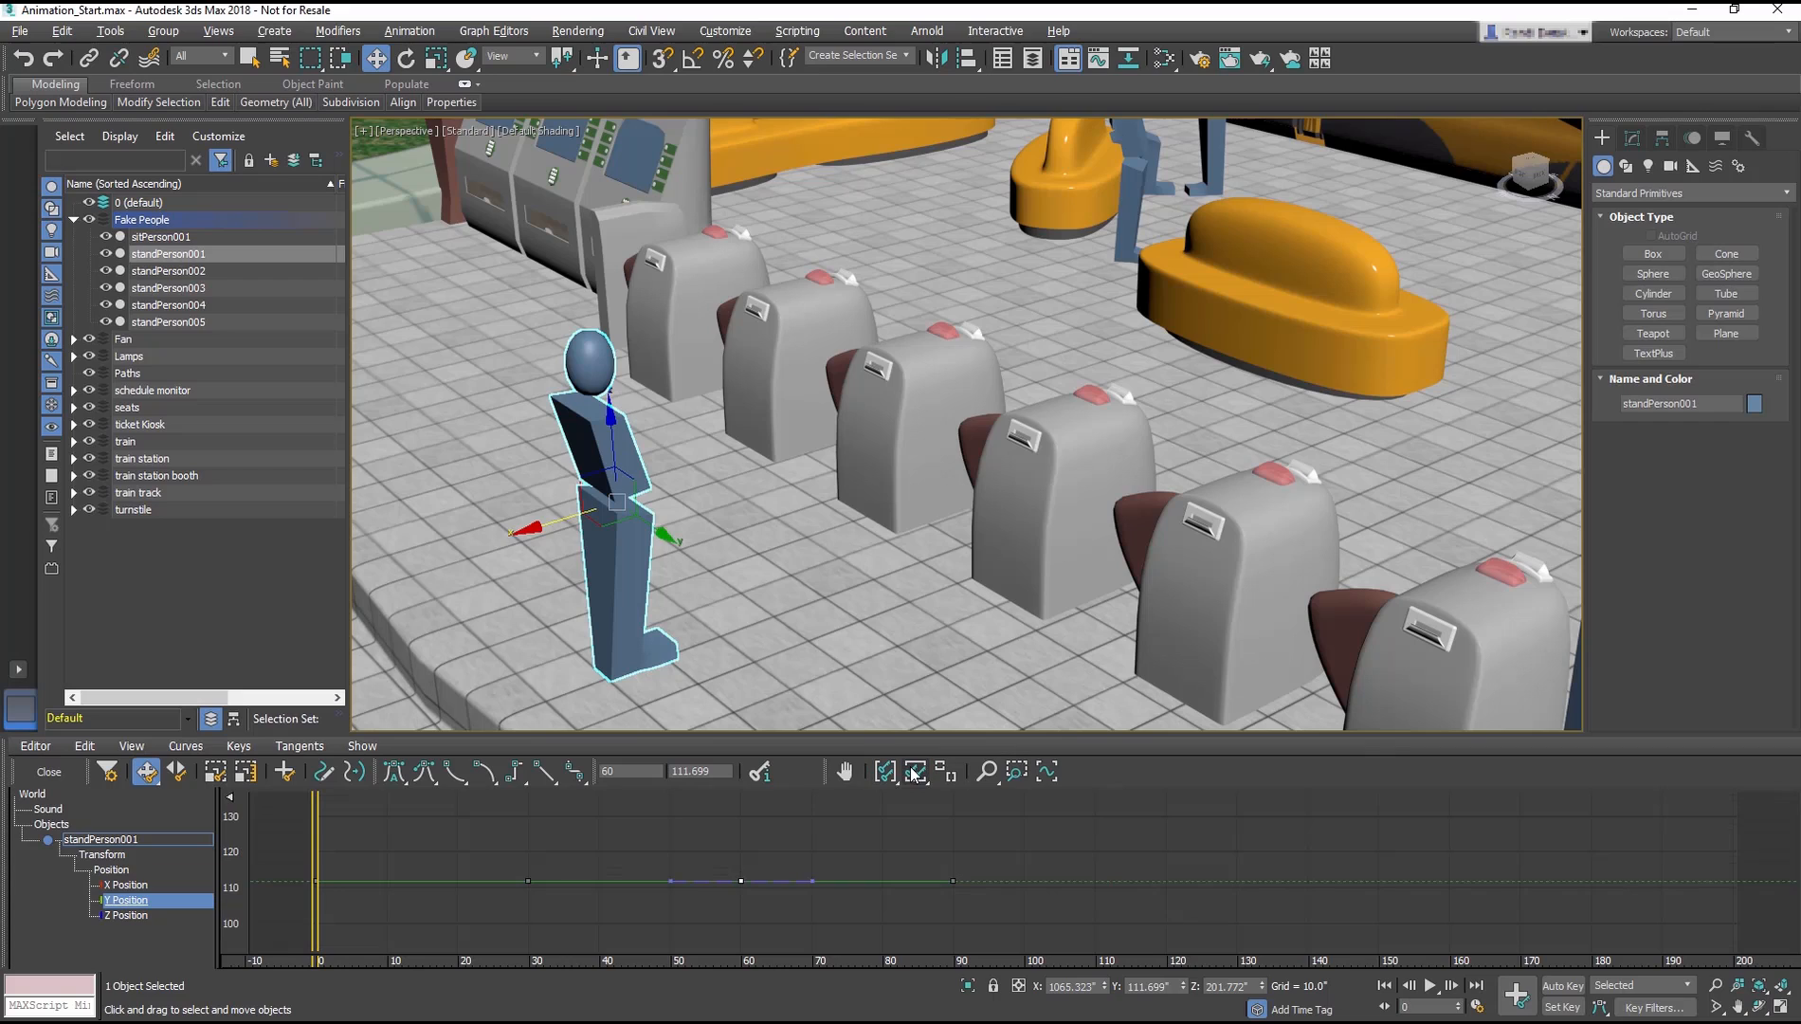
left_click(126, 915)
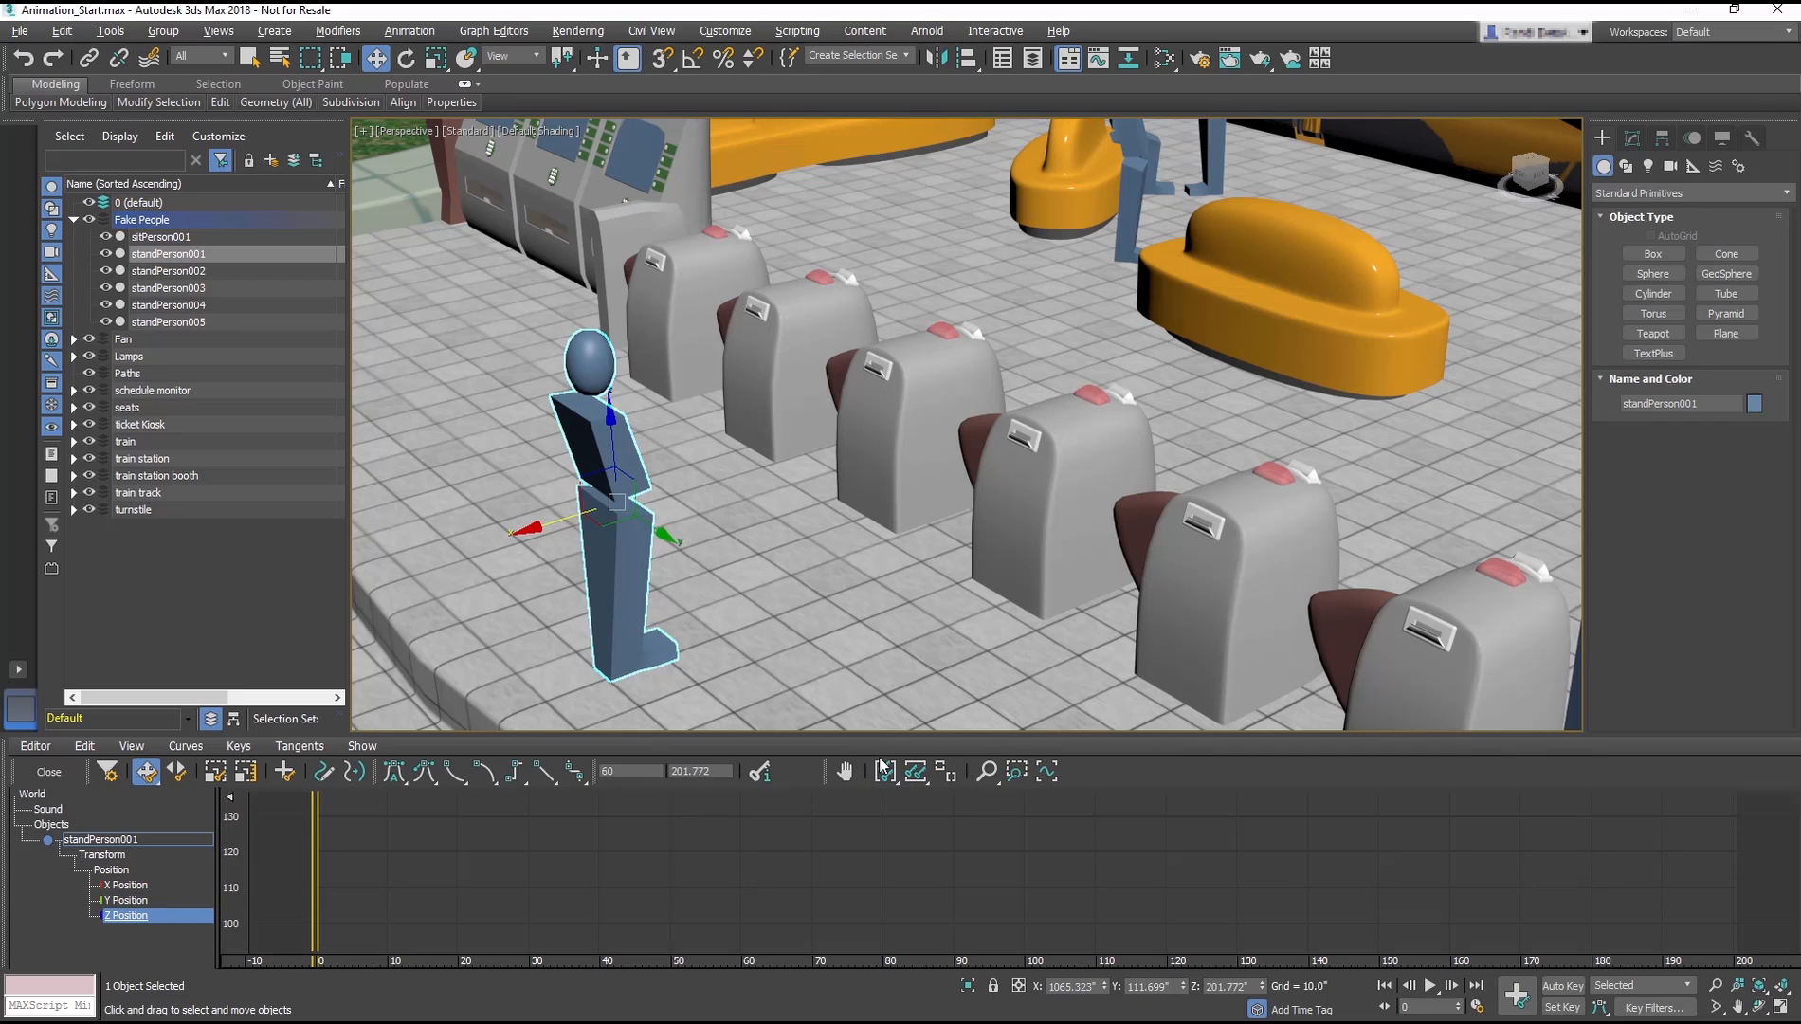
left_click(124, 884)
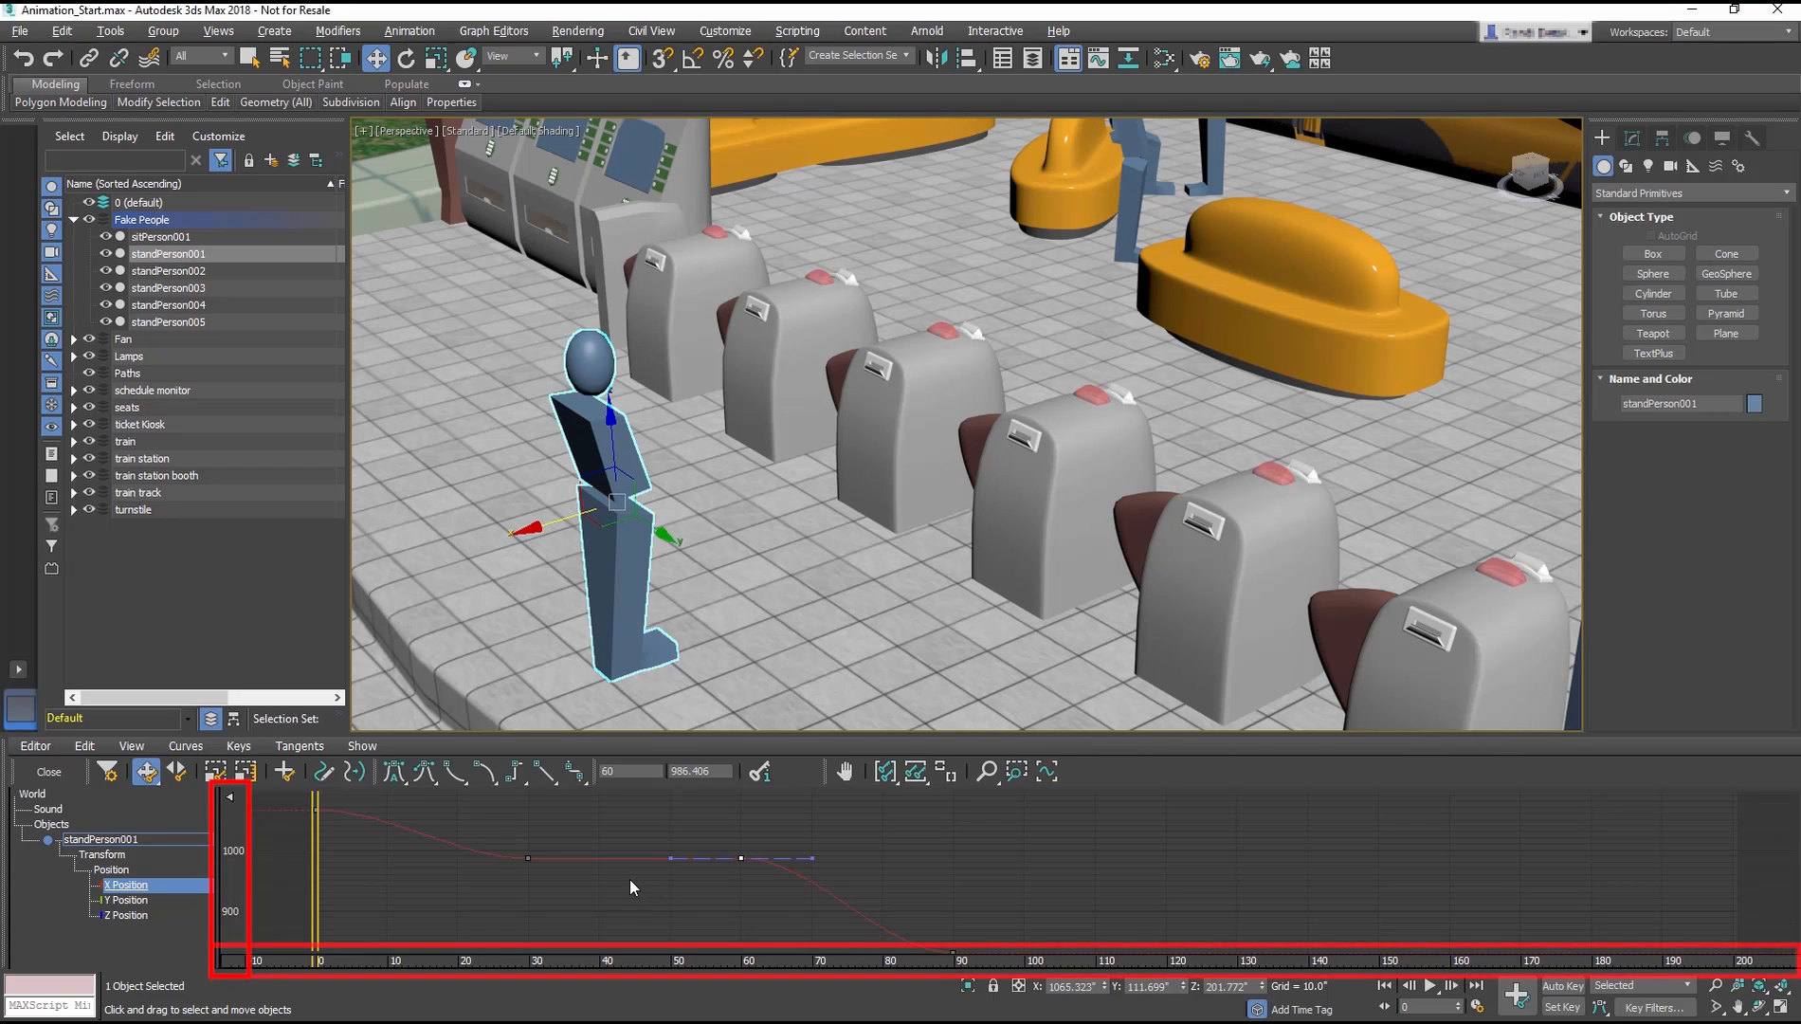
mouse_move(287, 903)
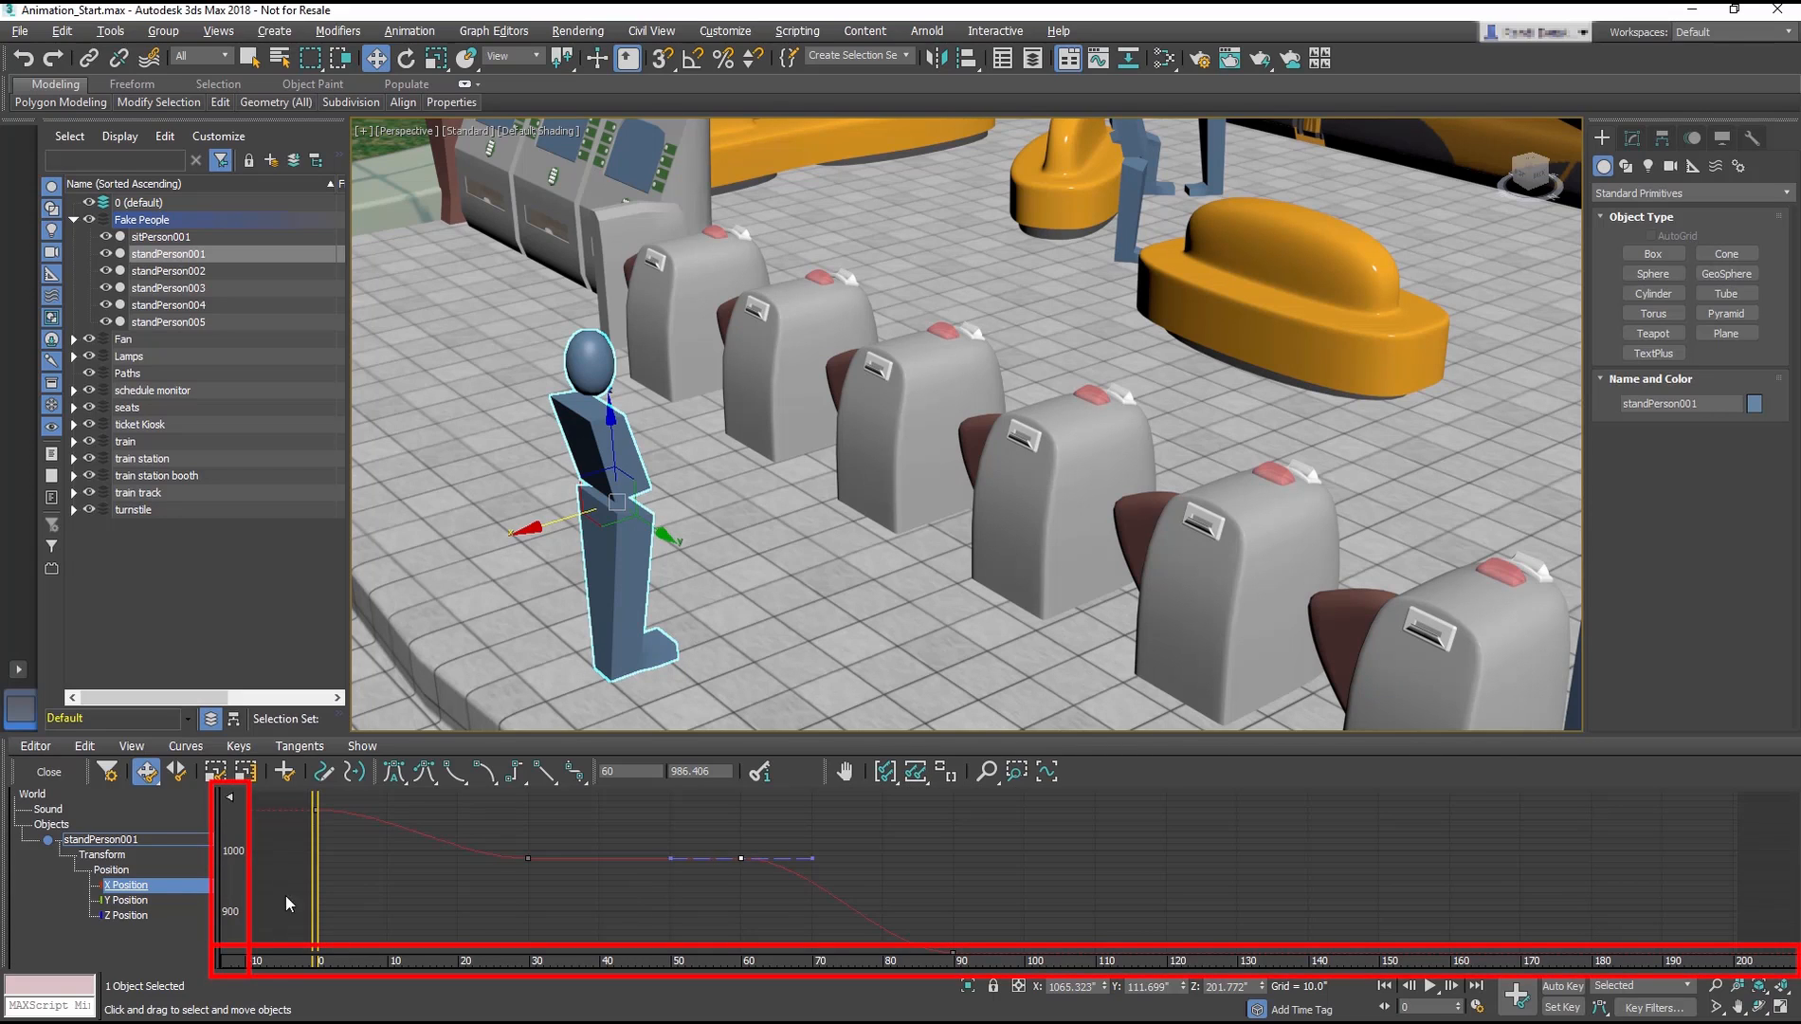
left_click(126, 915)
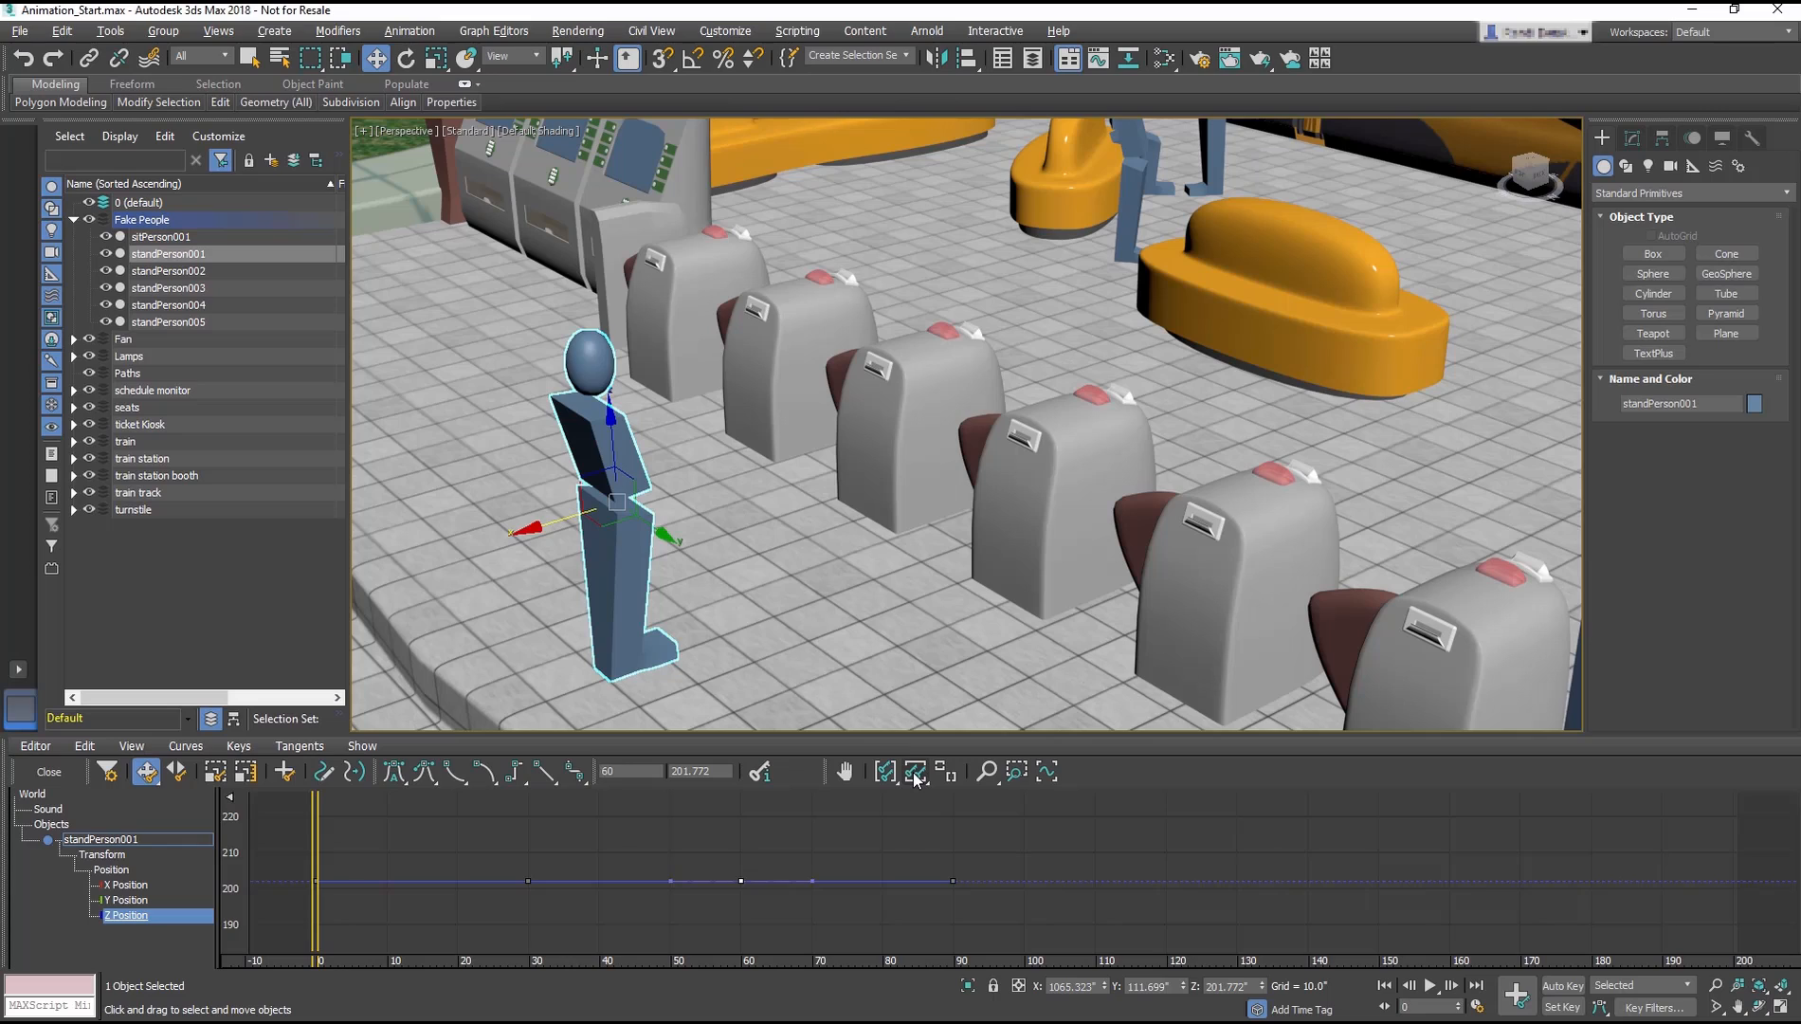
left_click(126, 884)
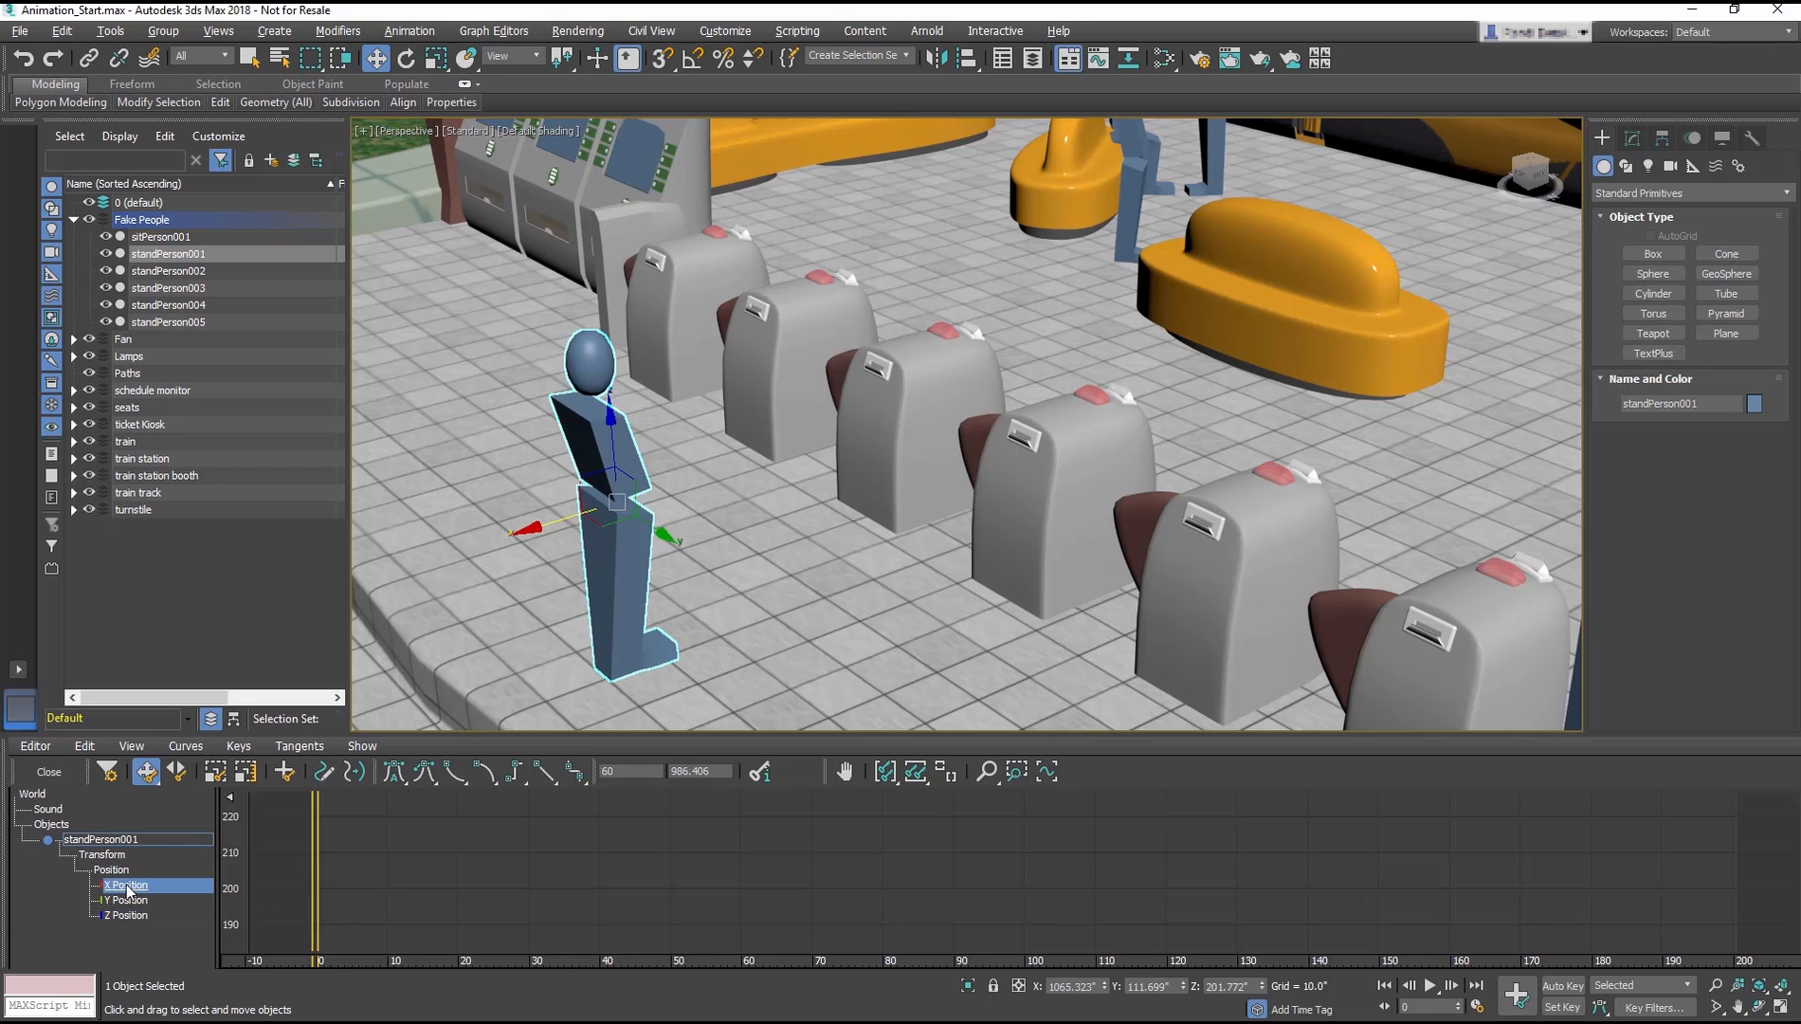
mouse_move(918, 771)
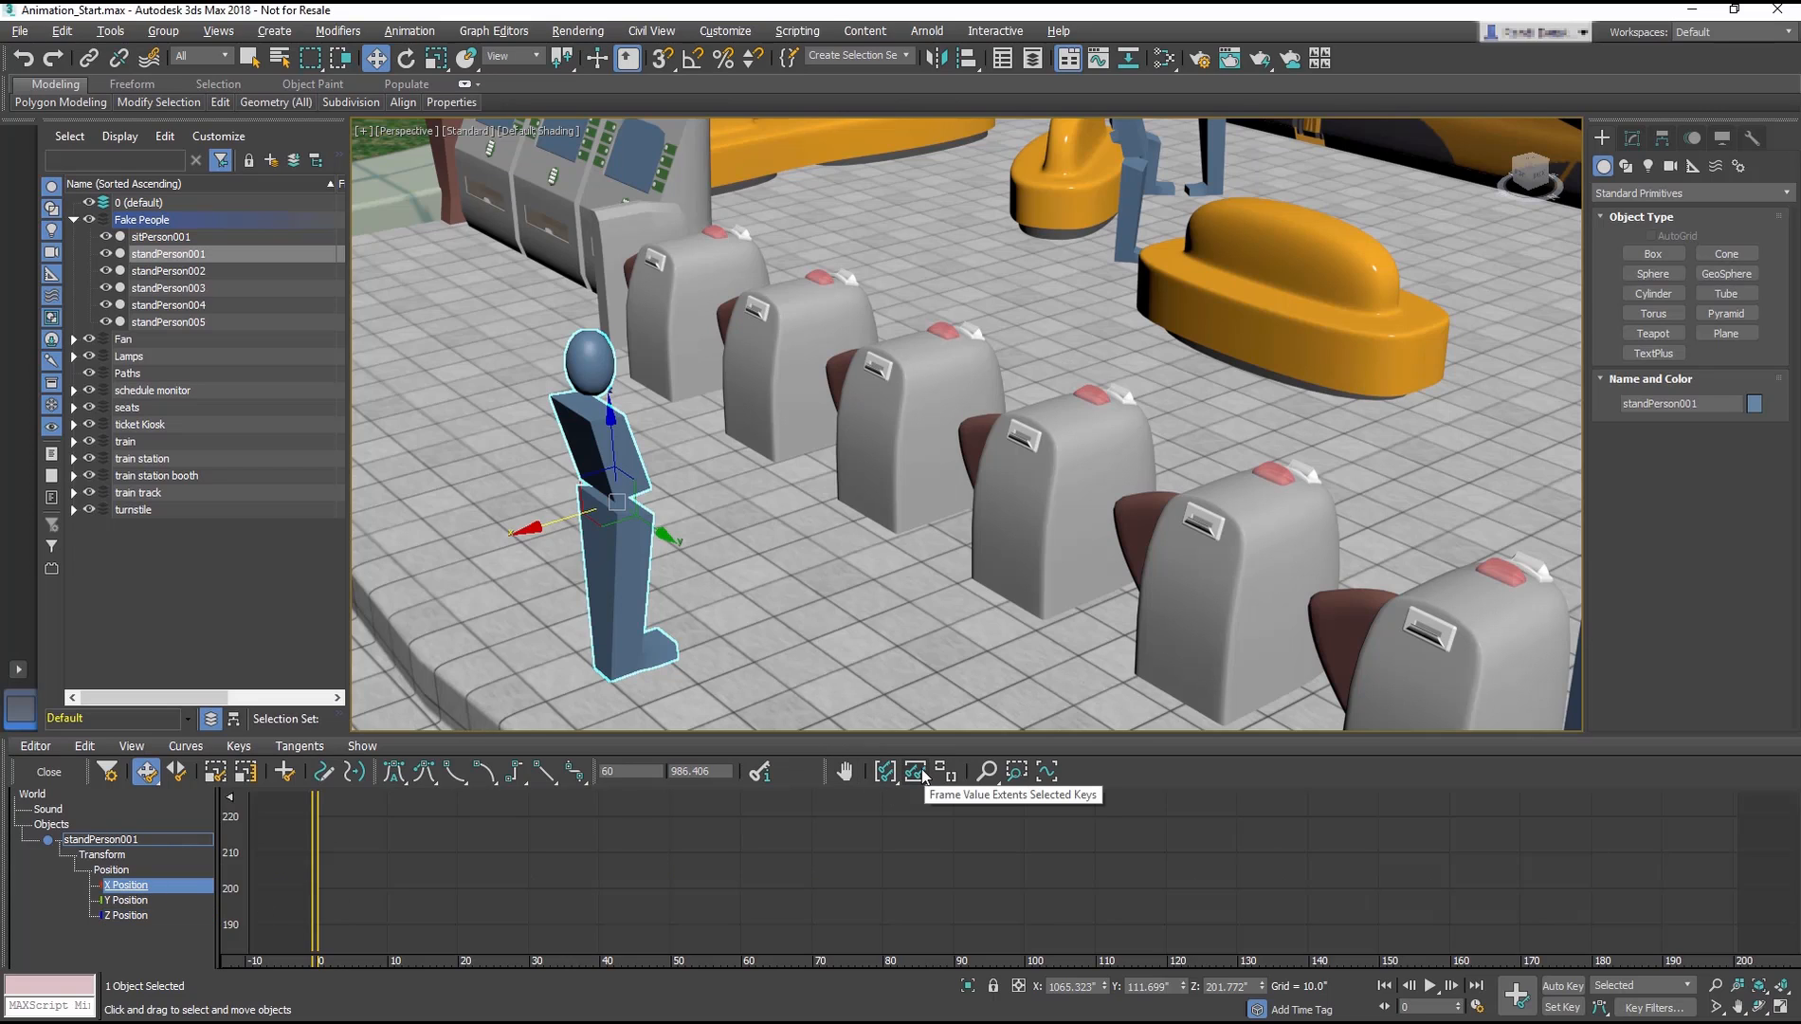
left_click(925, 770)
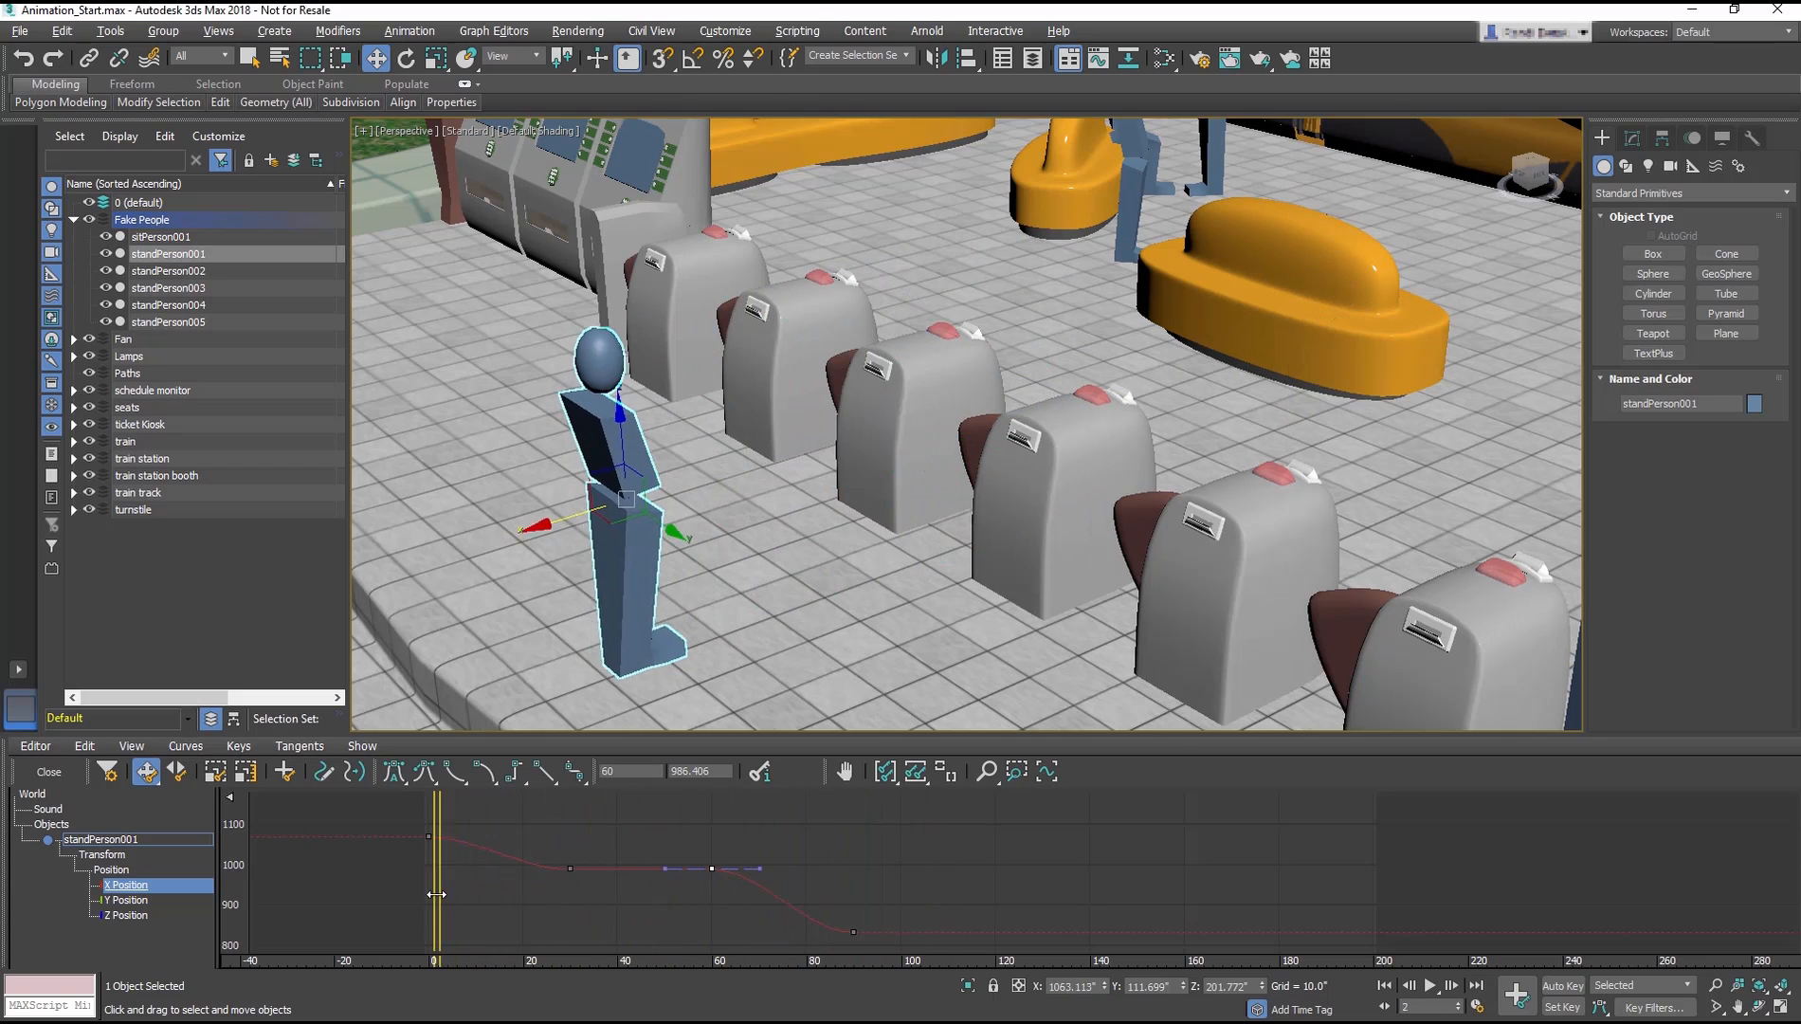
- Select only the X Position track and zoom the graph to fit its curve
left_click_drag(436, 797, 919, 797)
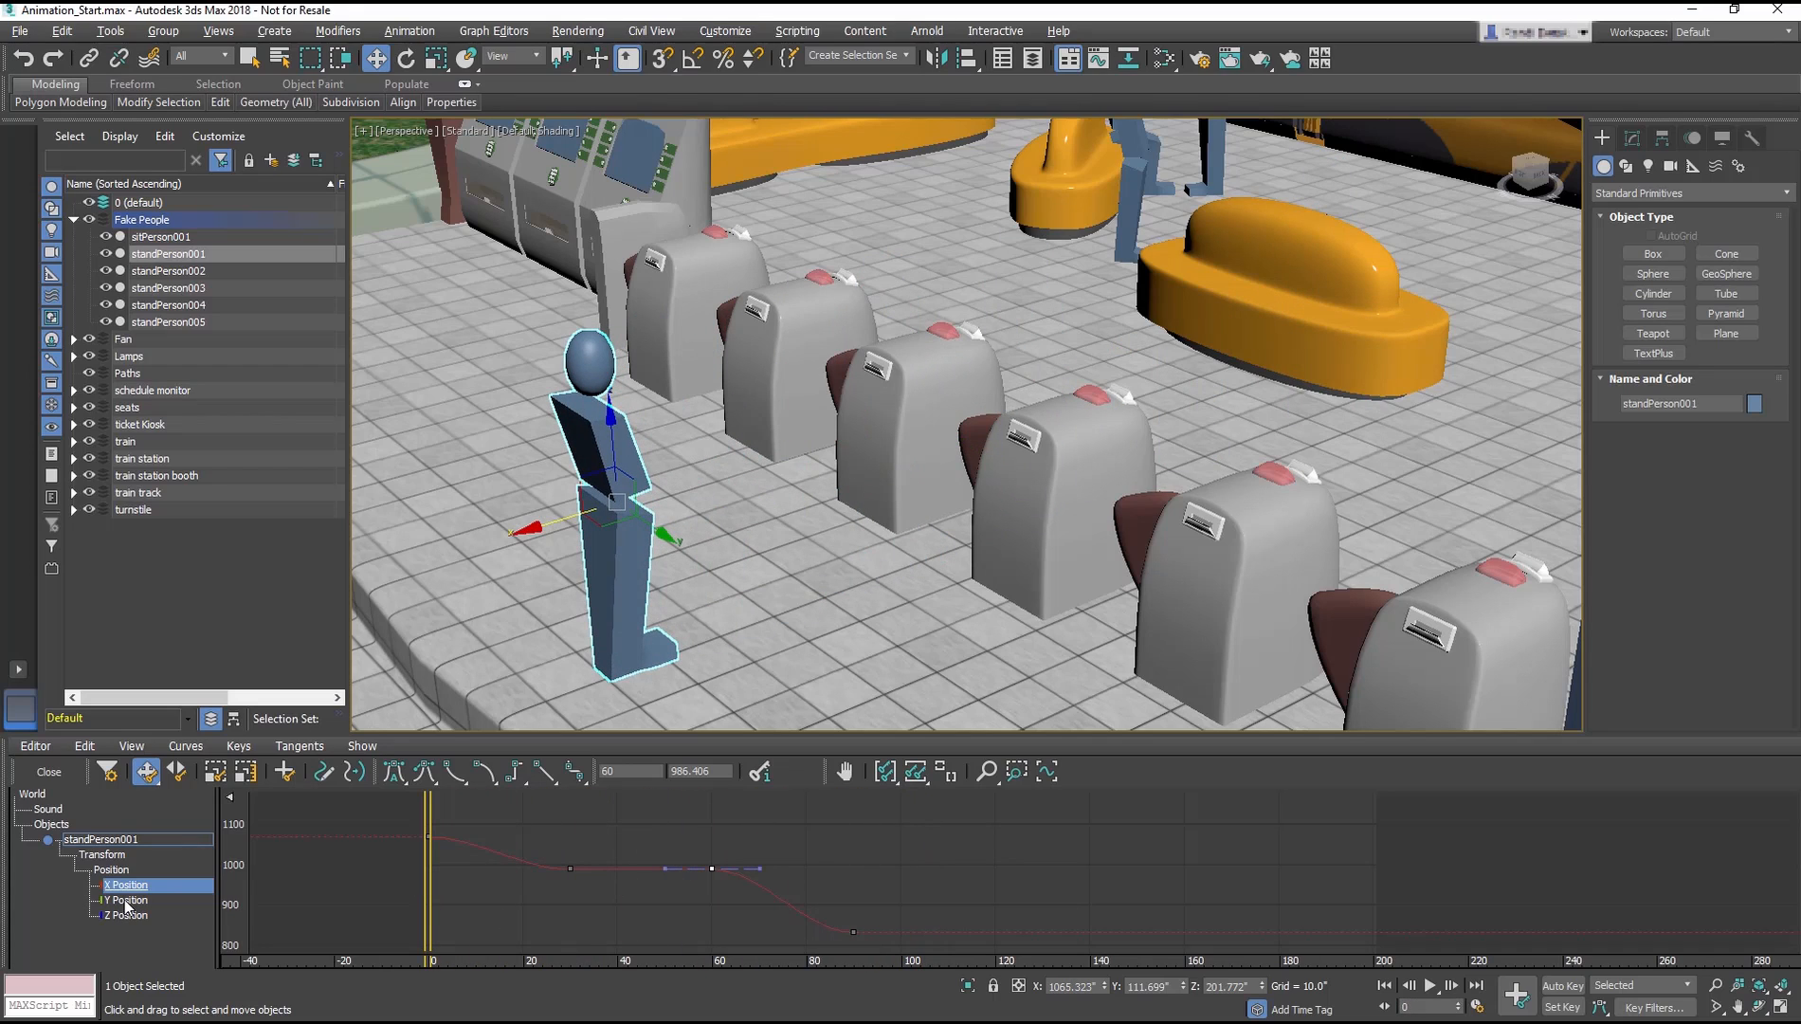
left_click(125, 916)
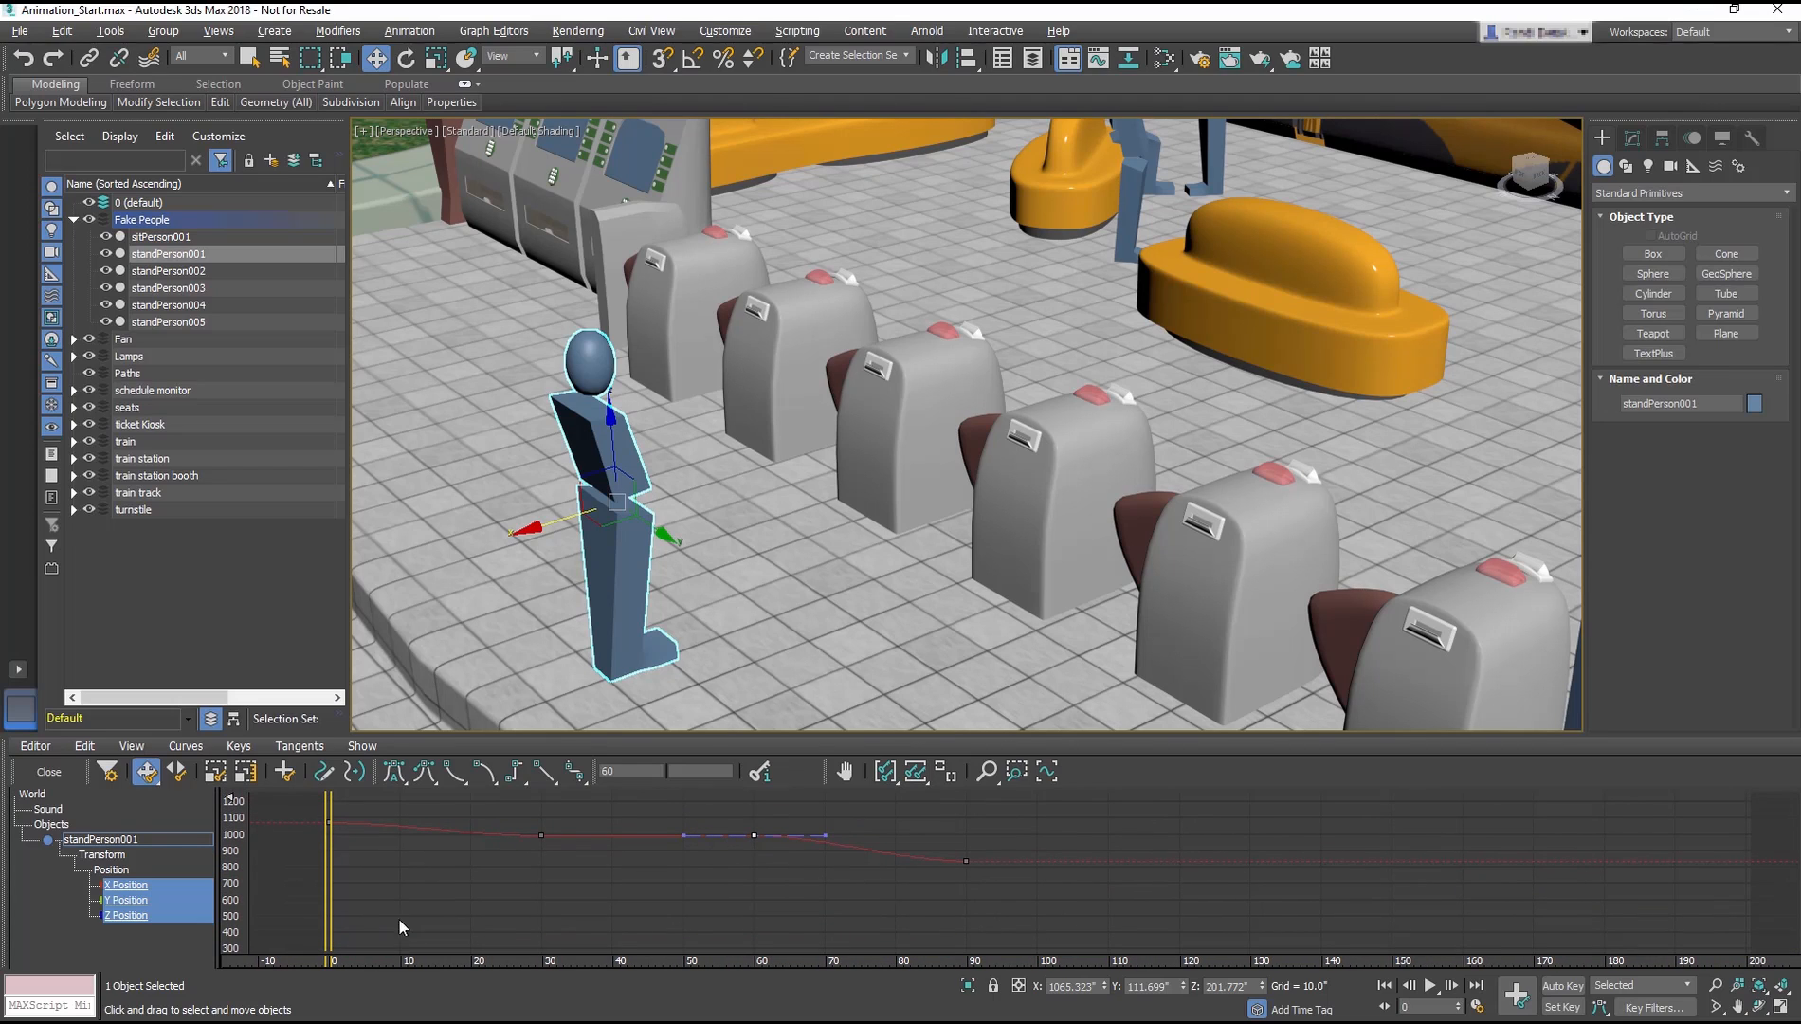
left_click(126, 883)
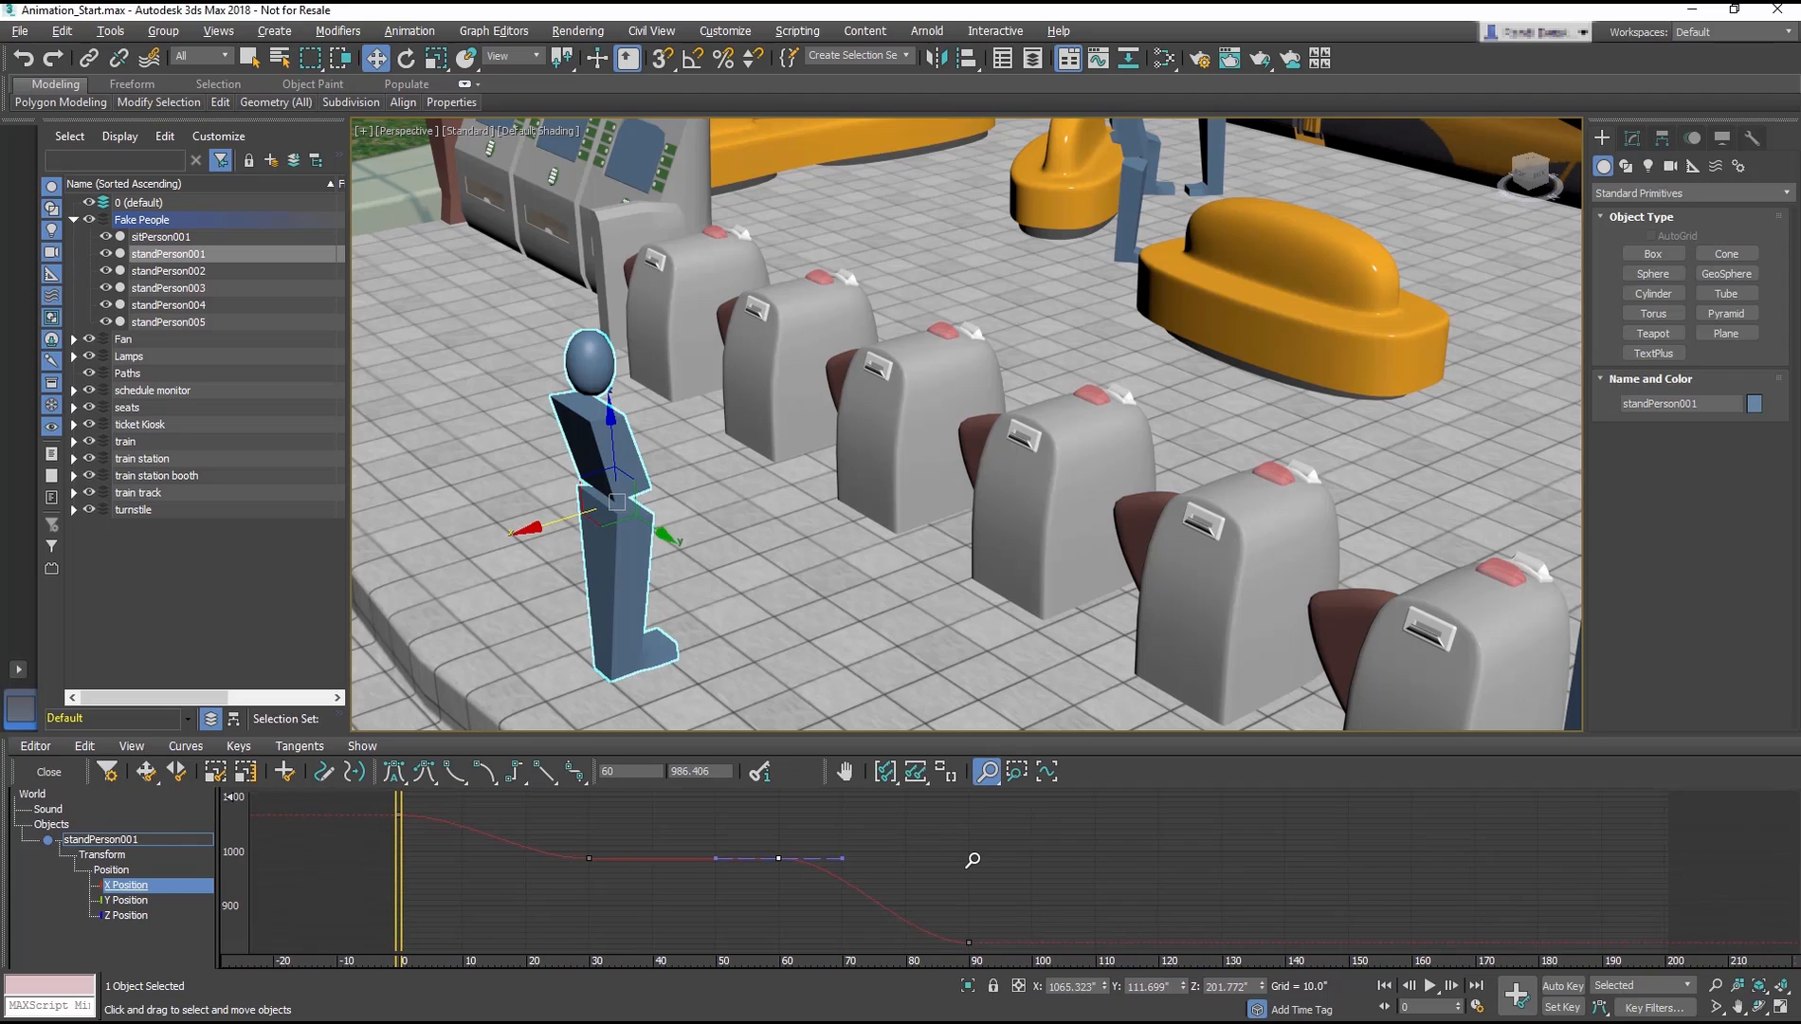
left_click(146, 770)
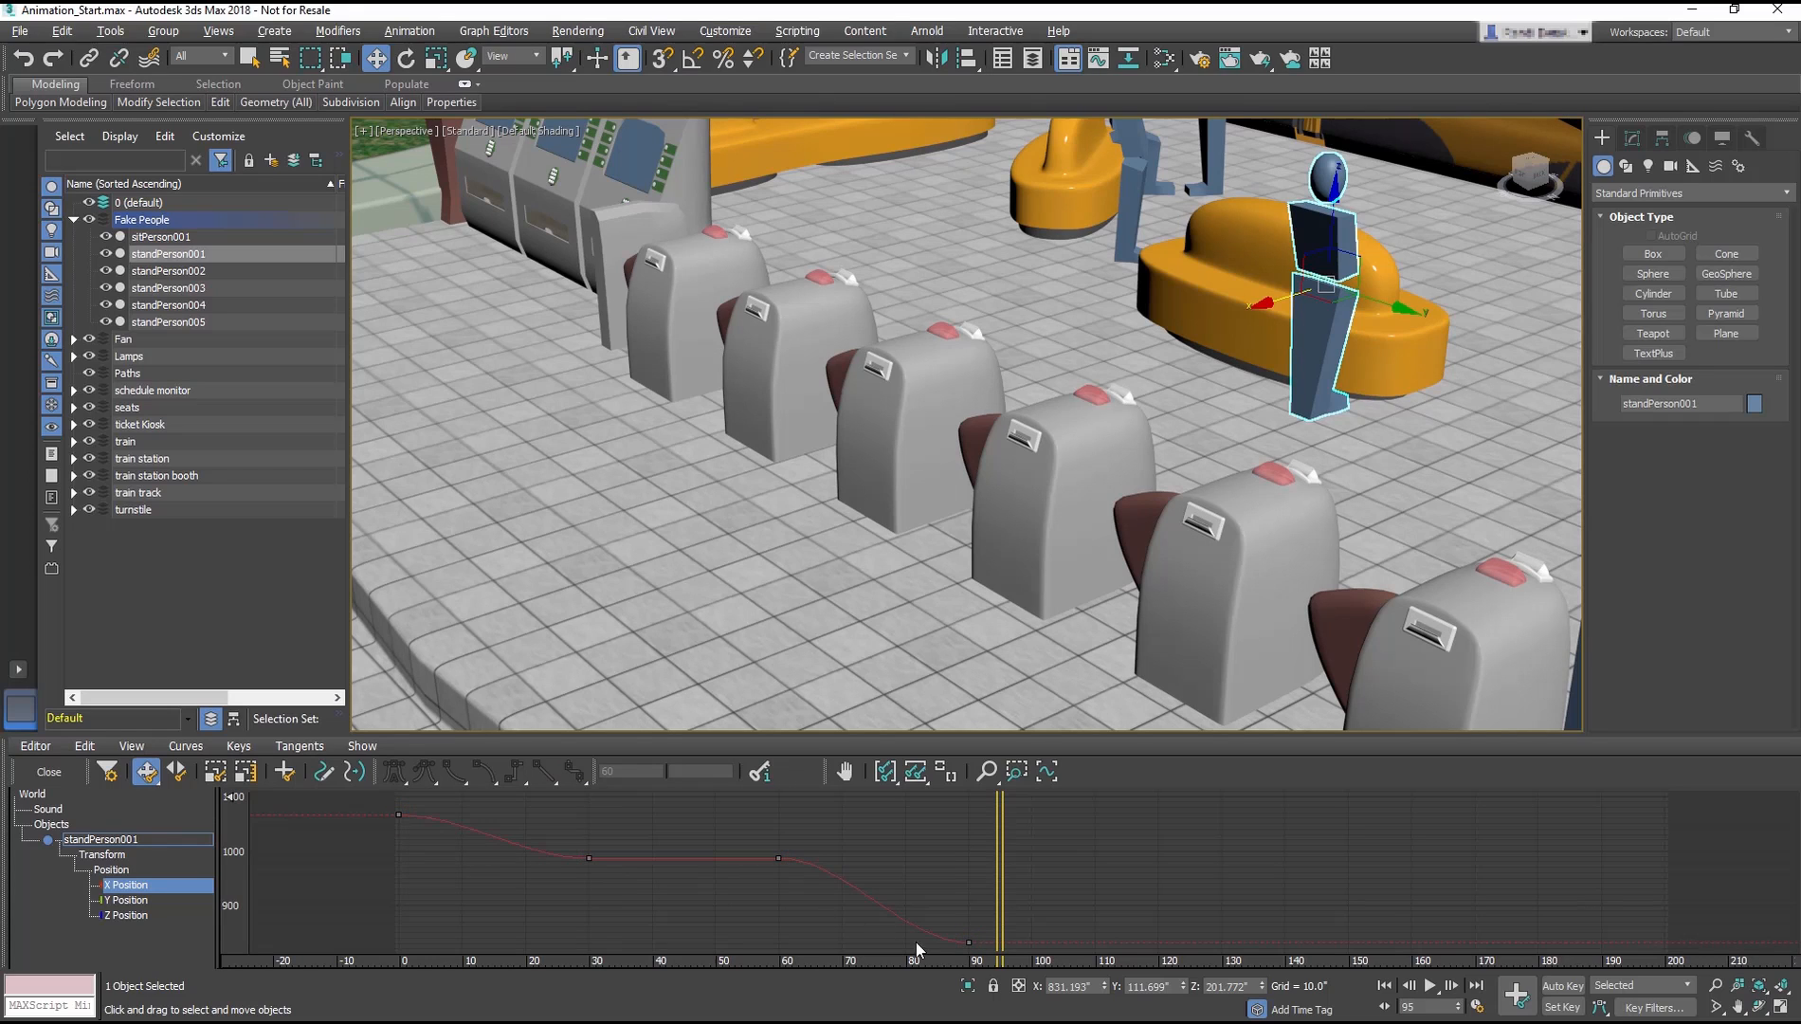
mouse_move(931, 953)
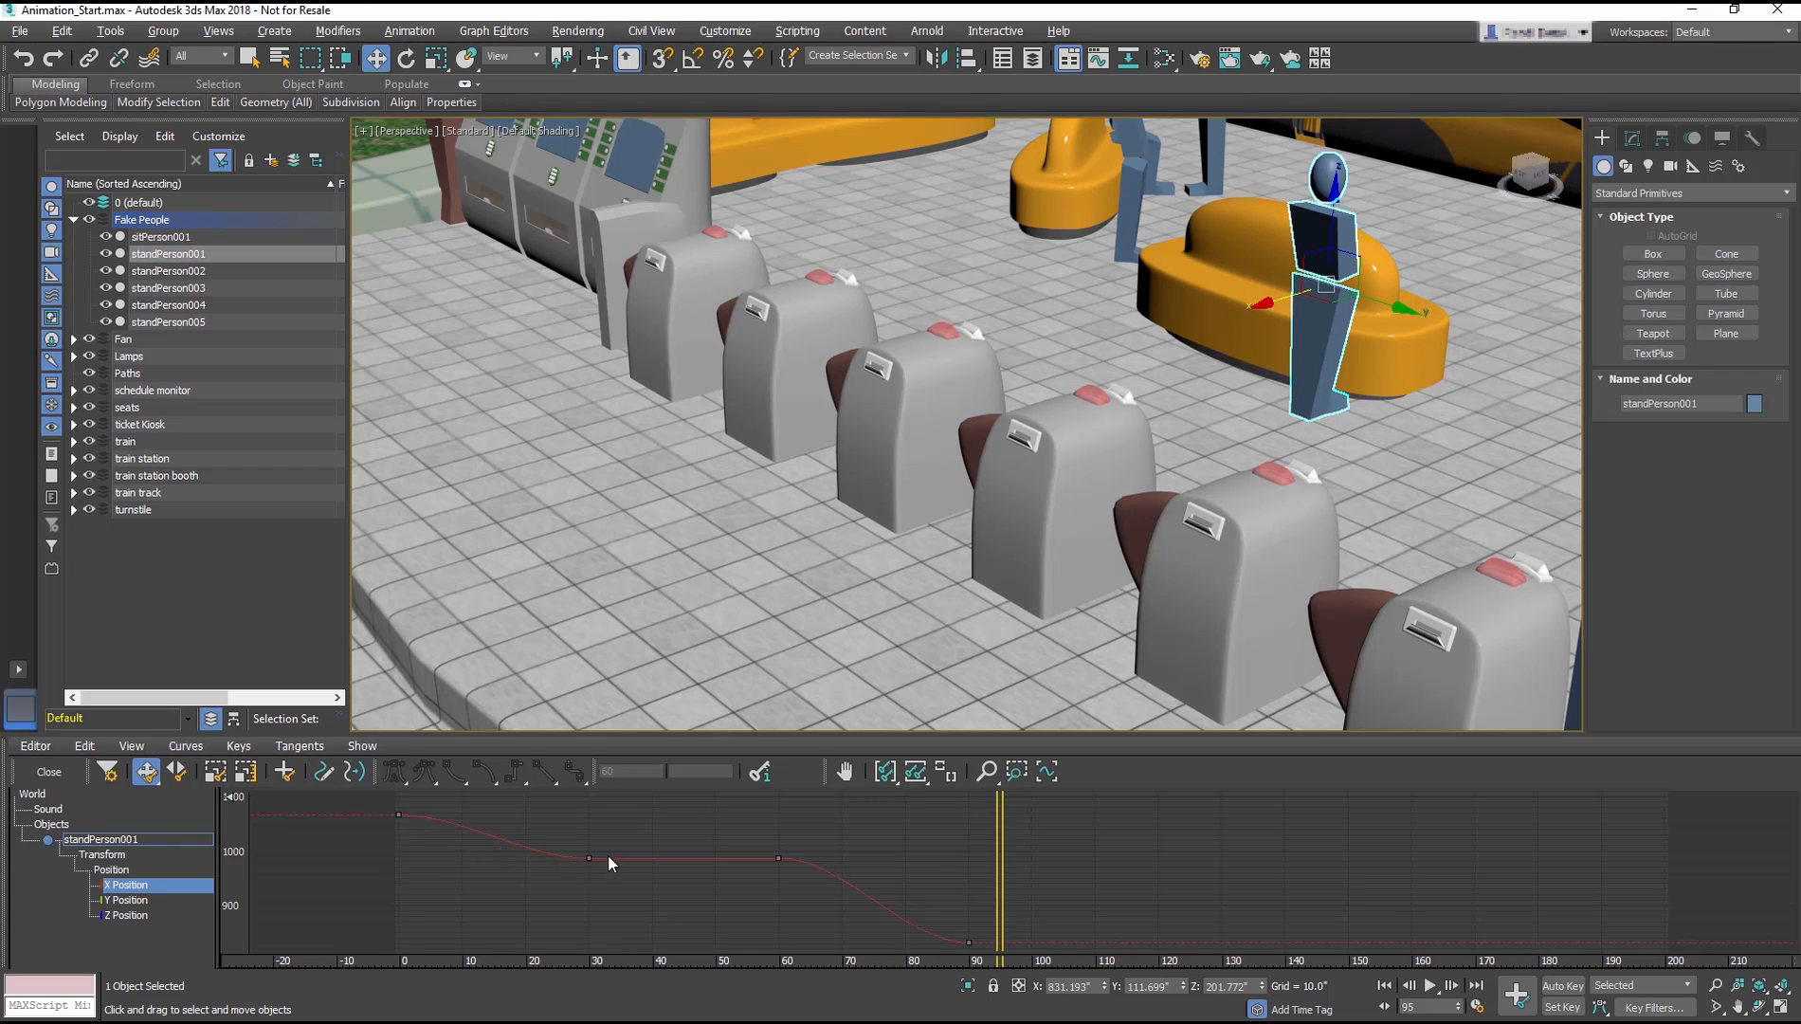
mouse_move(769, 880)
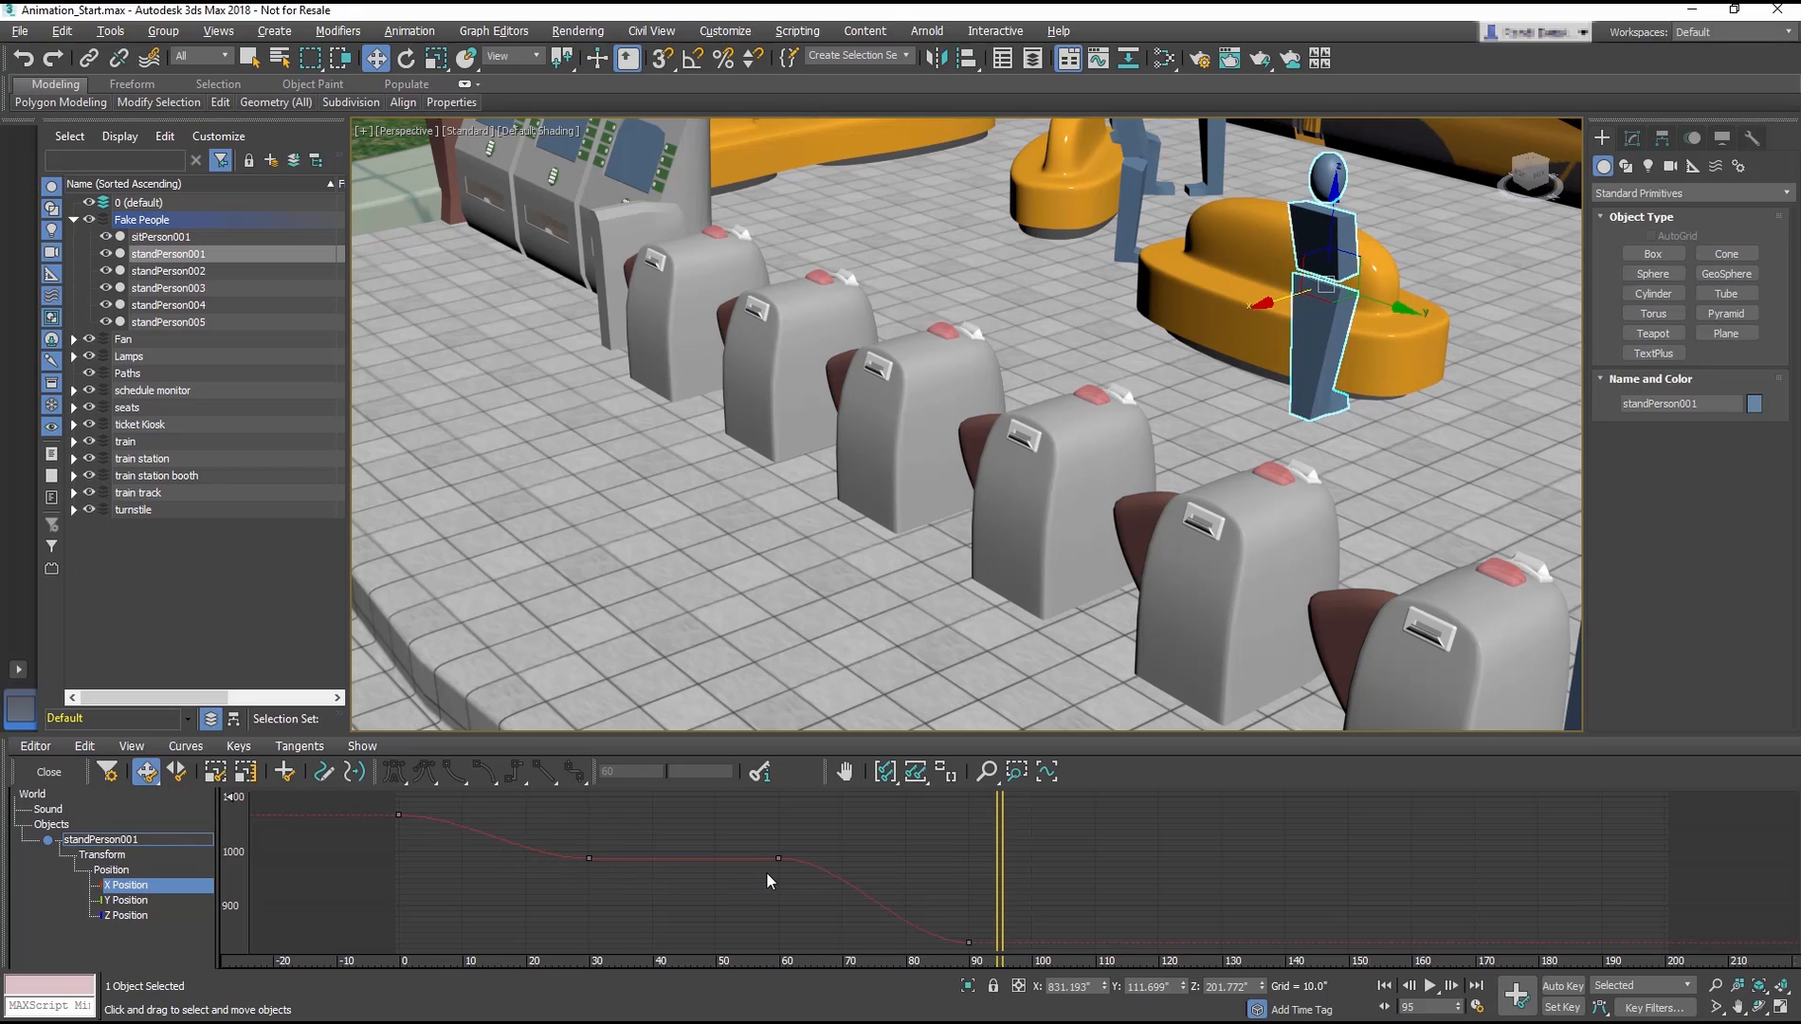
mouse_move(833, 898)
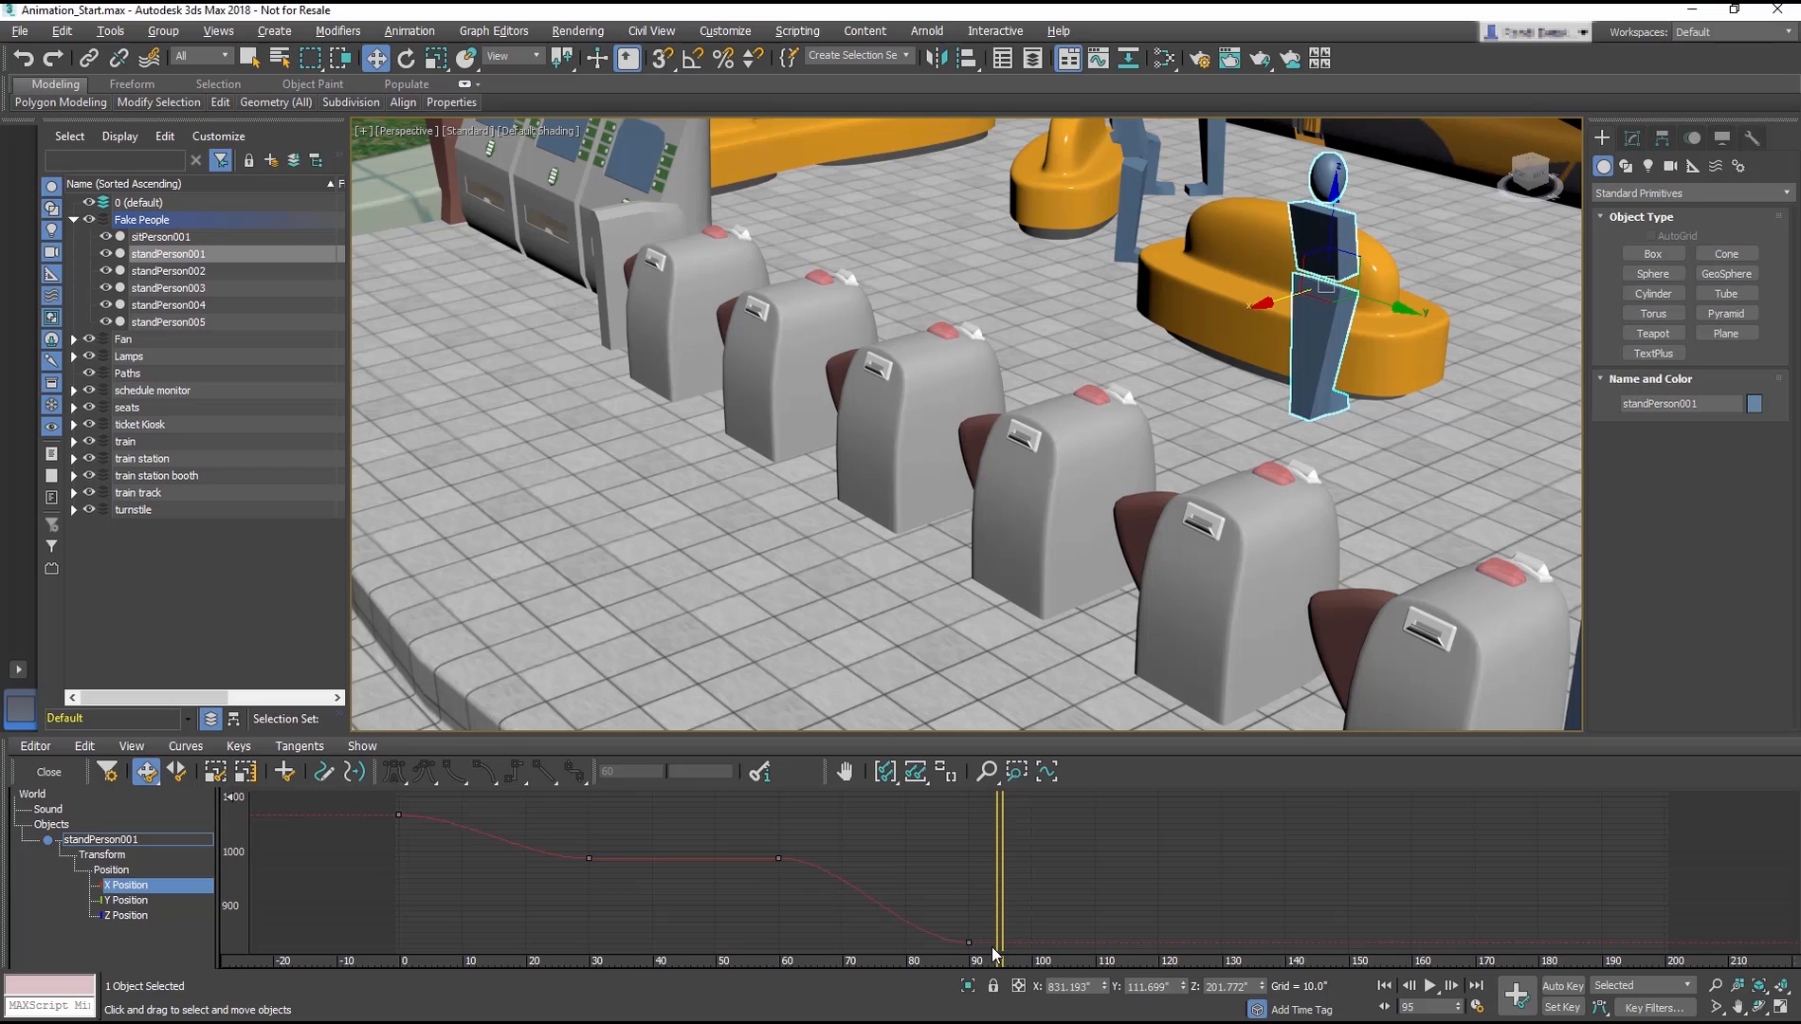
mouse_move(474, 825)
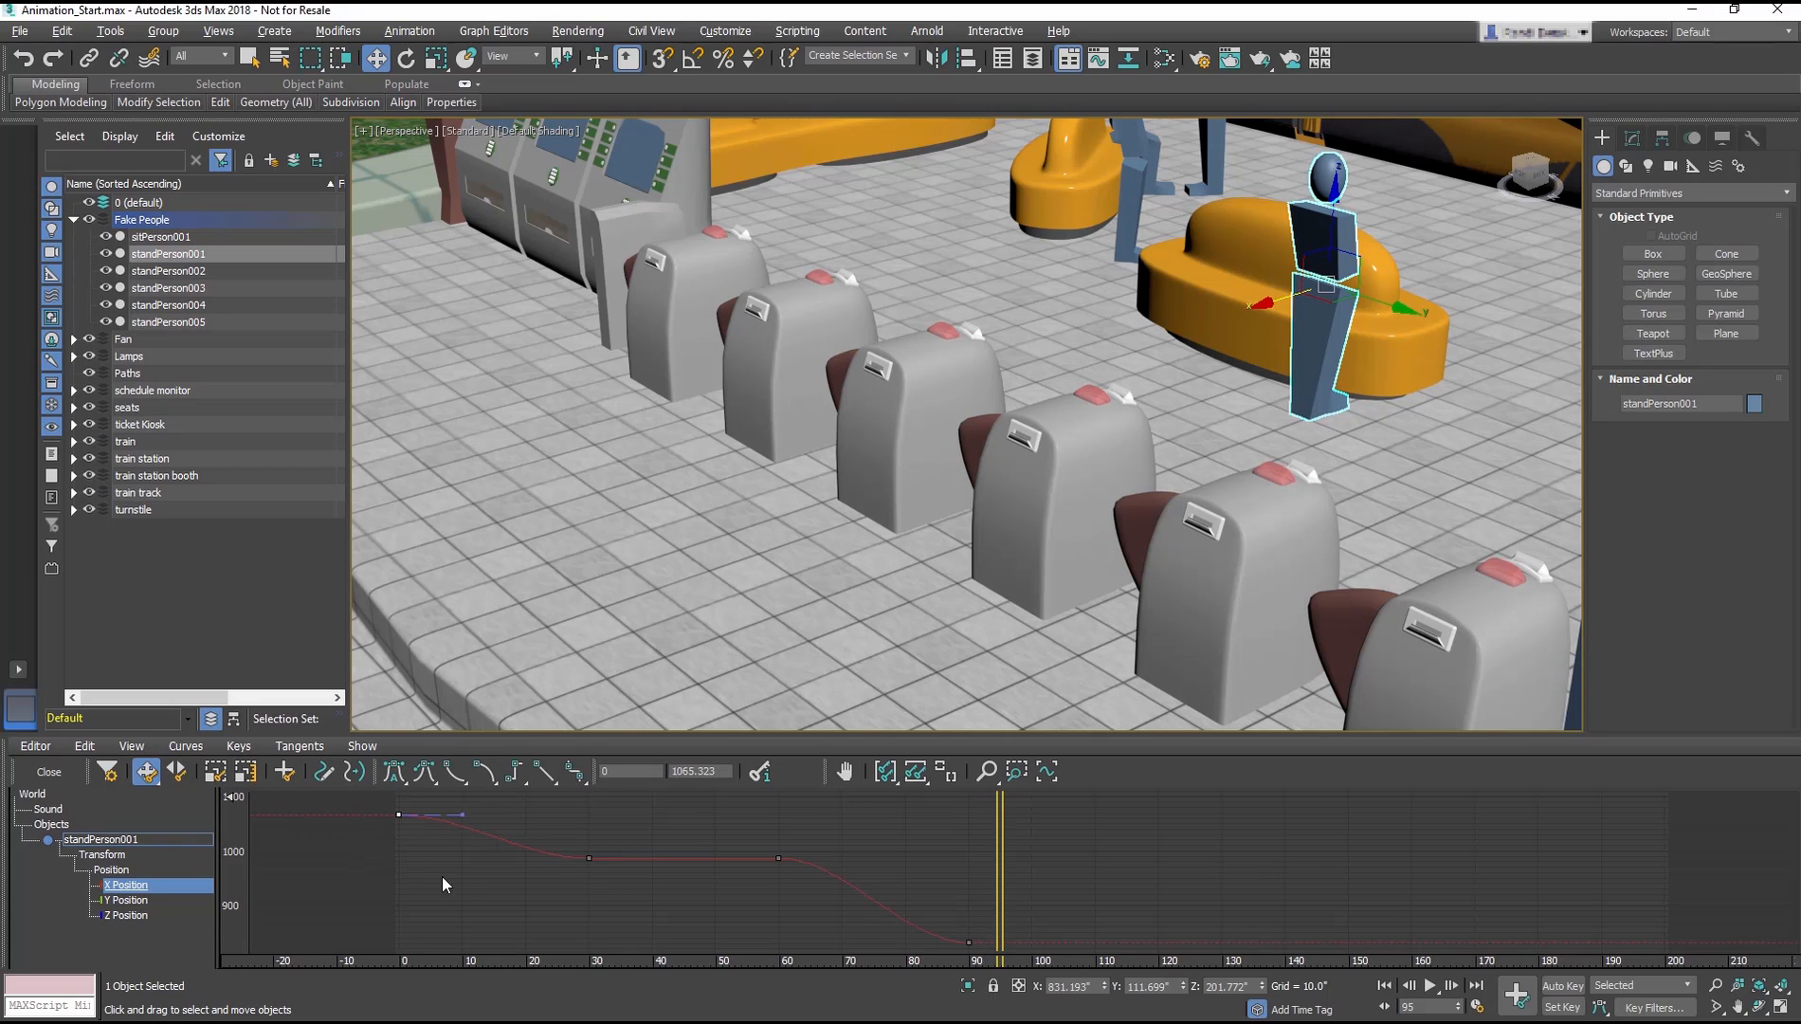
mouse_move(458, 879)
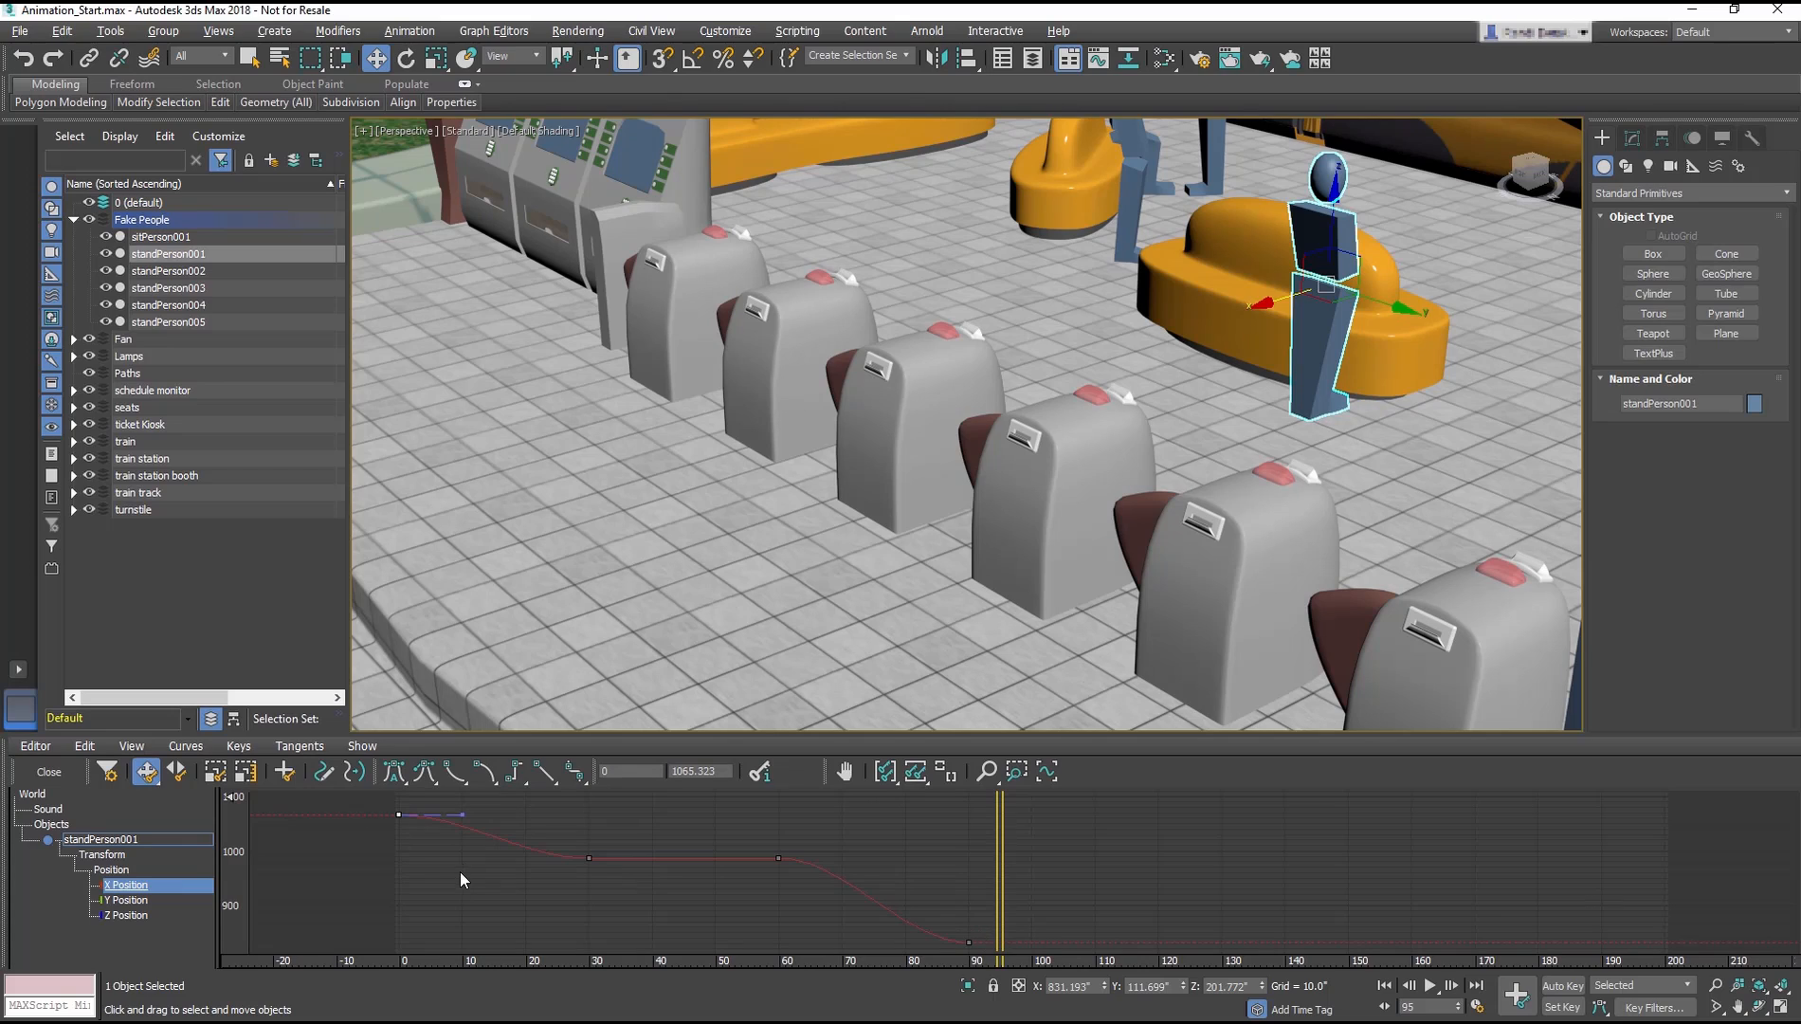
mouse_move(525, 829)
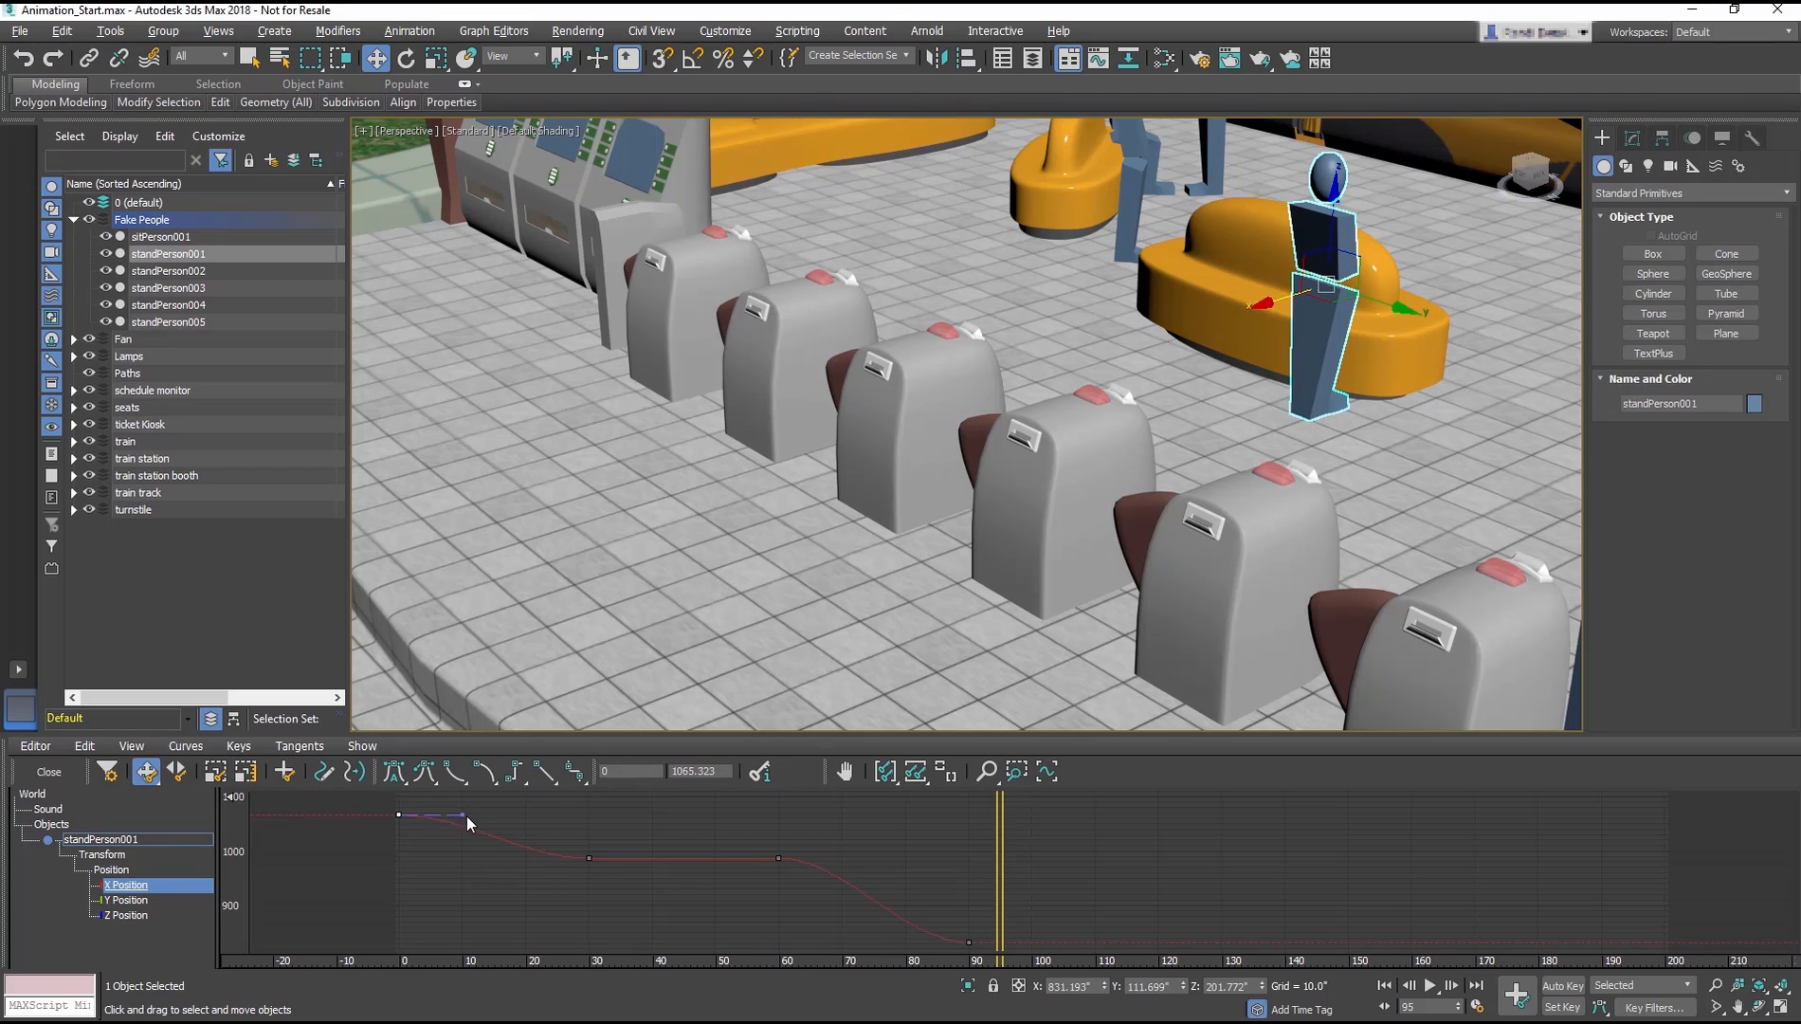
- Give the frame-0 key on the X Position curve a linear tangent
left_click_drag(469, 822, 457, 842)
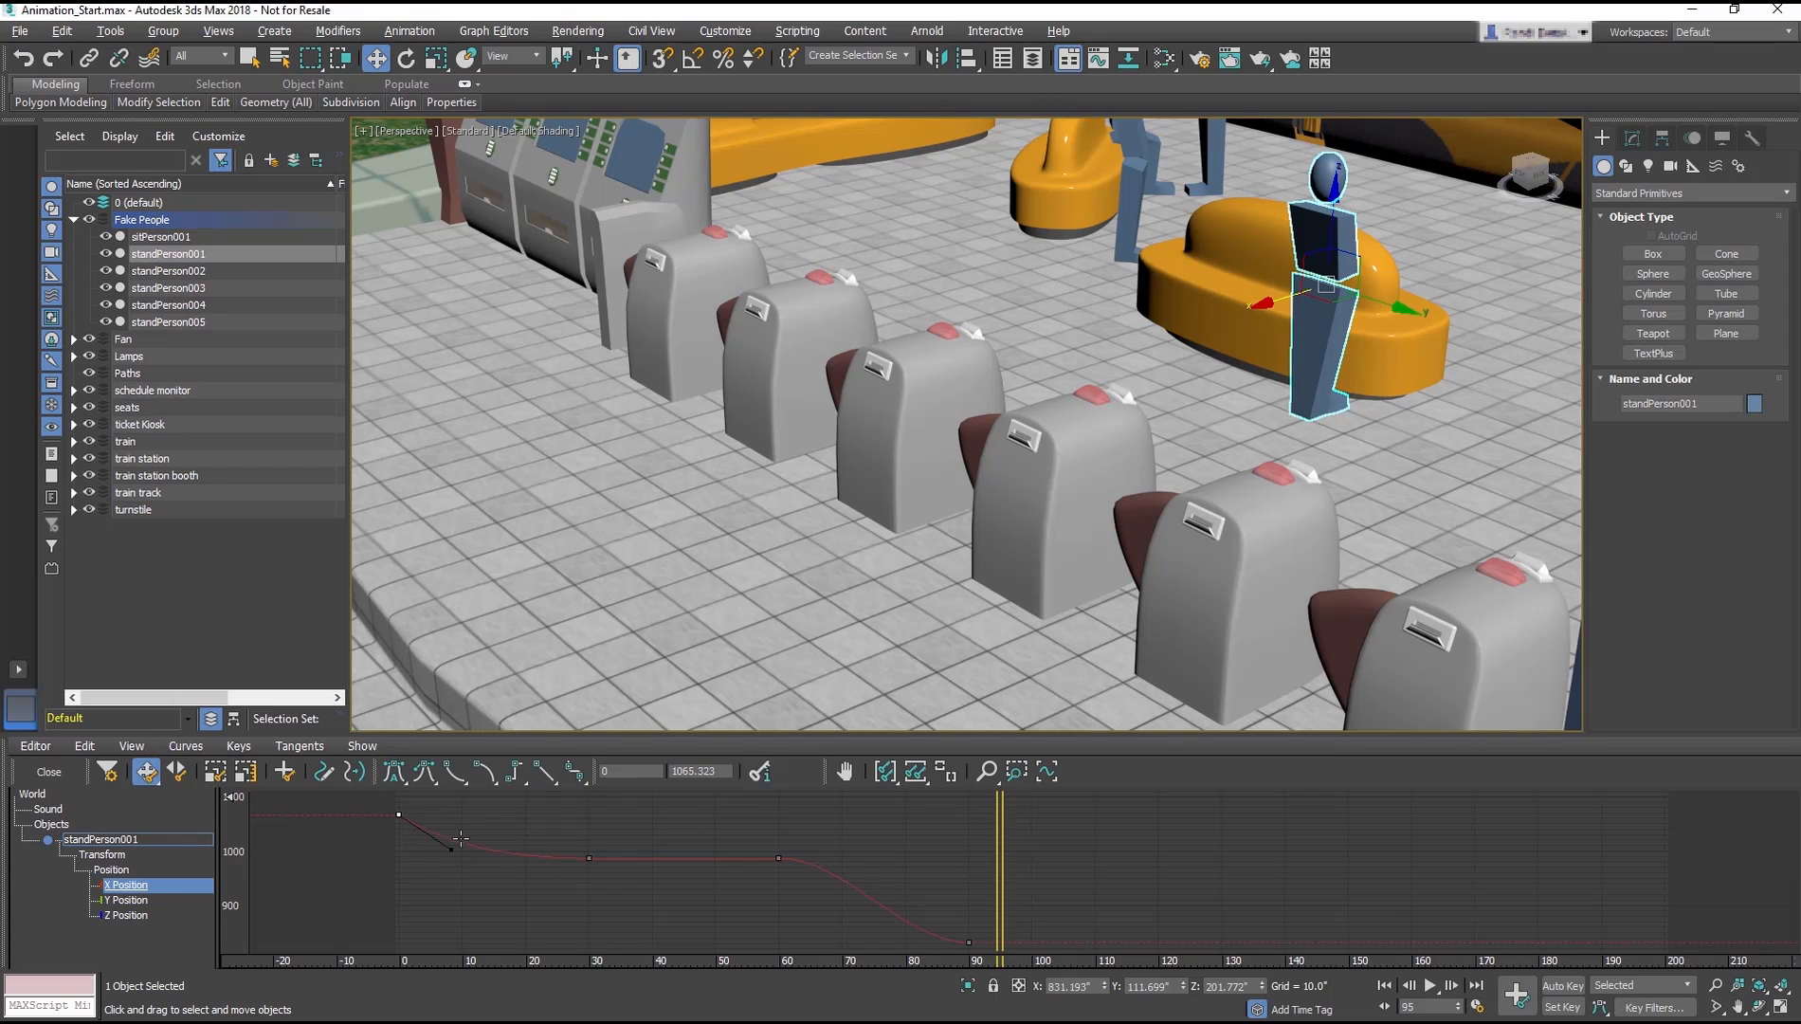
left_click_drag(459, 836, 434, 861)
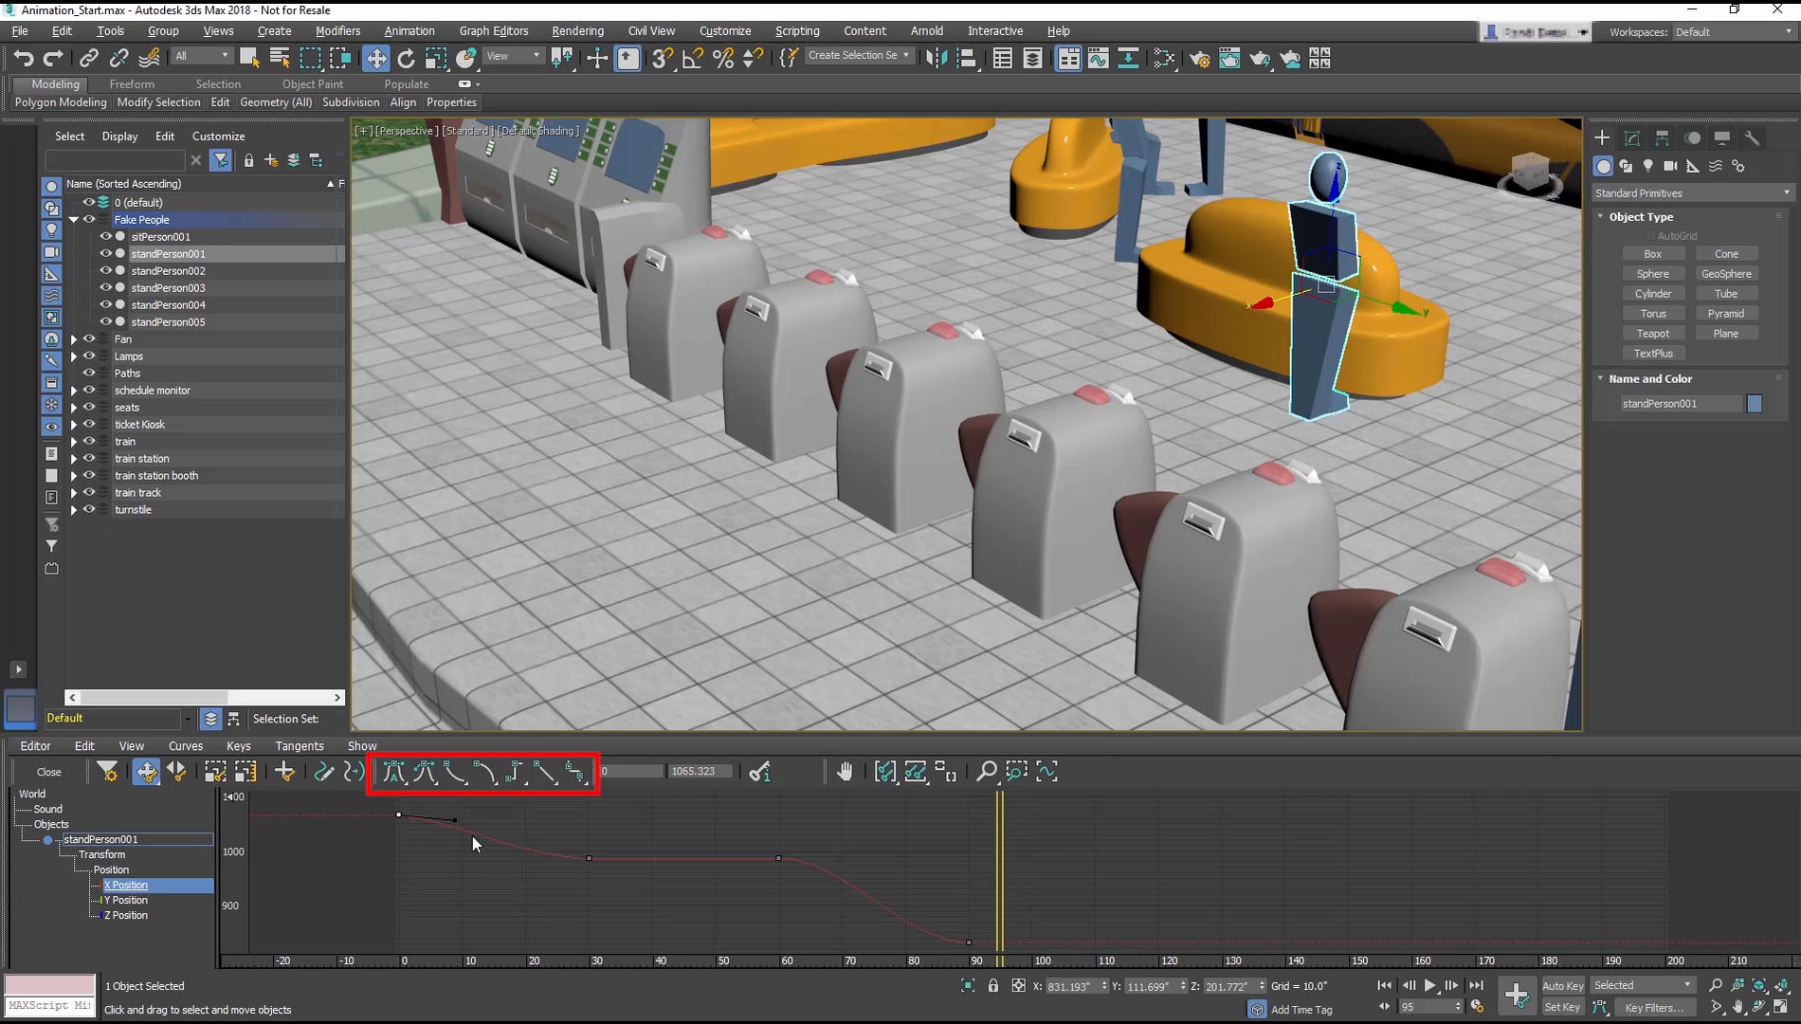
mouse_move(468, 798)
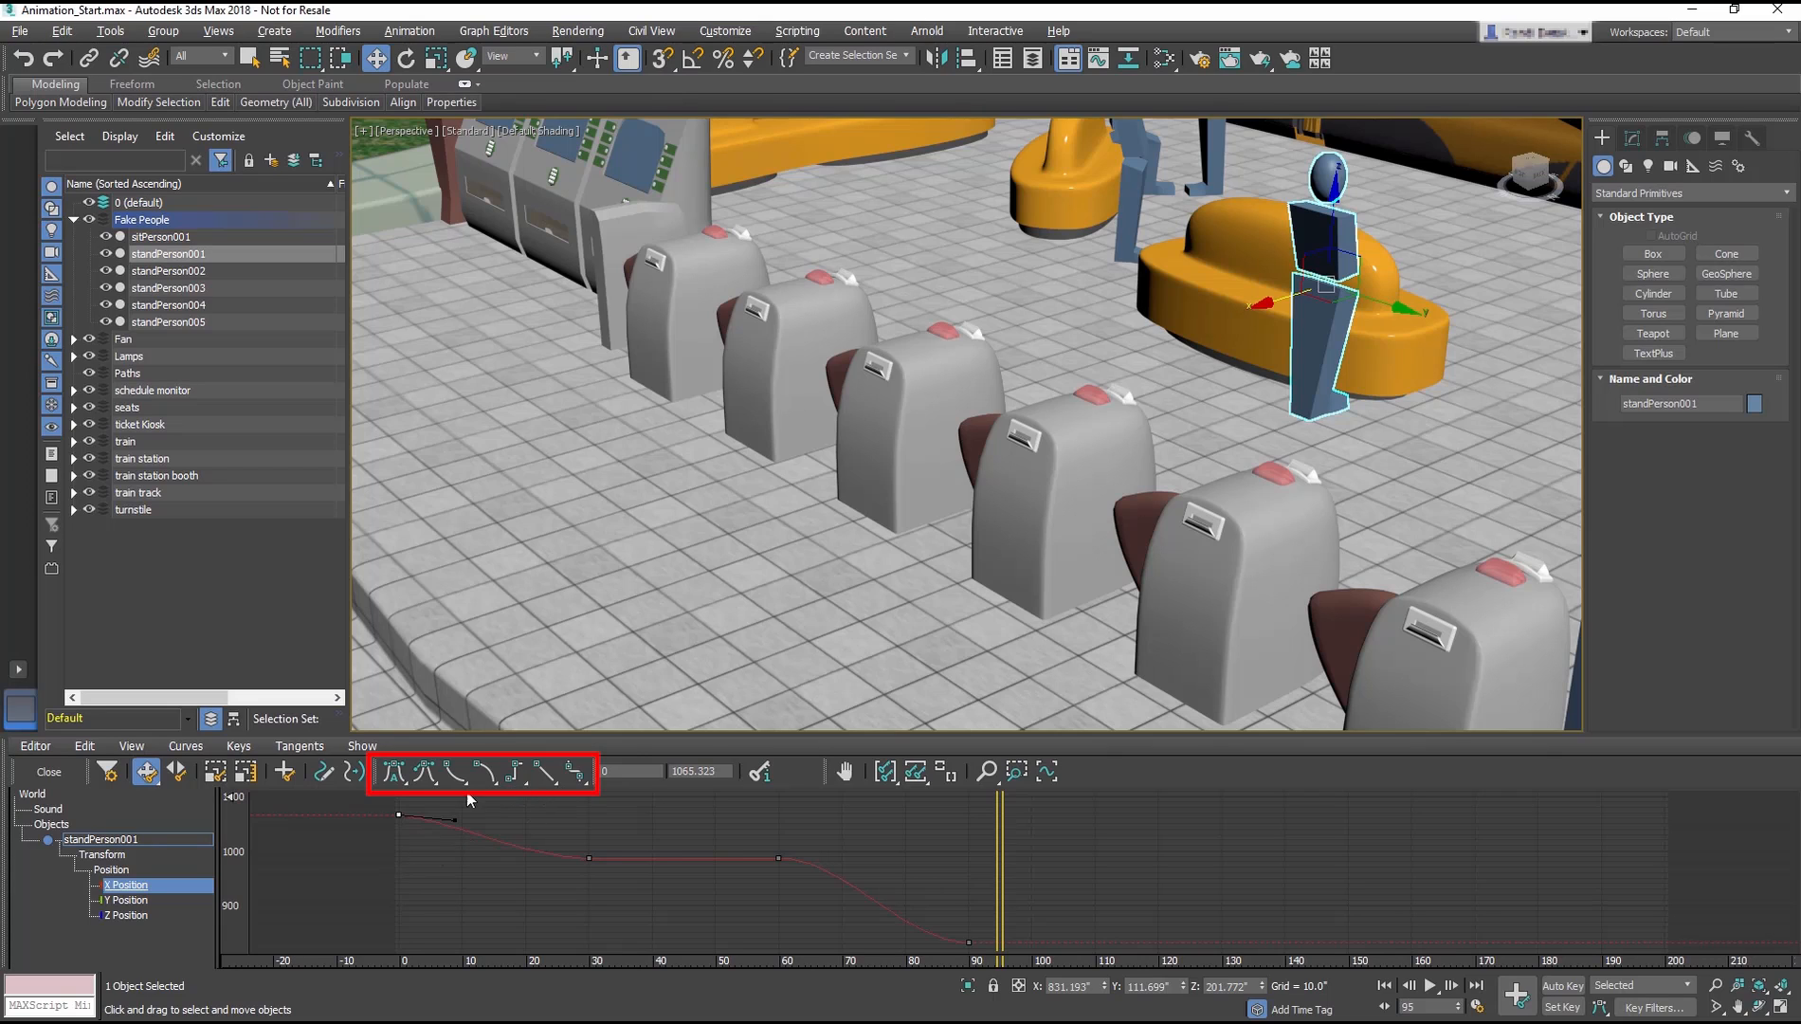
mouse_move(403, 801)
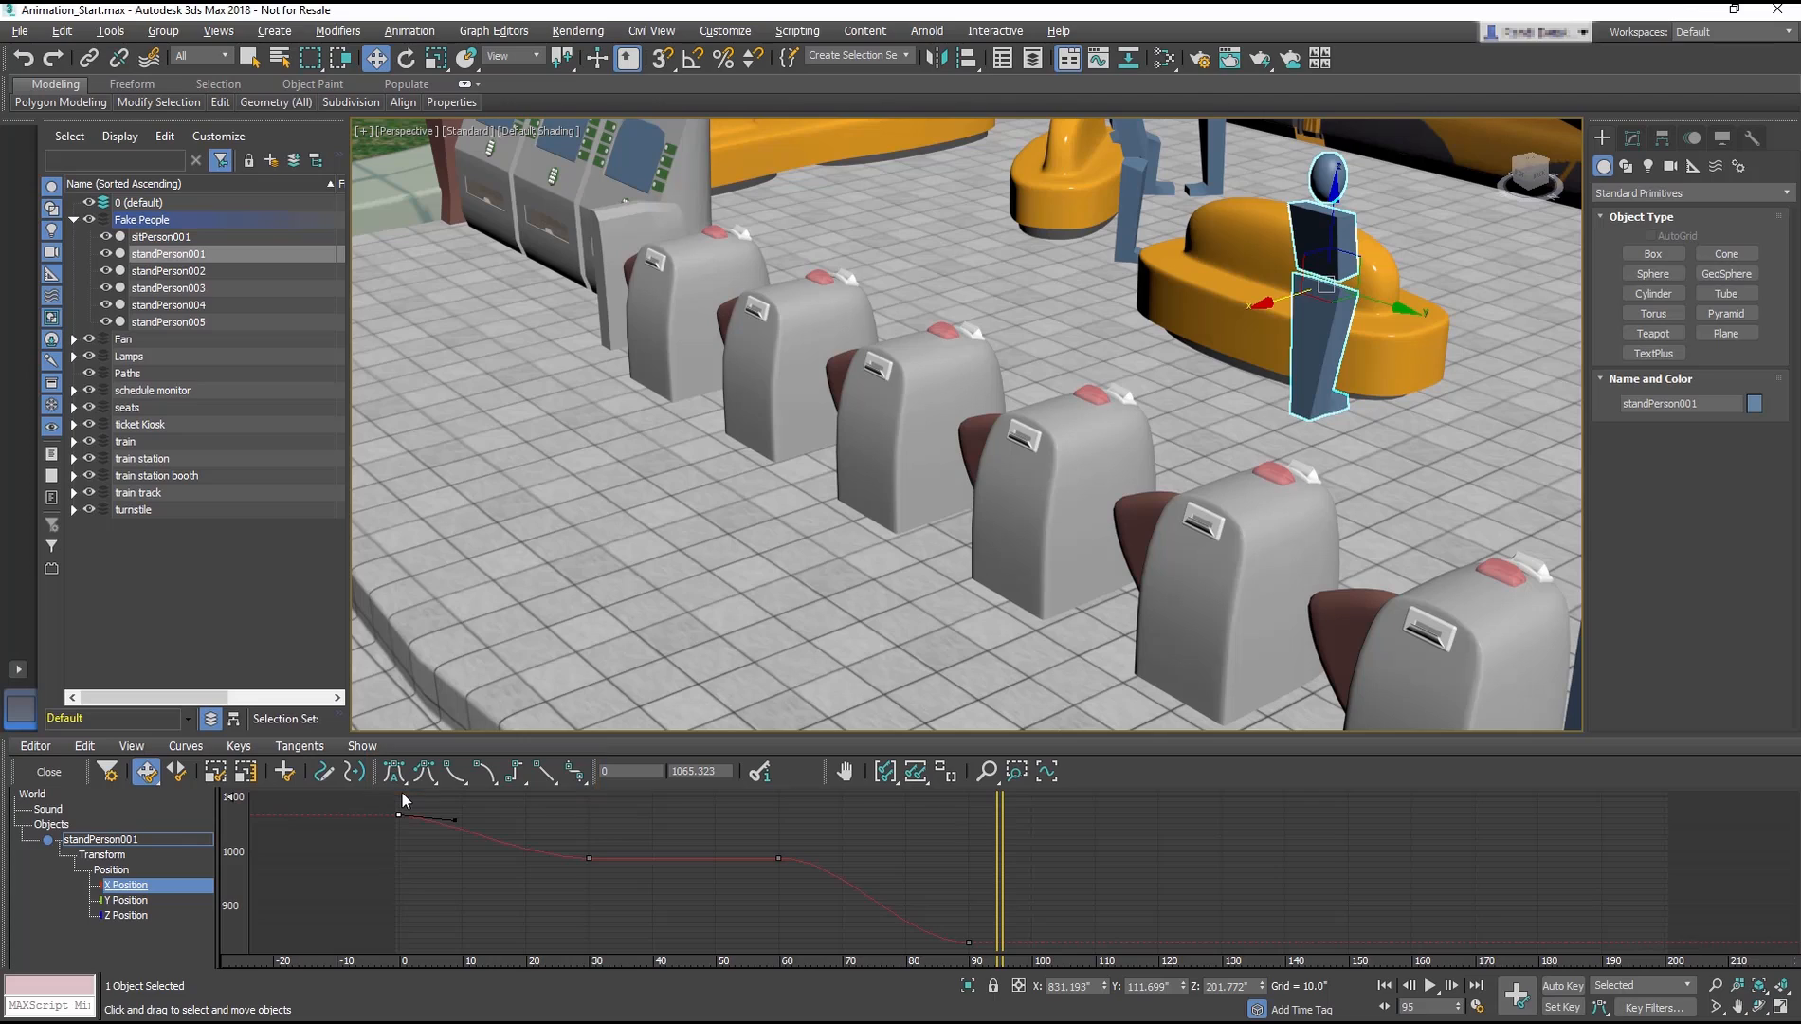
mouse_move(543, 771)
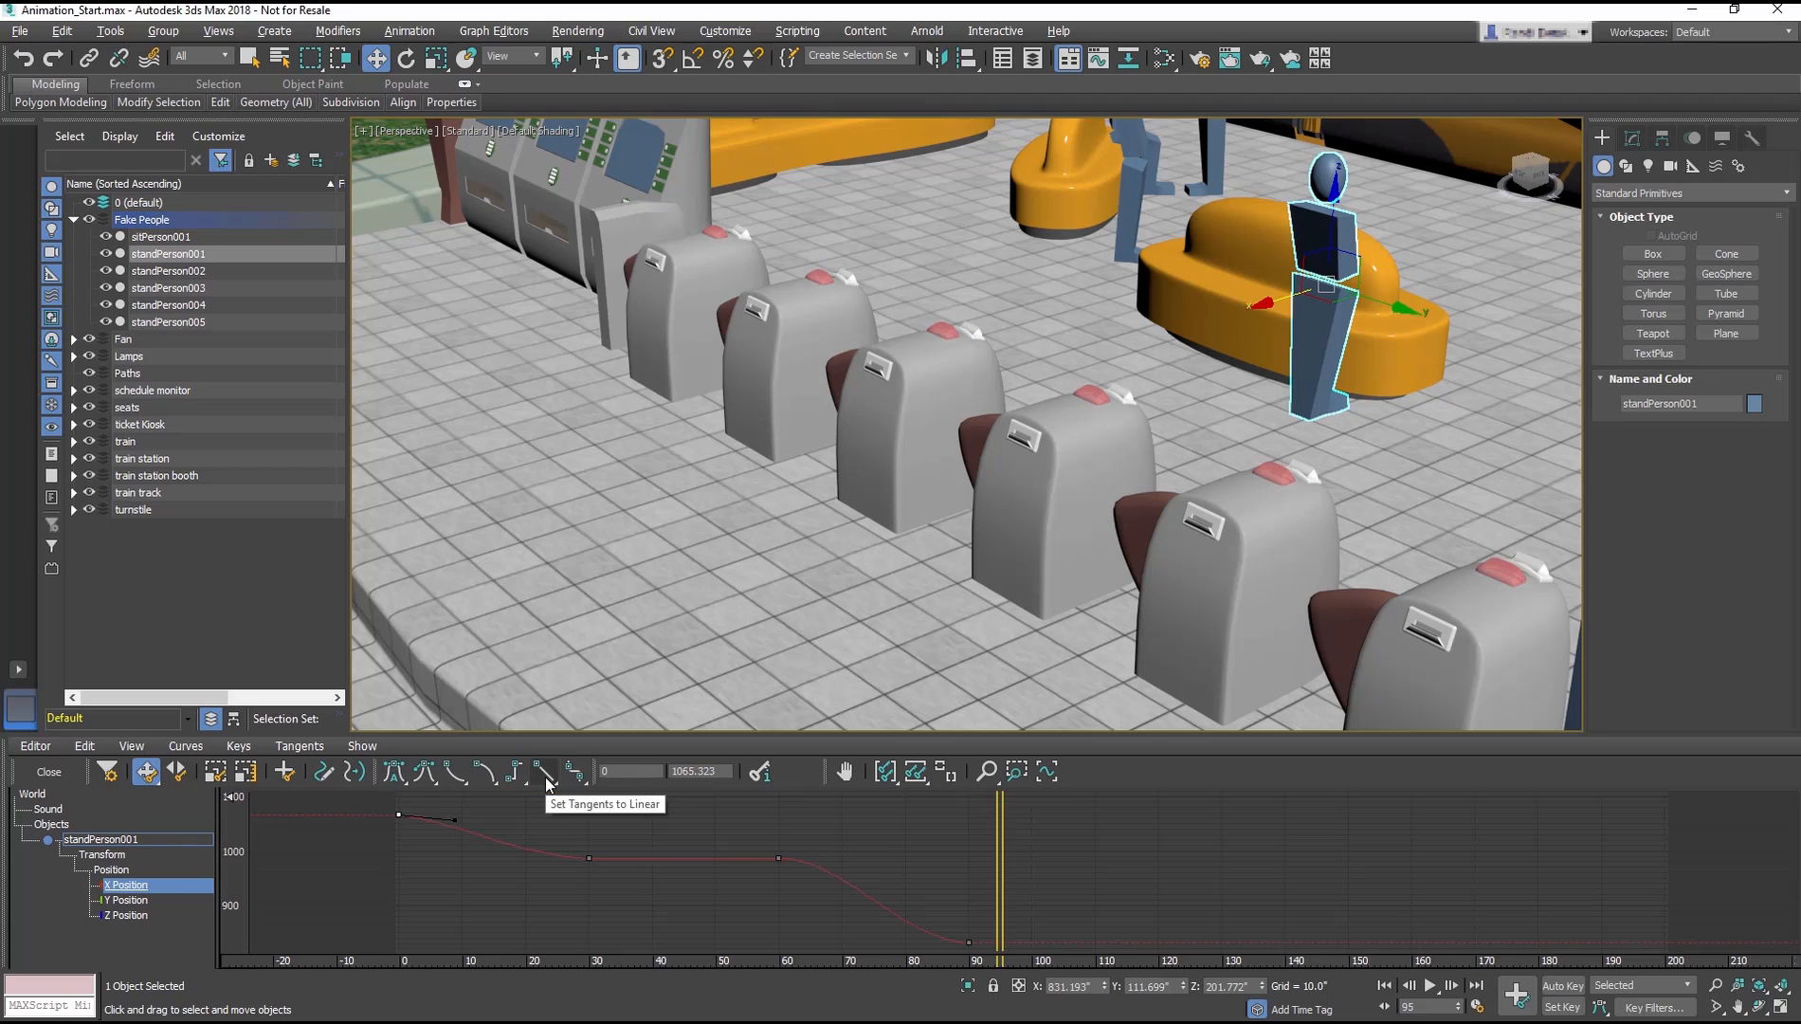
left_click(546, 770)
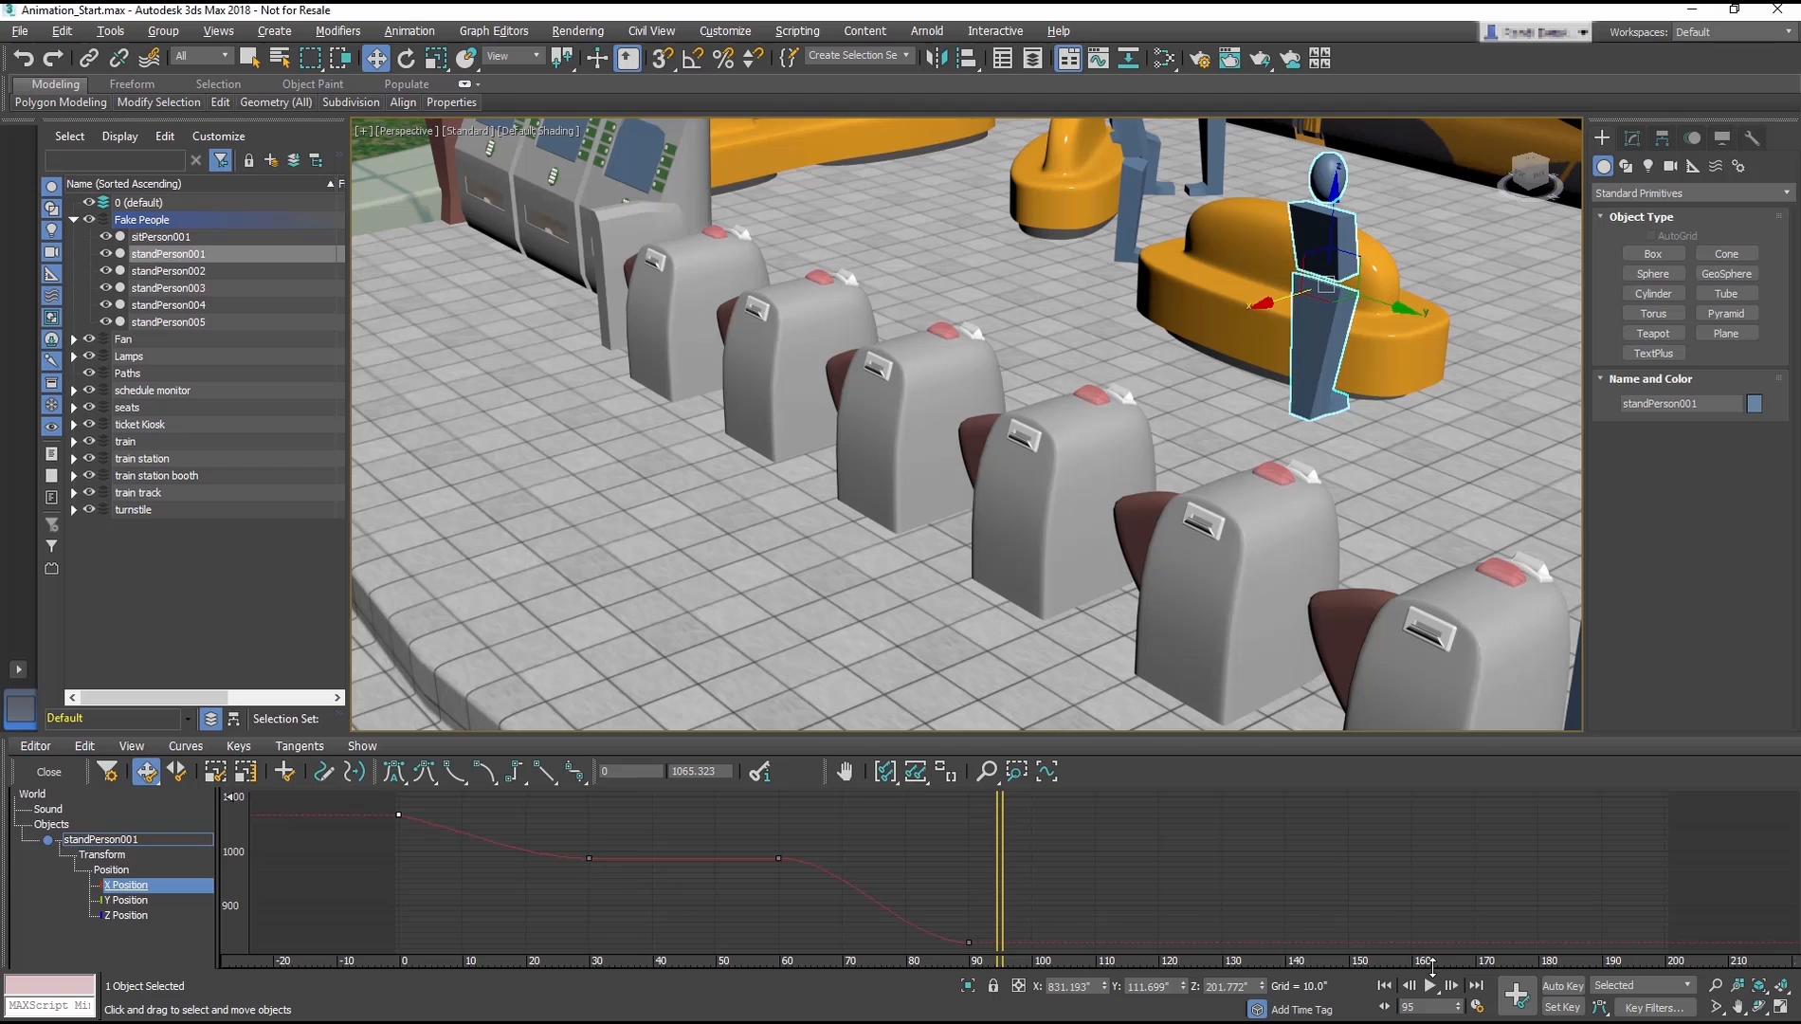
left_click(1430, 985)
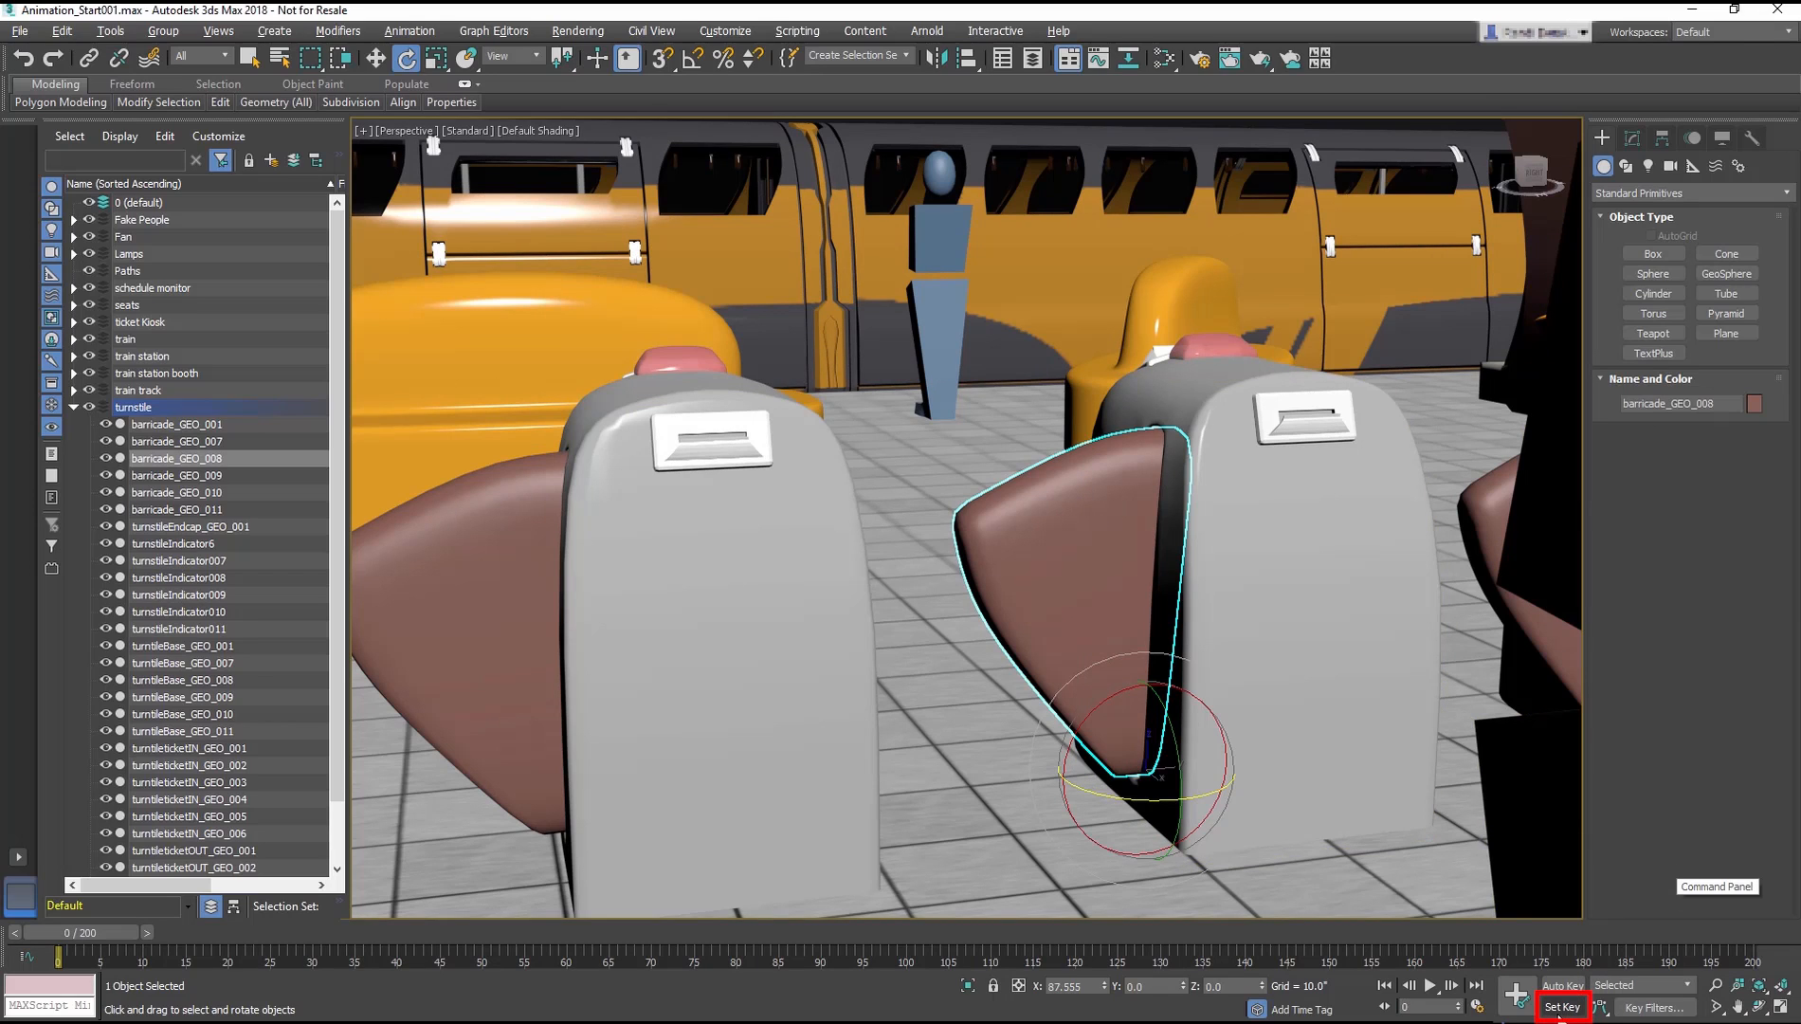
- Toggle Set Key mode and open the Set Key Filters dialog for barricade_GEO_008
left_click(1560, 1006)
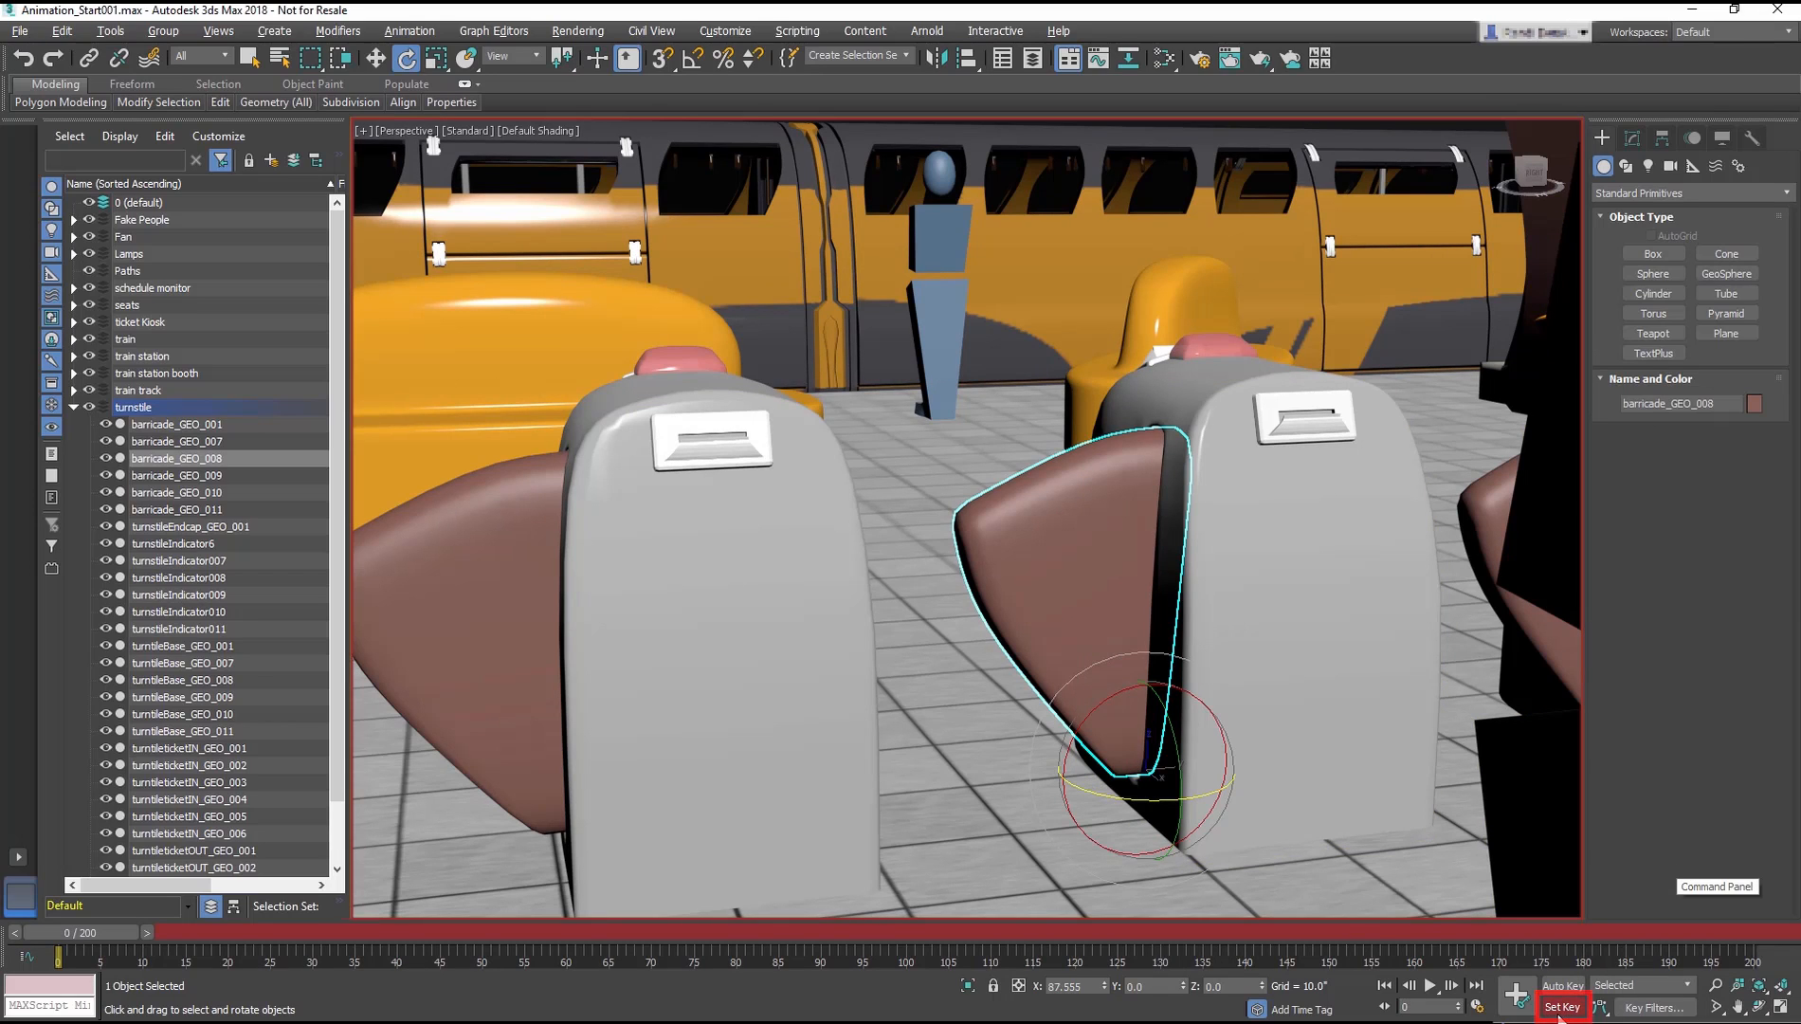
left_click(1561, 1007)
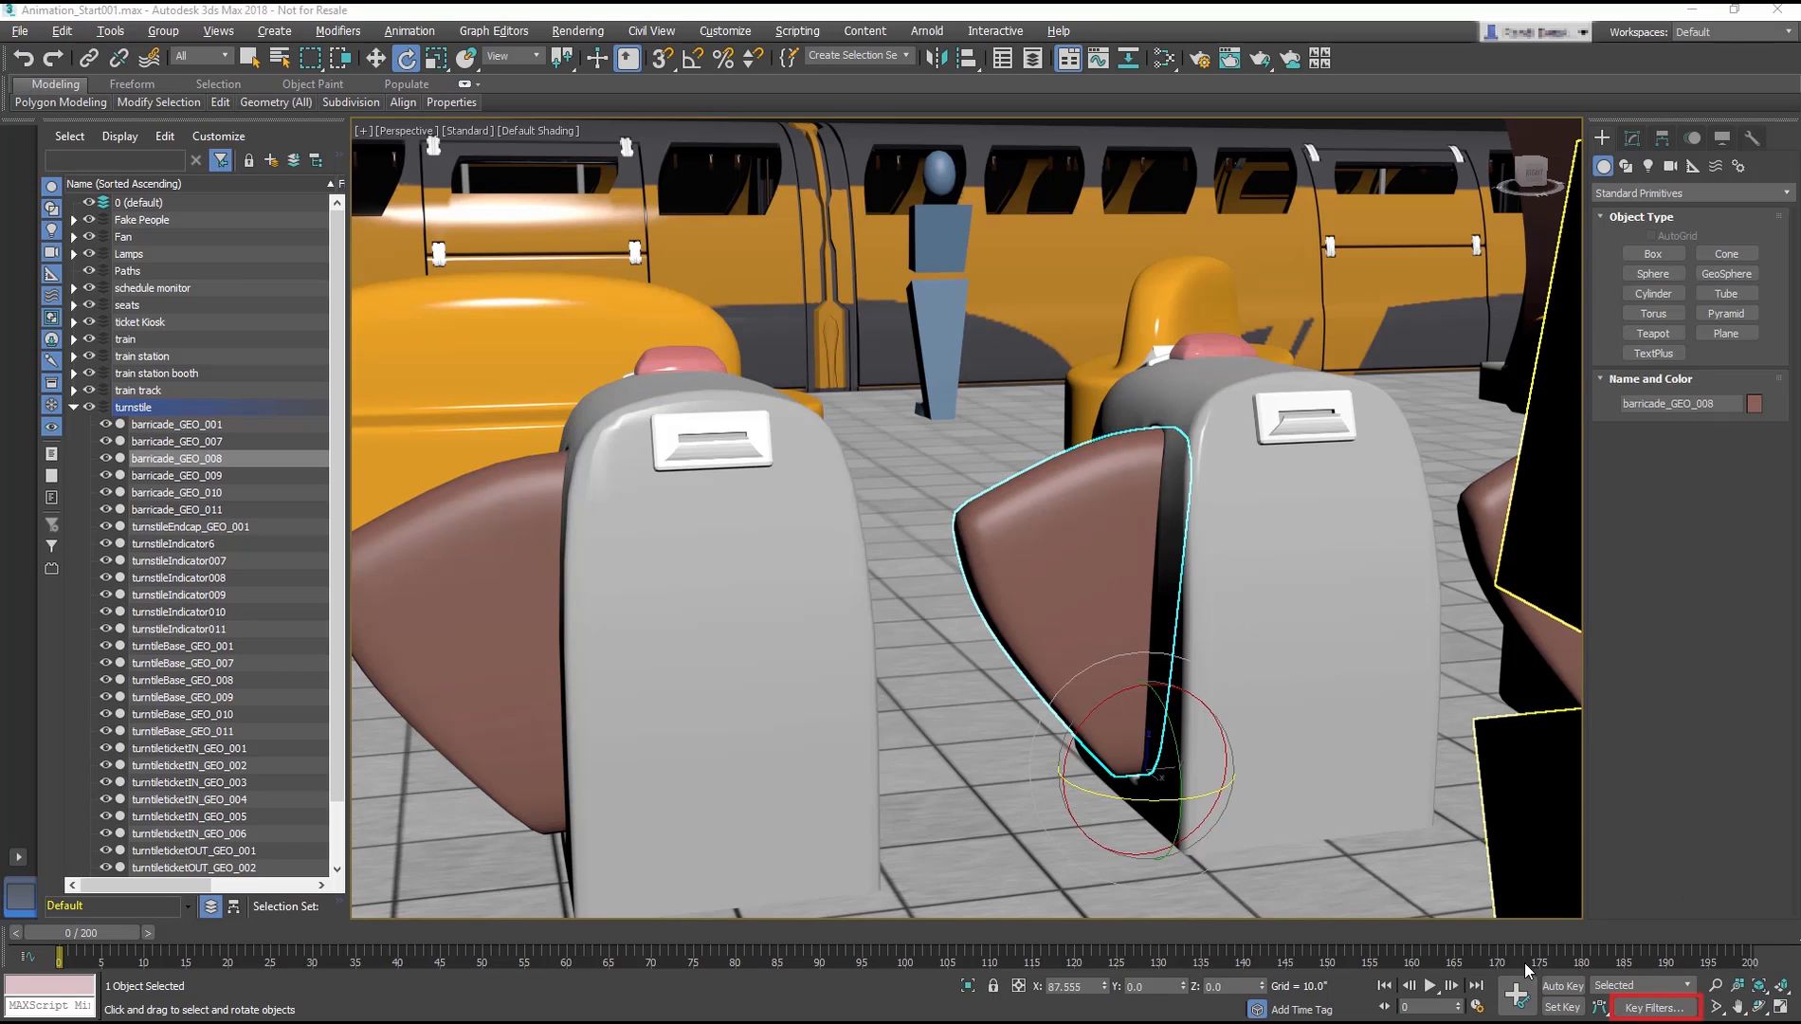
left_click(1654, 1008)
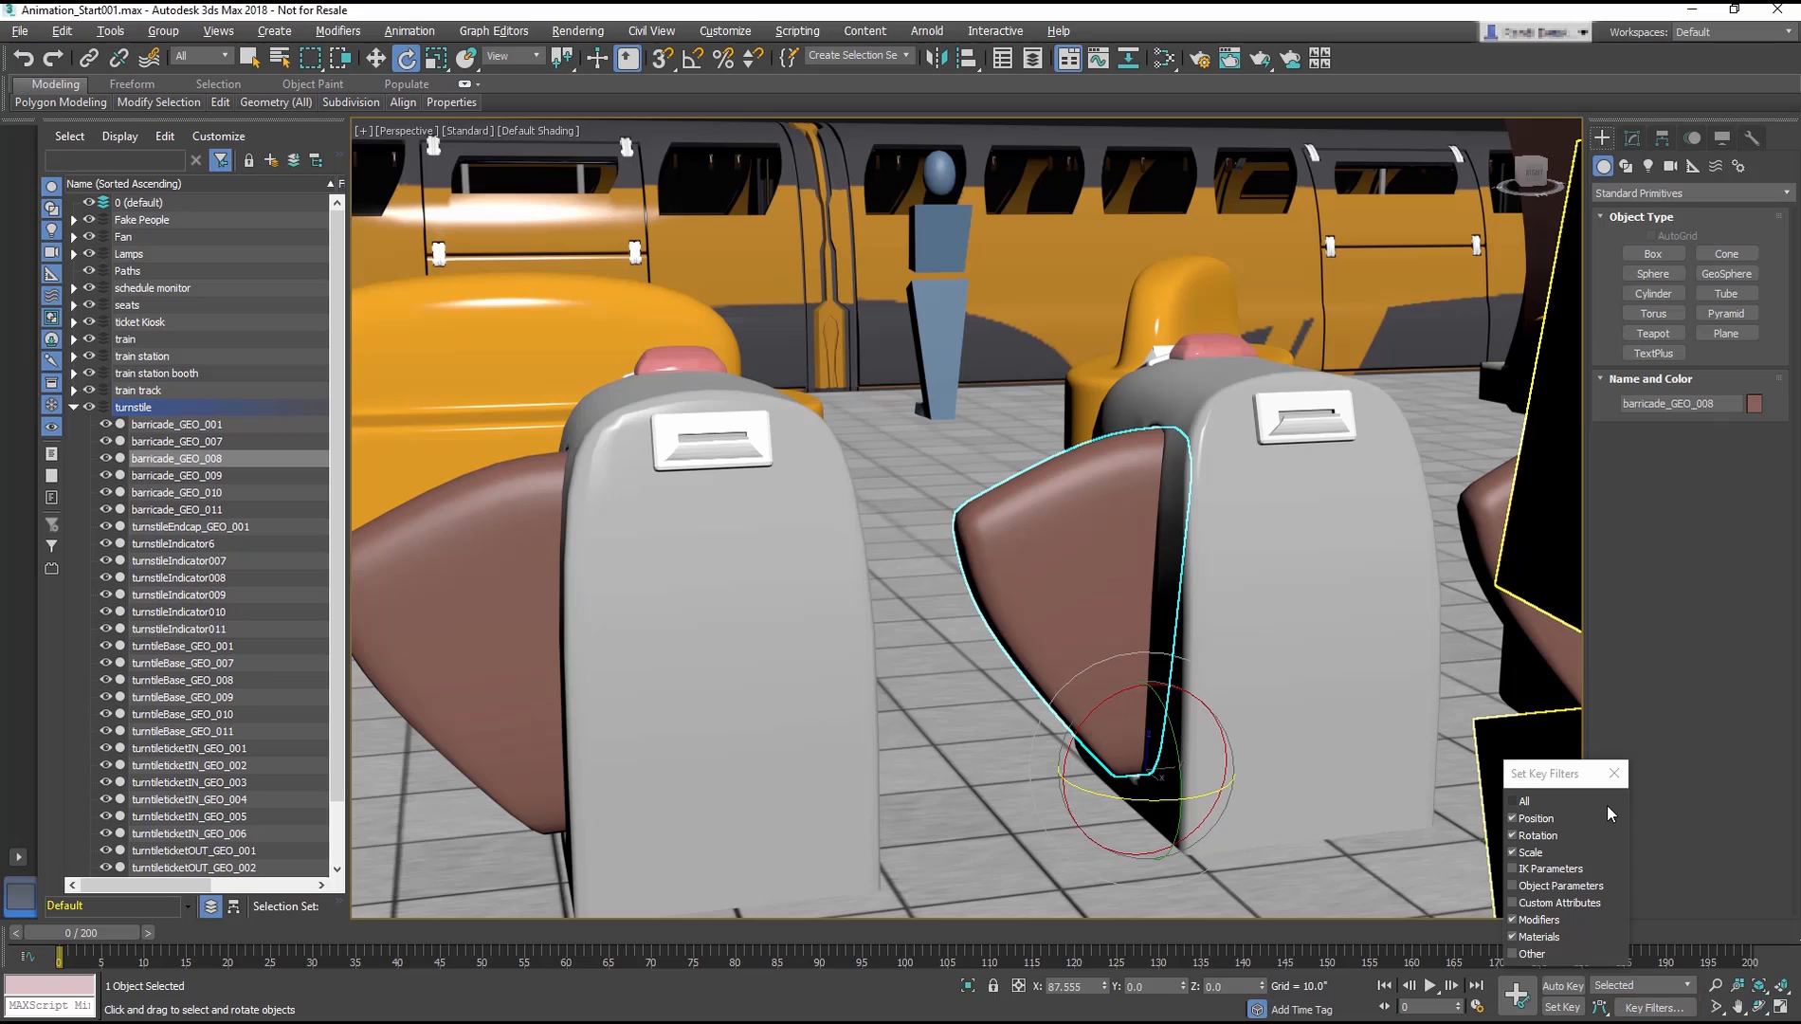
left_click(1514, 817)
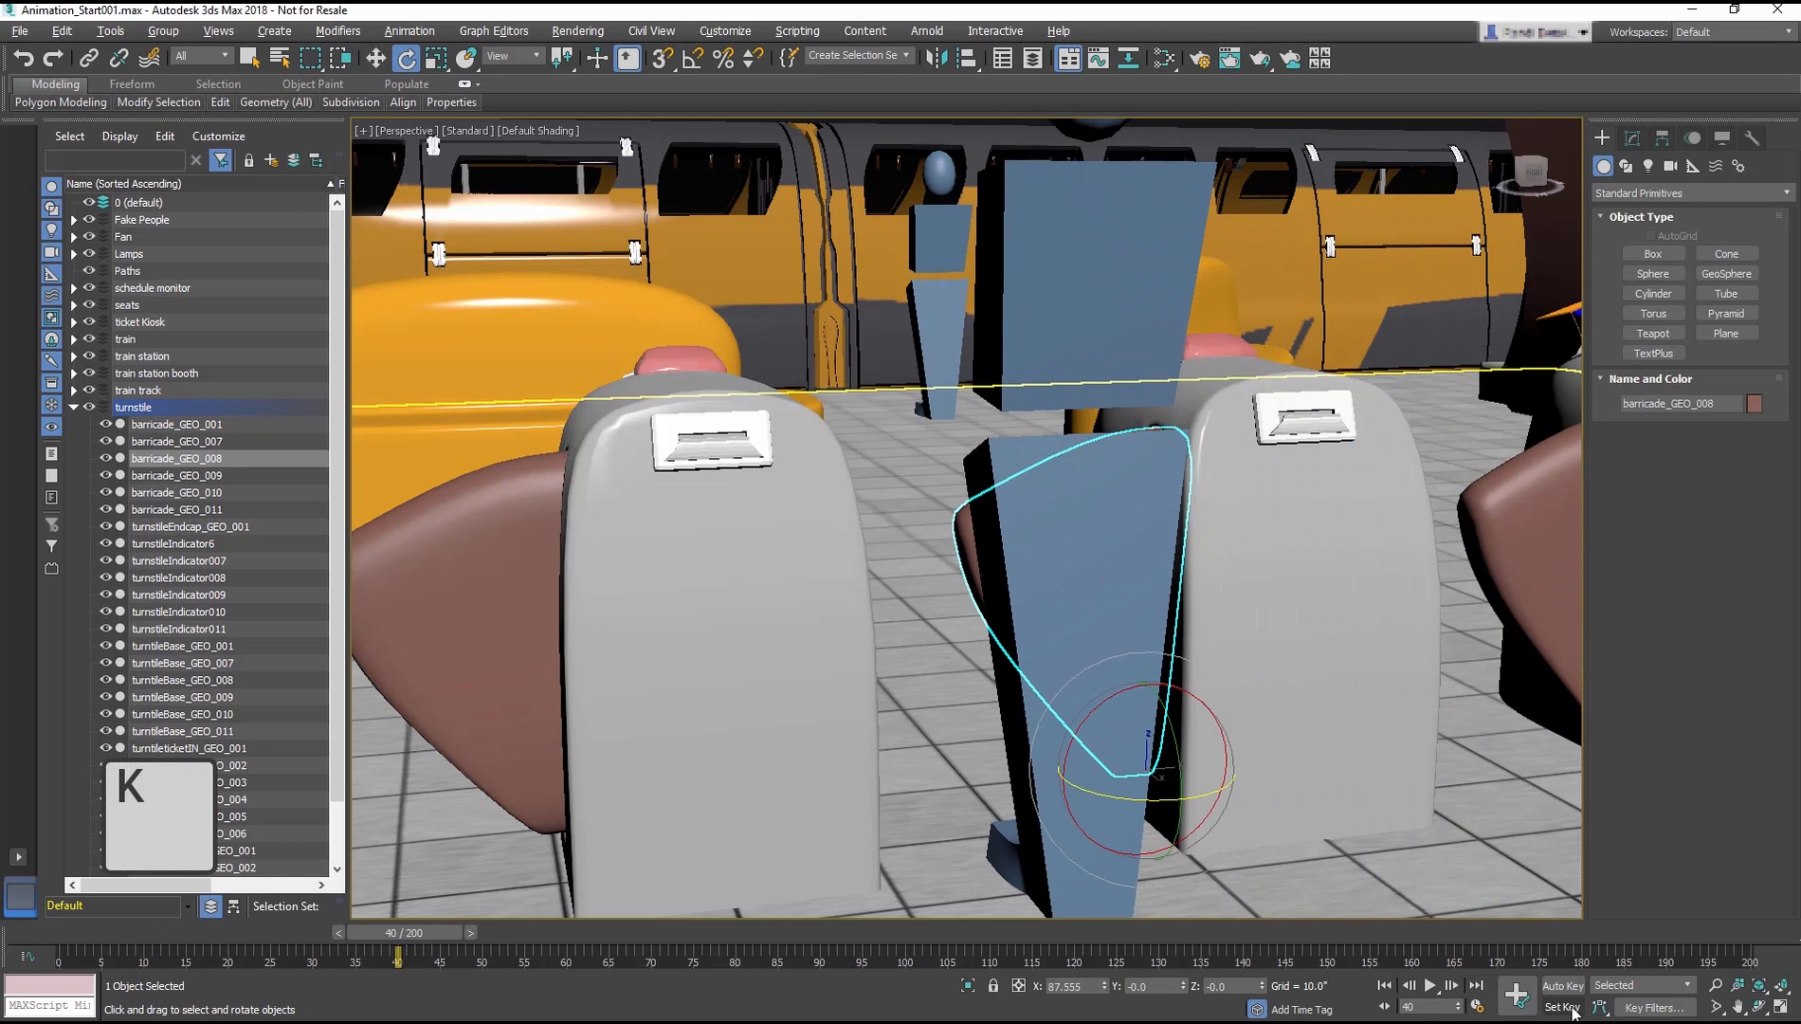
- Key the barricade closed at frame 40, then rotate it open at frame 60
left_click(1515, 992)
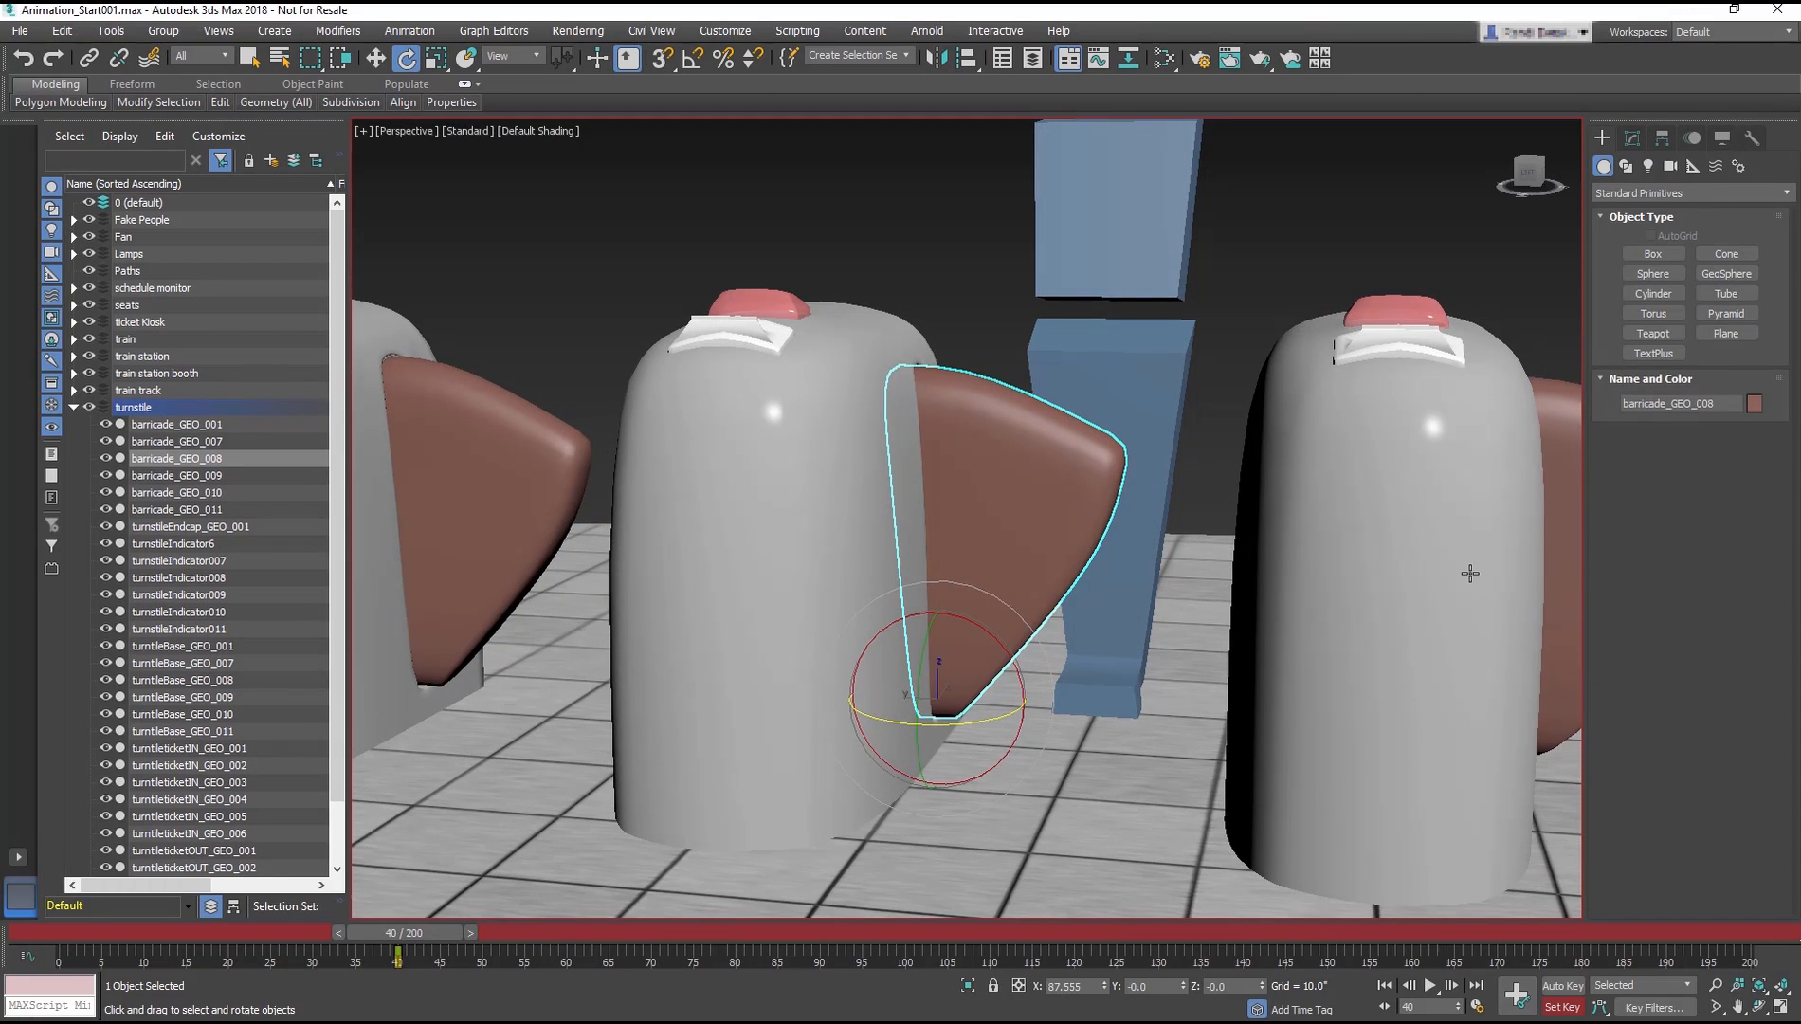
left_click_drag(408, 932, 445, 932)
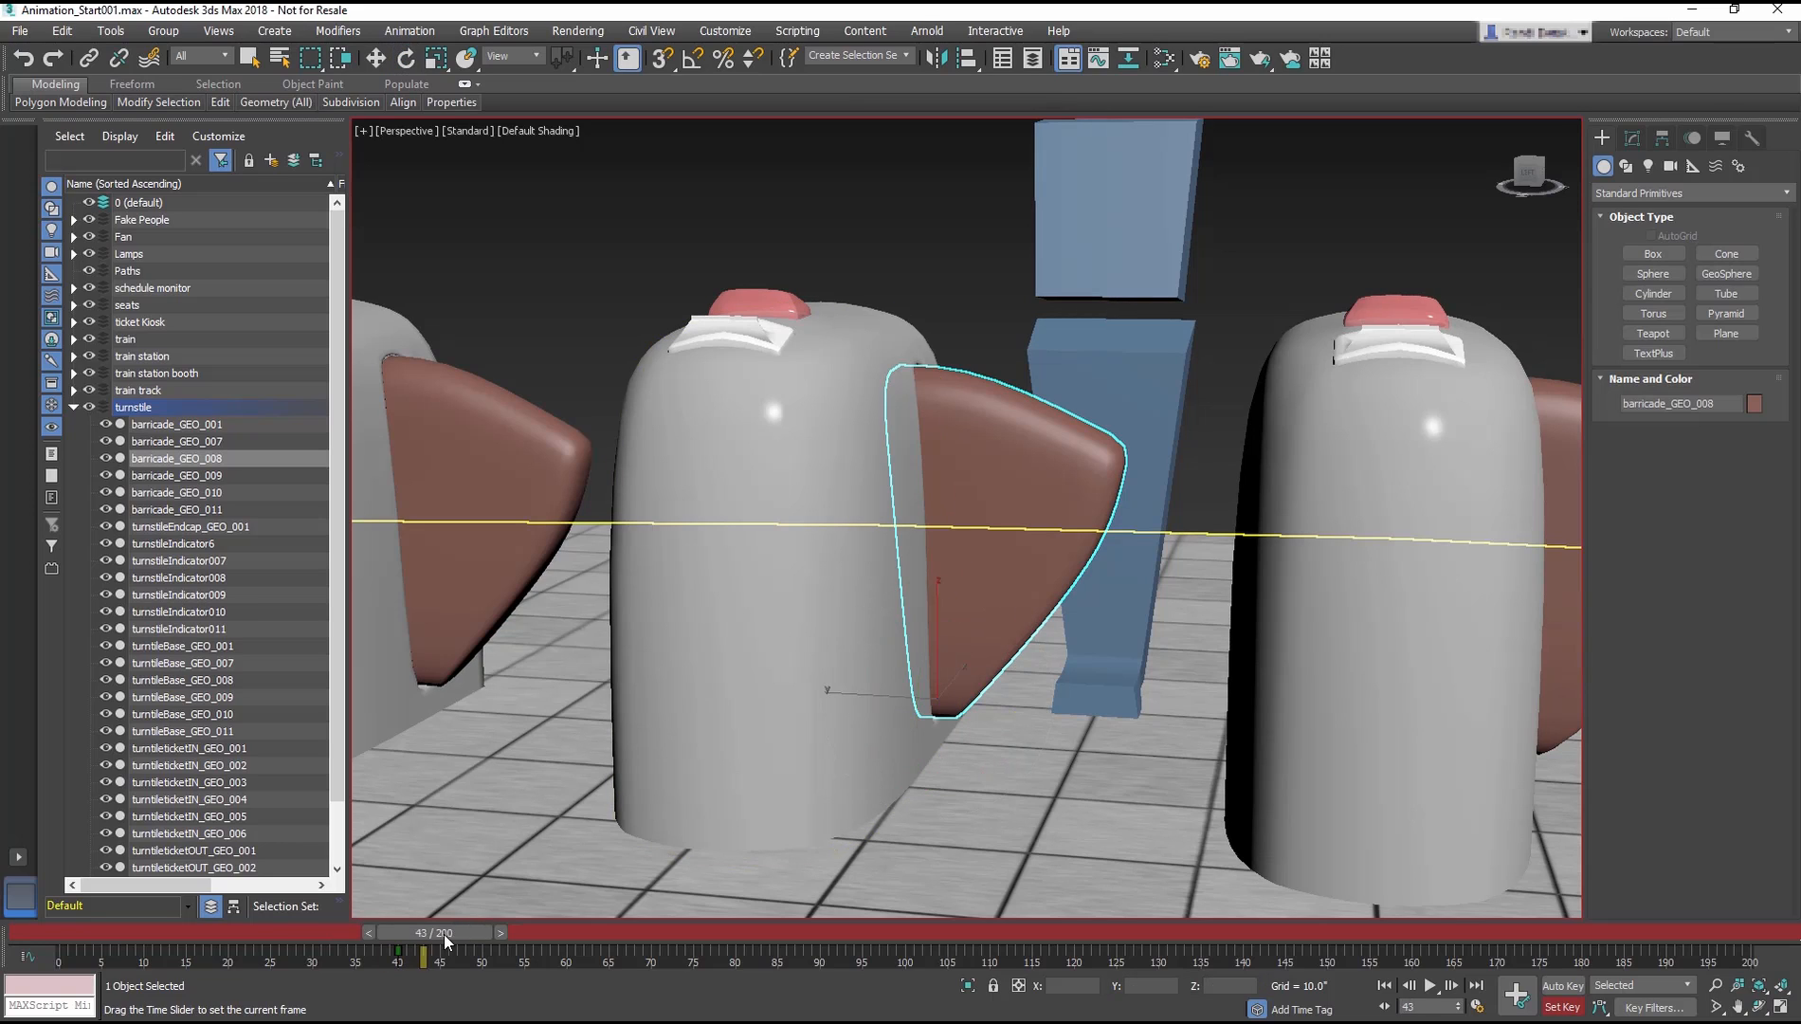
left_click_drag(444, 941, 587, 942)
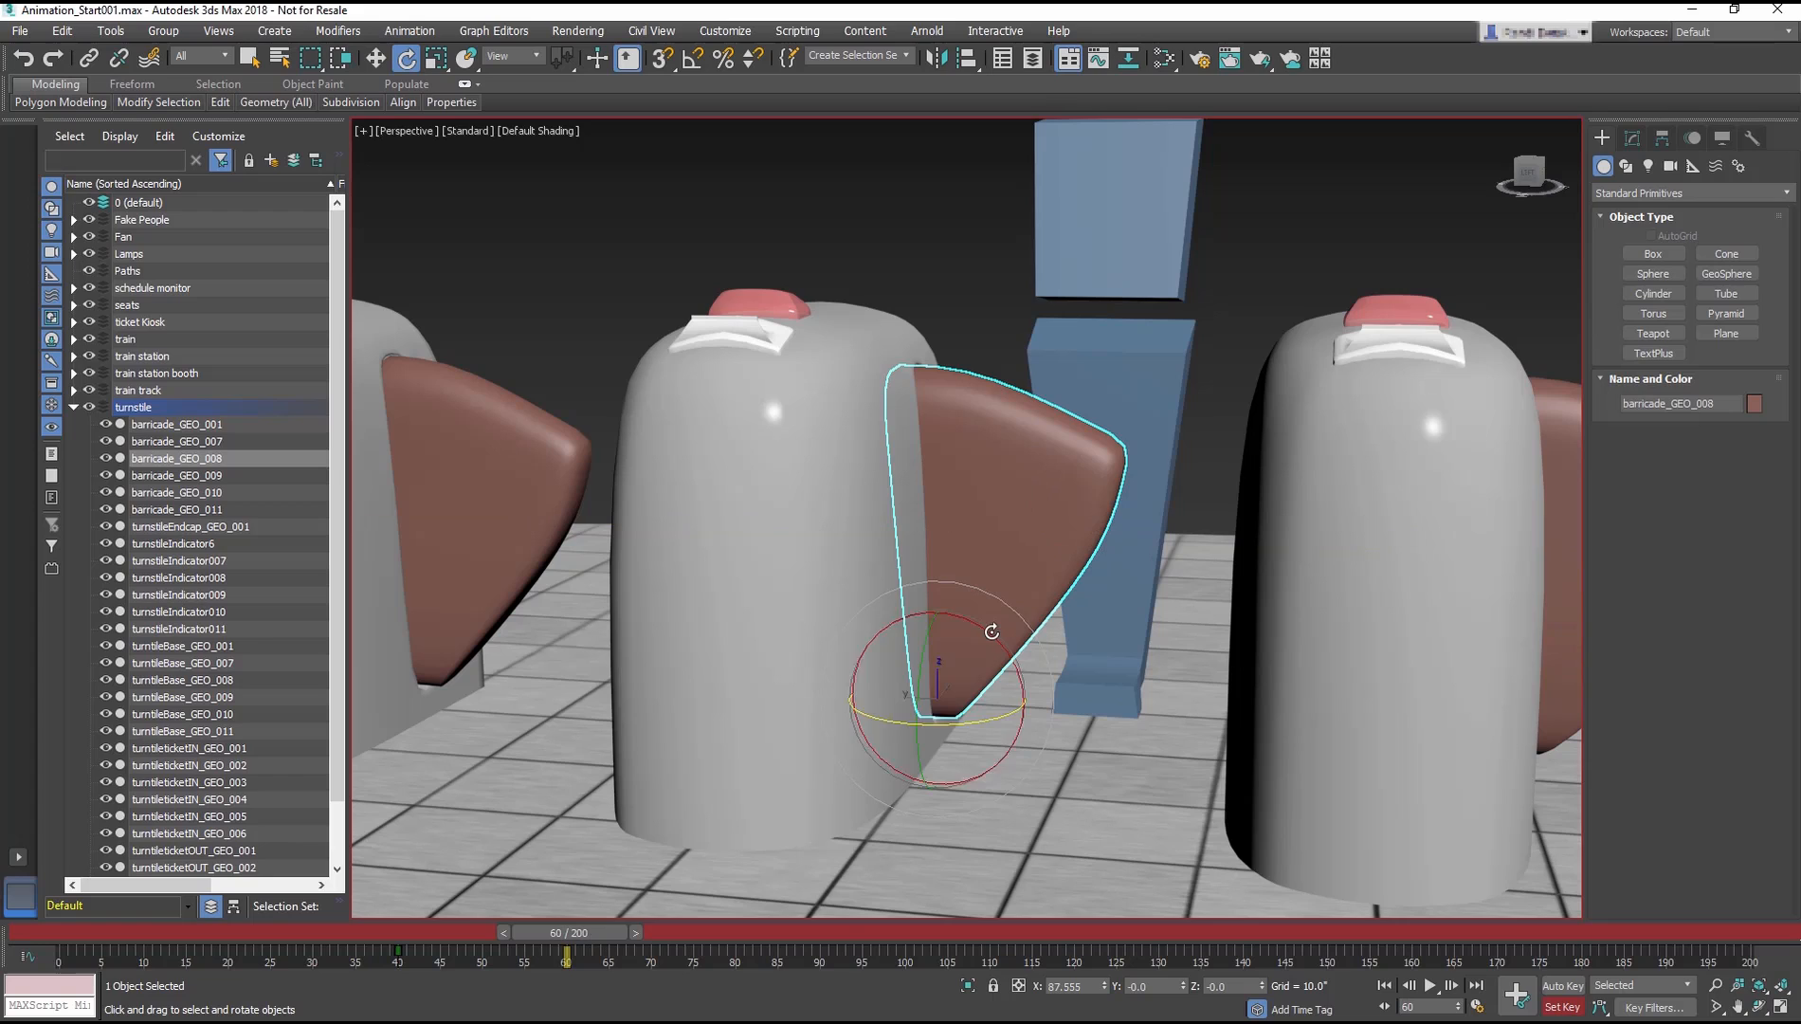
left_click_drag(990, 630, 953, 586)
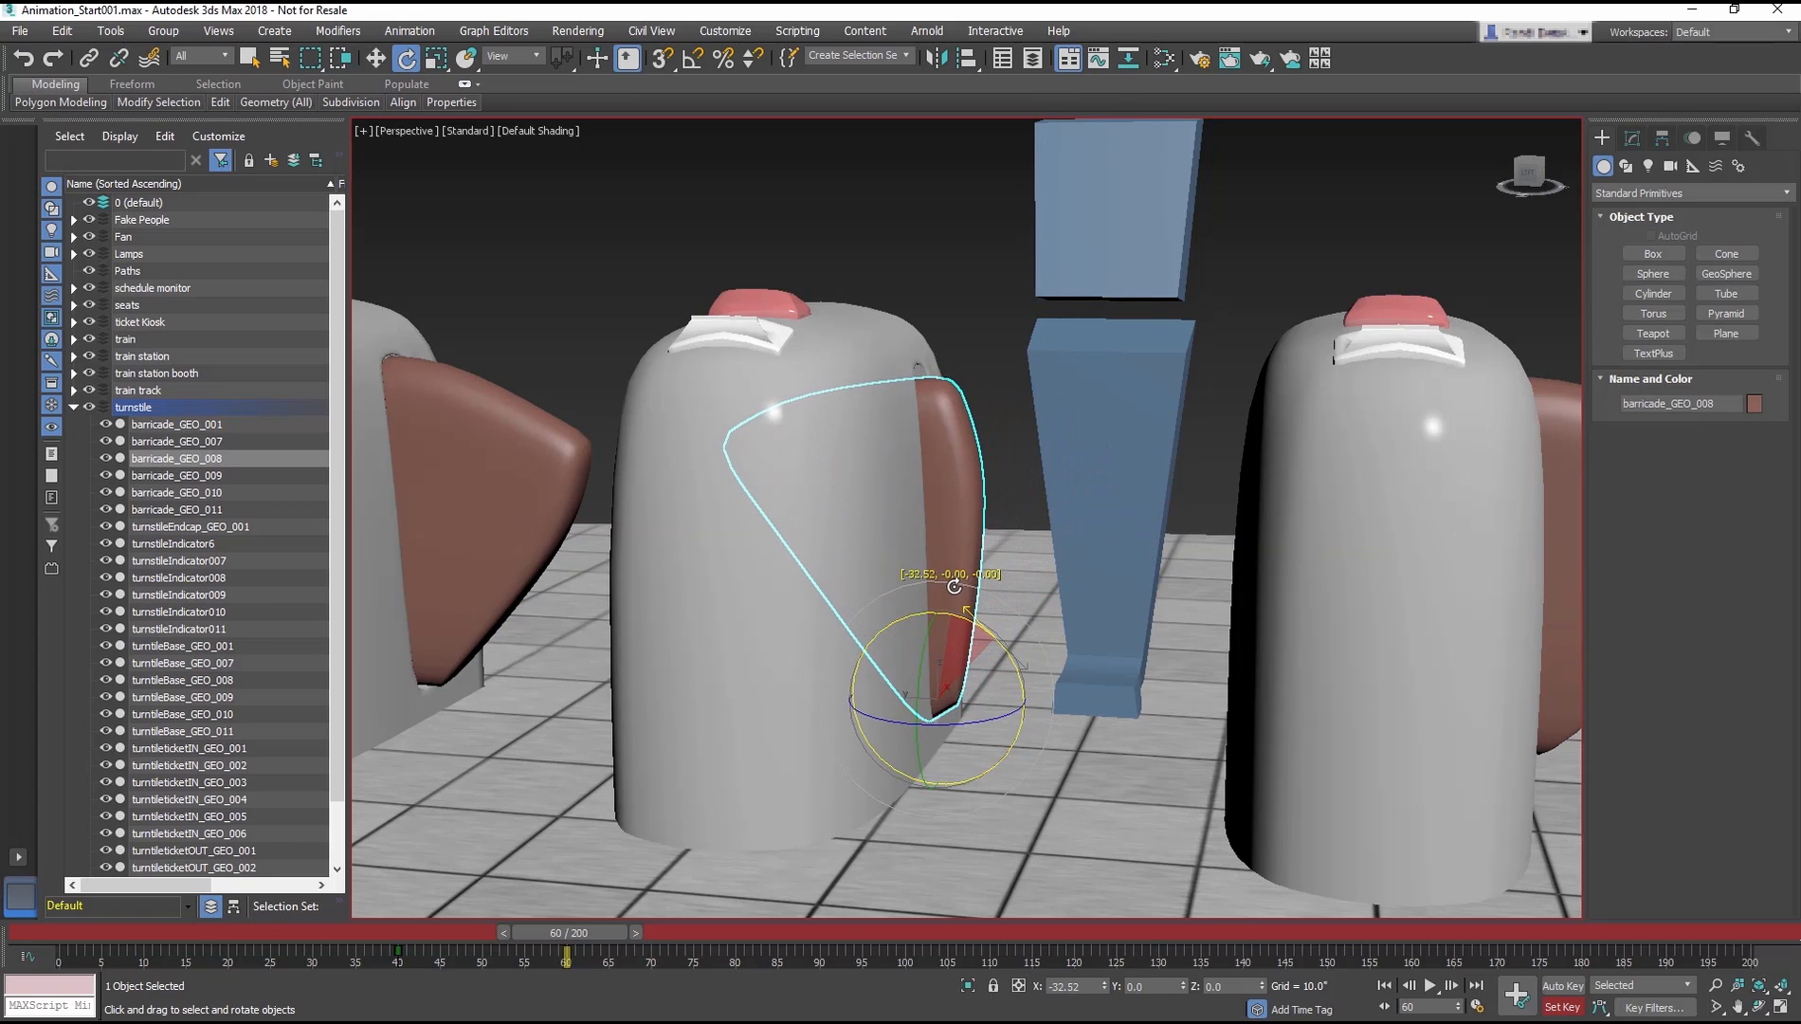
left_click_drag(953, 586, 956, 598)
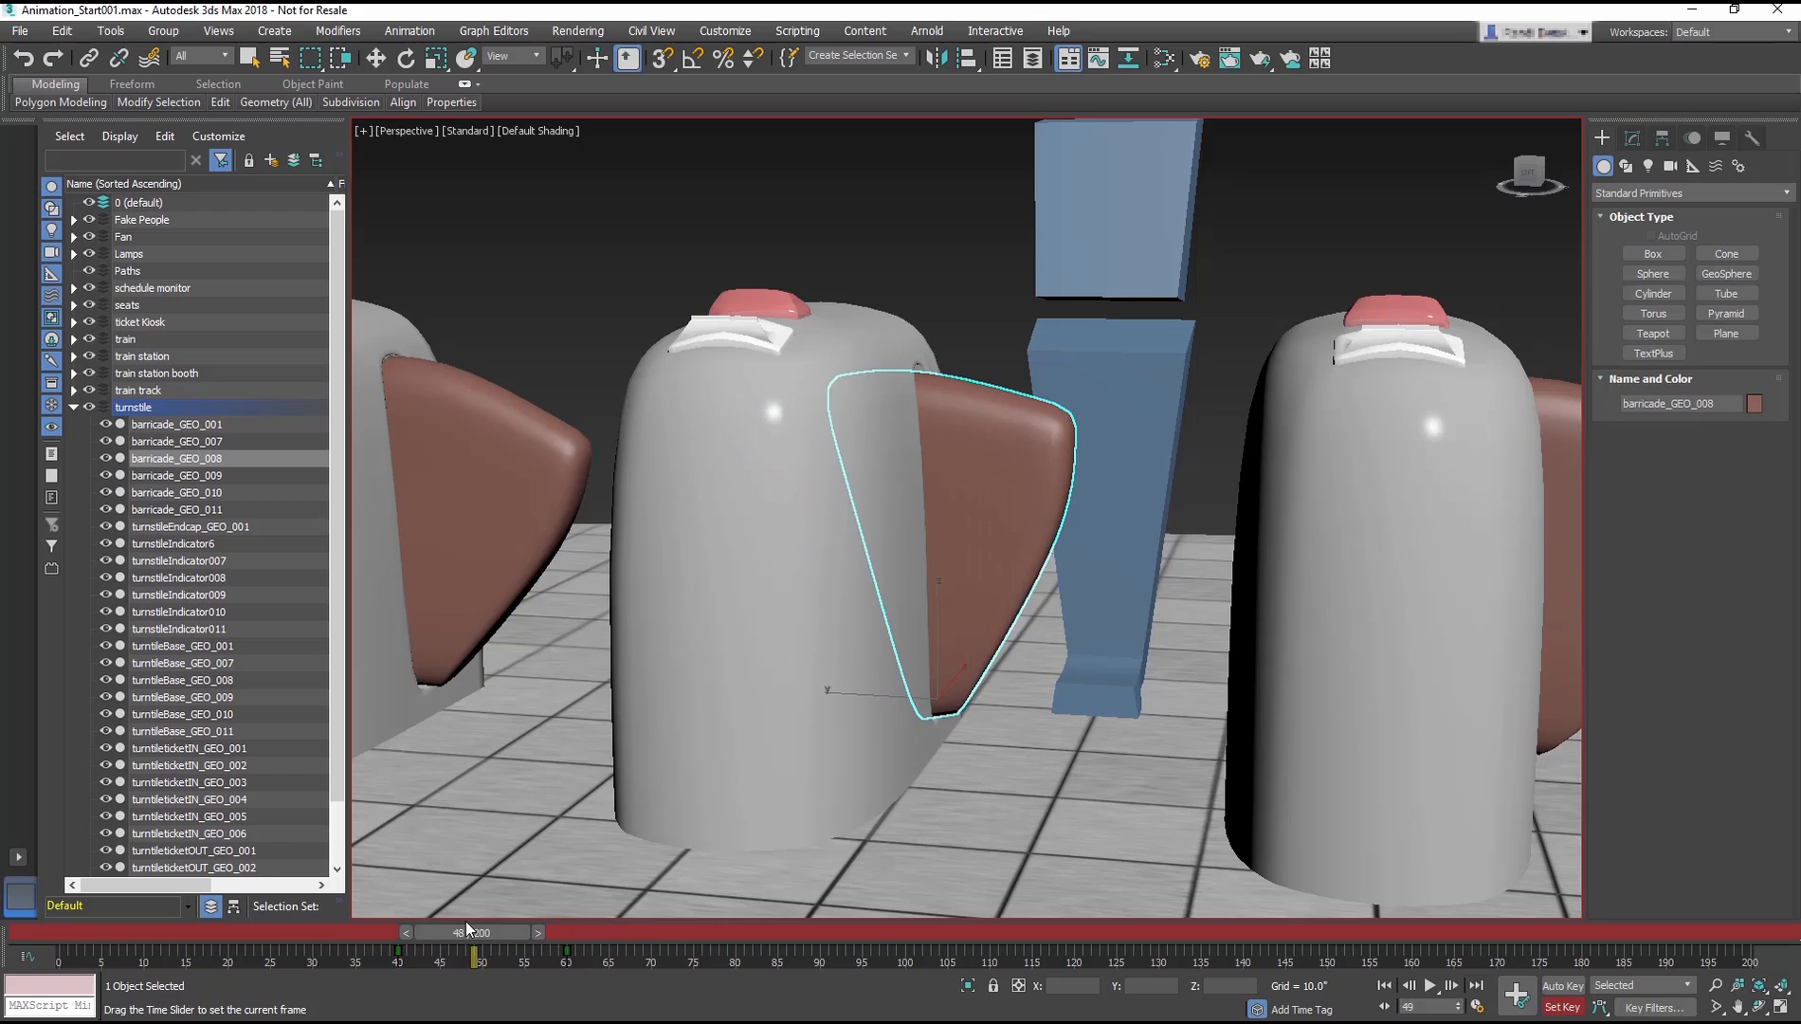
- Scrub back to check the opening motion, then advance to frame 75
left_click_drag(476, 932, 540, 932)
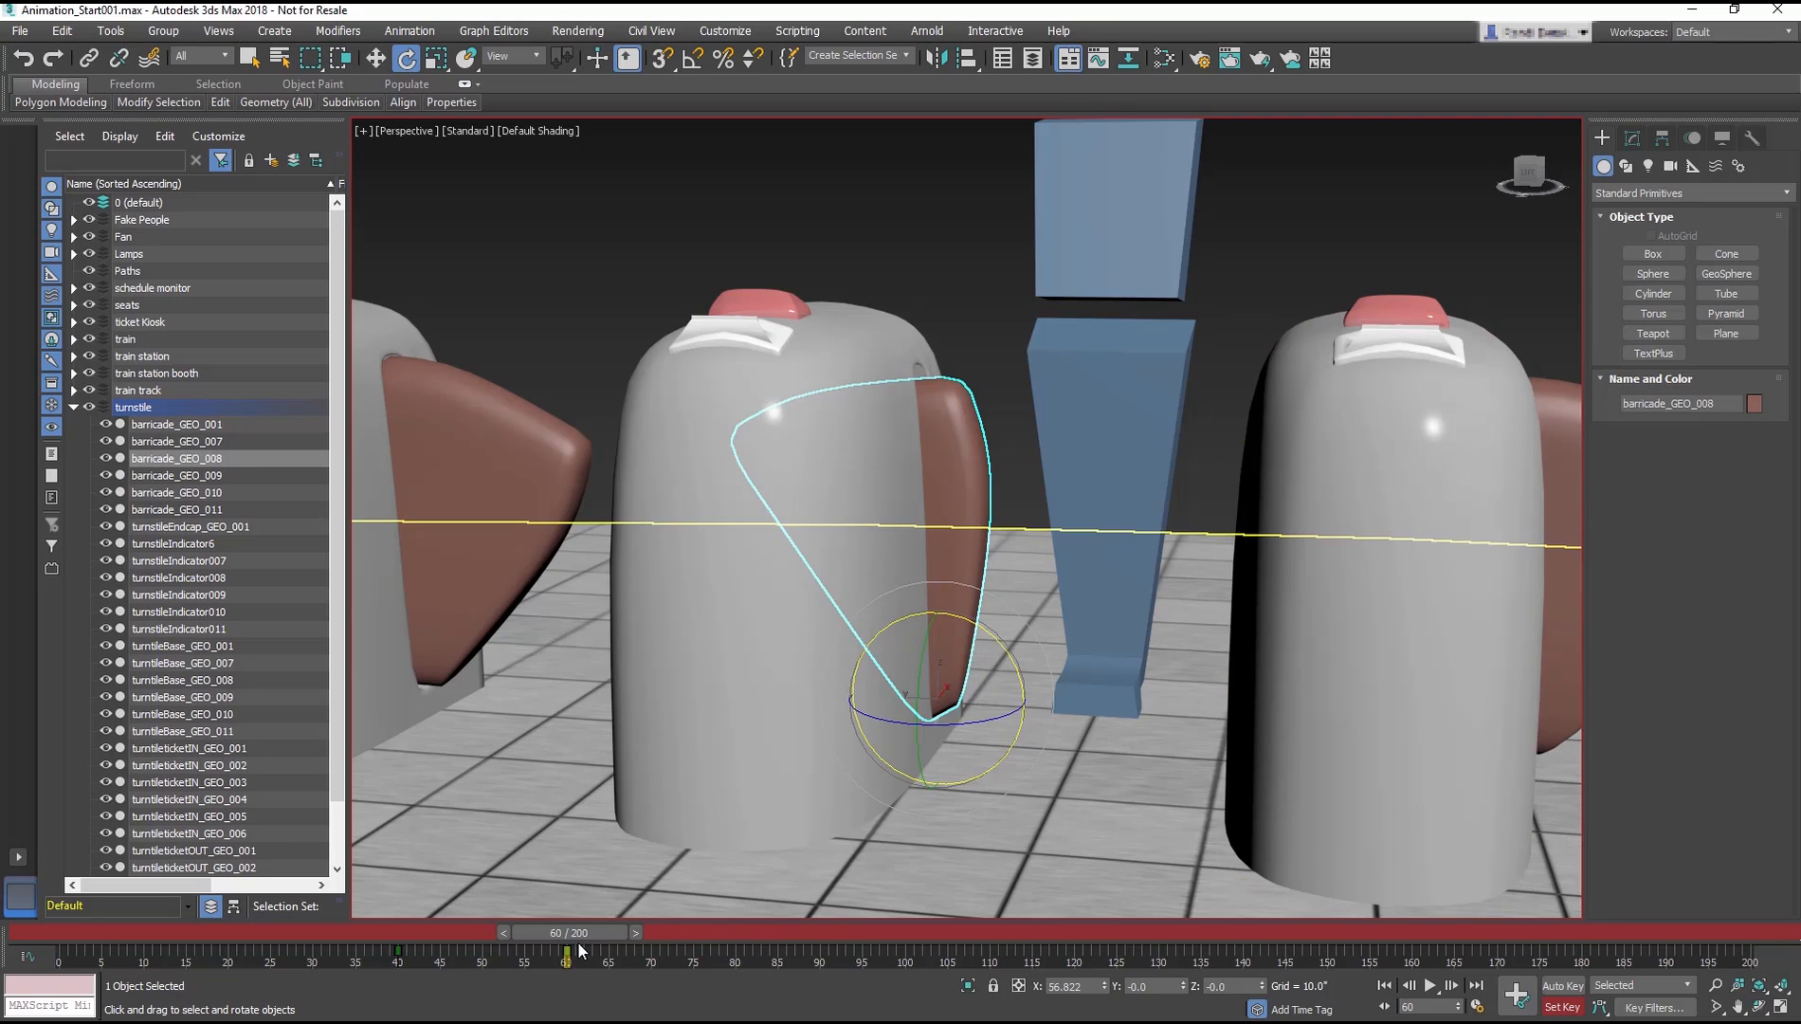
left_click_drag(565, 932, 695, 932)
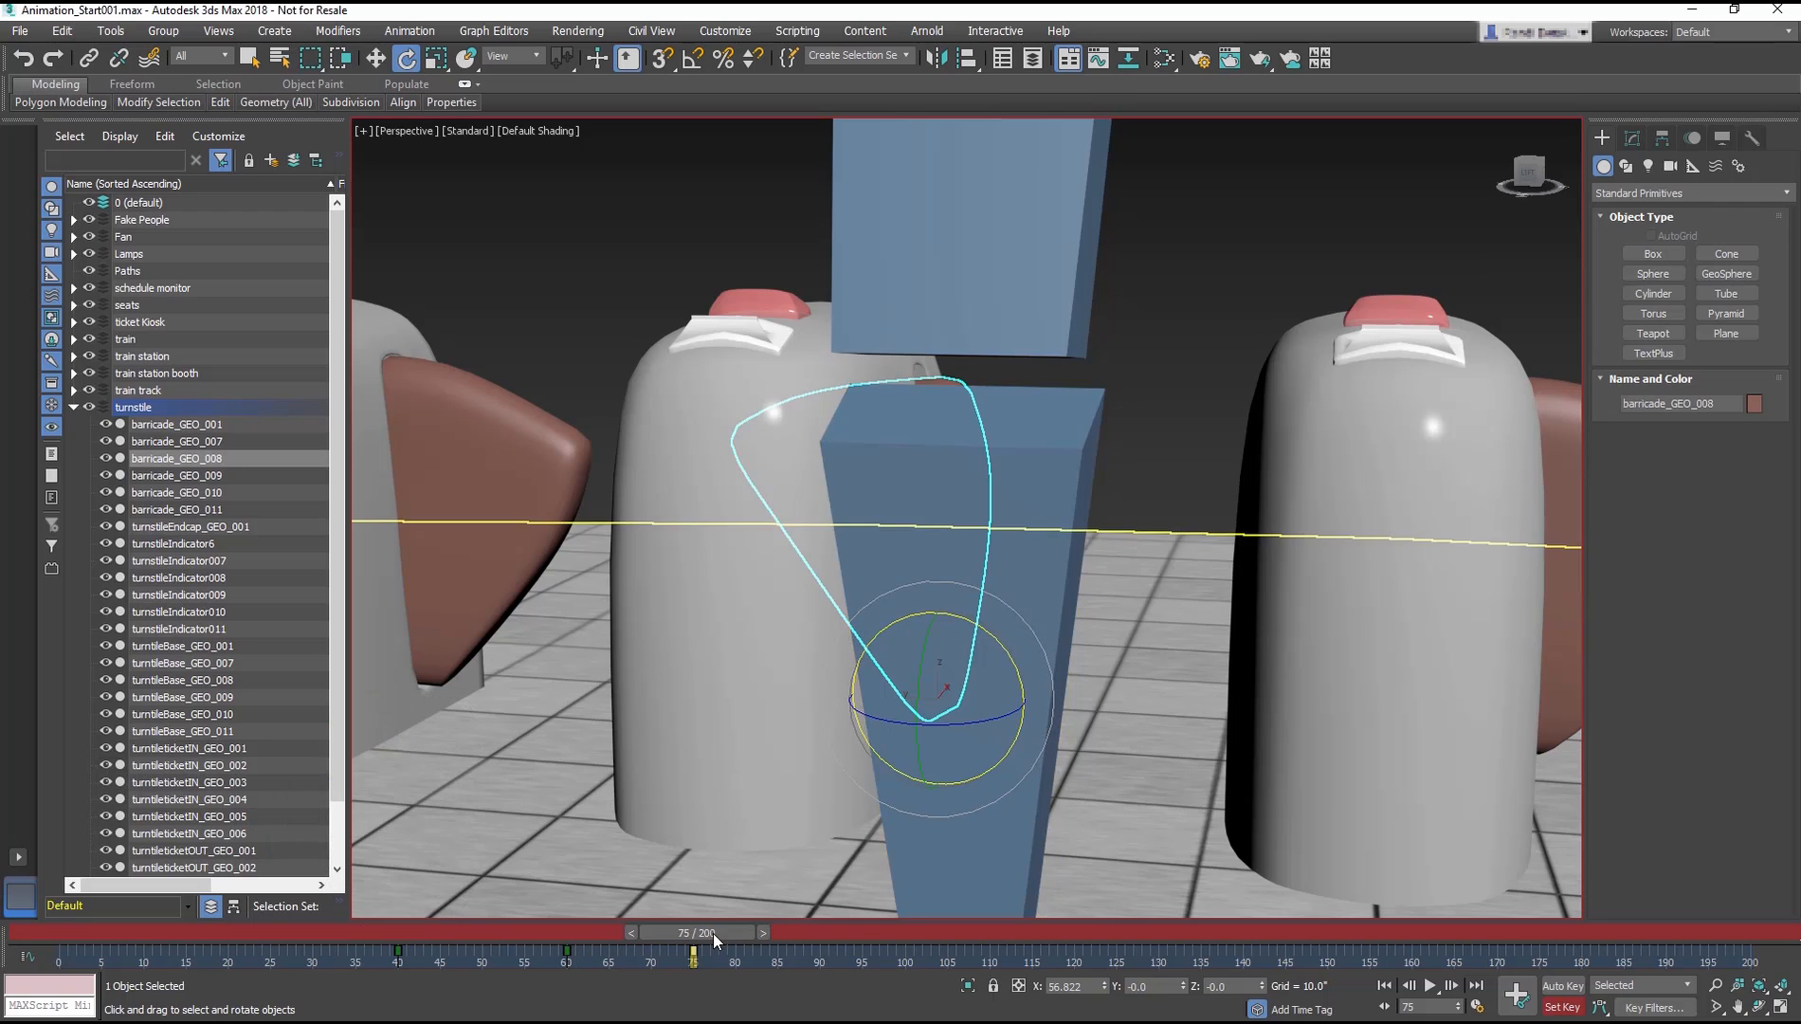
left_click_drag(694, 950, 821, 950)
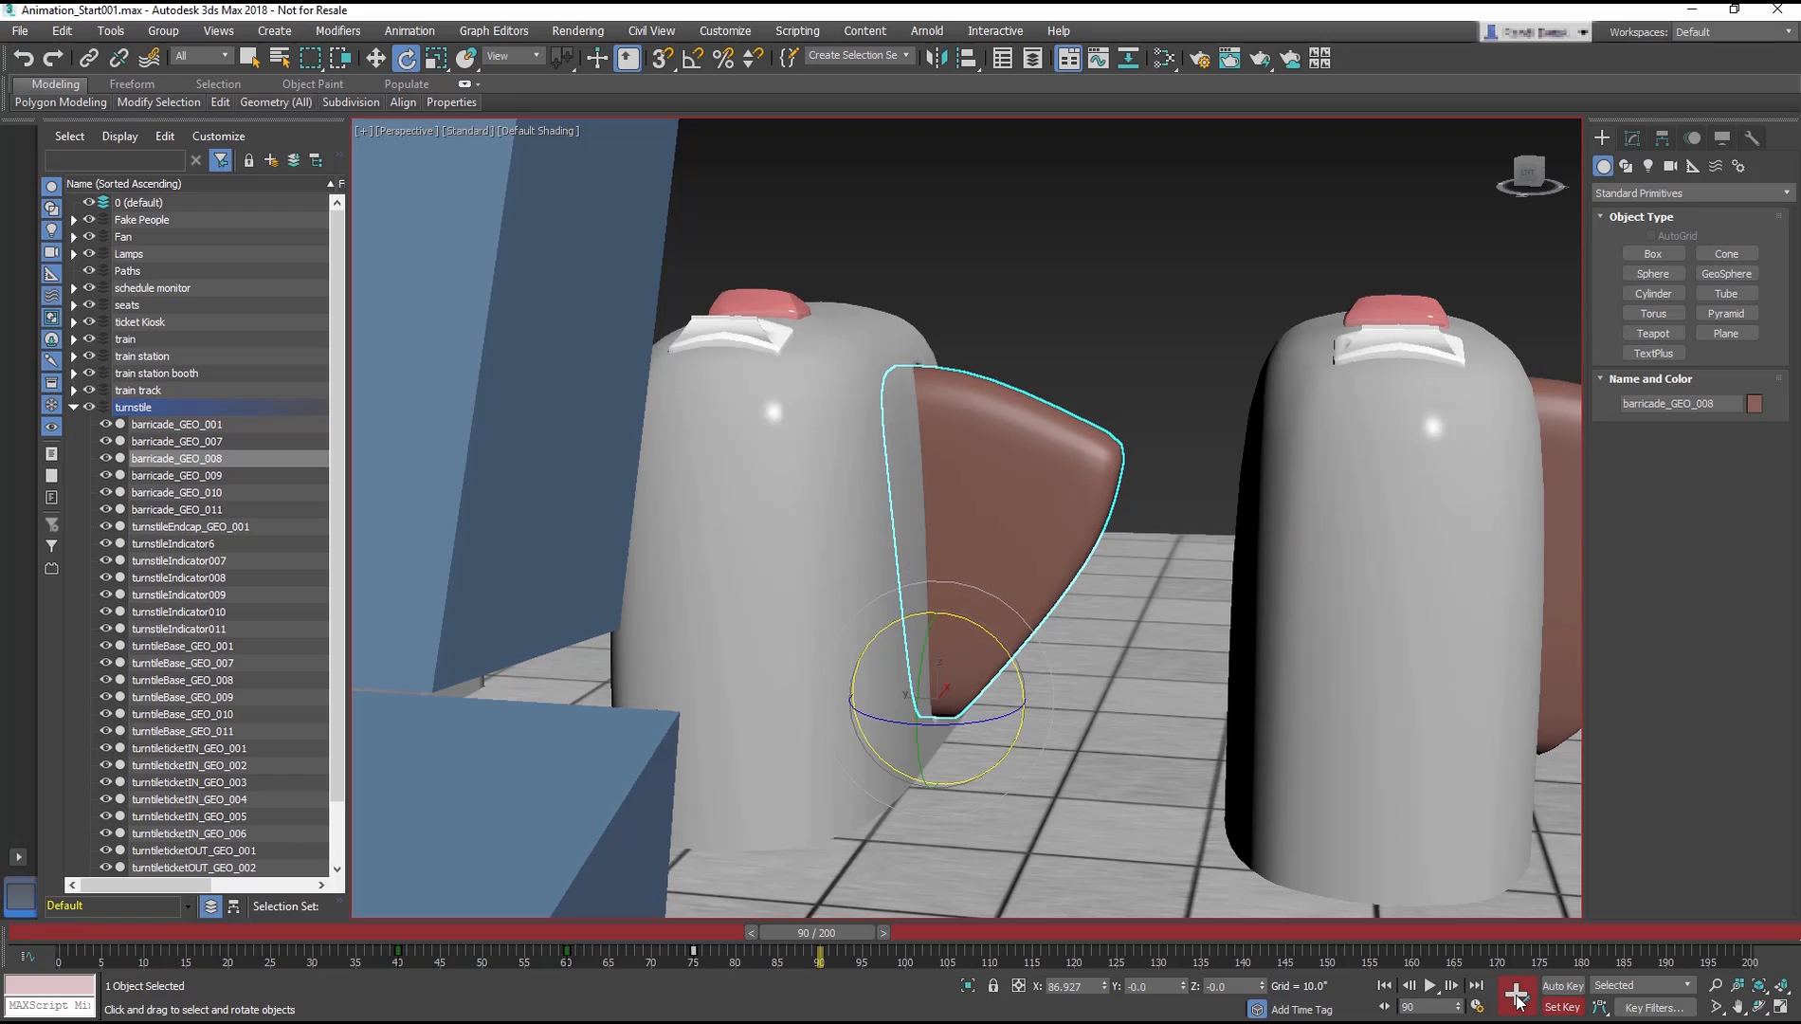
- Exit Set Key mode and play the barricade_GEO_008 open-close animation from frame 0
left_click(1515, 992)
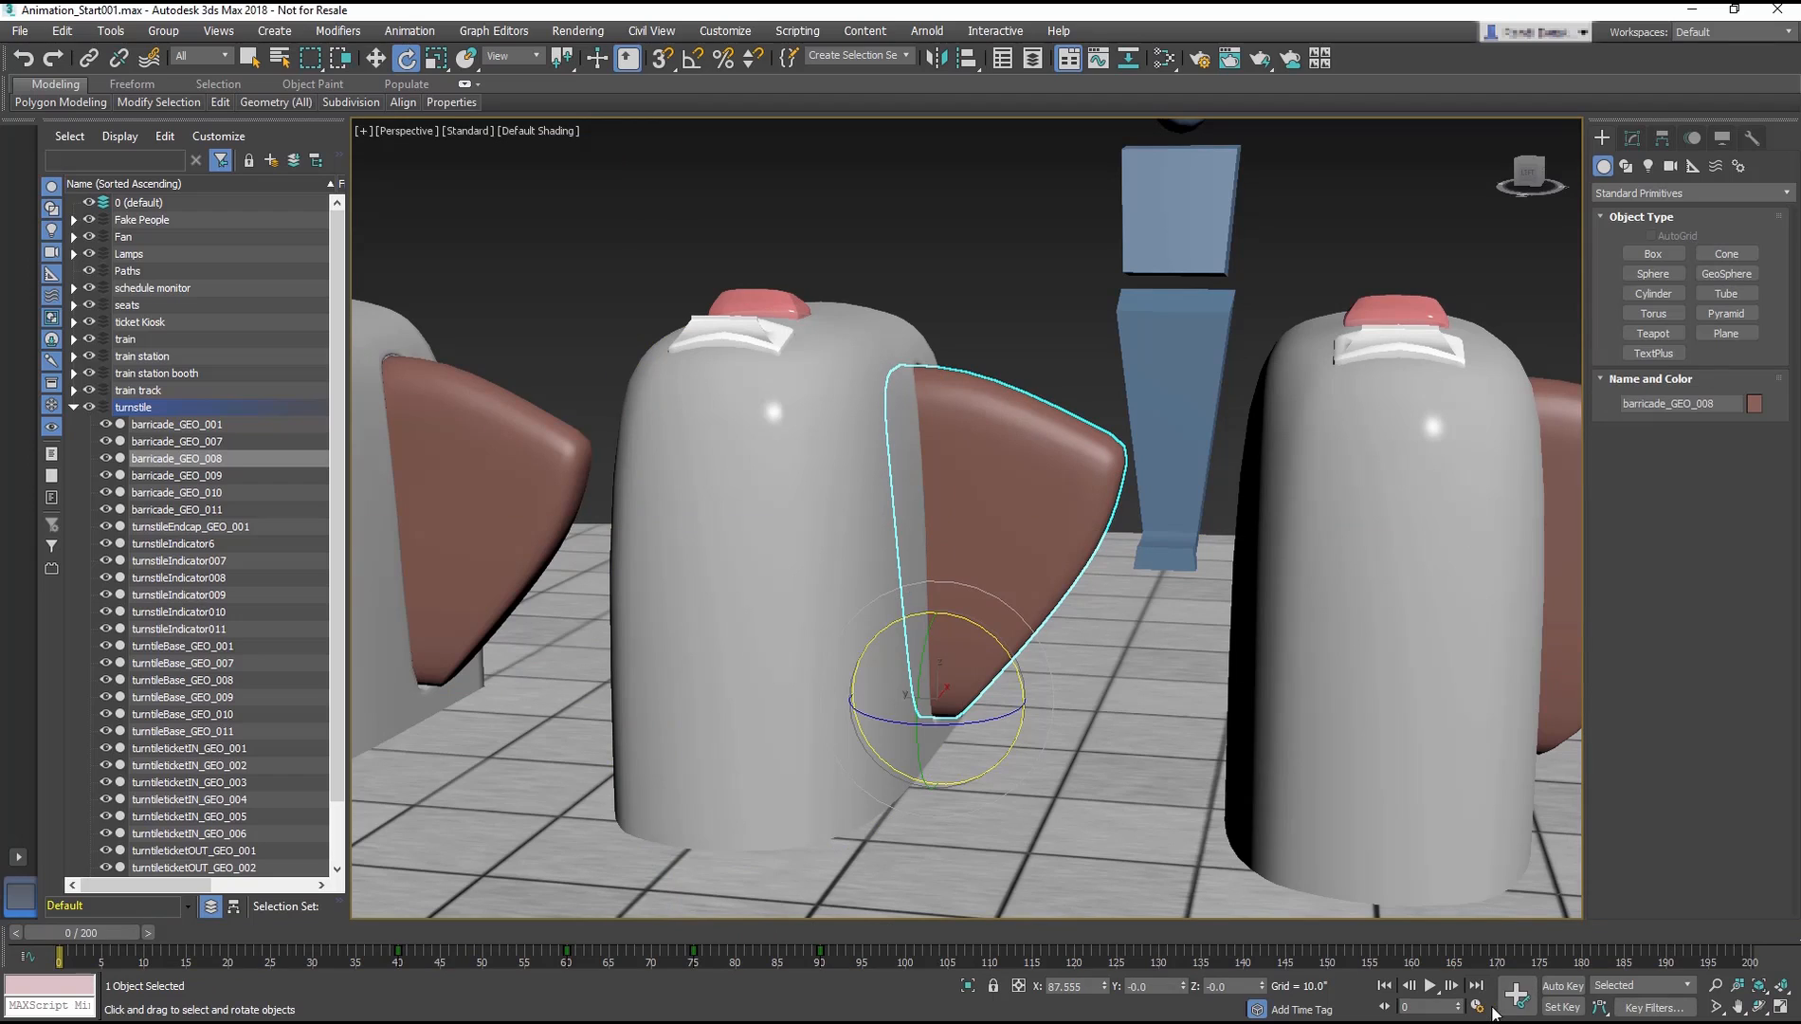
left_click(1431, 985)
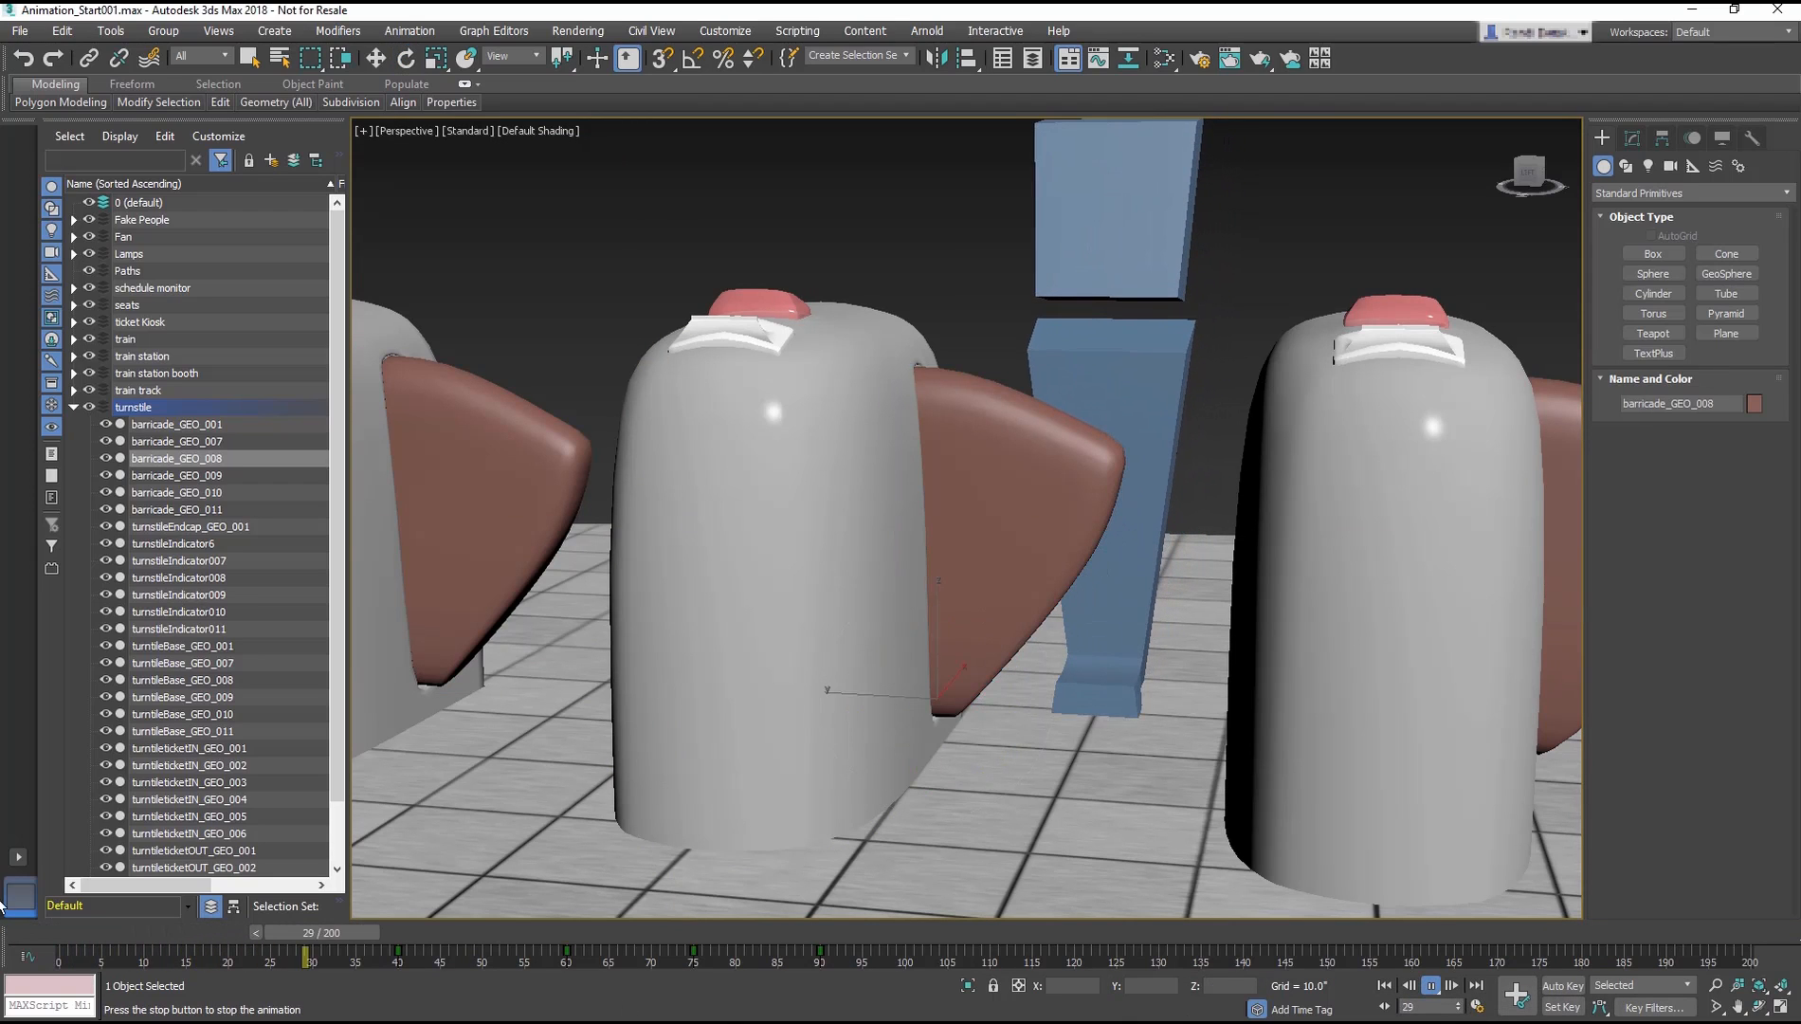